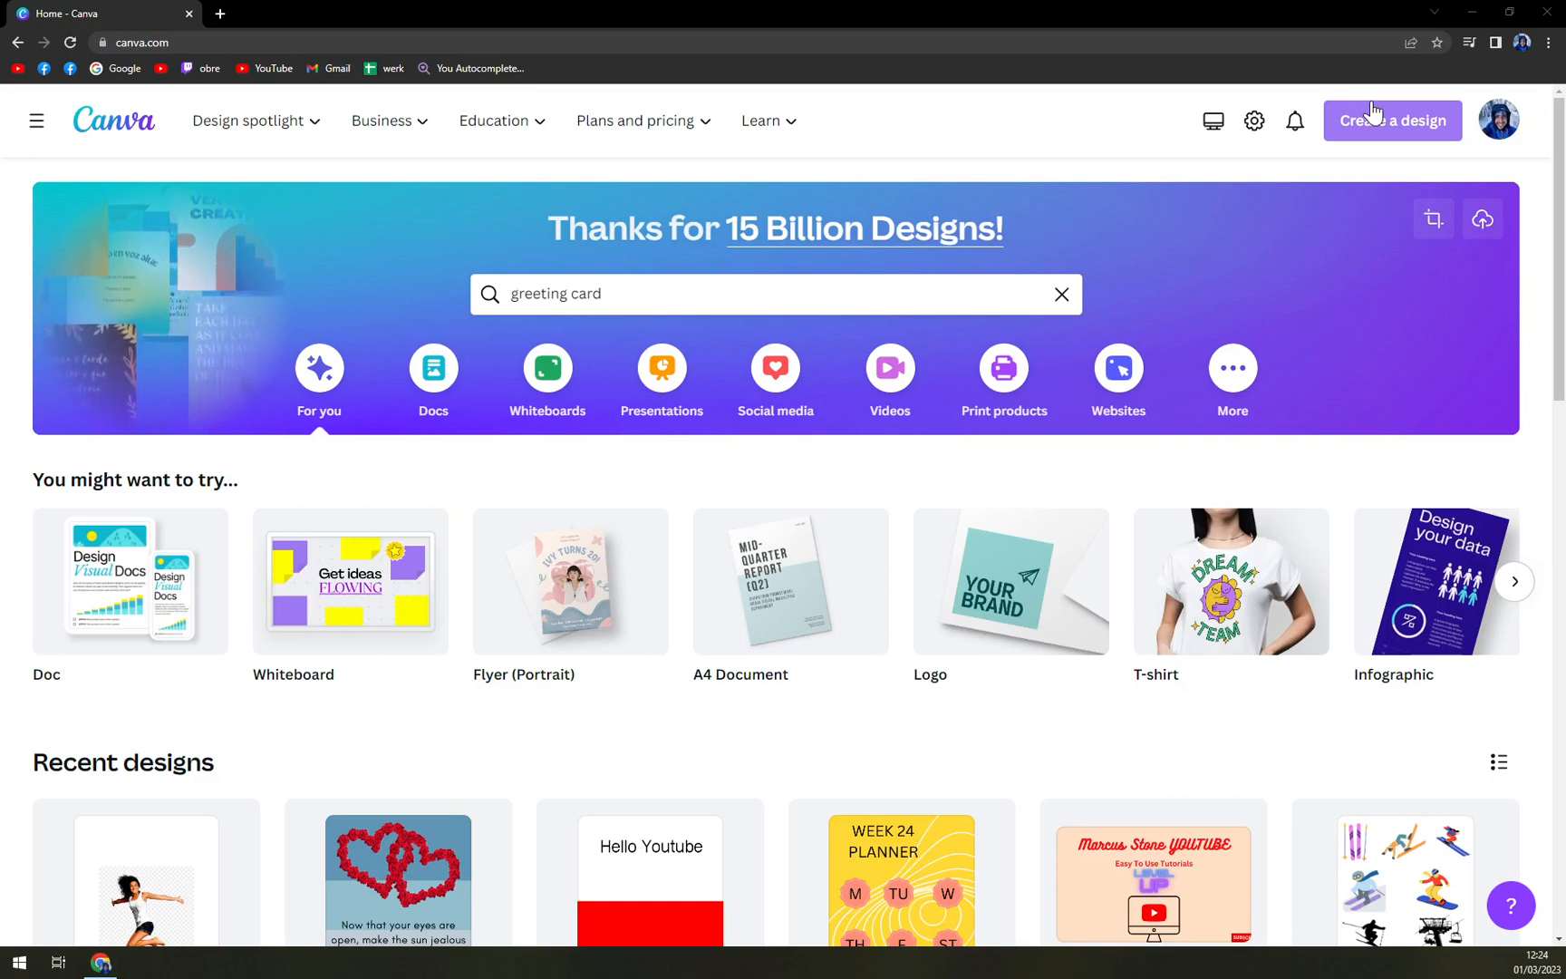
pyautogui.moveTo(1171, 164)
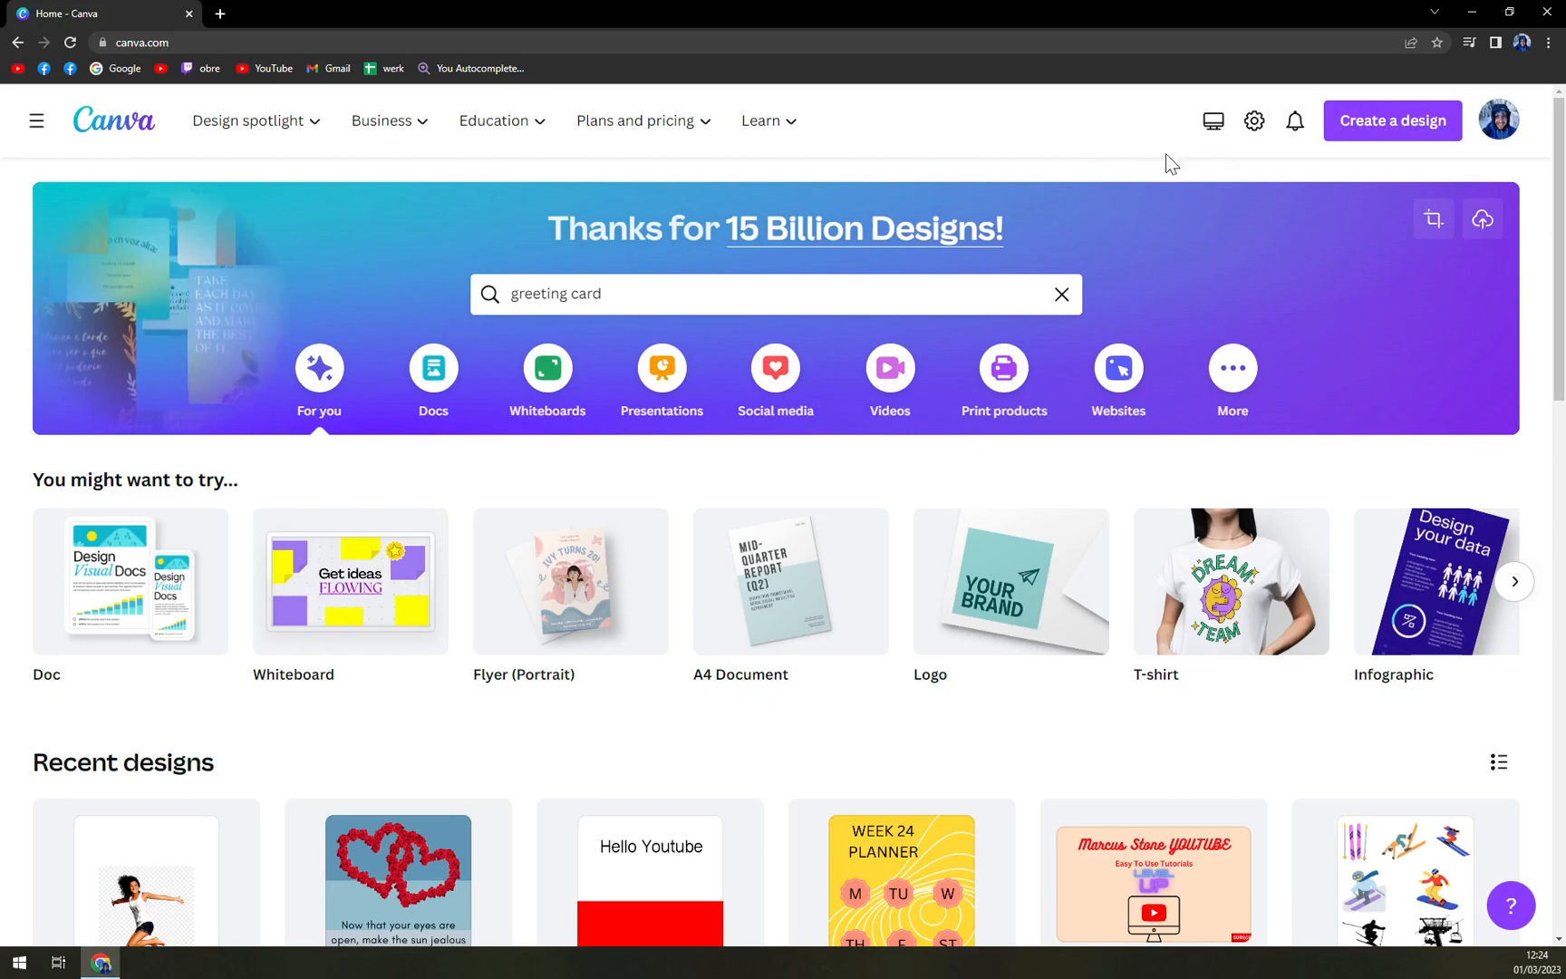
pyautogui.moveTo(1369, 155)
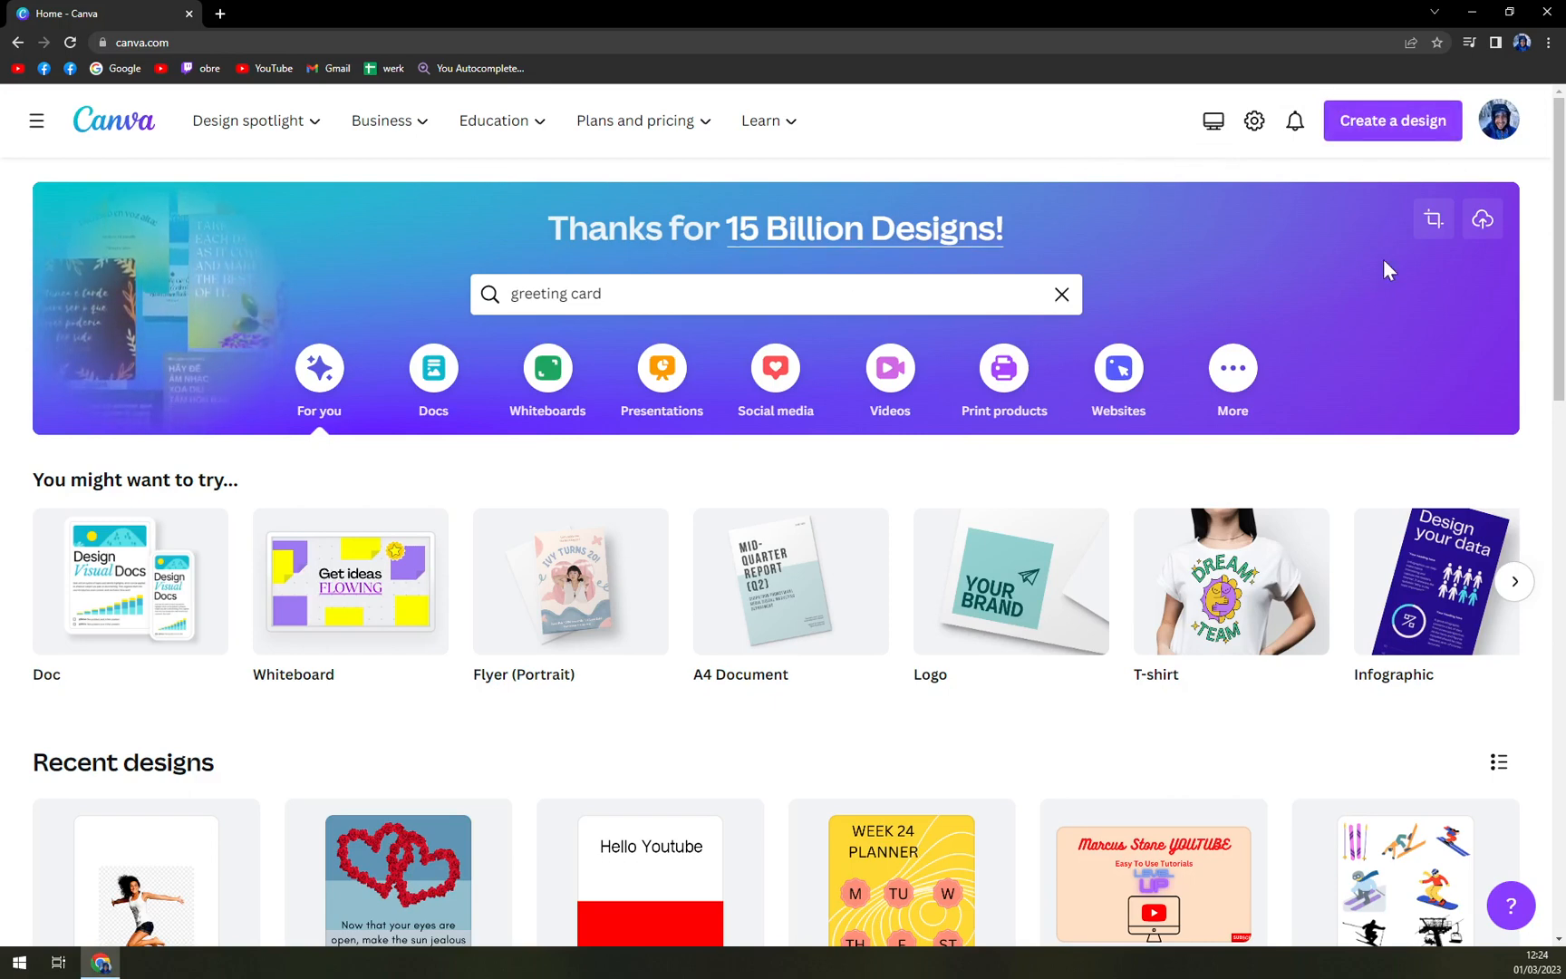
# Search for 'Greeting Card (5 x 5 inches)' and open its 812-template gallery
pyautogui.click(769, 293)
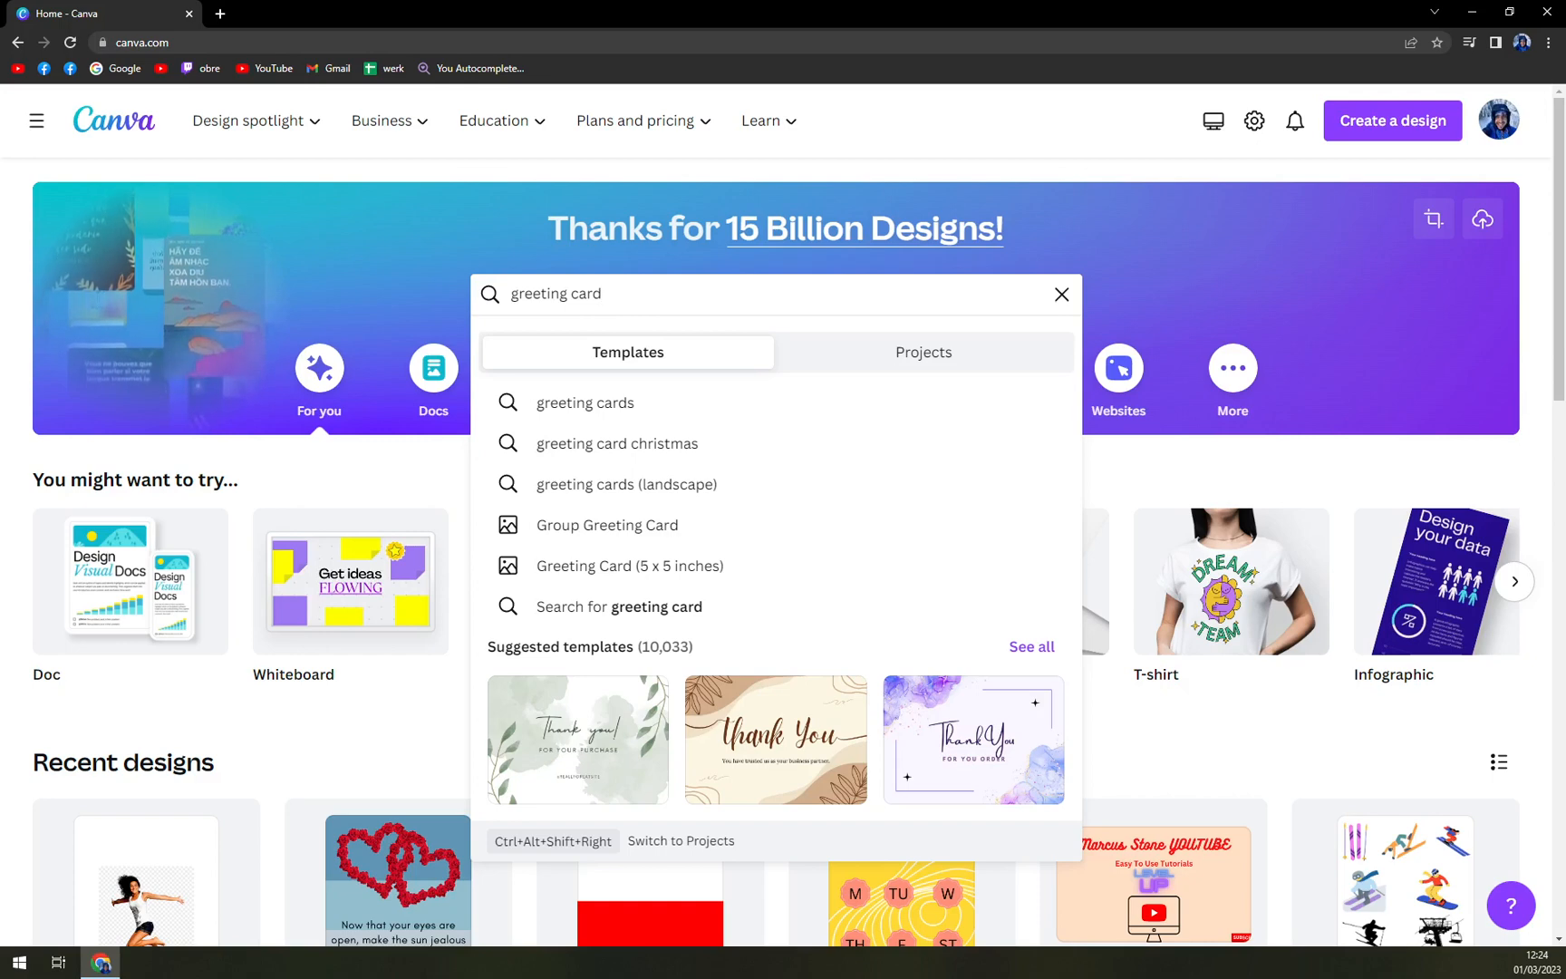
pyautogui.moveTo(619, 565)
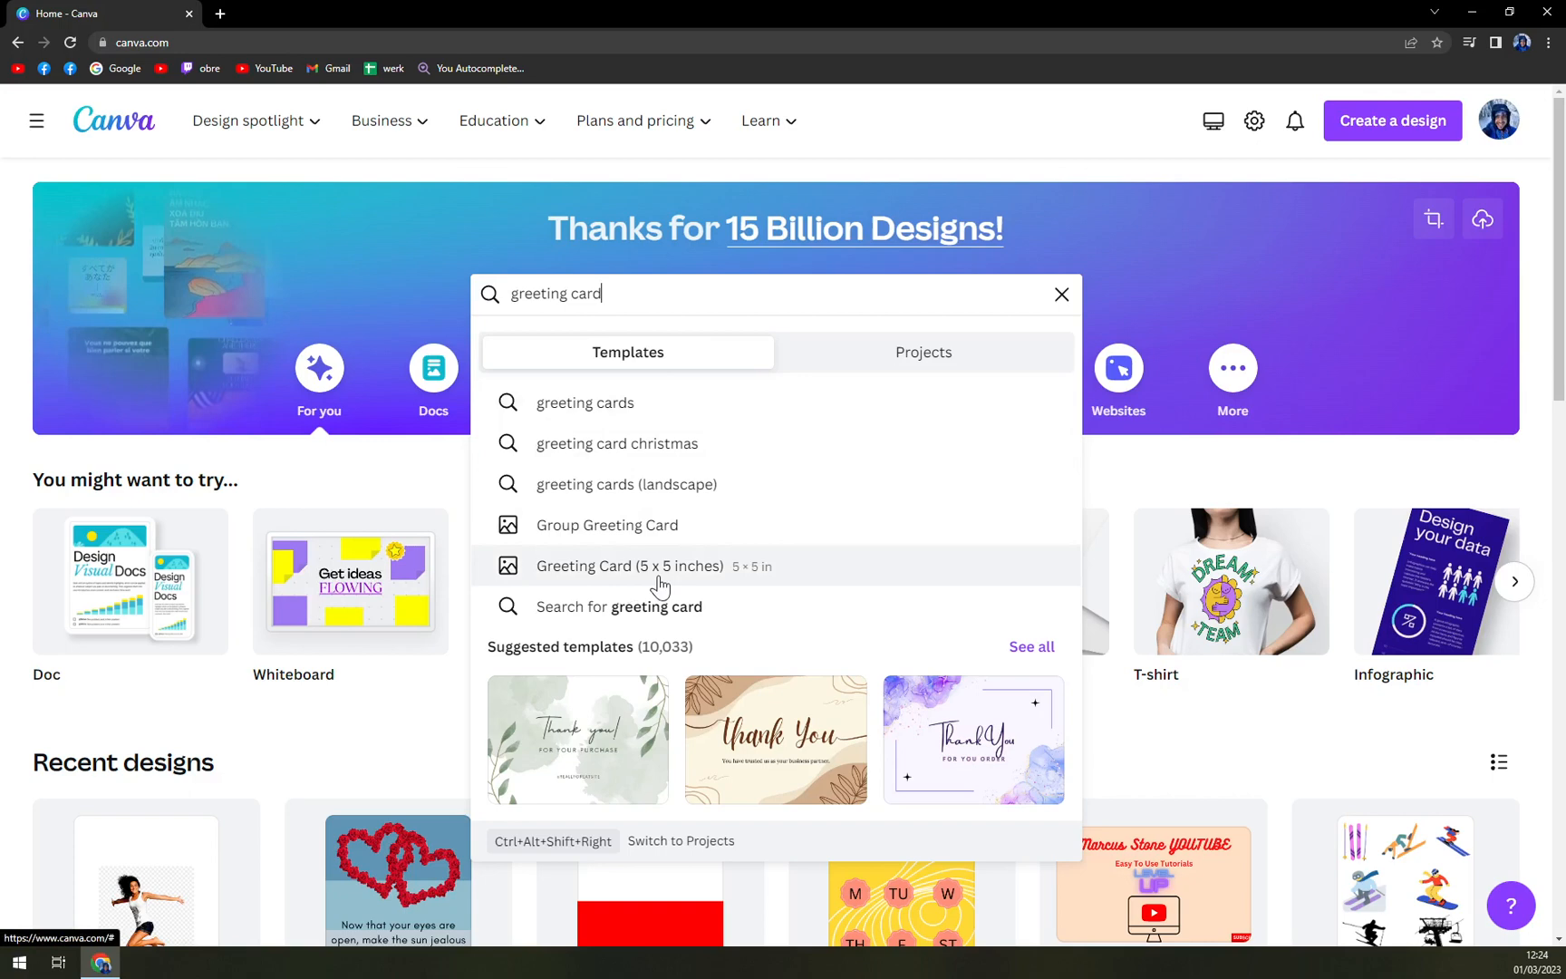
pyautogui.click(585, 402)
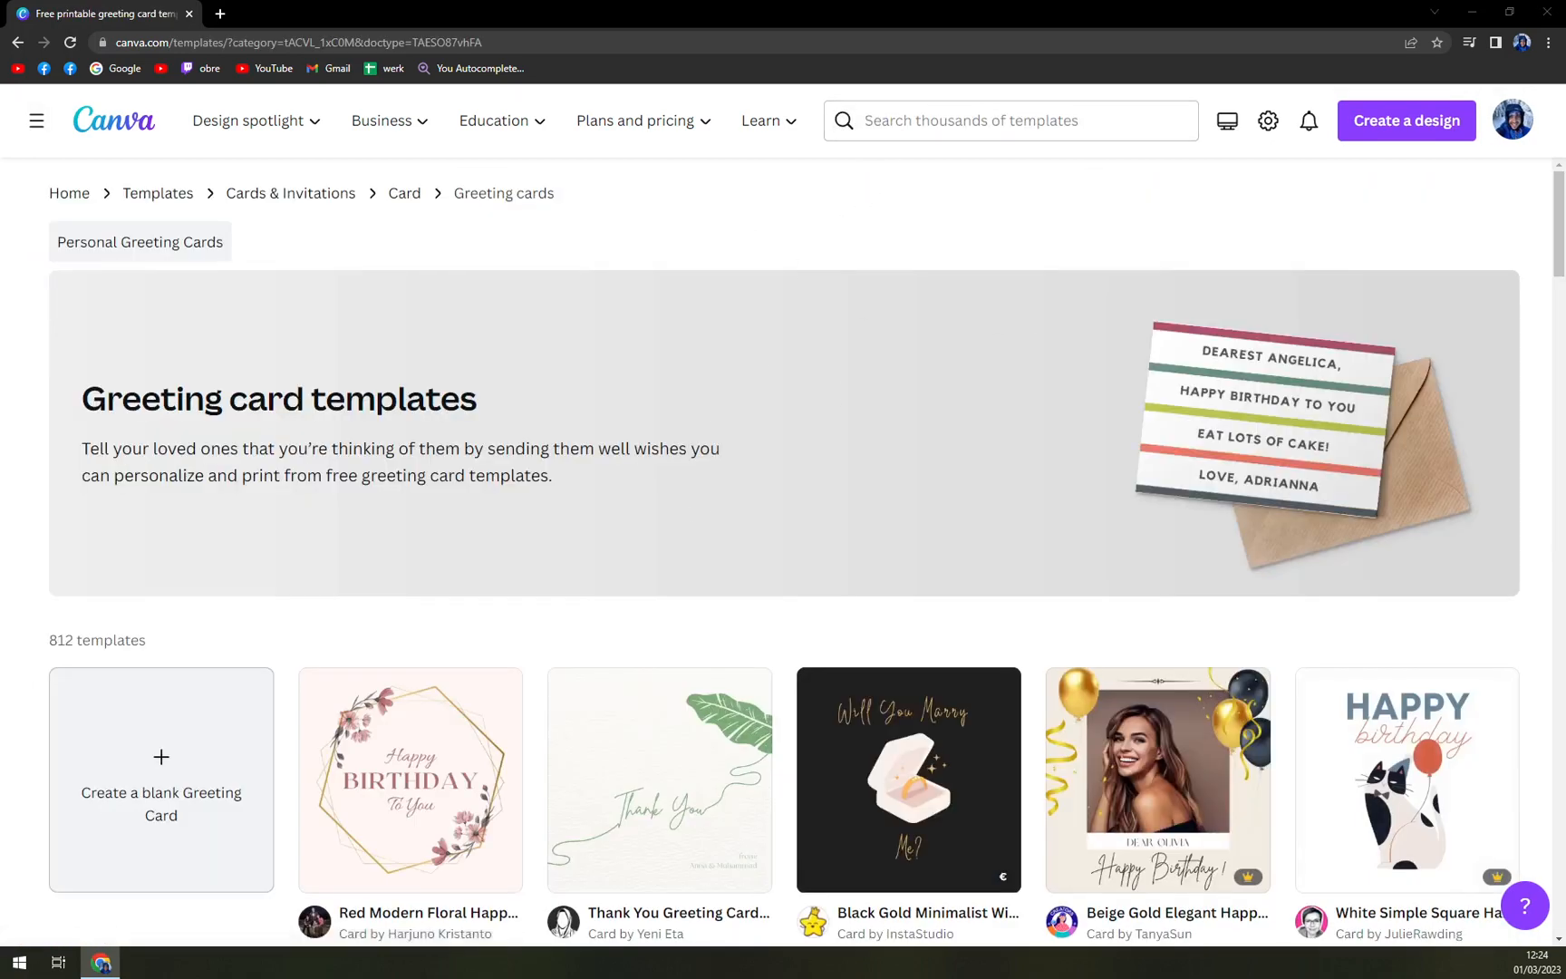
# Search 'folded' and open the Folded Card gallery of 2,011 templates
pyautogui.click(998, 119)
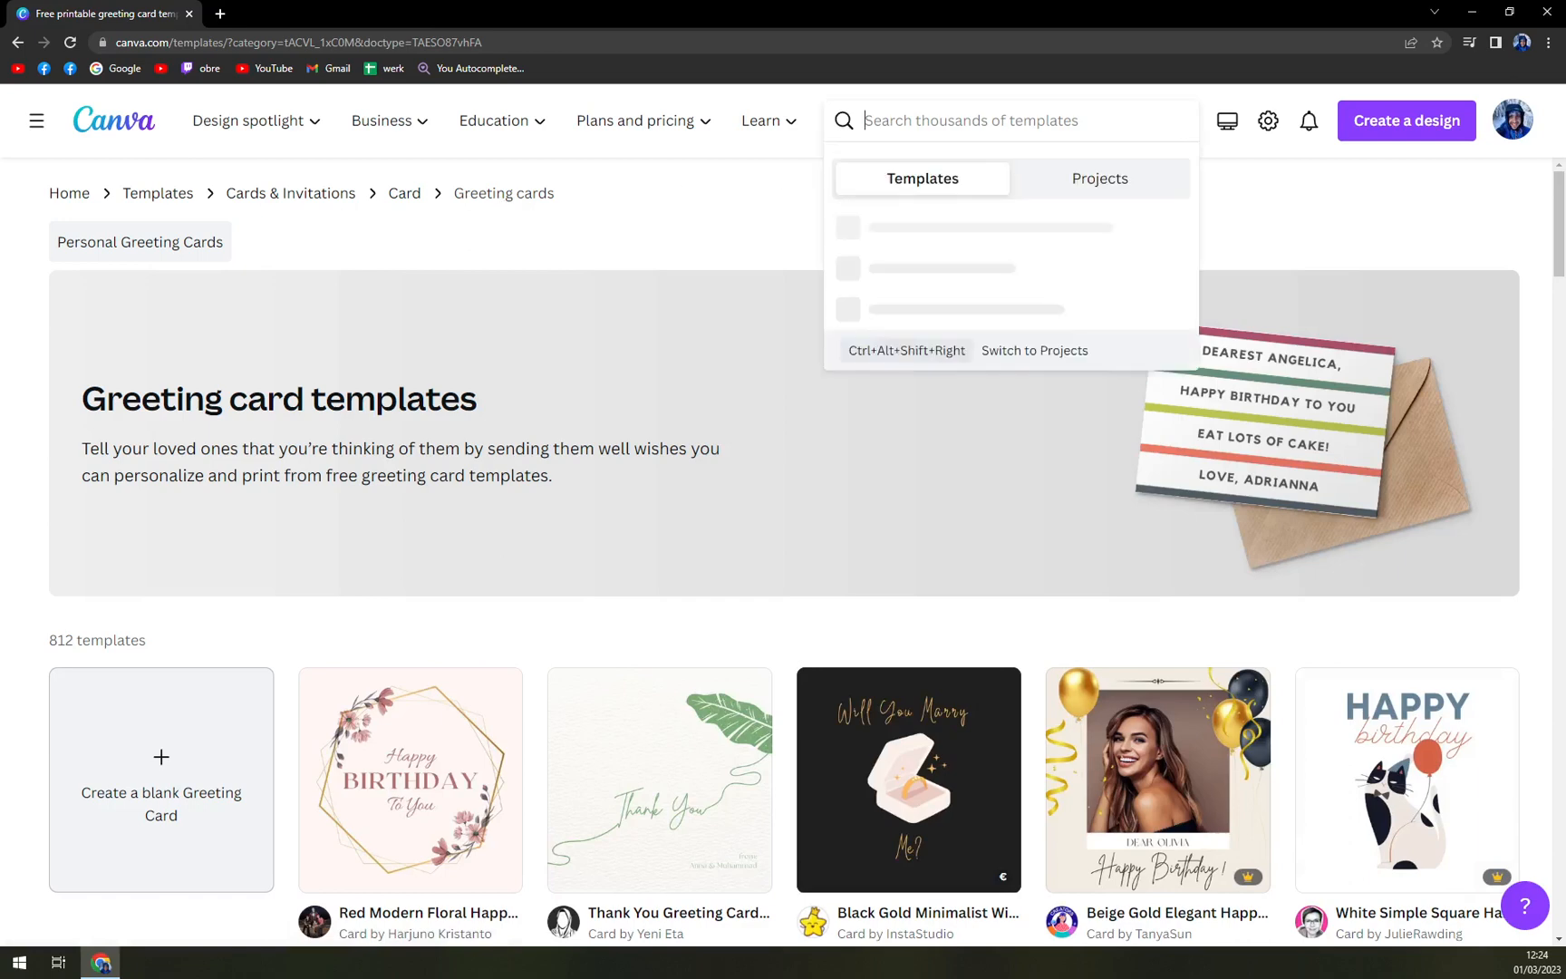
pyautogui.write('folded card')
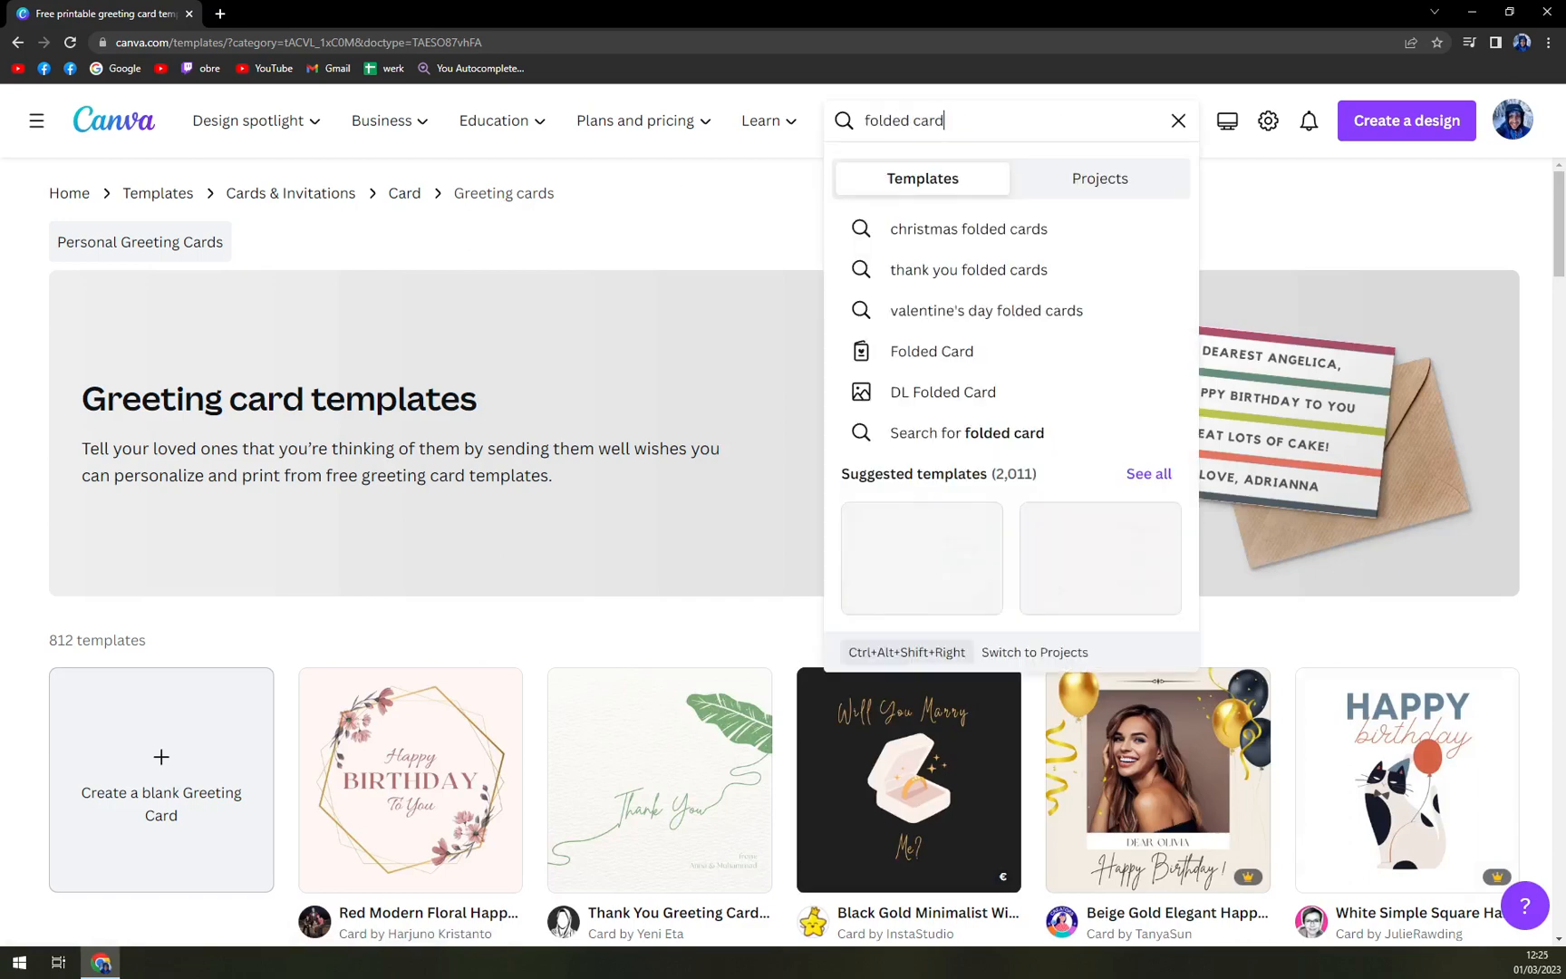
pyautogui.click(931, 350)
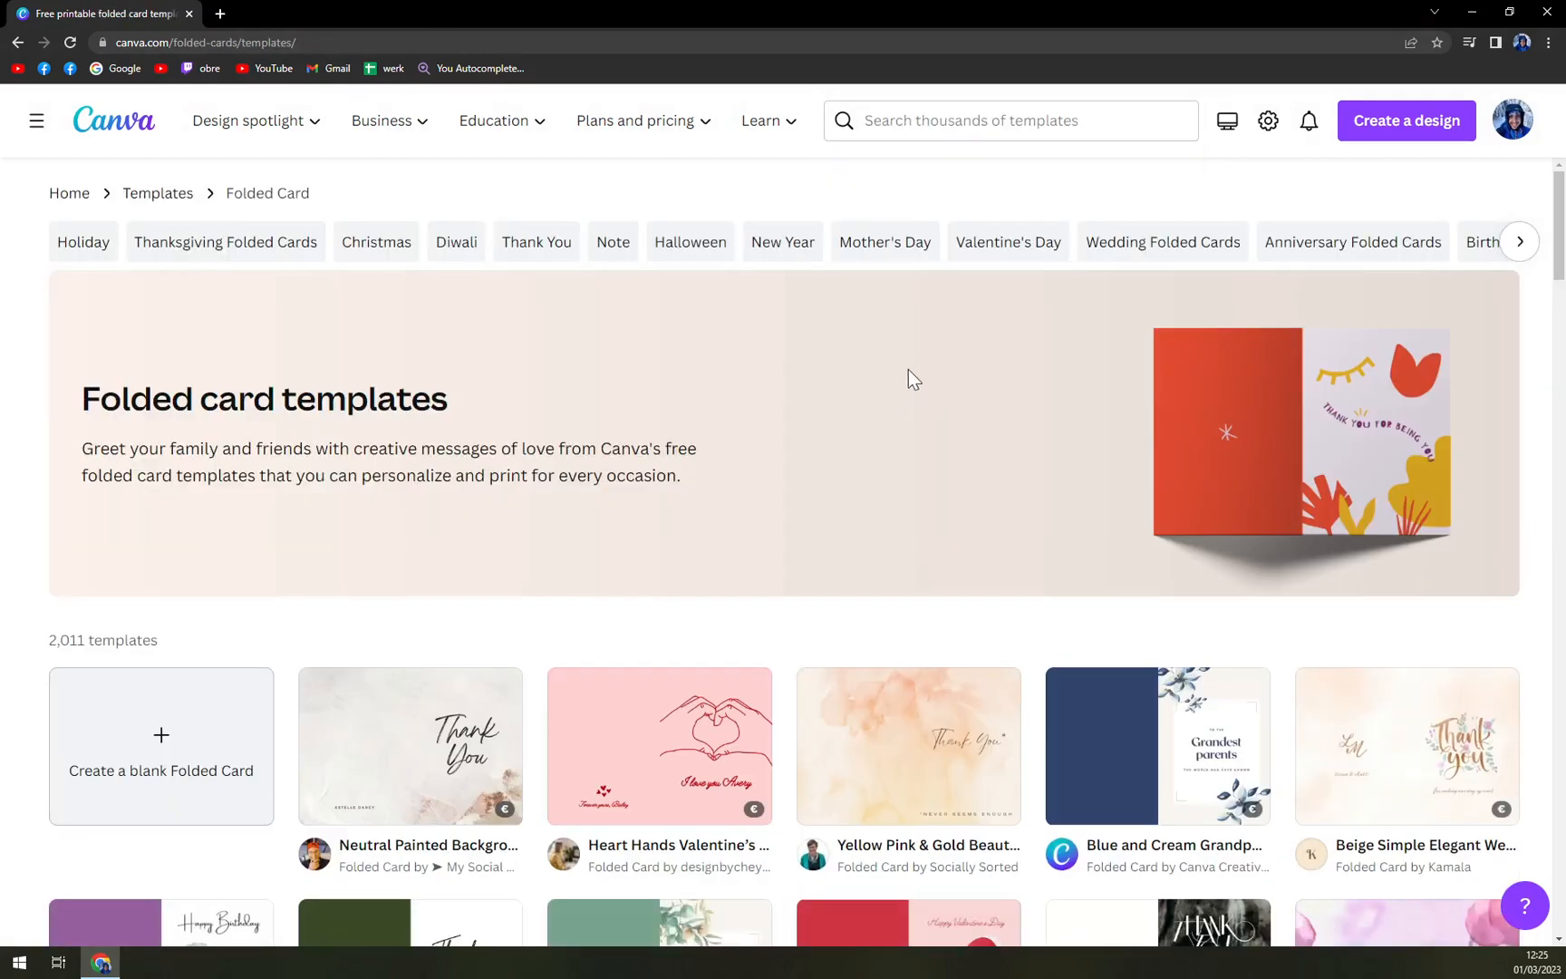
pyautogui.scroll(-3)
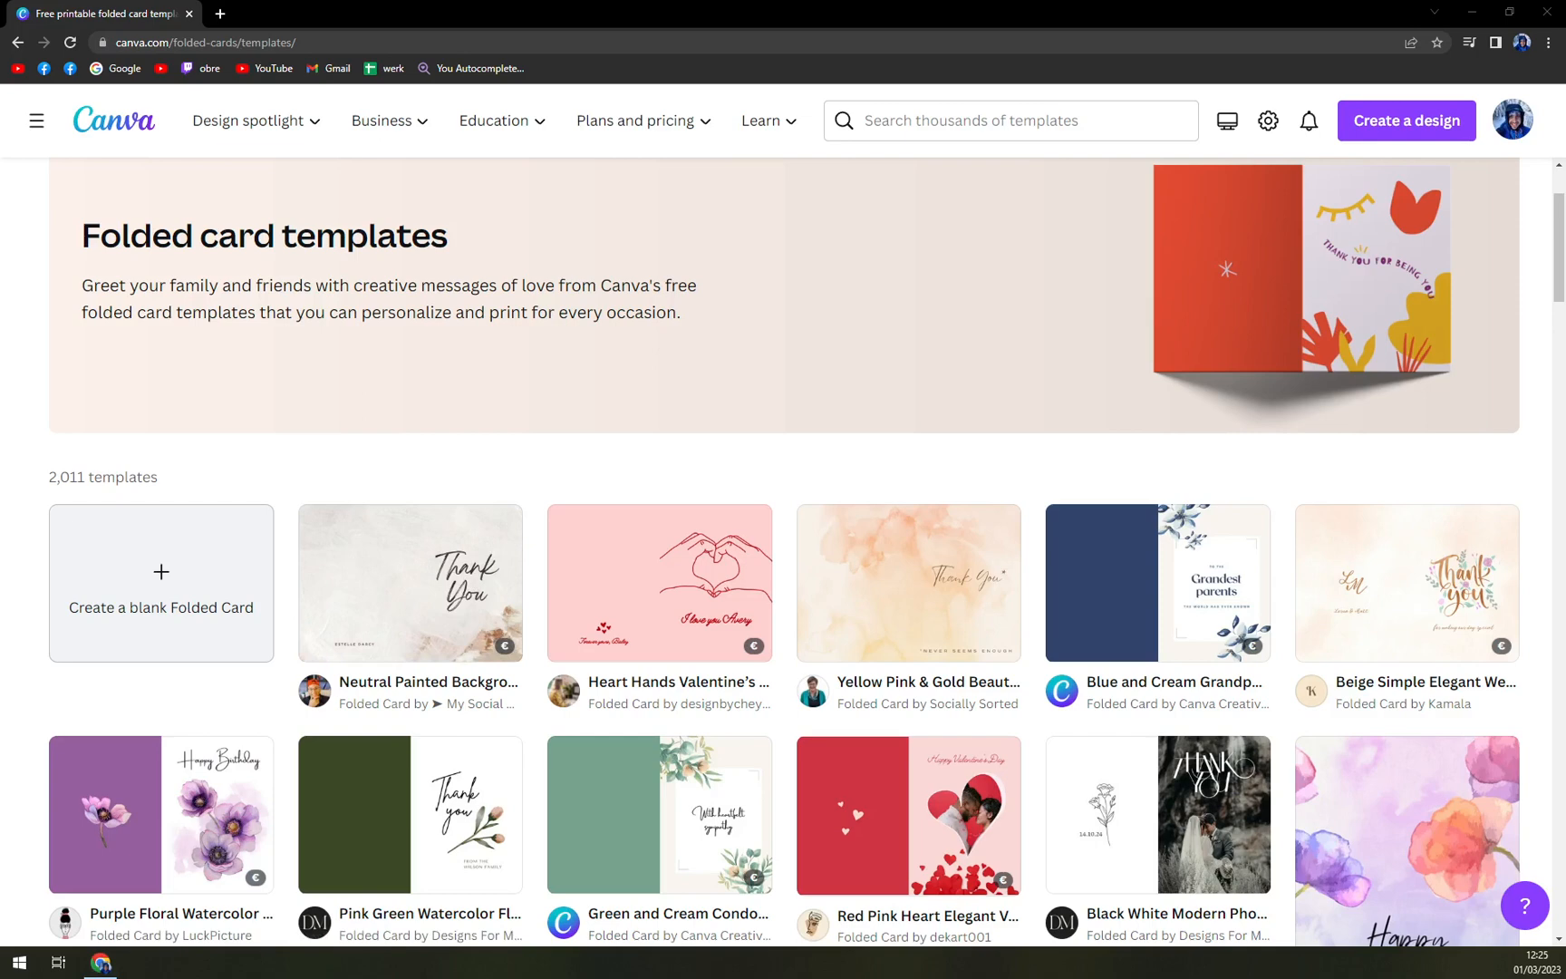
pyautogui.moveTo(352, 173)
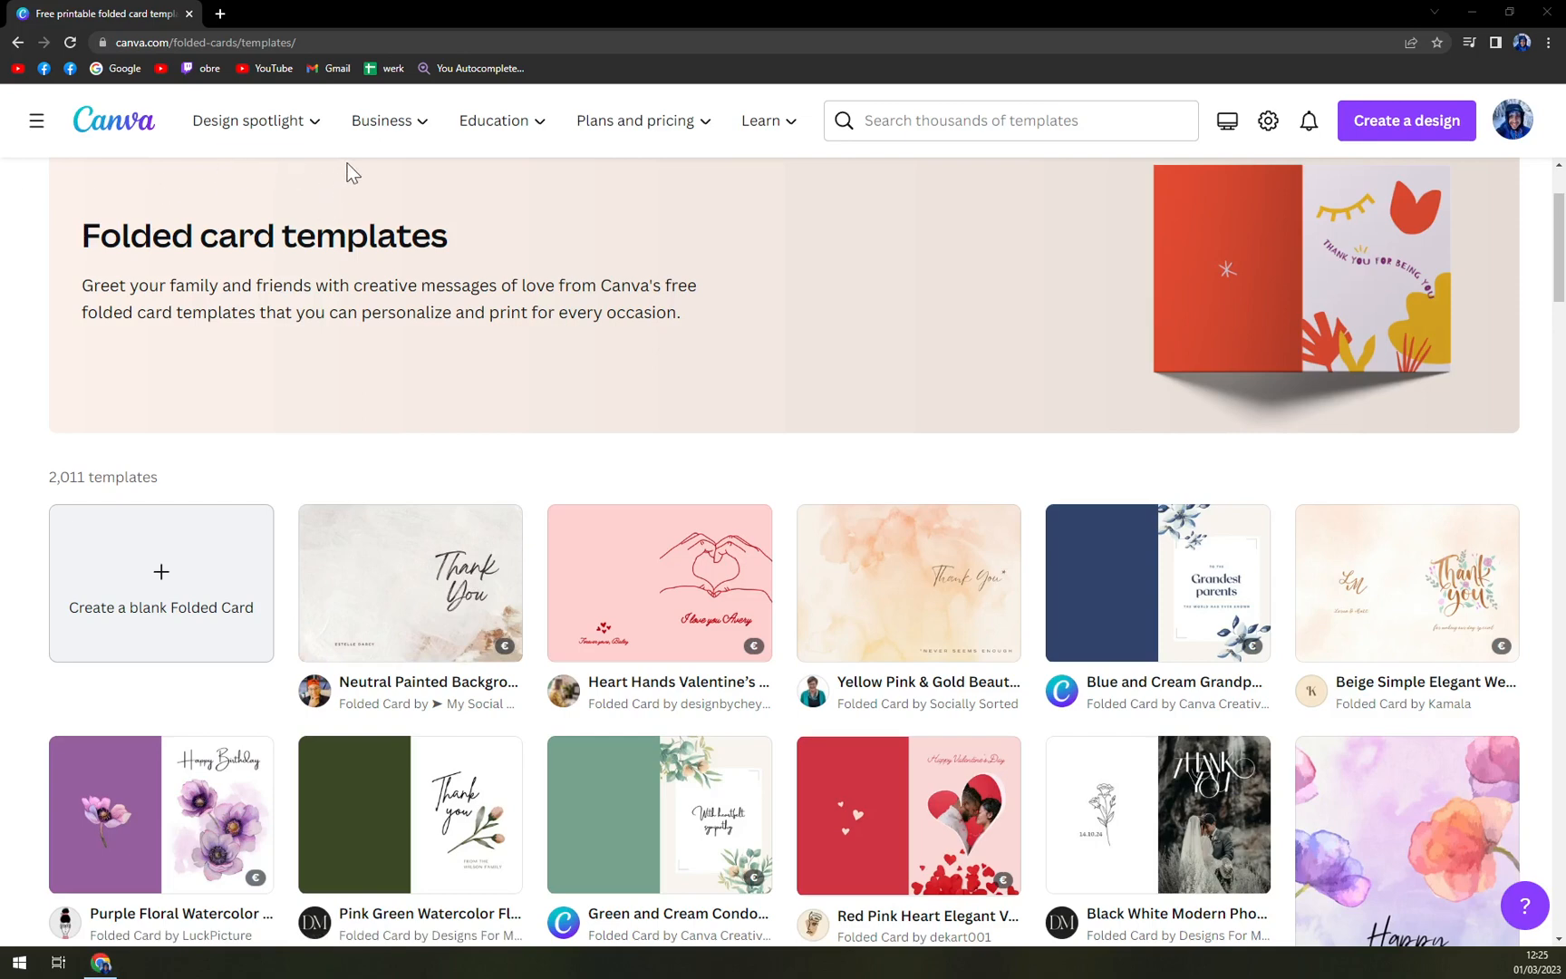
pyautogui.moveTo(215, 487)
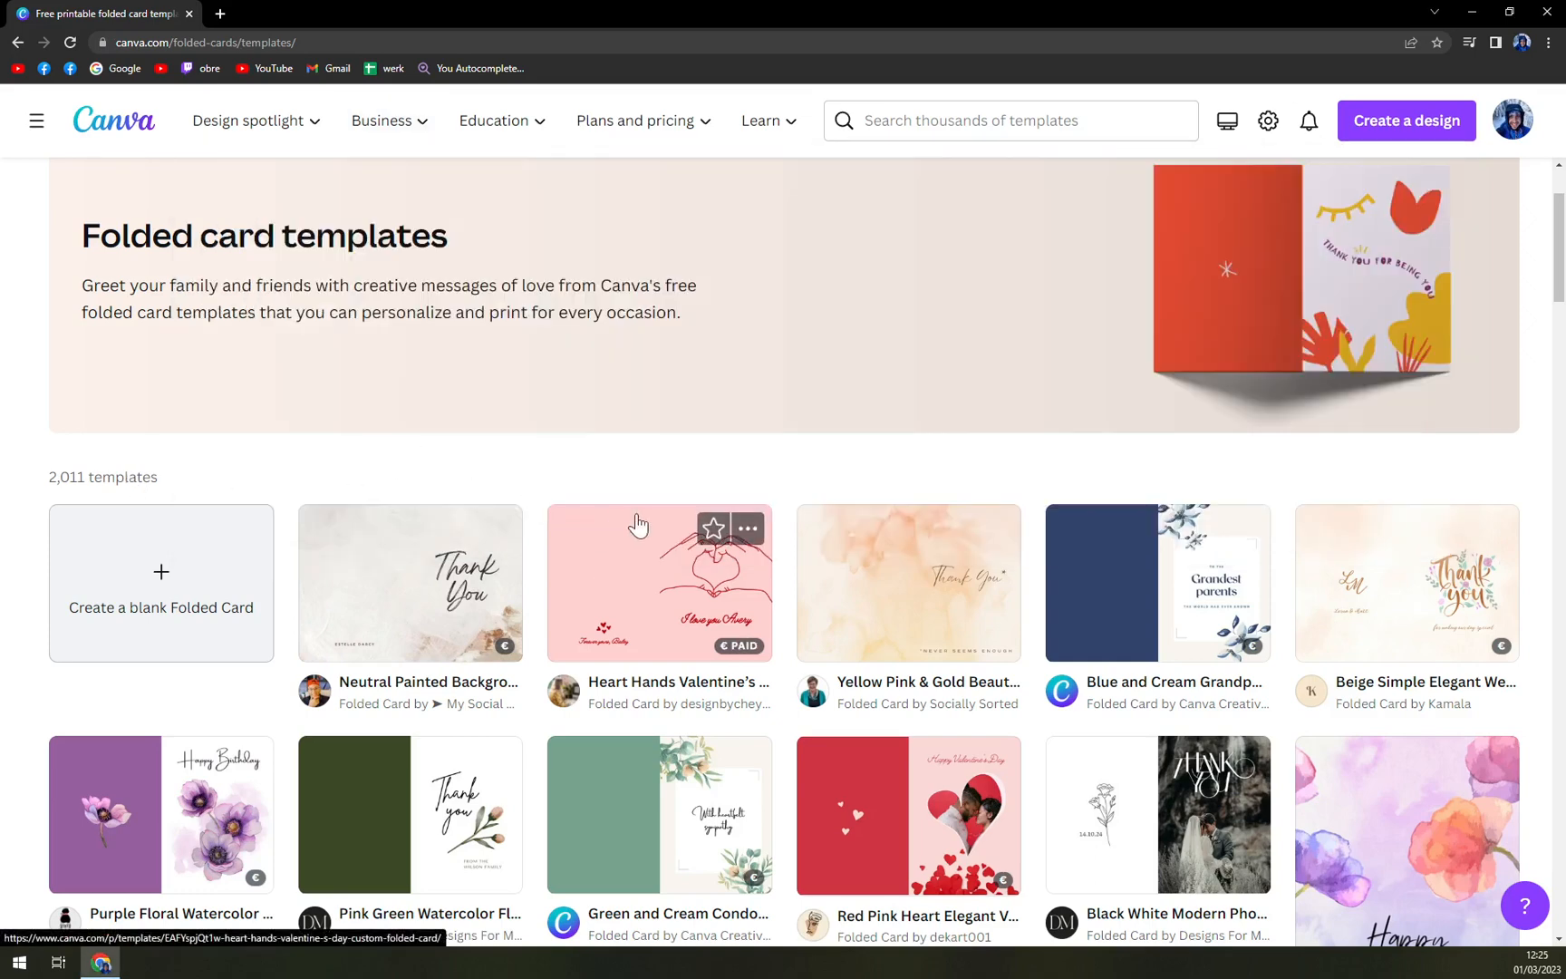
pyautogui.scroll(-3)
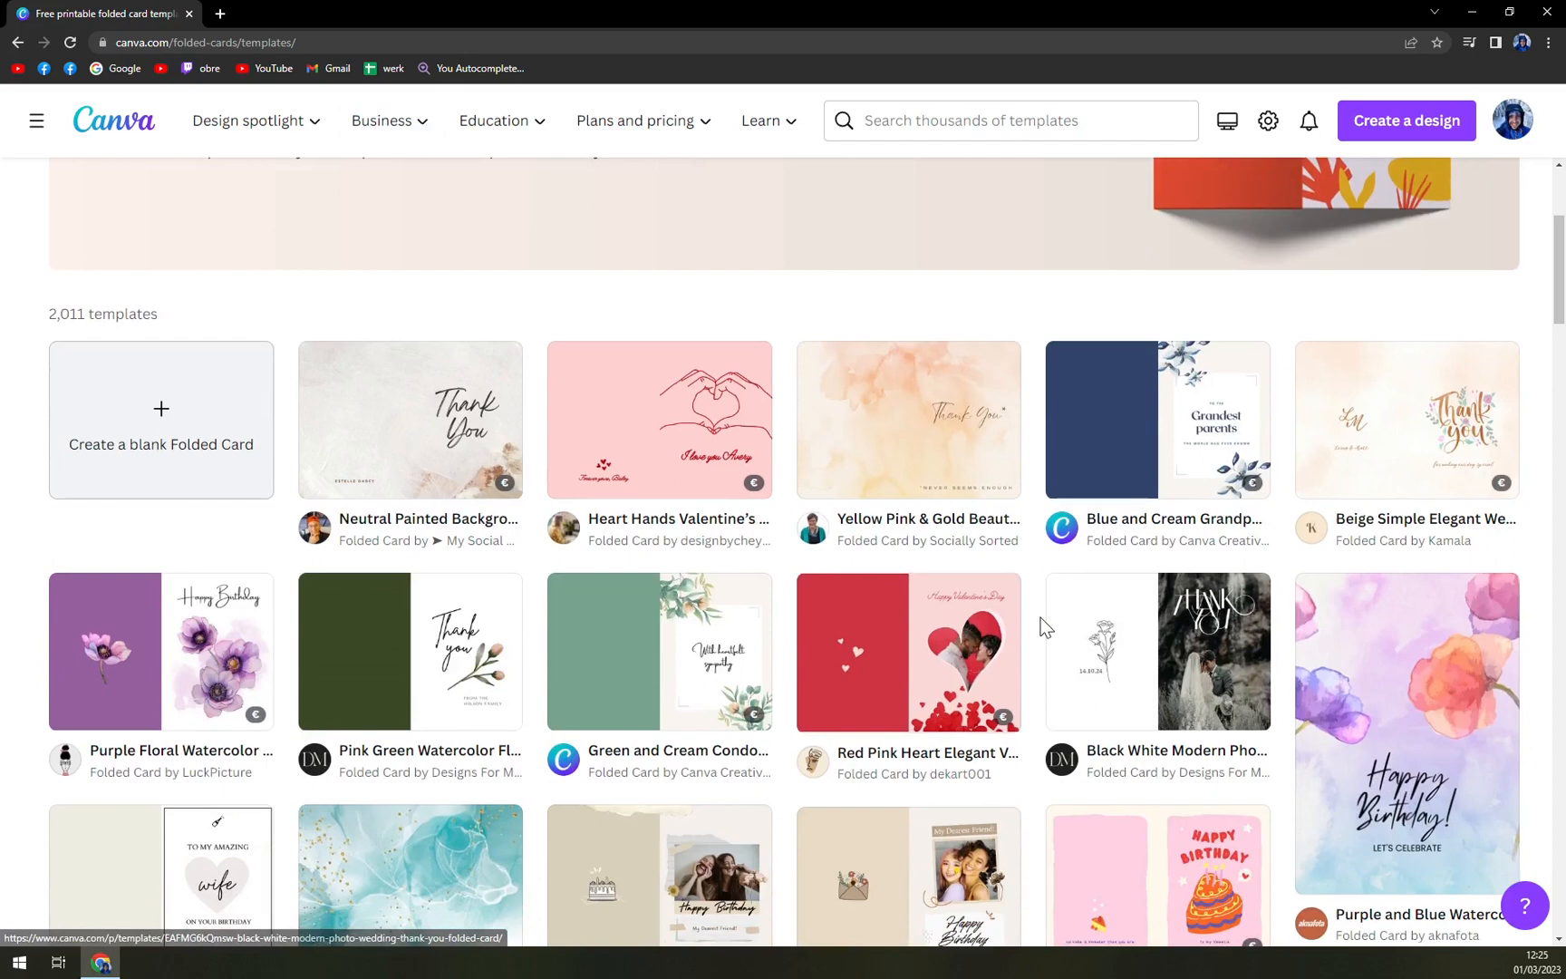
pyautogui.moveTo(409, 420)
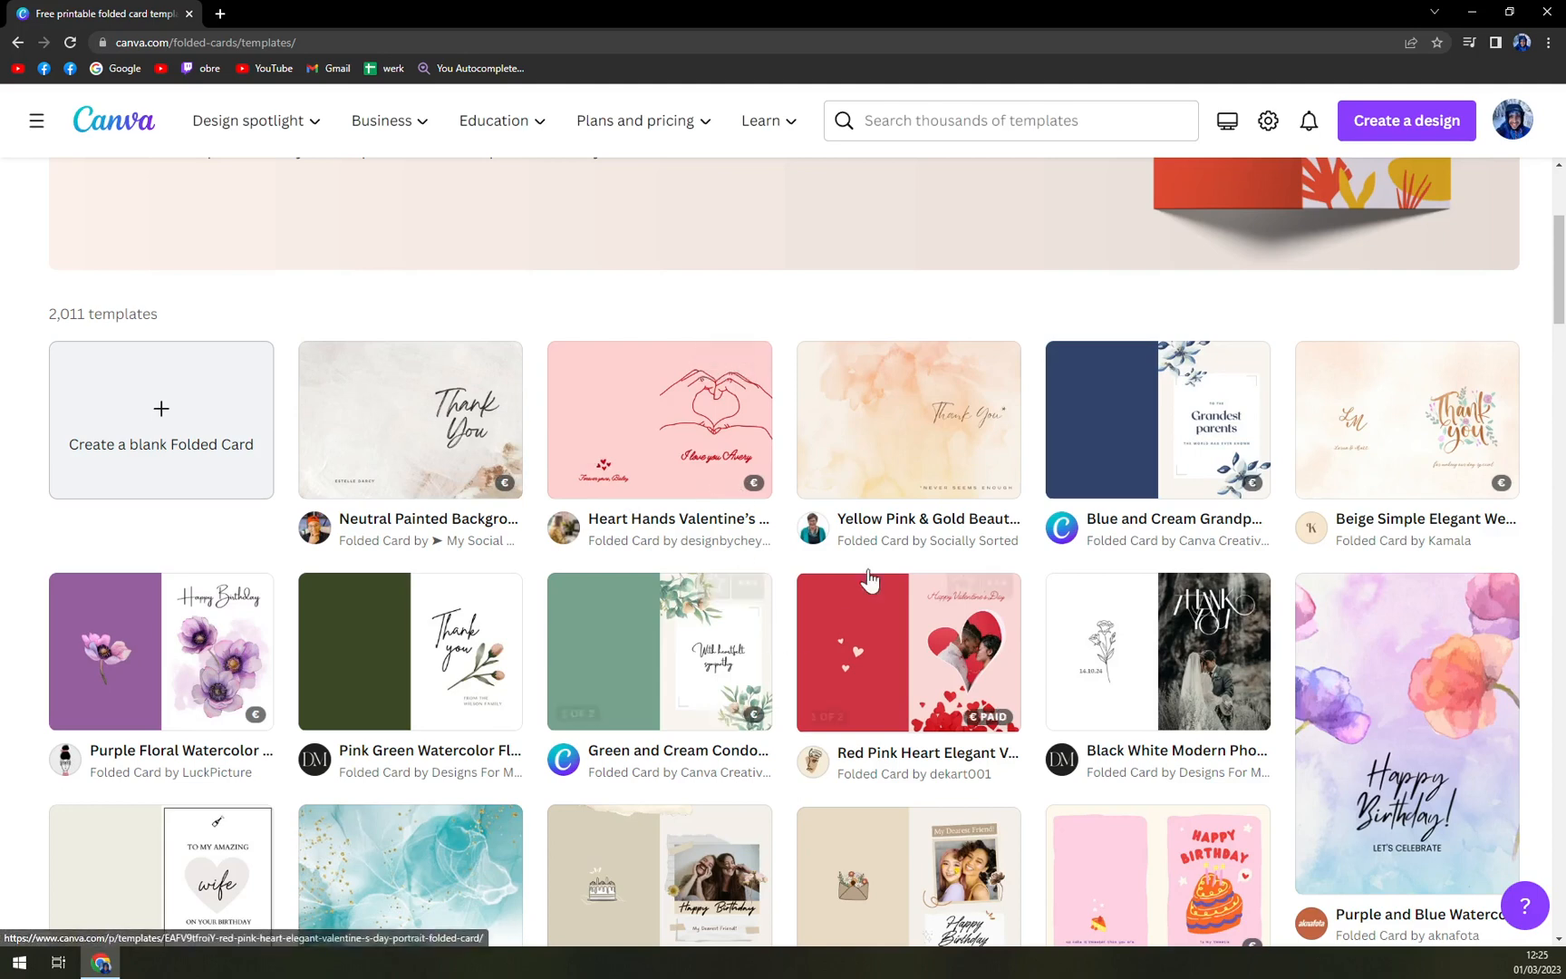
pyautogui.scroll(-3)
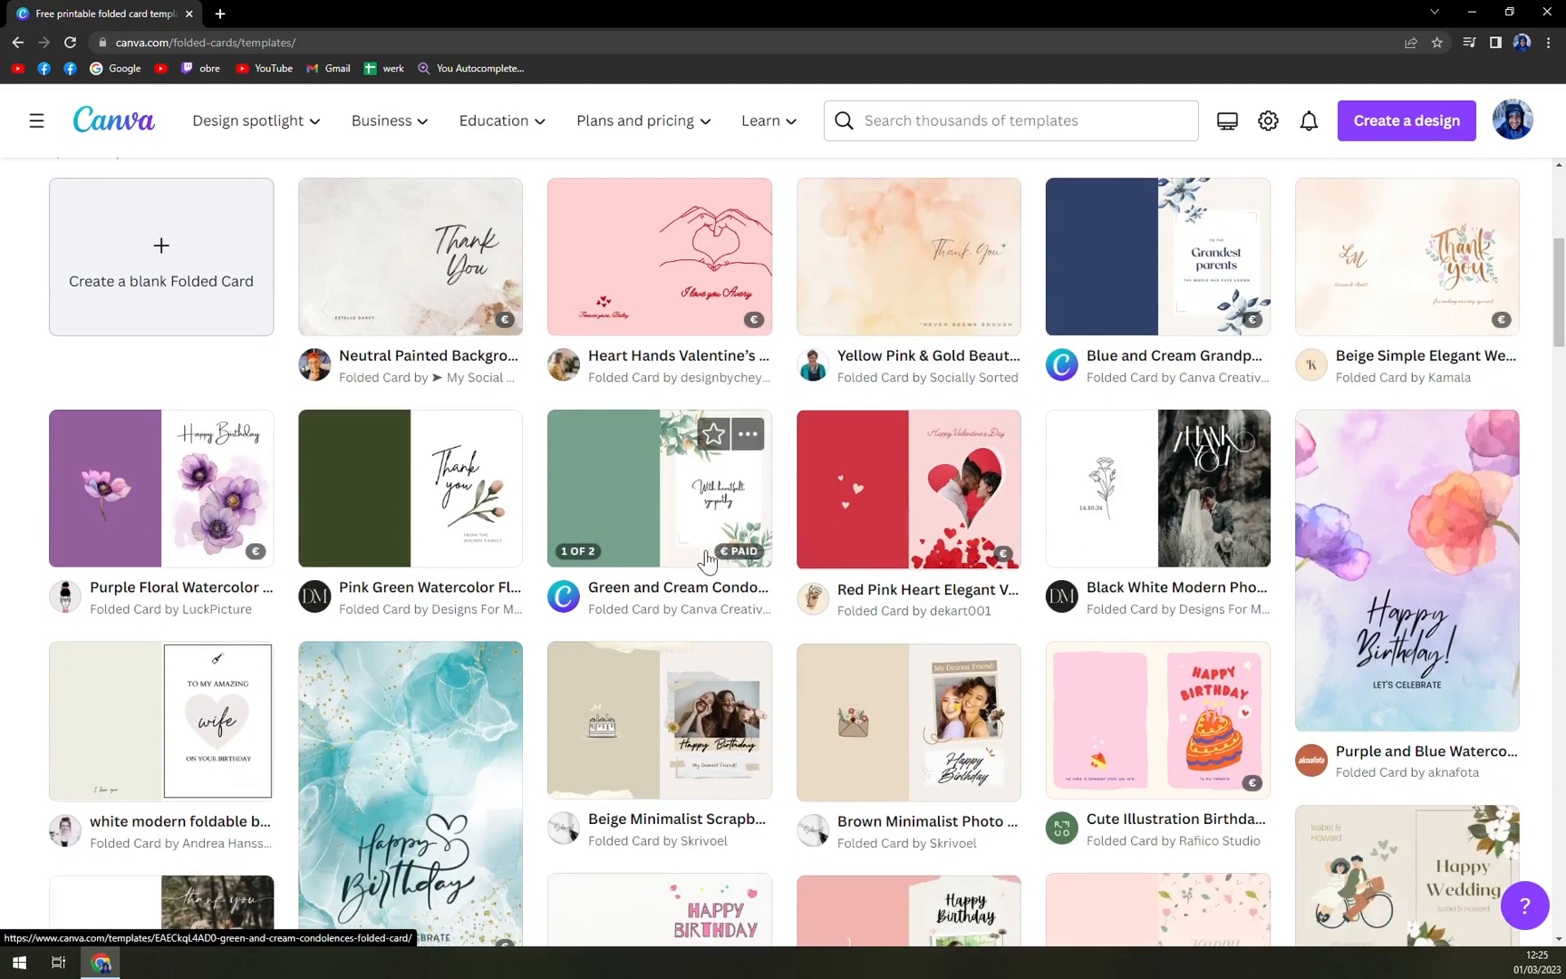
pyautogui.scroll(-3)
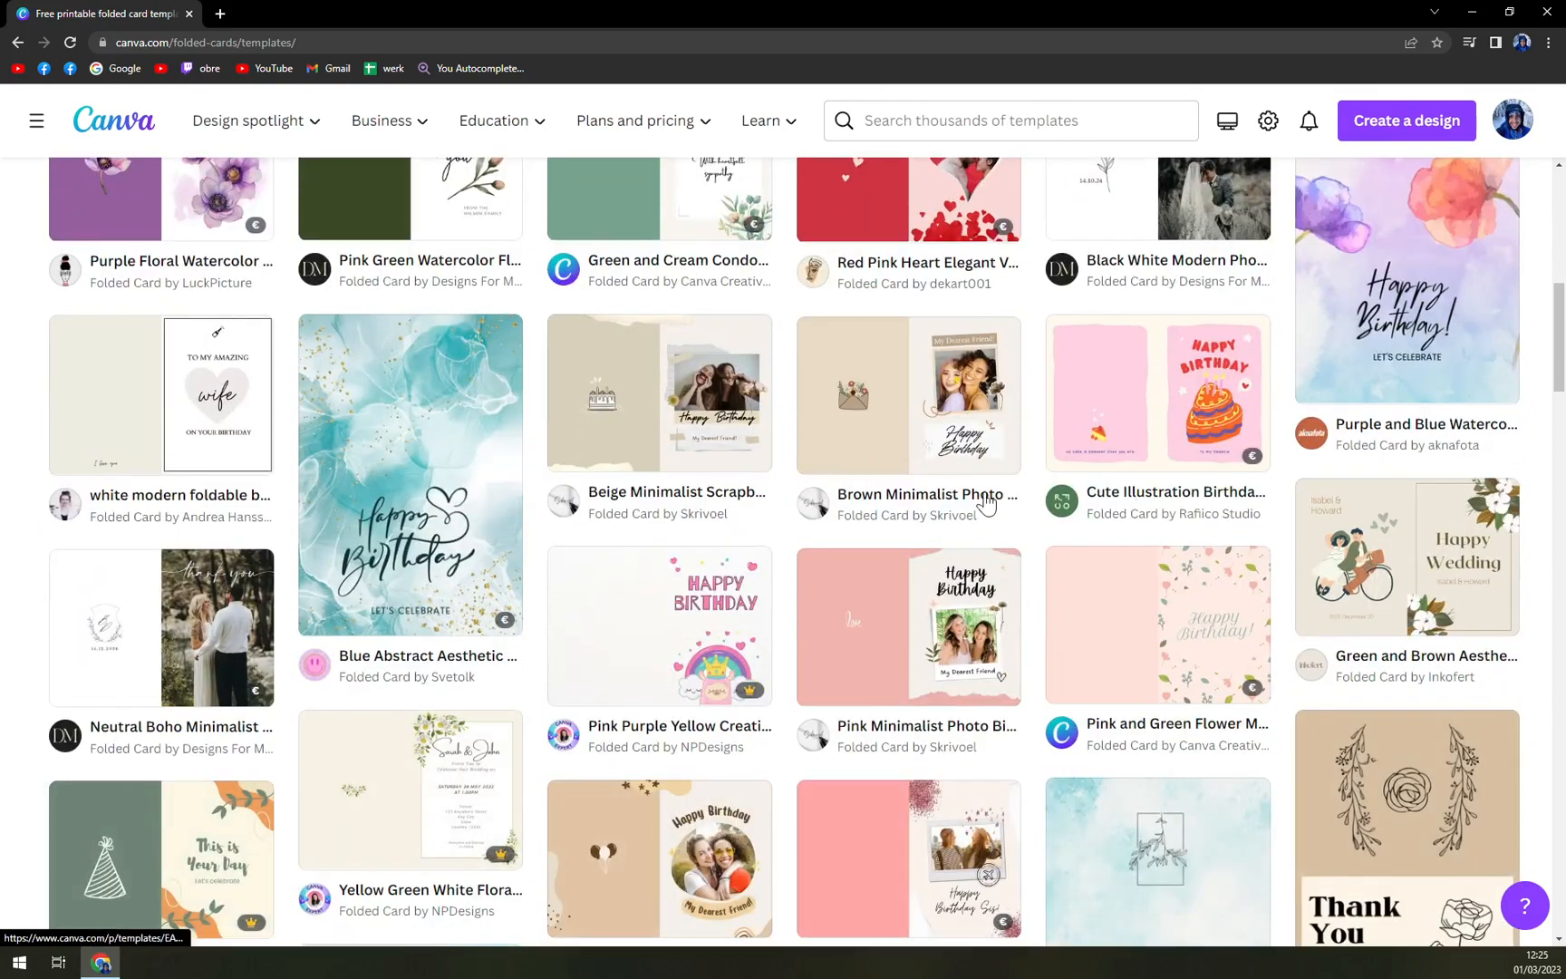
pyautogui.scroll(-3)
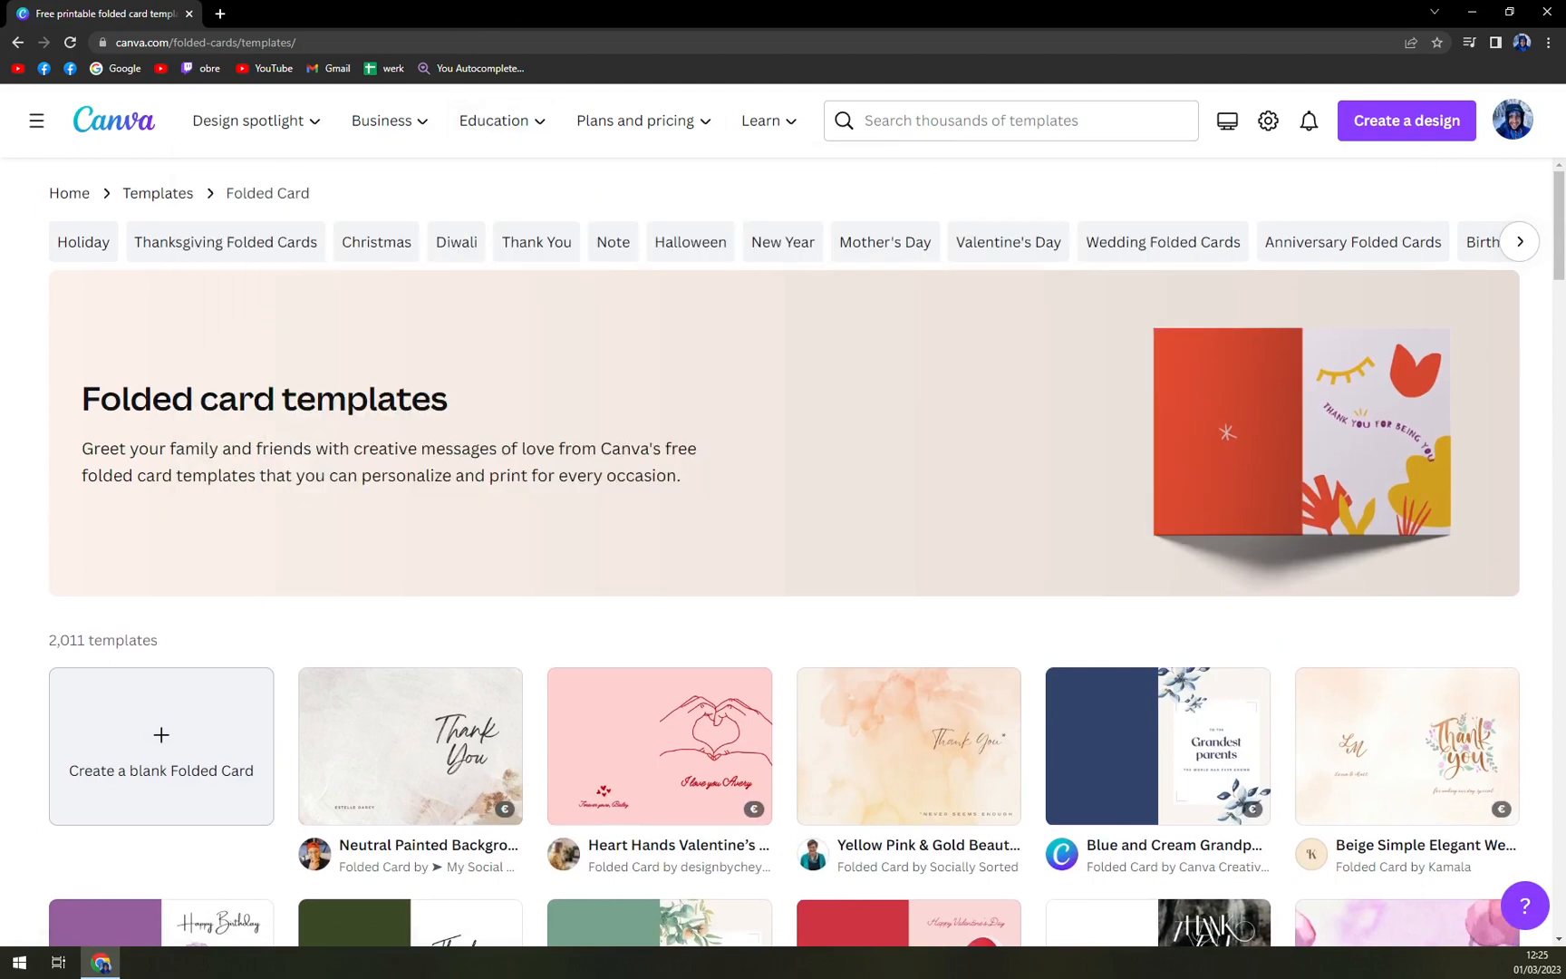
pyautogui.moveTo(34, 526)
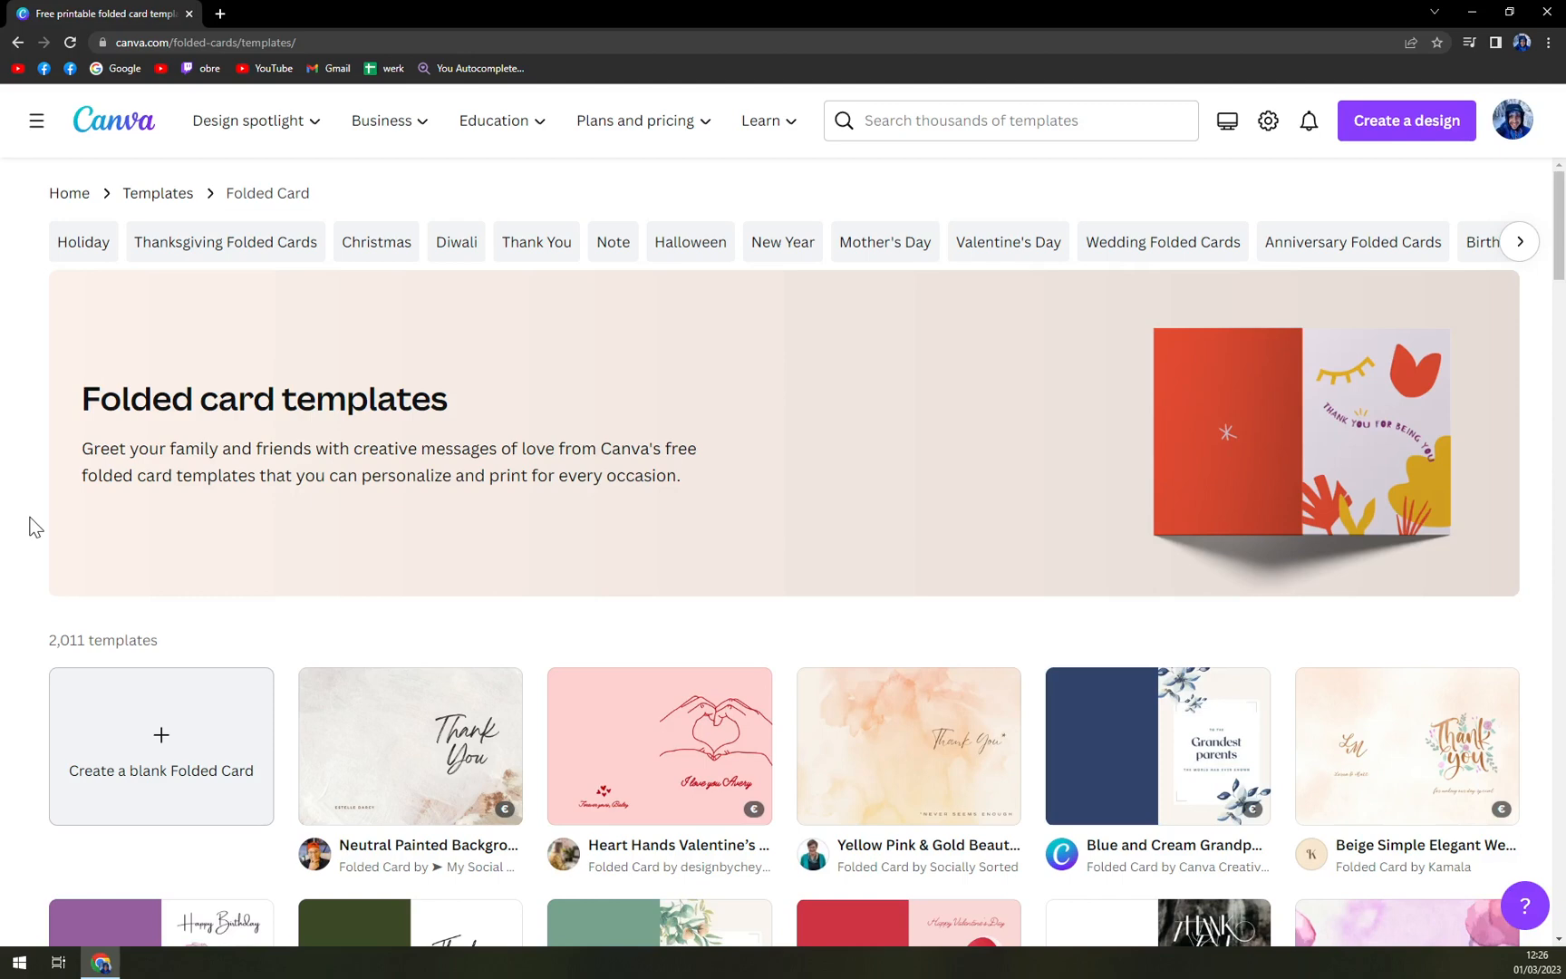
pyautogui.moveTo(369, 647)
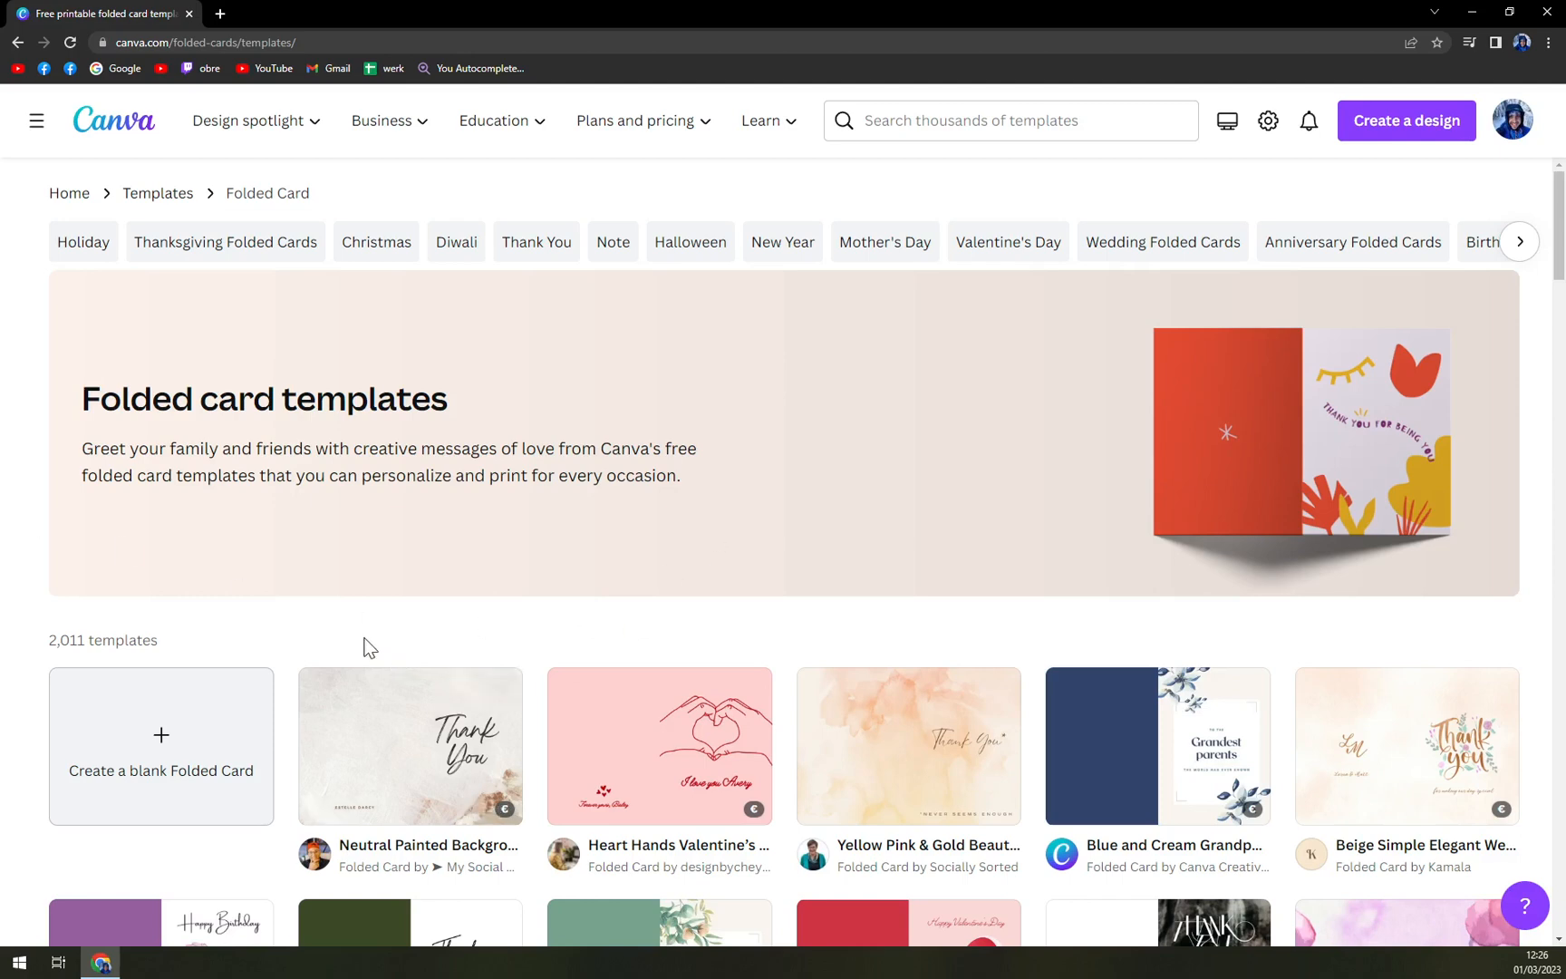
pyautogui.moveTo(387, 662)
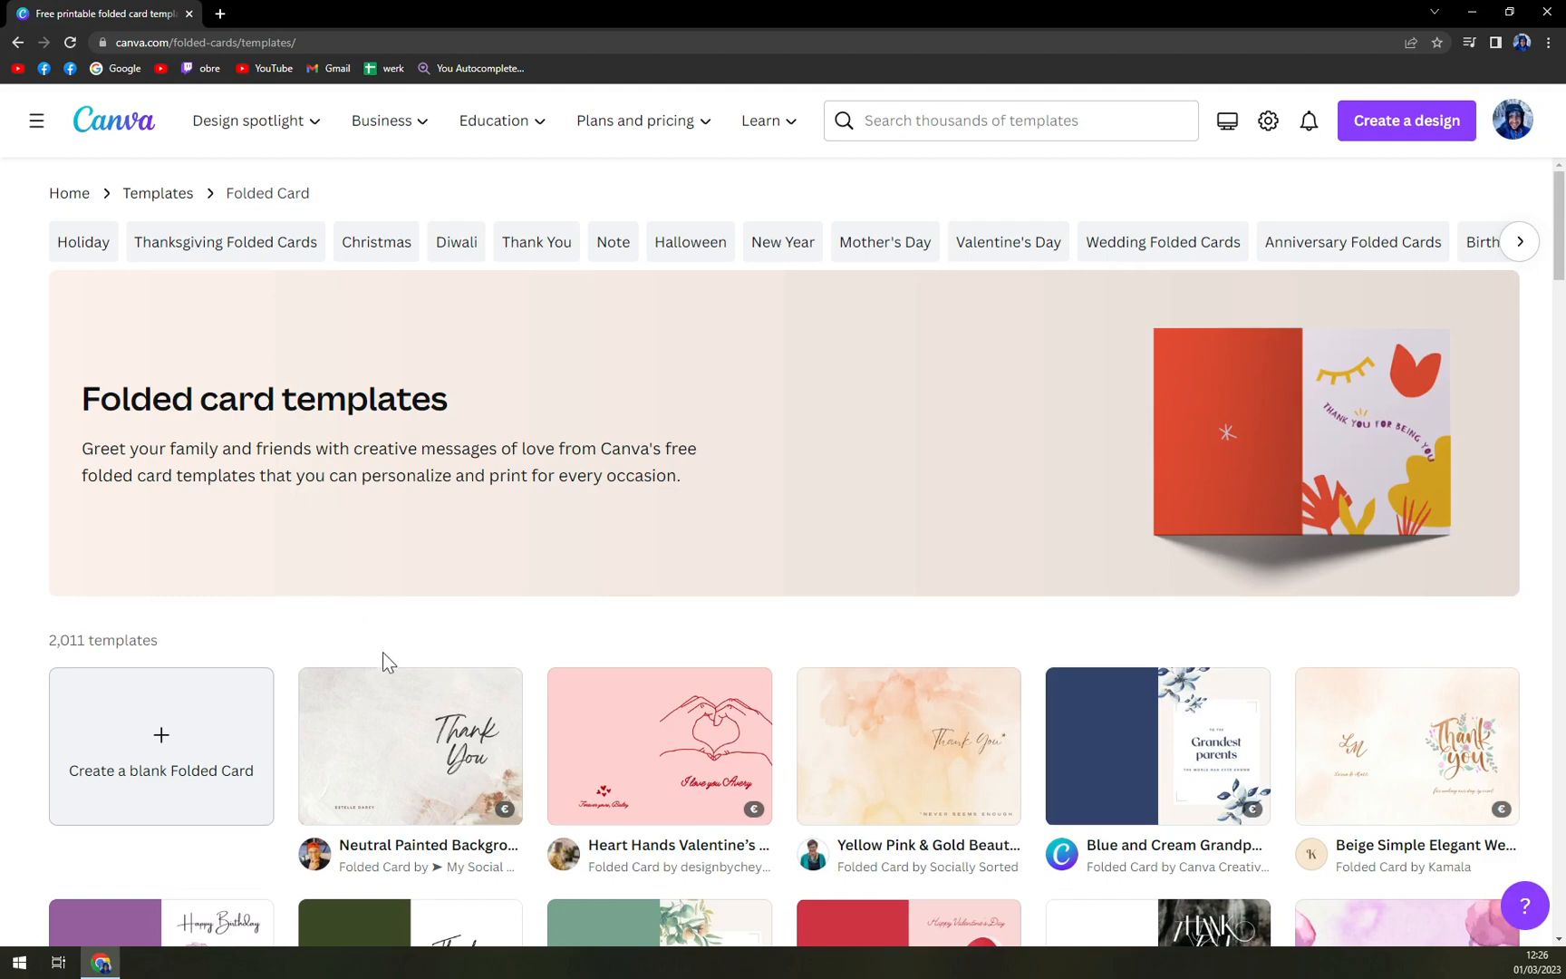
pyautogui.scroll(-3)
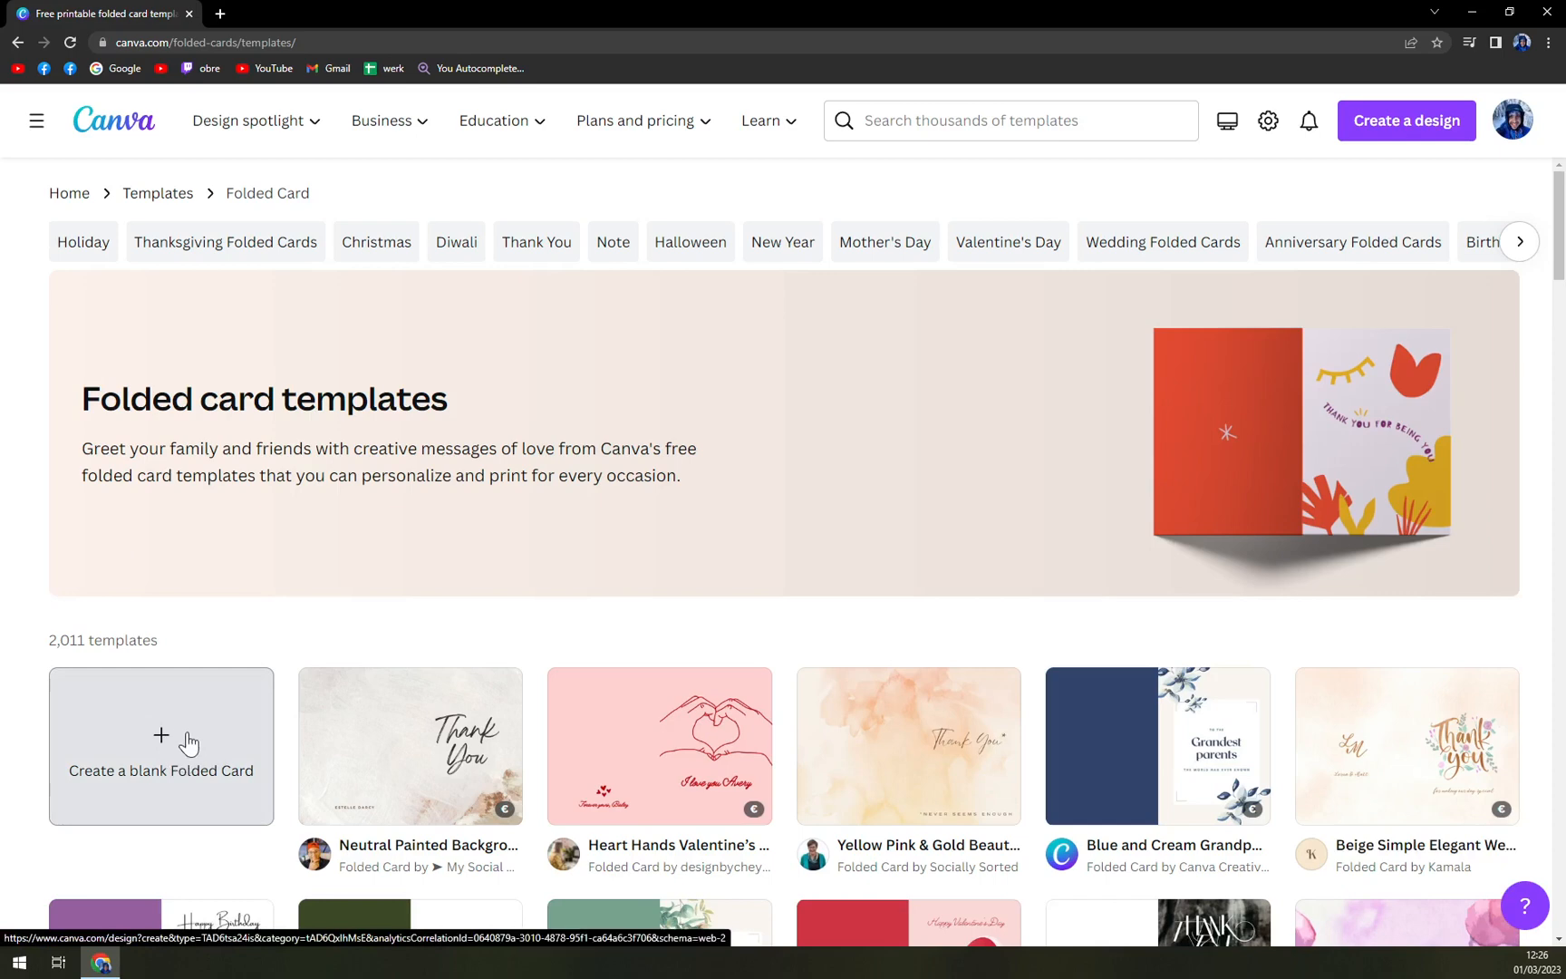
# Create a blank folded card, pick a background colour swatch, and browse Elements
pyautogui.click(160, 744)
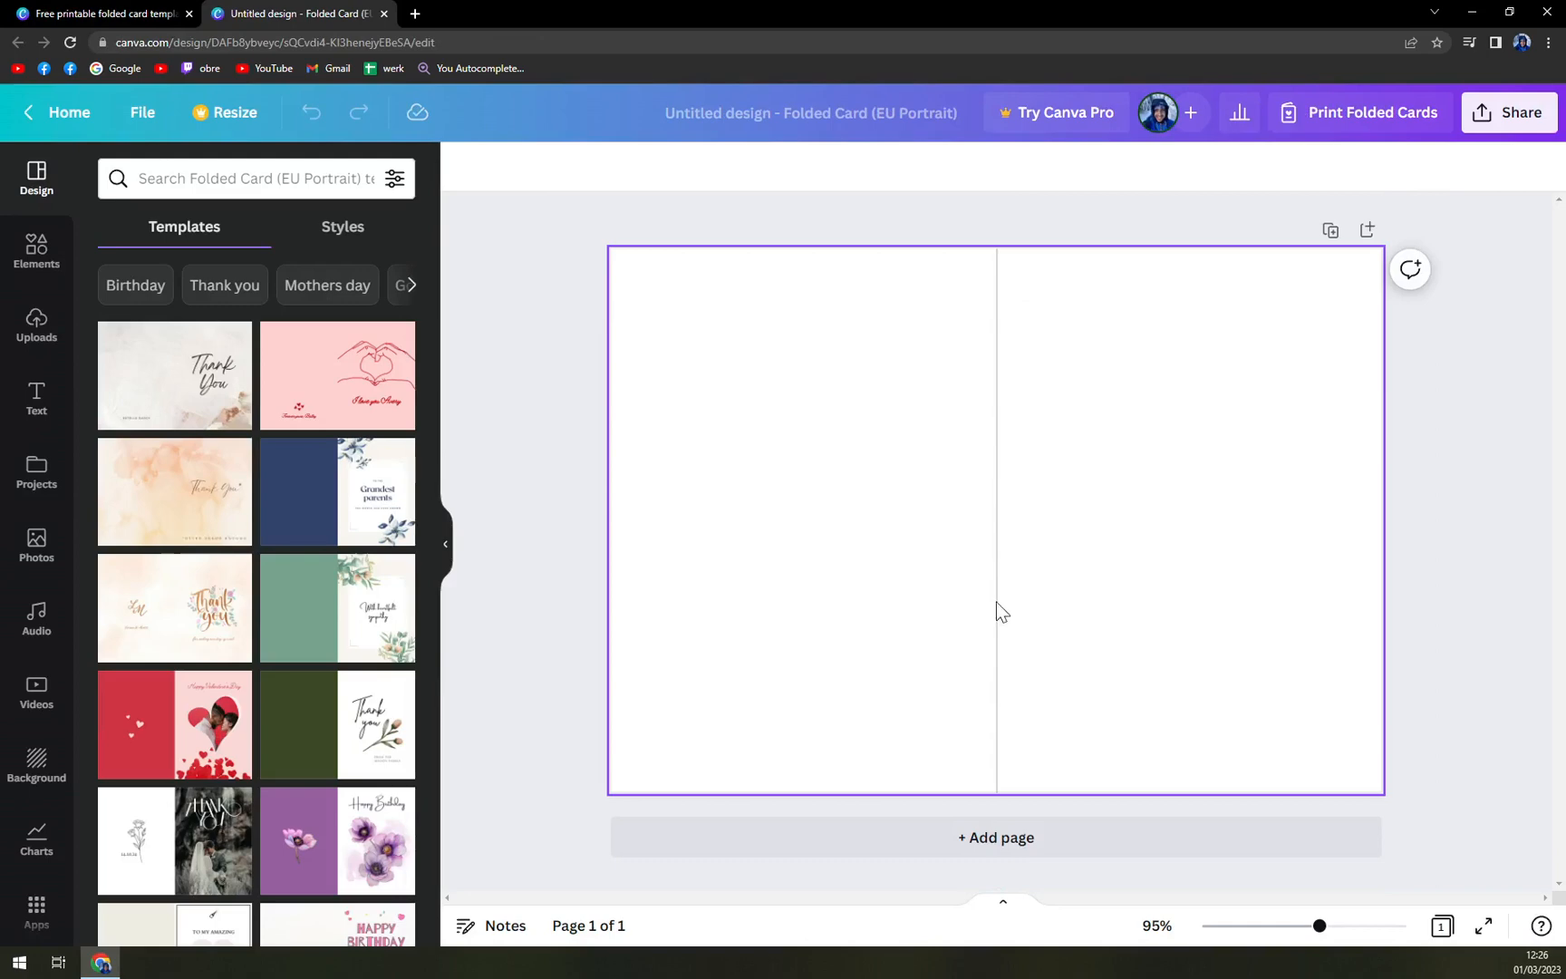
pyautogui.moveTo(1084, 571)
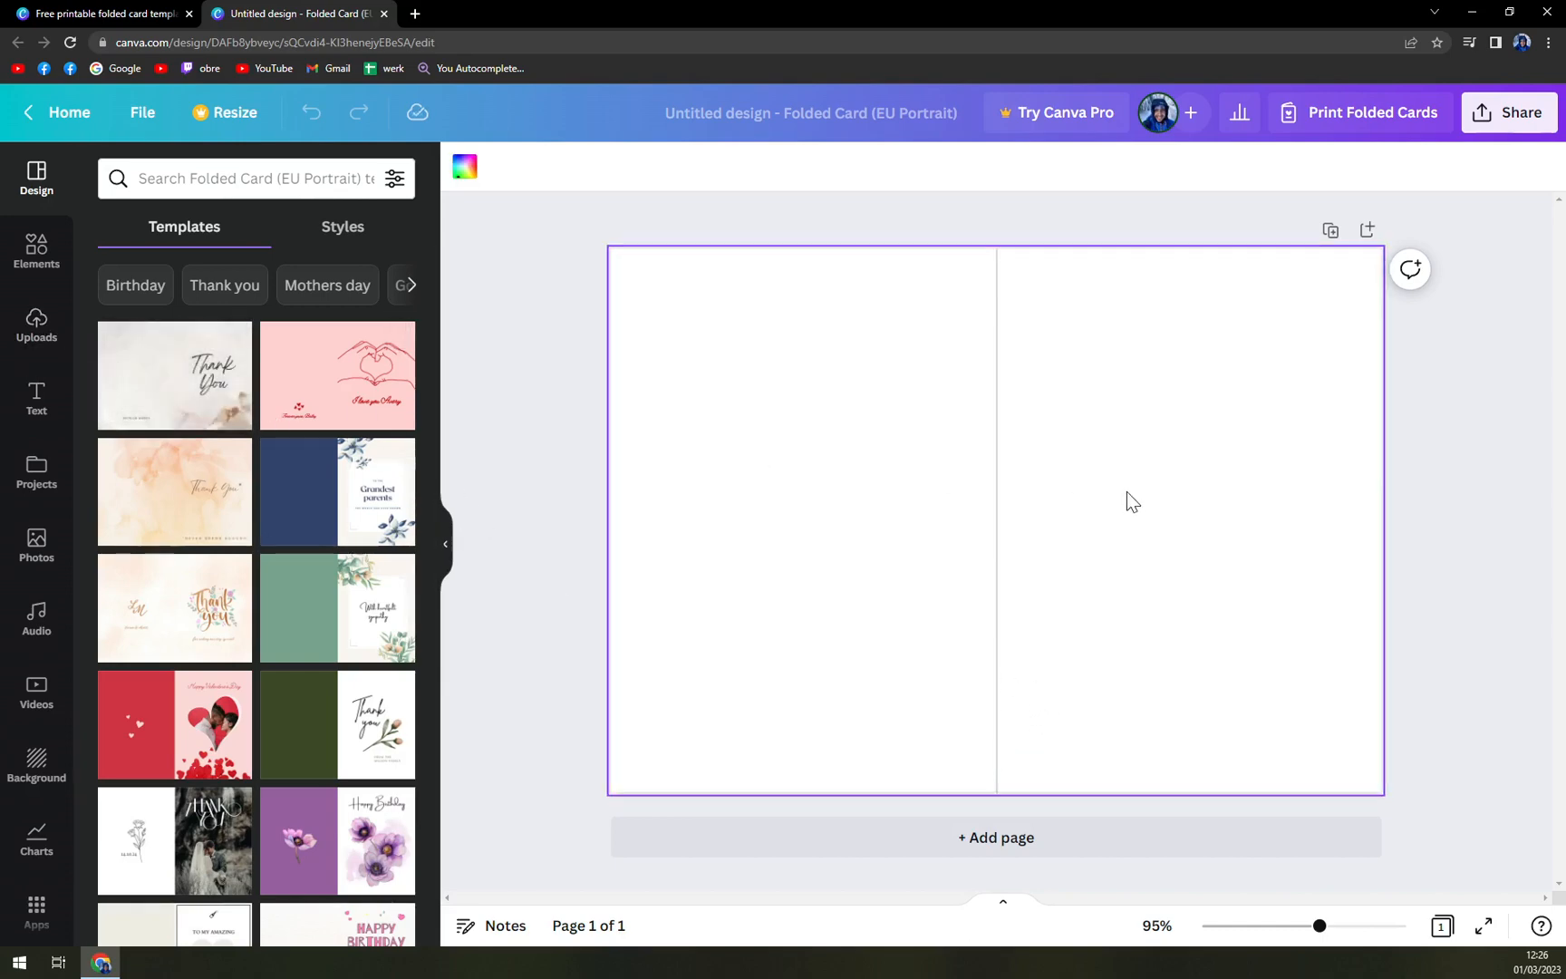
pyautogui.click(464, 167)
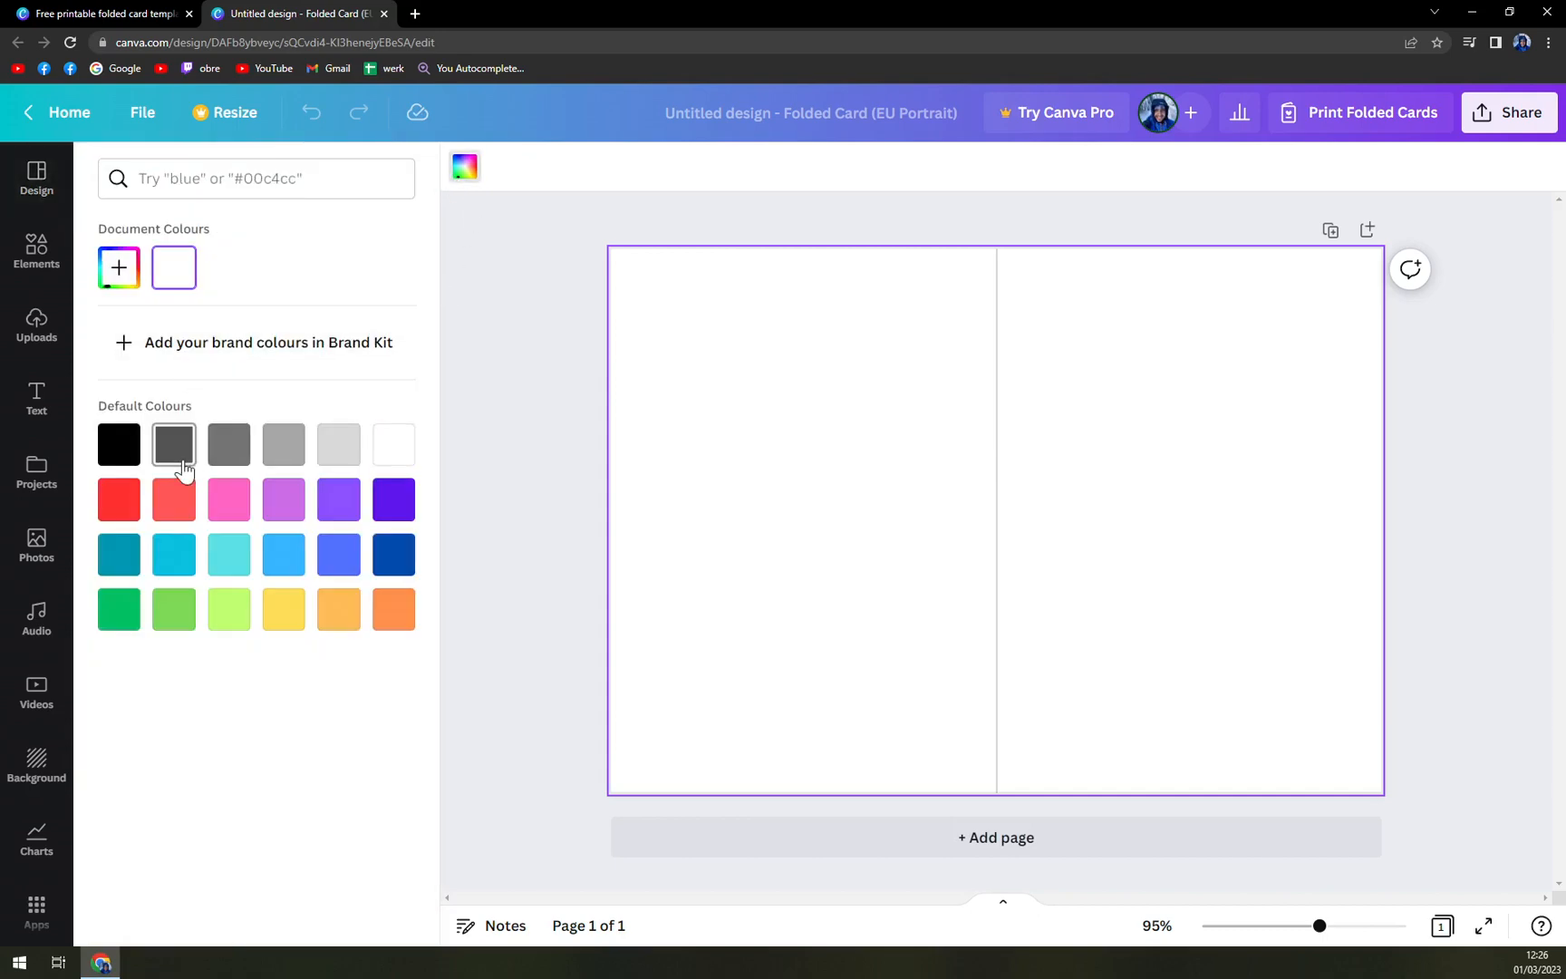
pyautogui.click(227, 555)
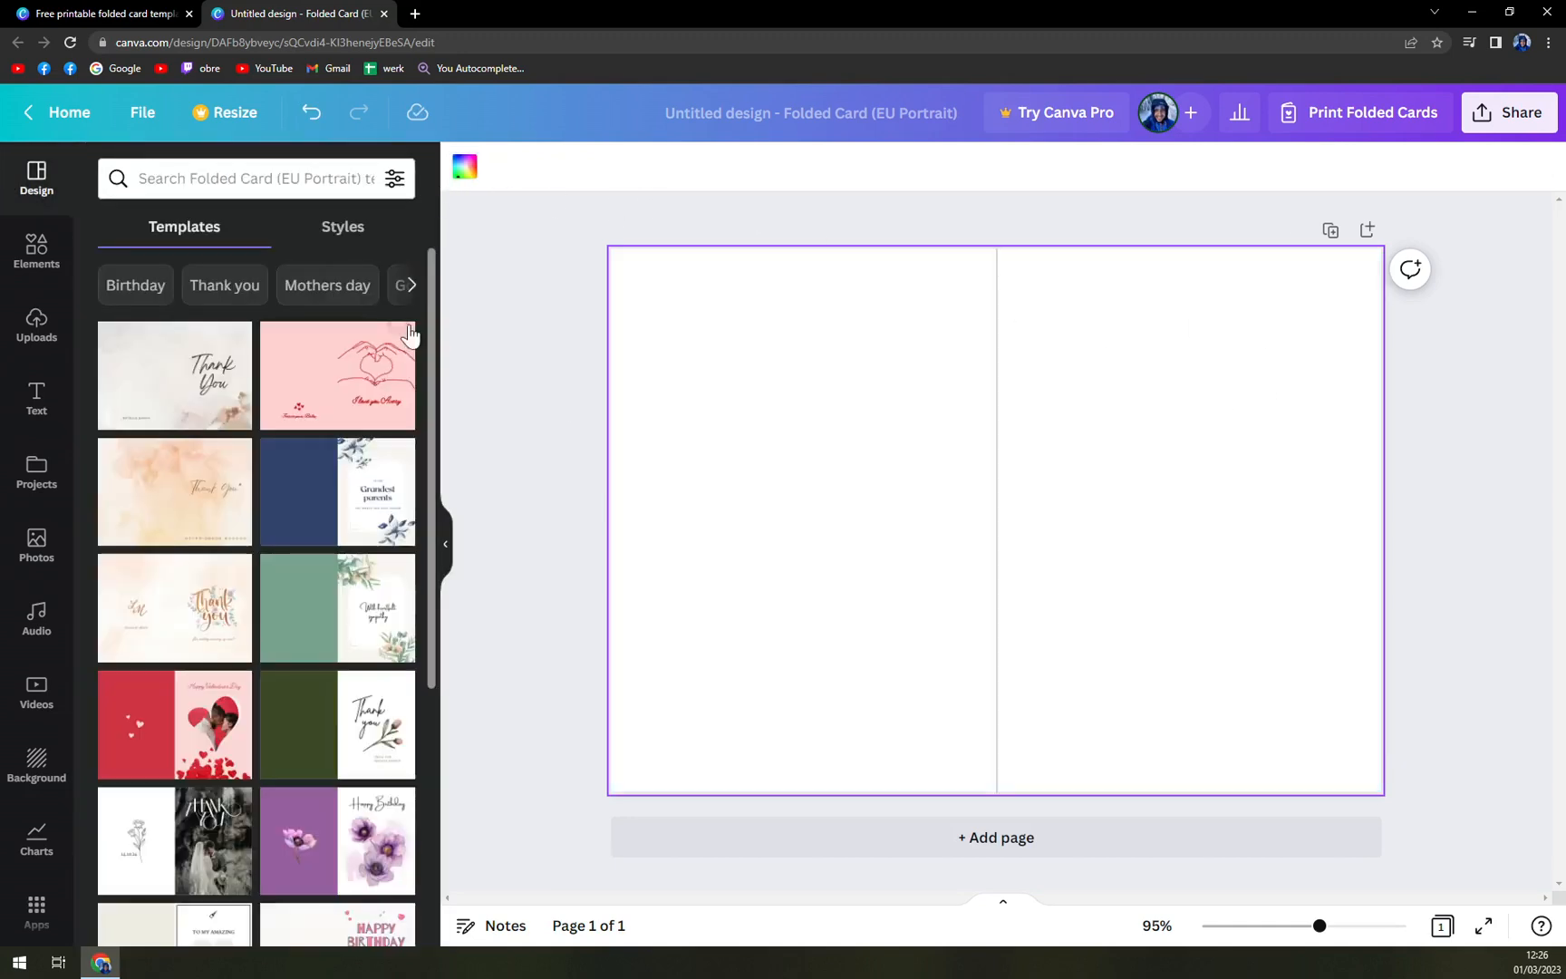
pyautogui.click(36, 250)
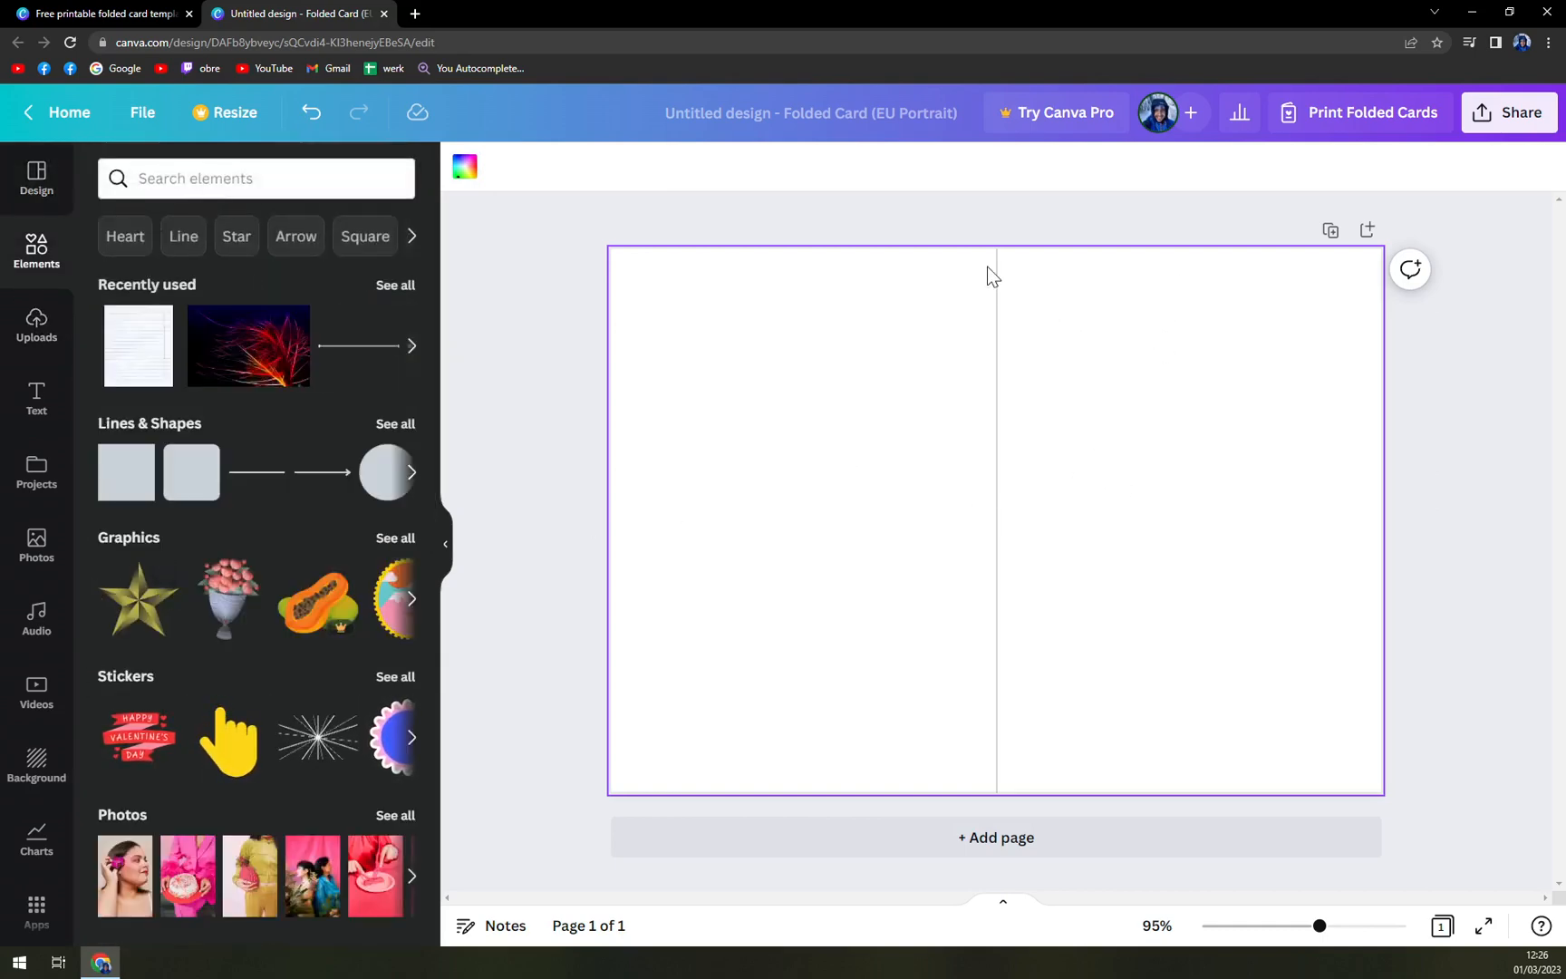
pyautogui.moveTo(1192, 313)
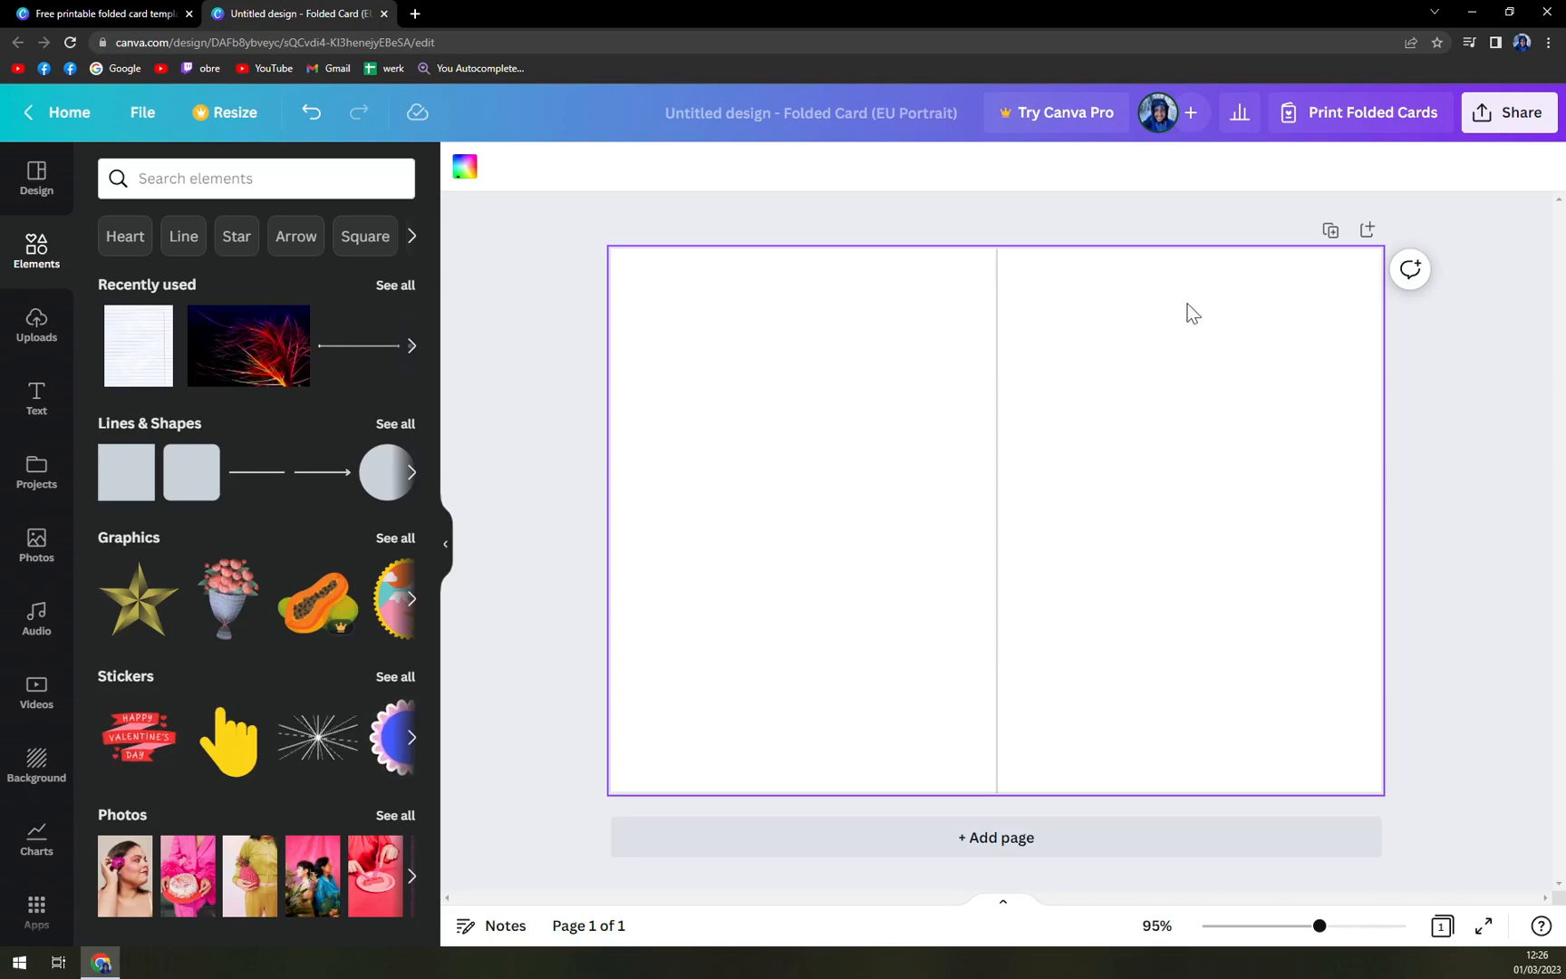
pyautogui.moveTo(1235, 413)
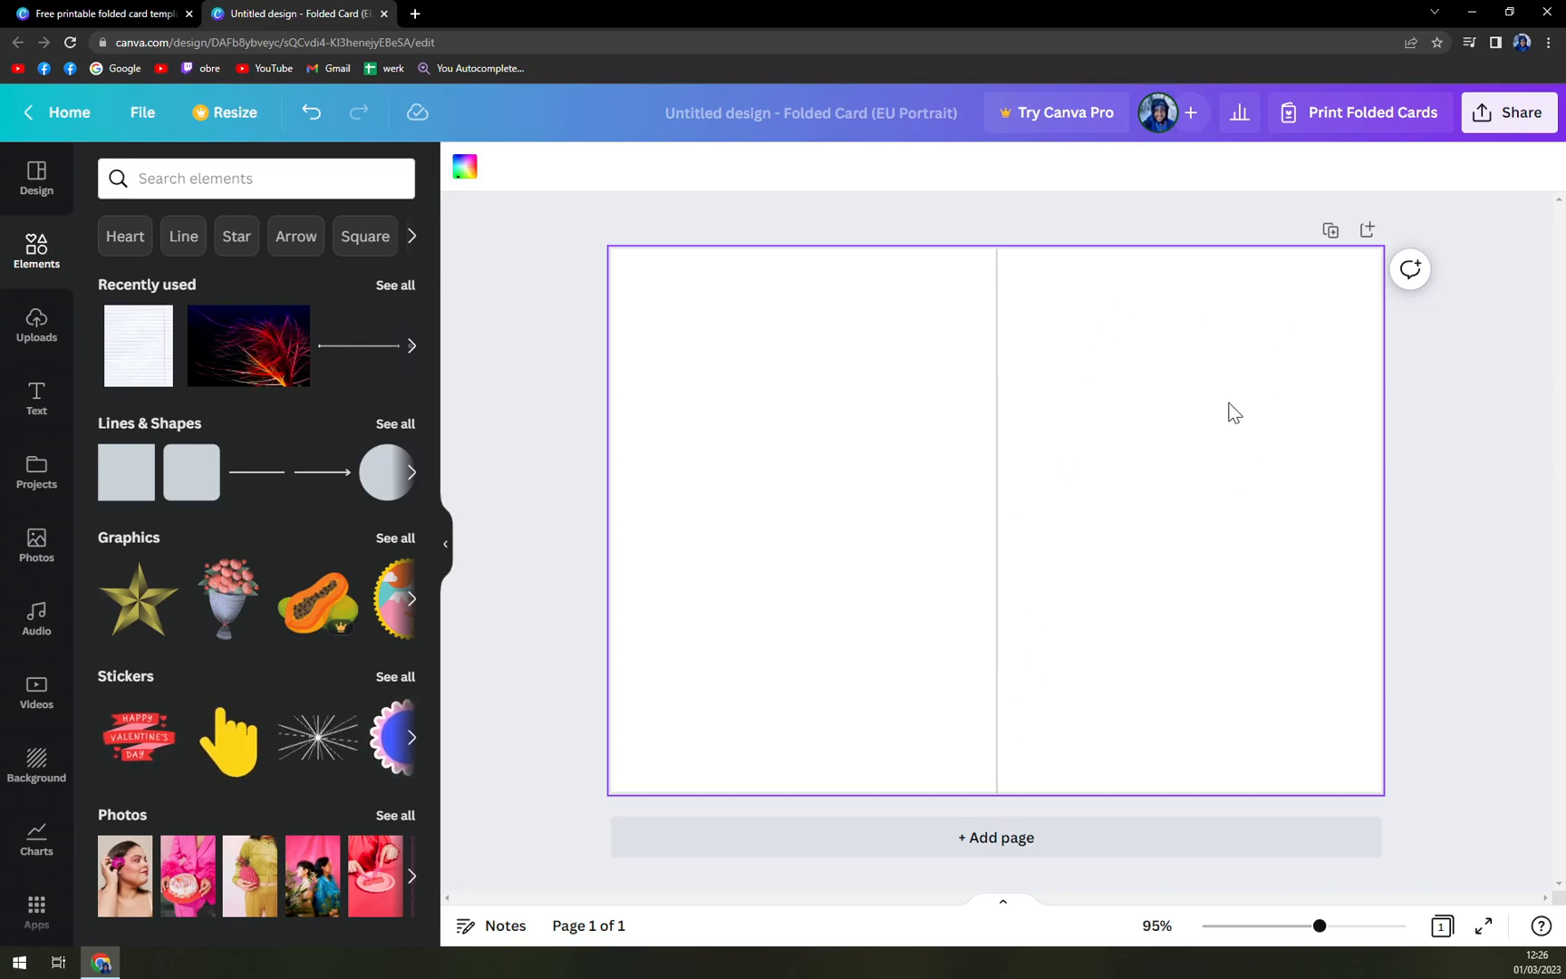
# Add a 'Happy Birthday' heading to the card
pyautogui.click(36, 399)
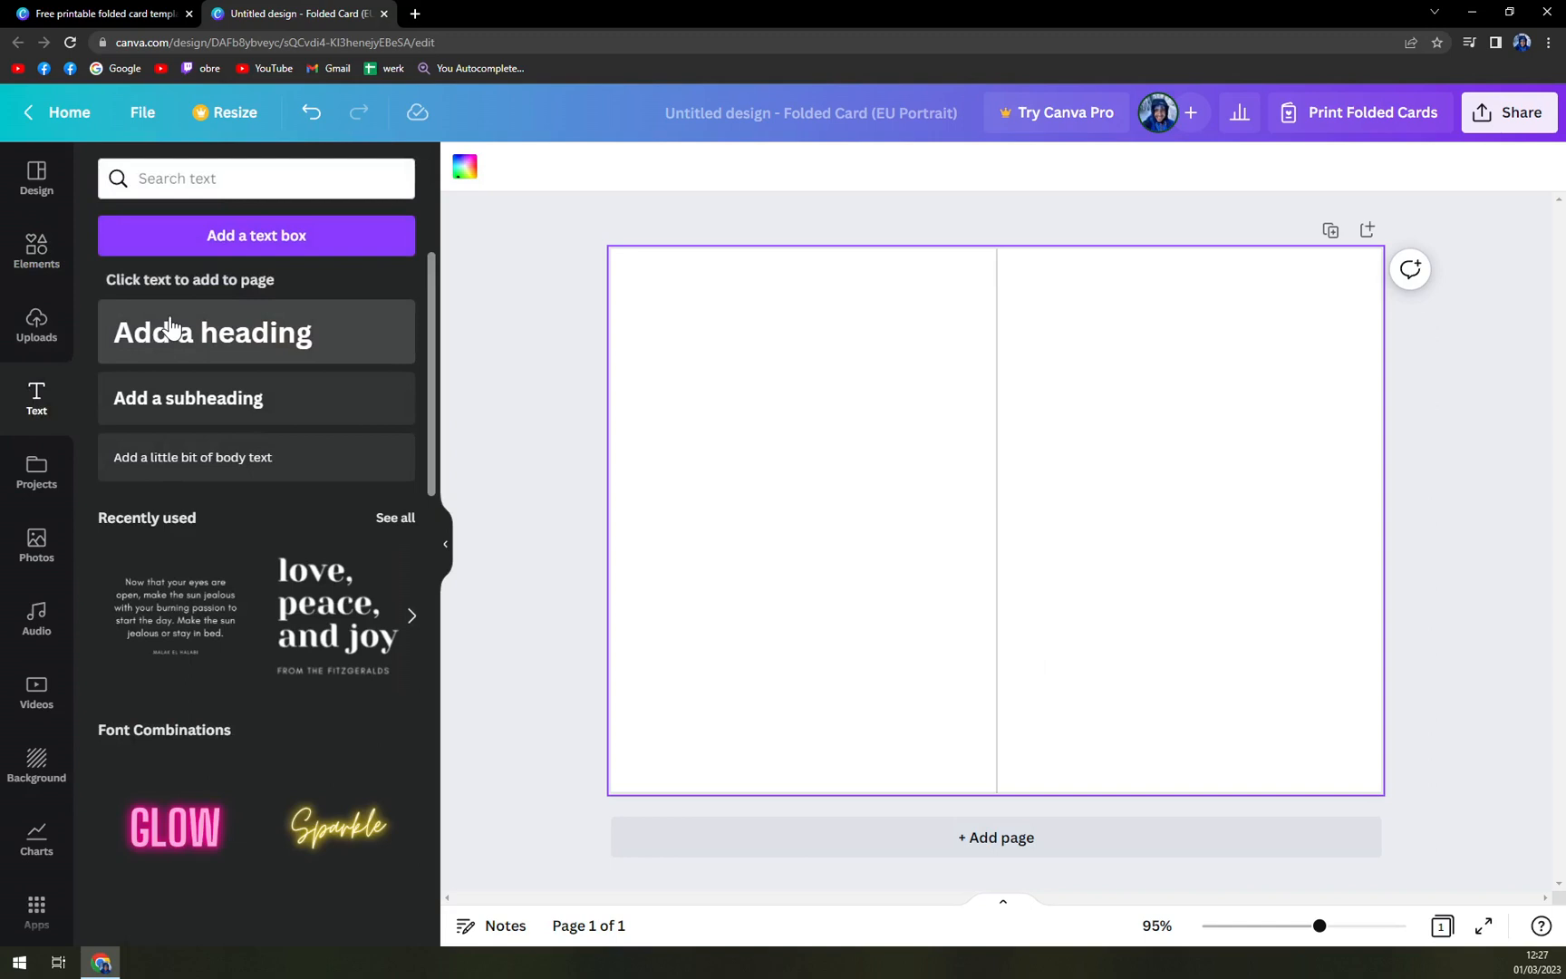
pyautogui.click(256, 332)
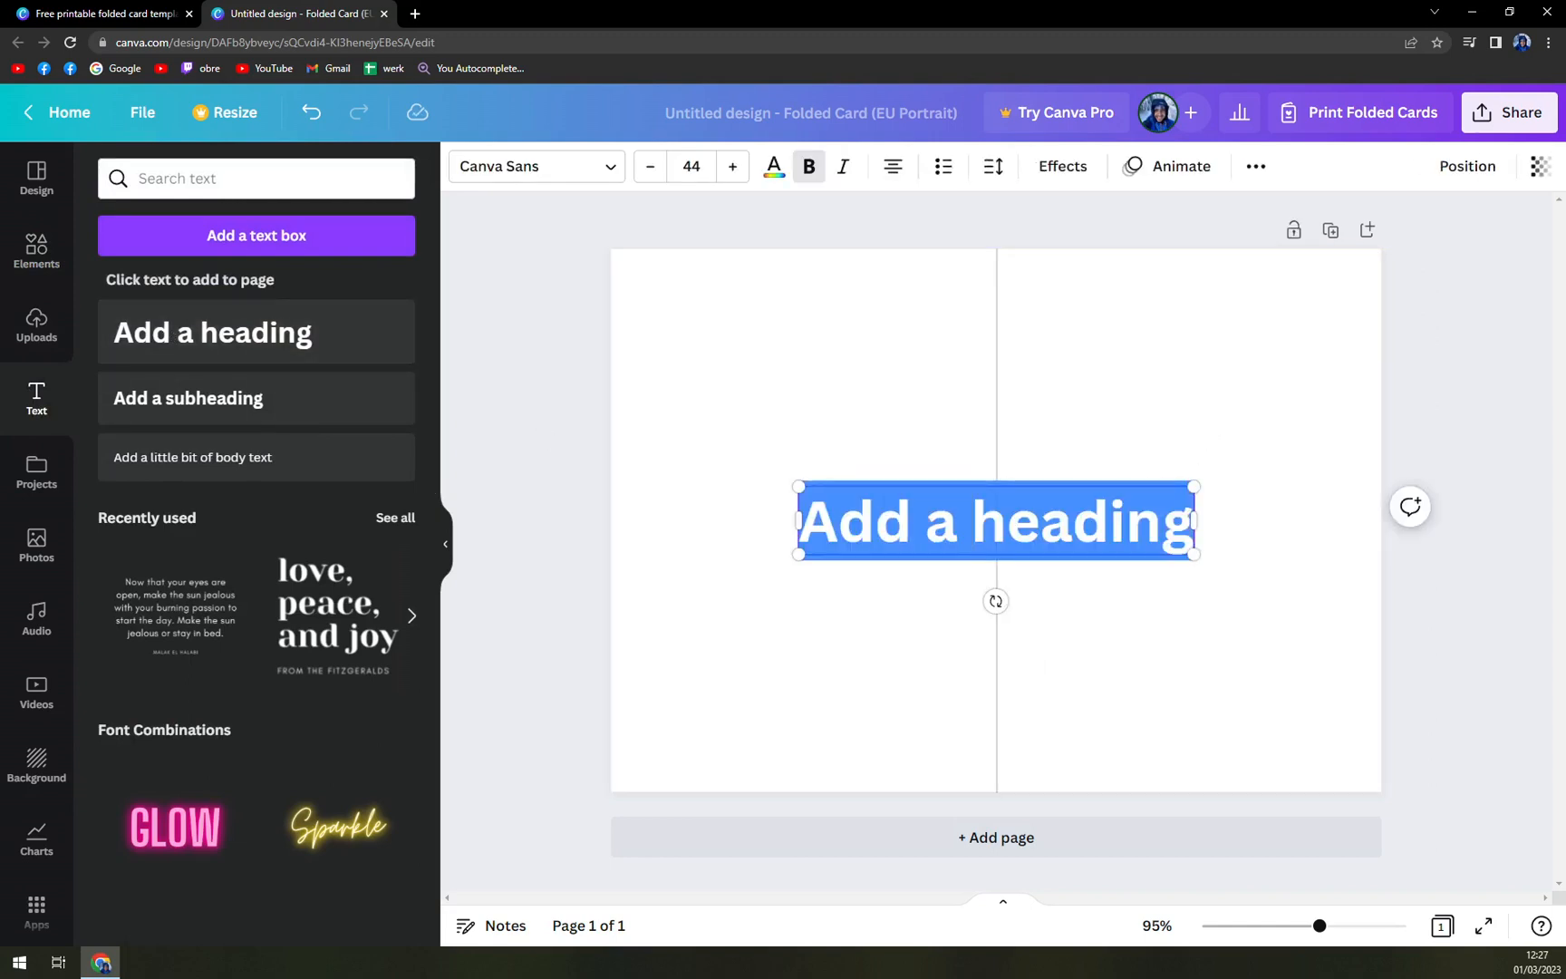
pyautogui.write('Happy Birthday')
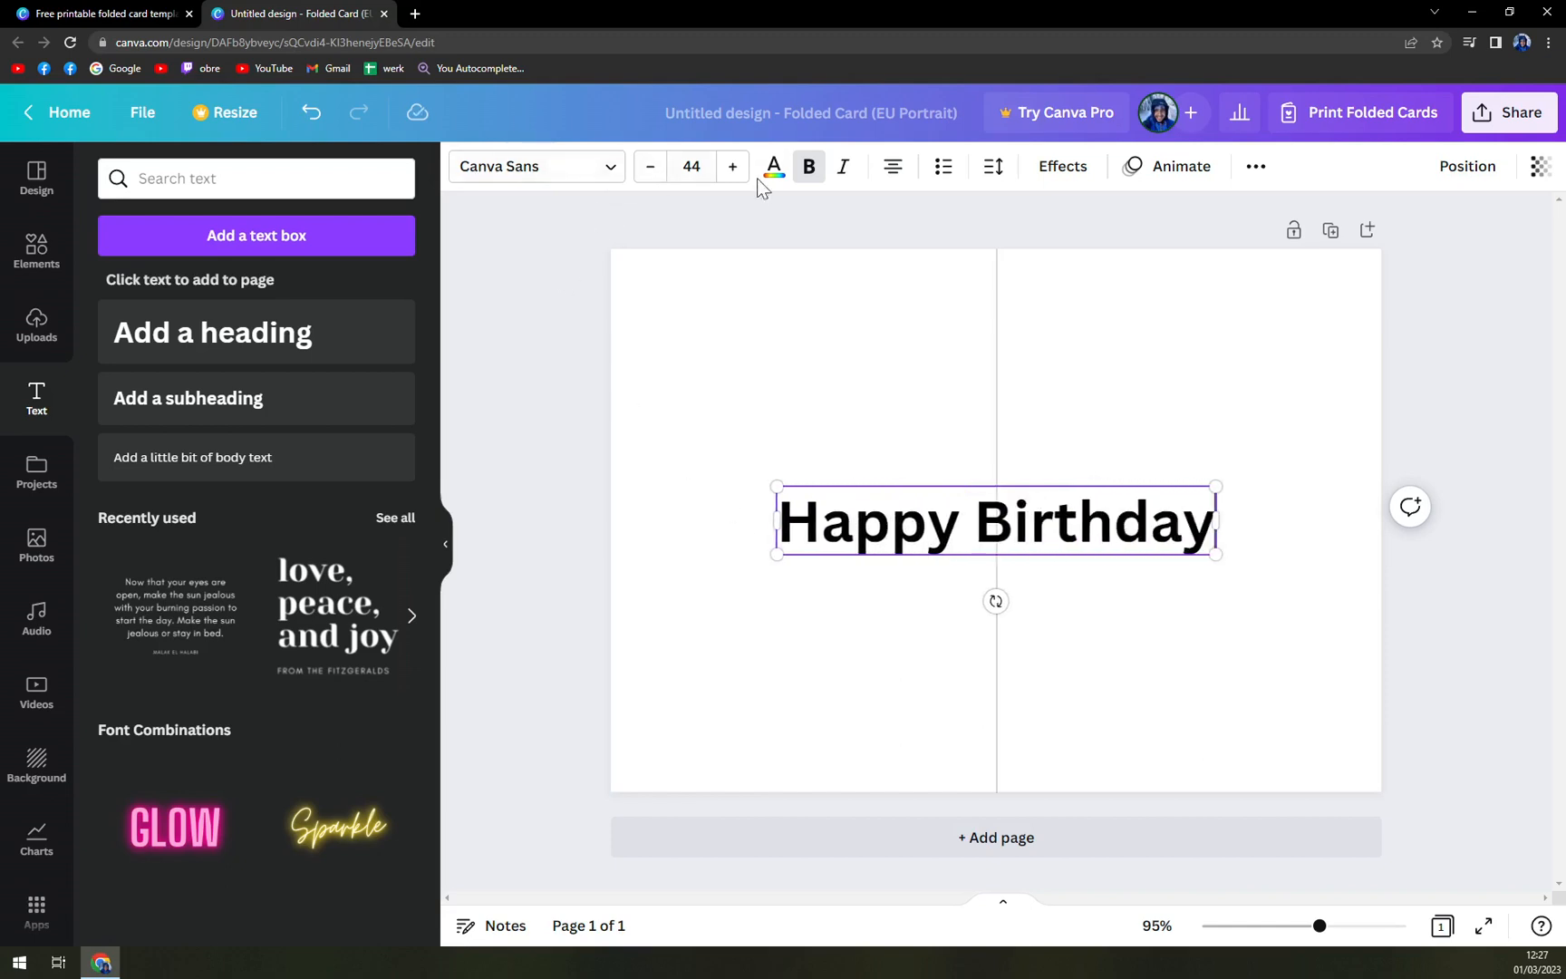
pyautogui.click(774, 166)
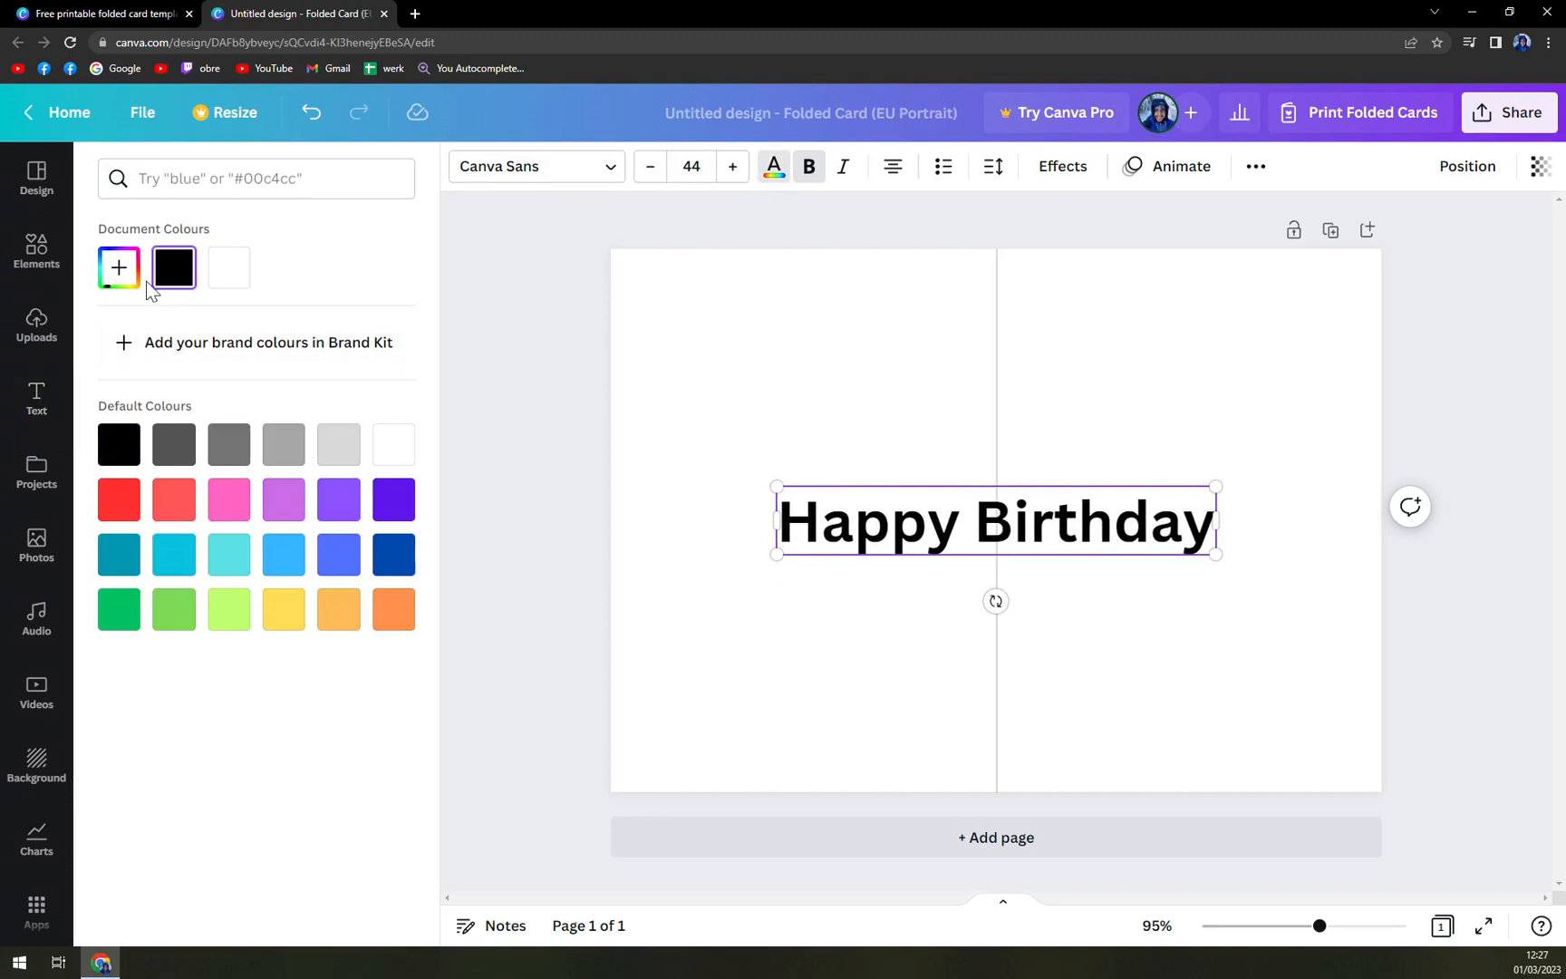
# Reduce the heading to size 41 and set it in Bukhari Script
pyautogui.click(650, 167)
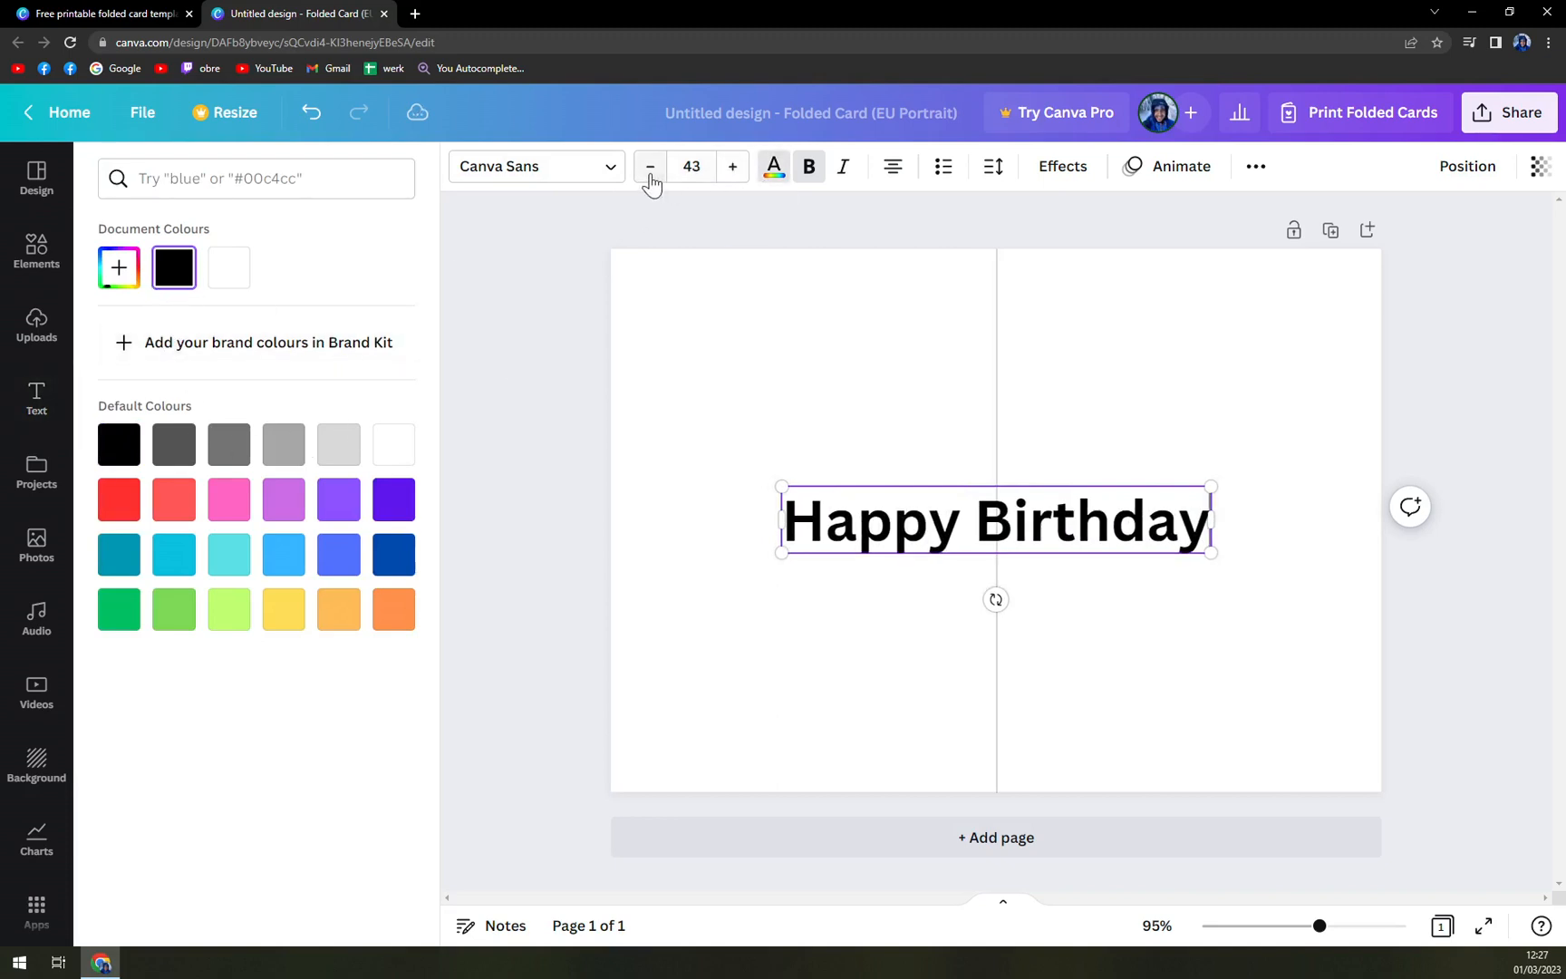
pyautogui.click(535, 166)
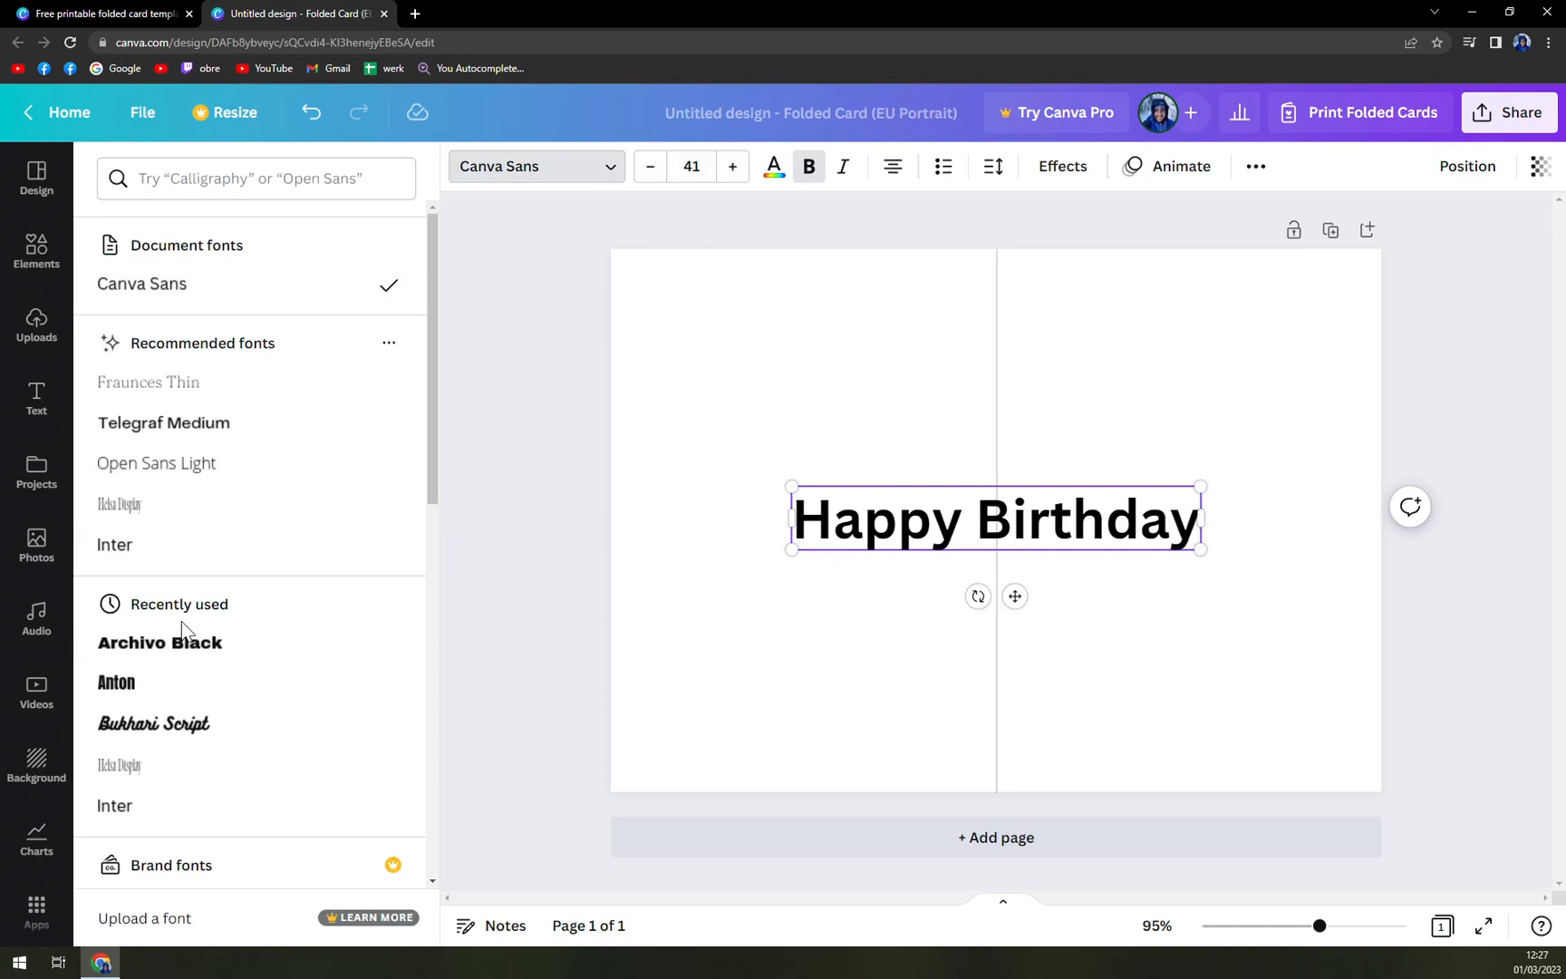
pyautogui.click(152, 723)
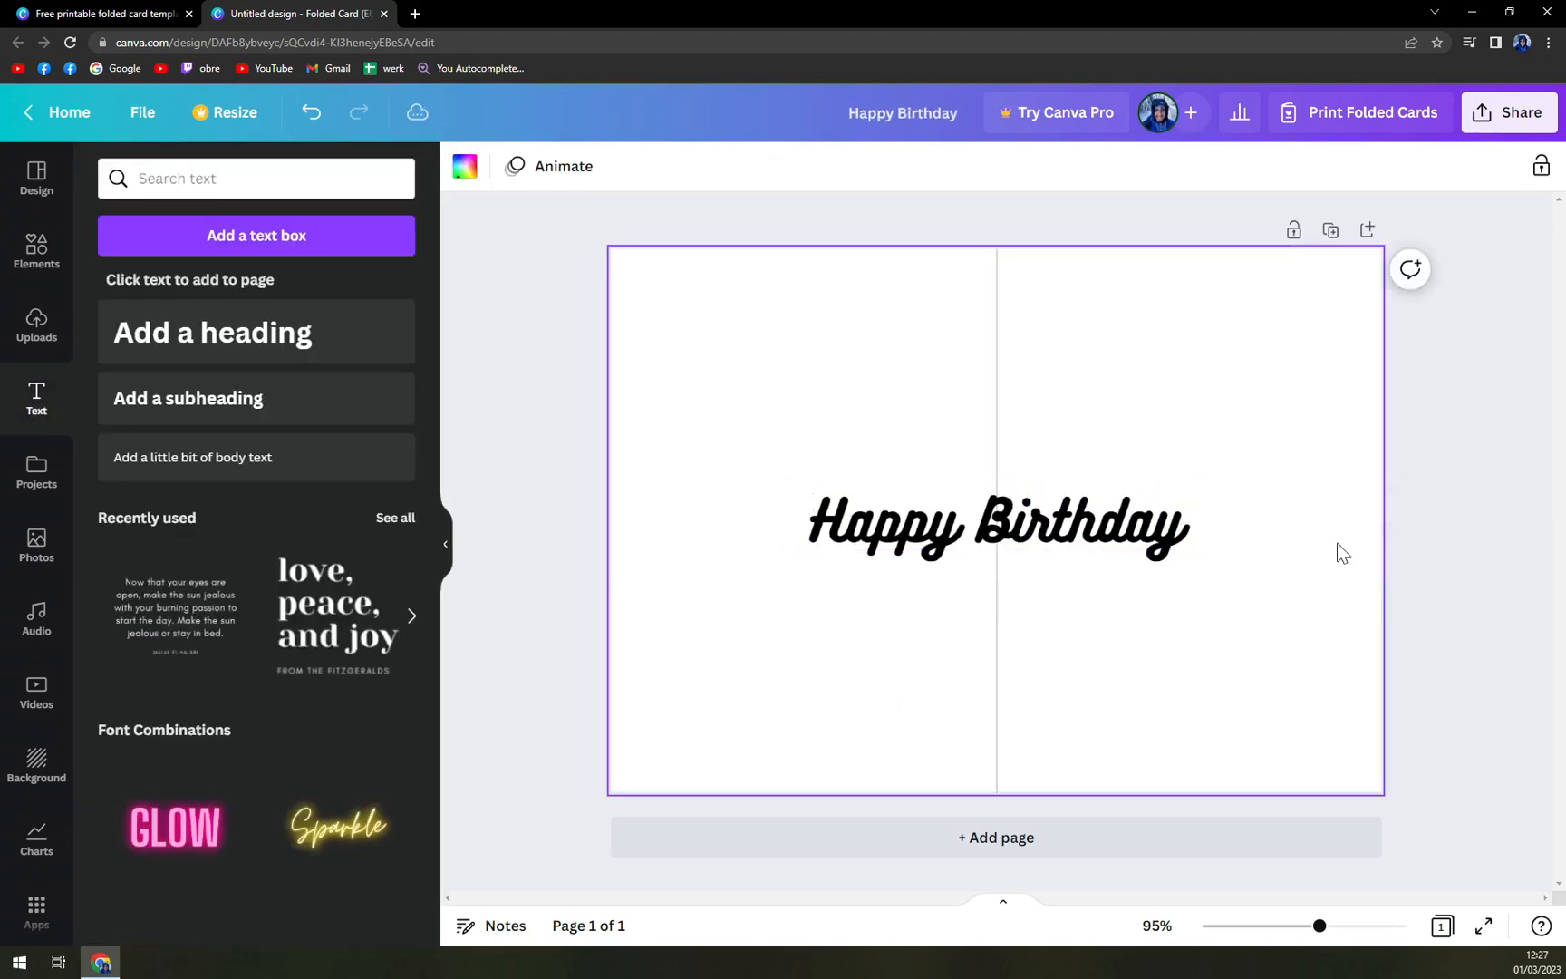
# Move the Happy Birthday heading to the top of the right panel, resized to 38.1
pyautogui.moveTo(996, 525); pyautogui.dragTo(1188, 330)
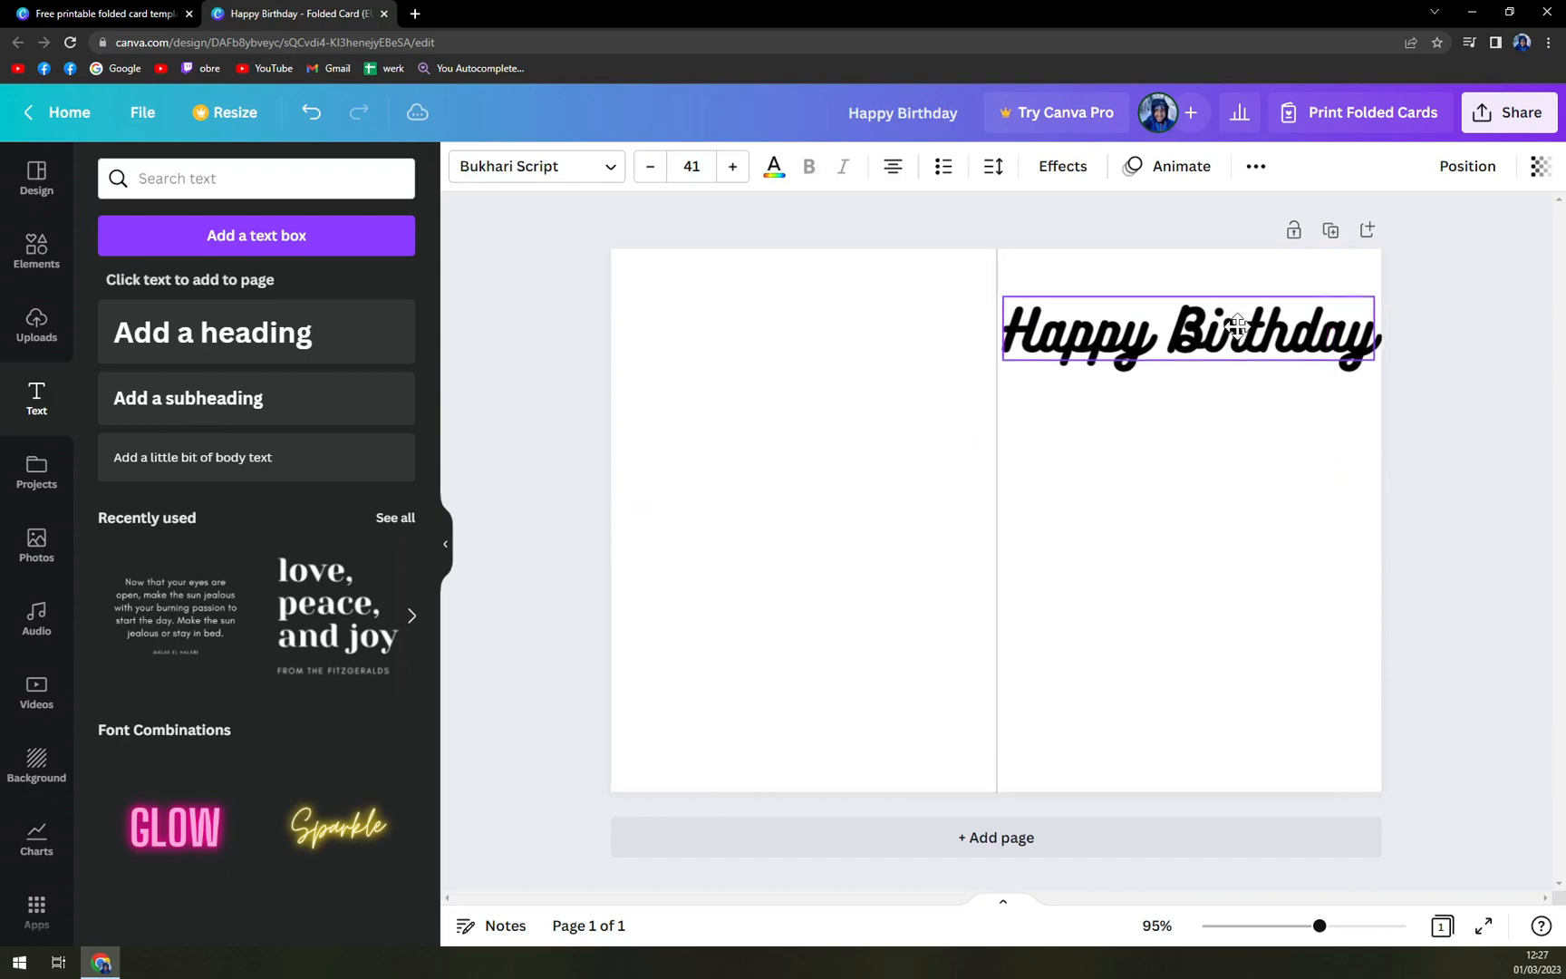
pyautogui.click(1188, 330)
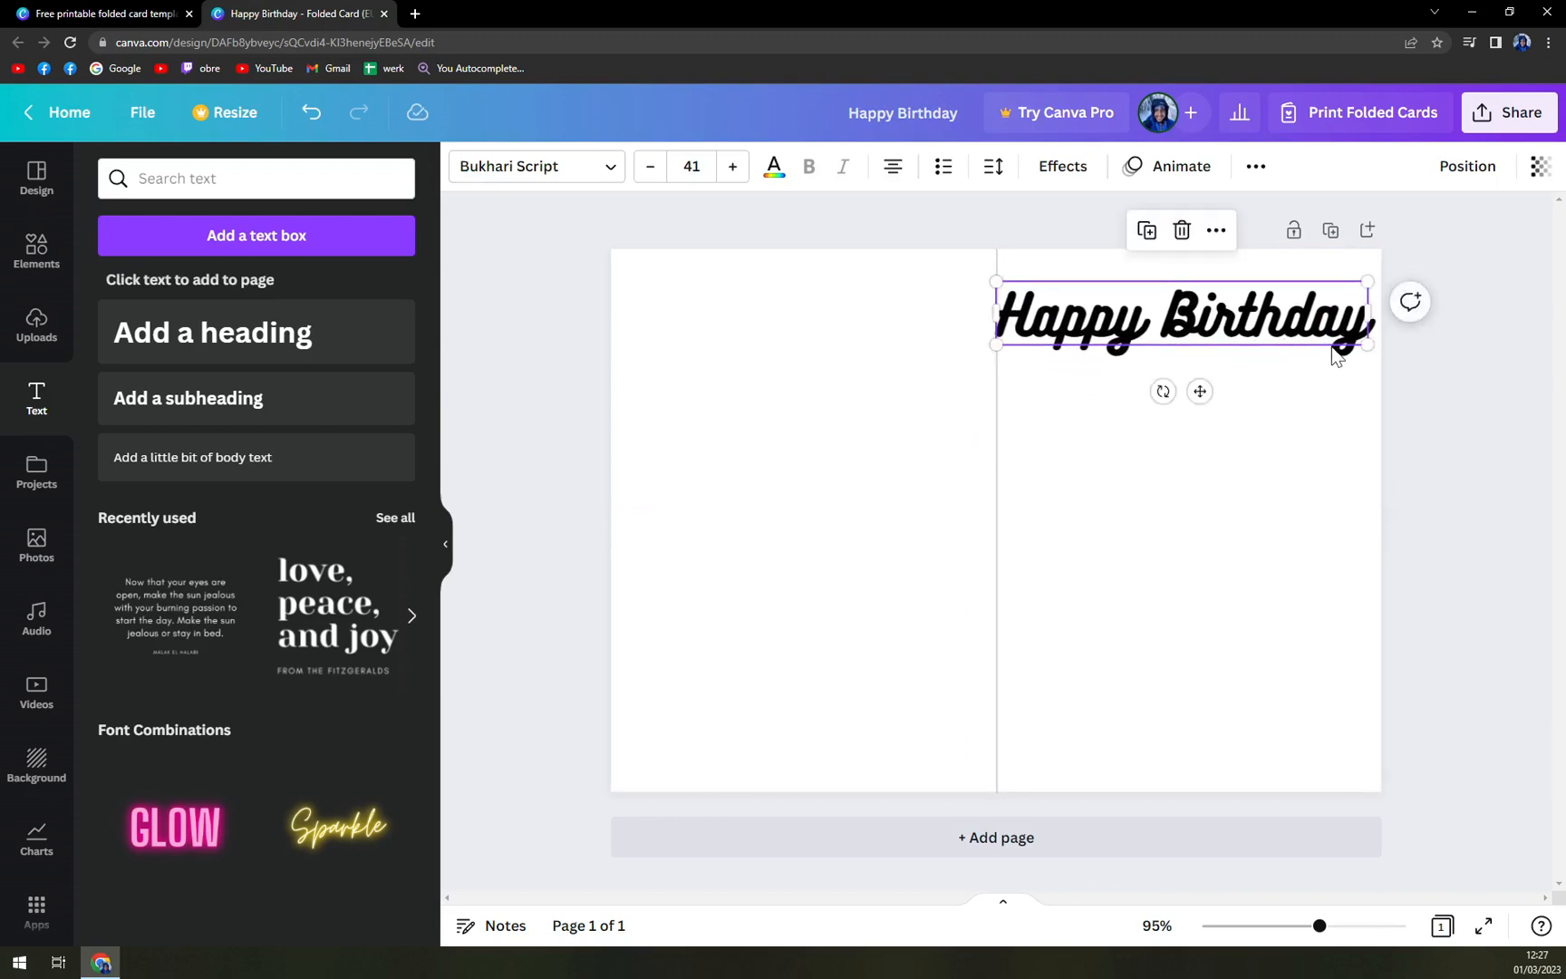
pyautogui.moveTo(1369, 346); pyautogui.dragTo(1329, 336)
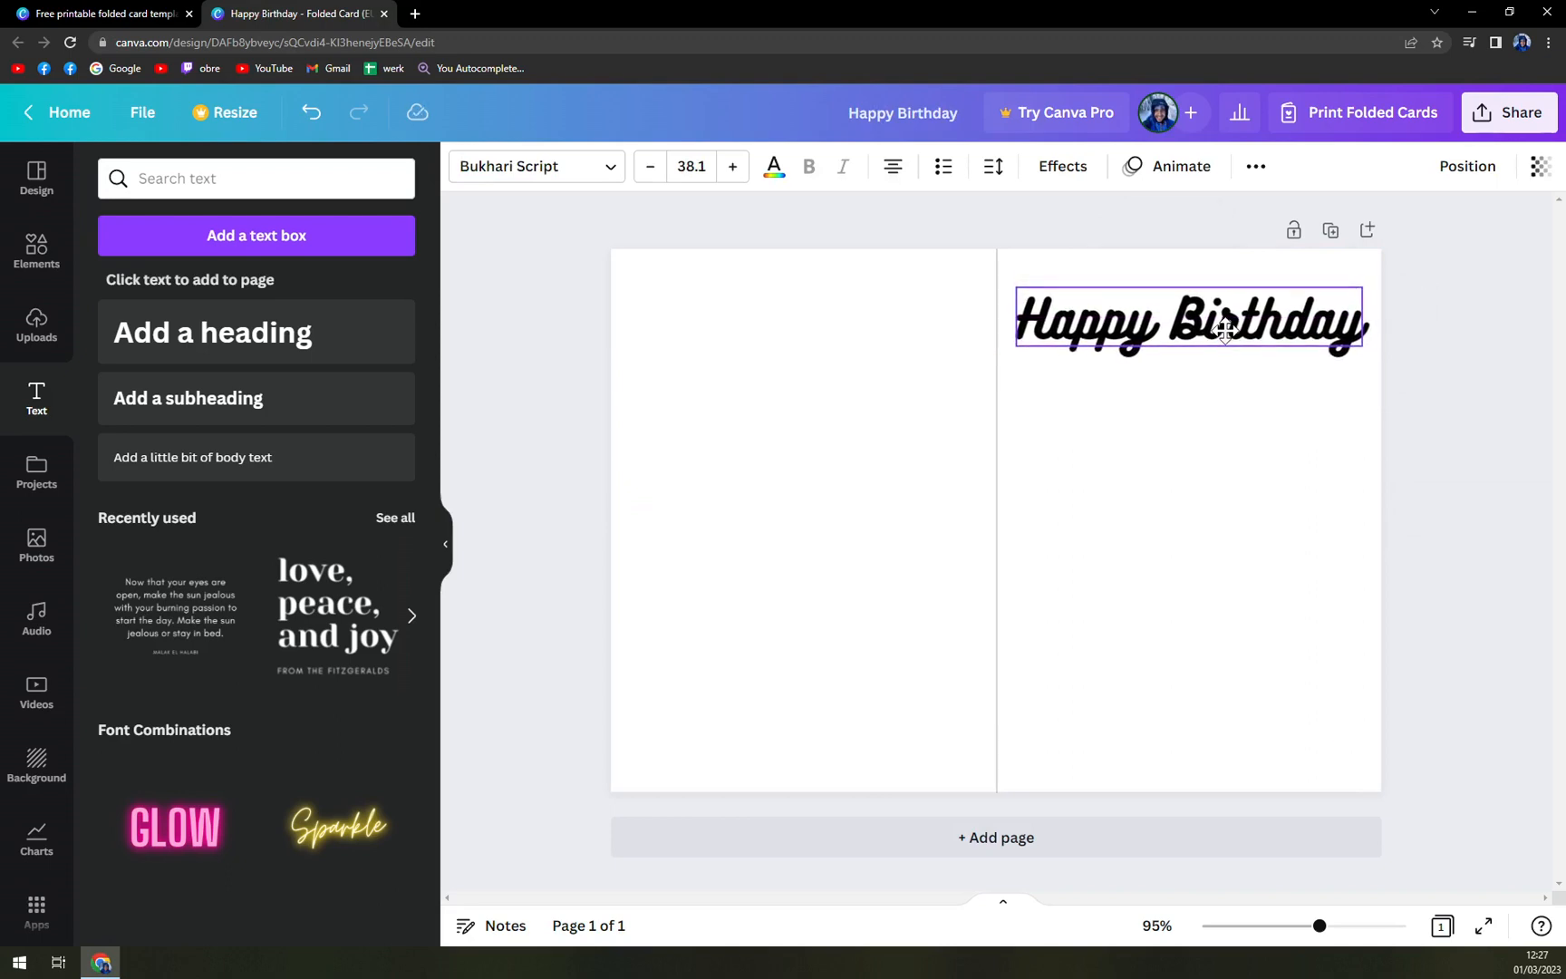
pyautogui.click(1189, 321)
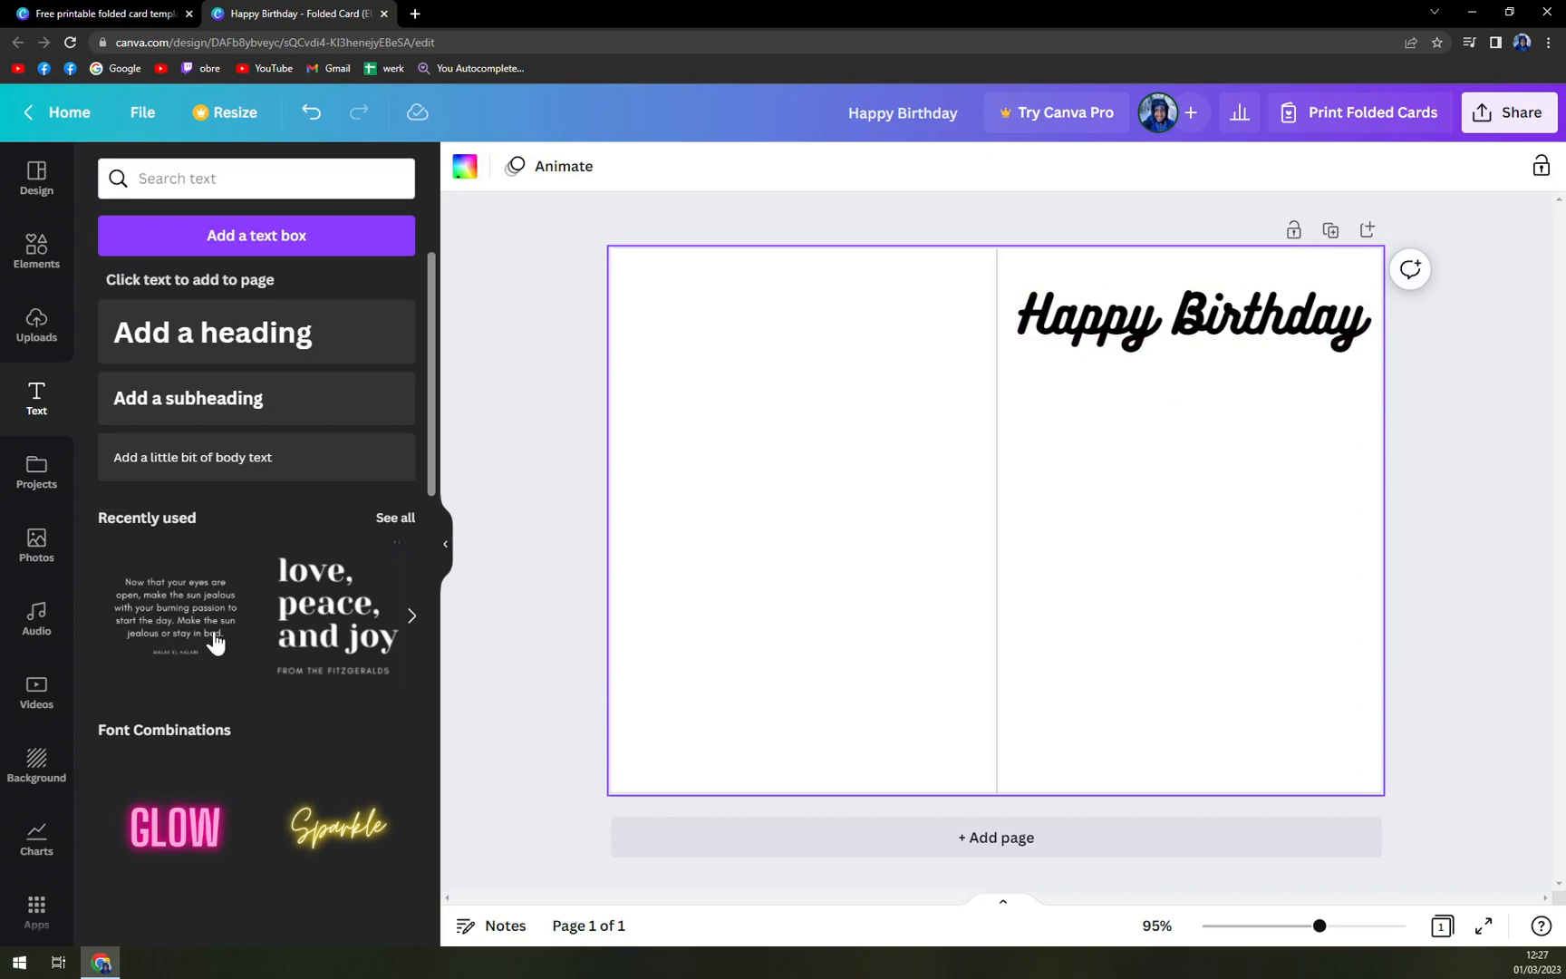
pyautogui.moveTo(36, 545)
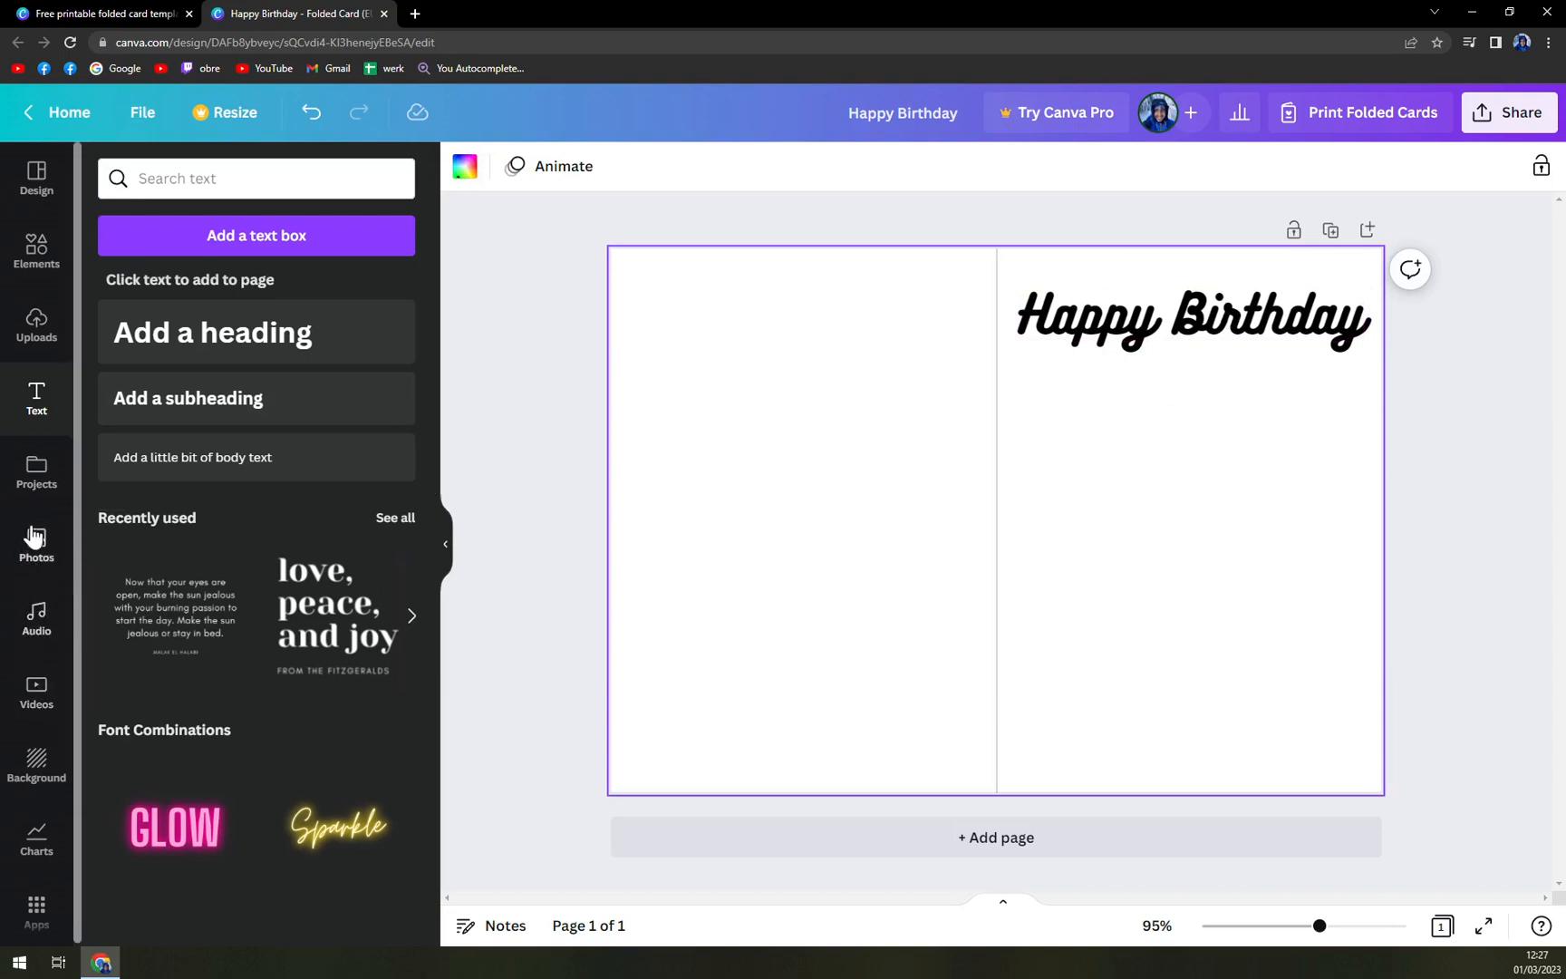
# Try the pink gradient, then apply the whitewashed wood-plank background instead
pyautogui.click(36, 764)
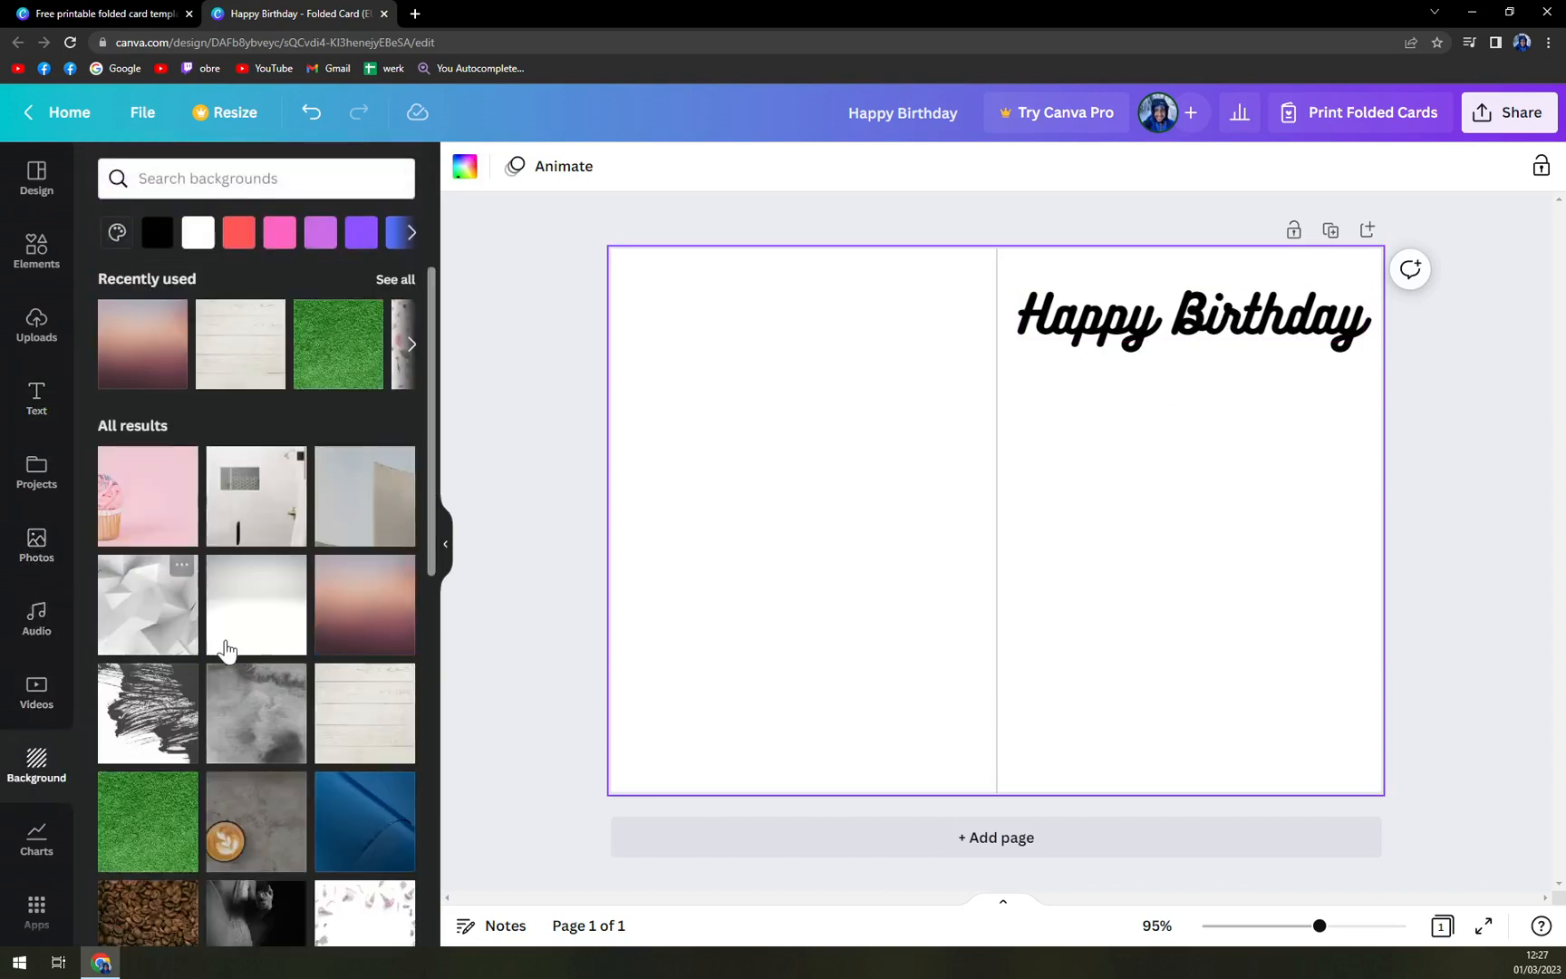
pyautogui.click(363, 606)
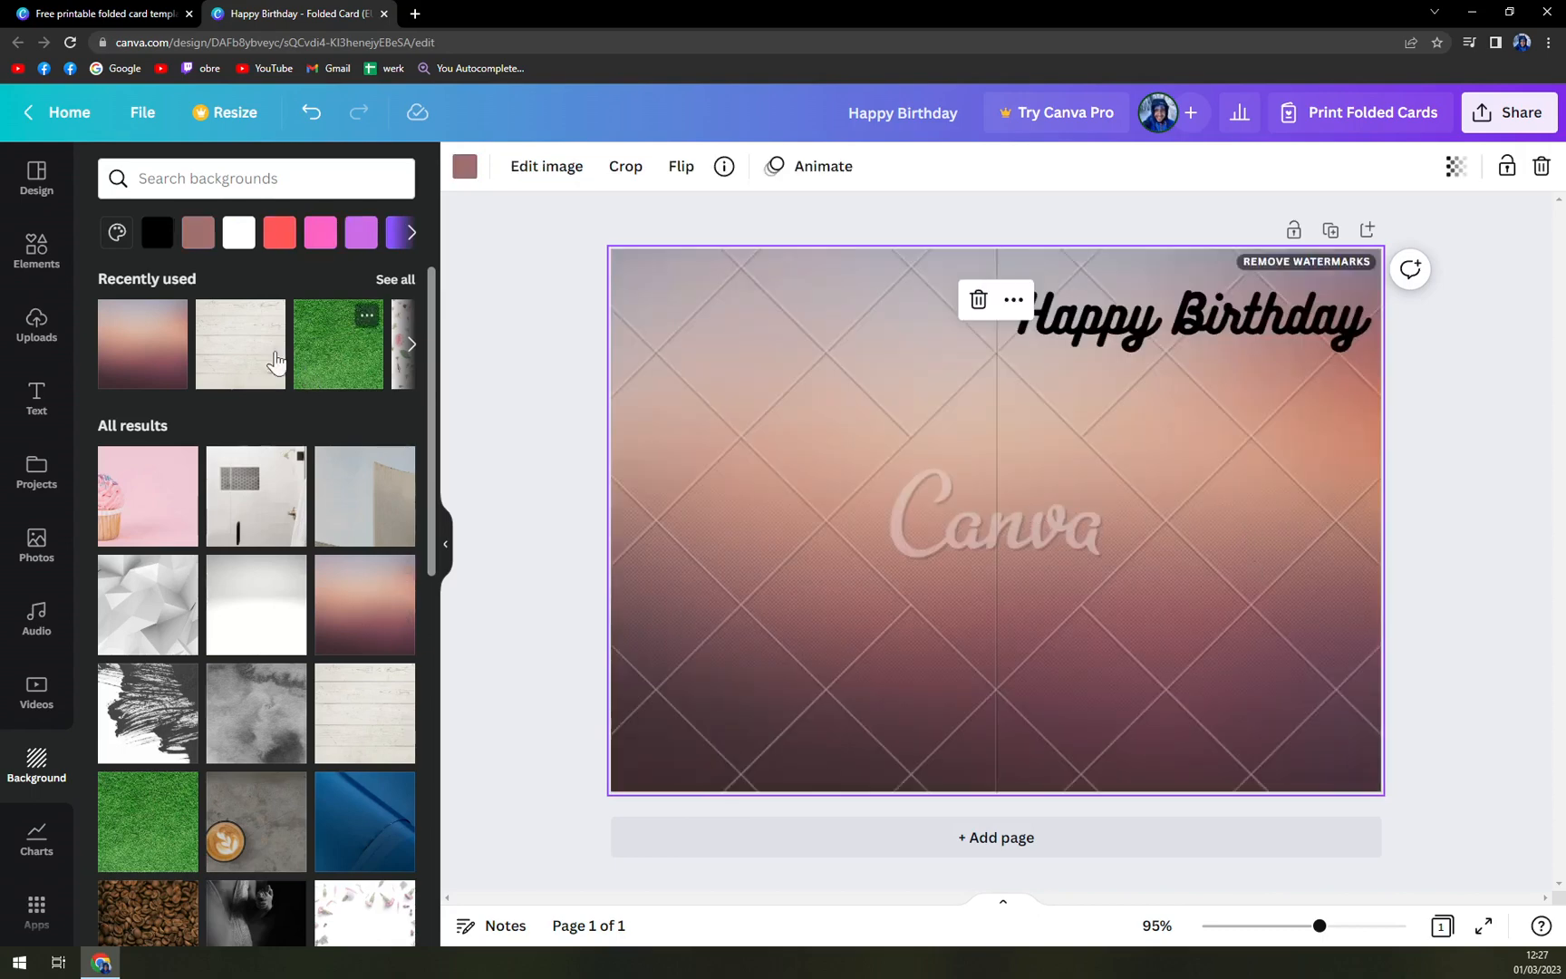
pyautogui.moveTo(395, 392)
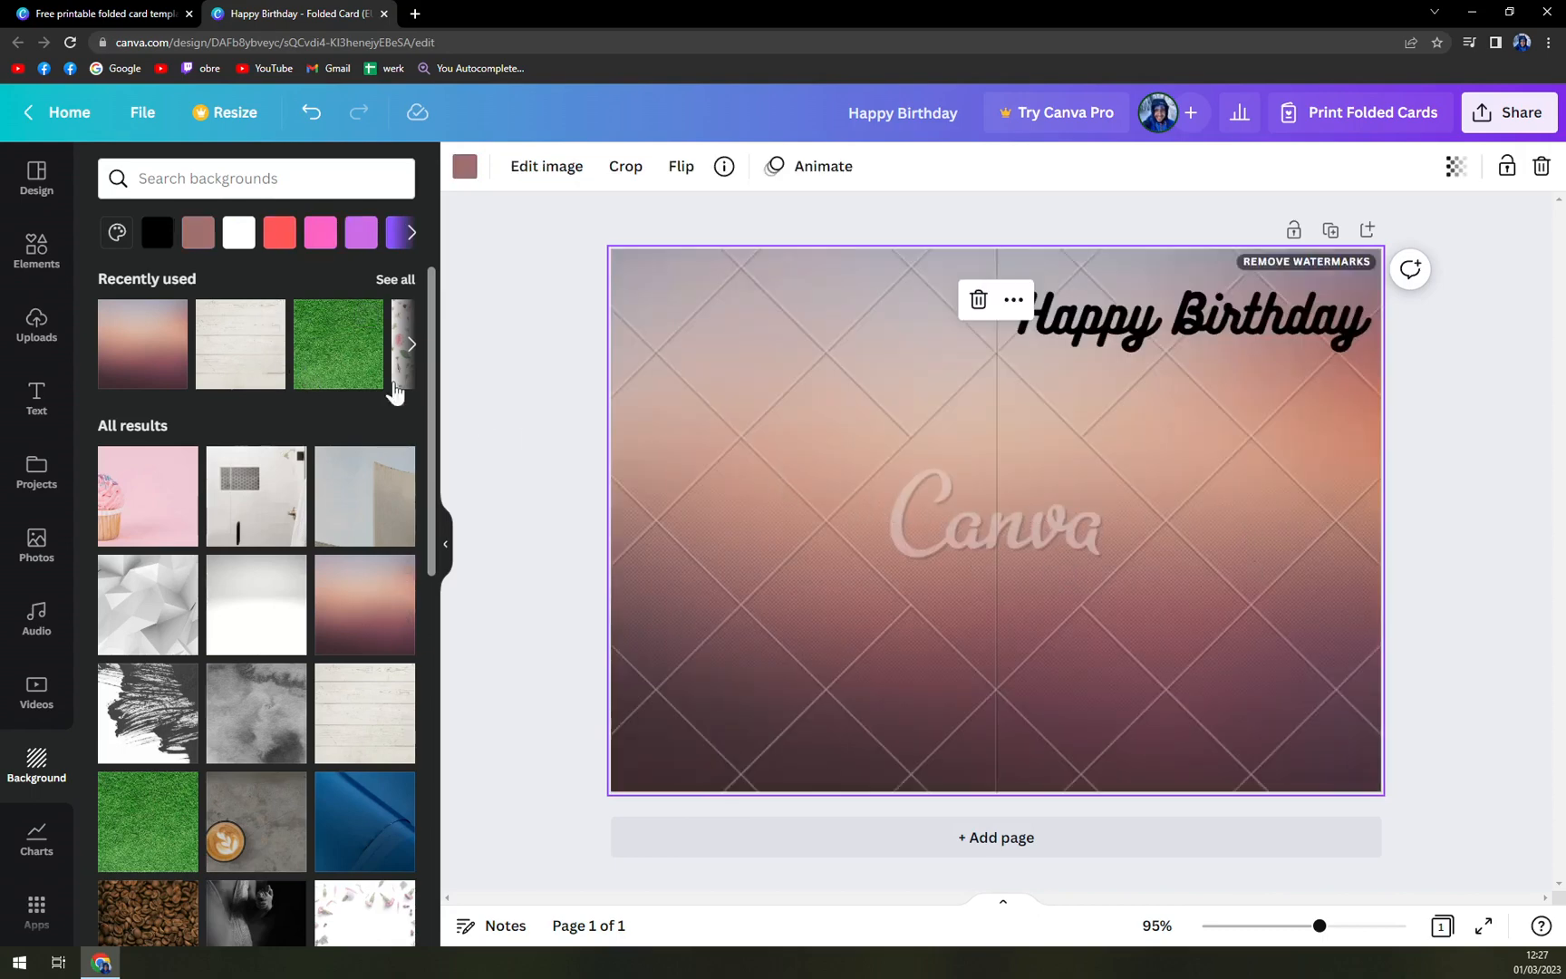
pyautogui.click(364, 713)
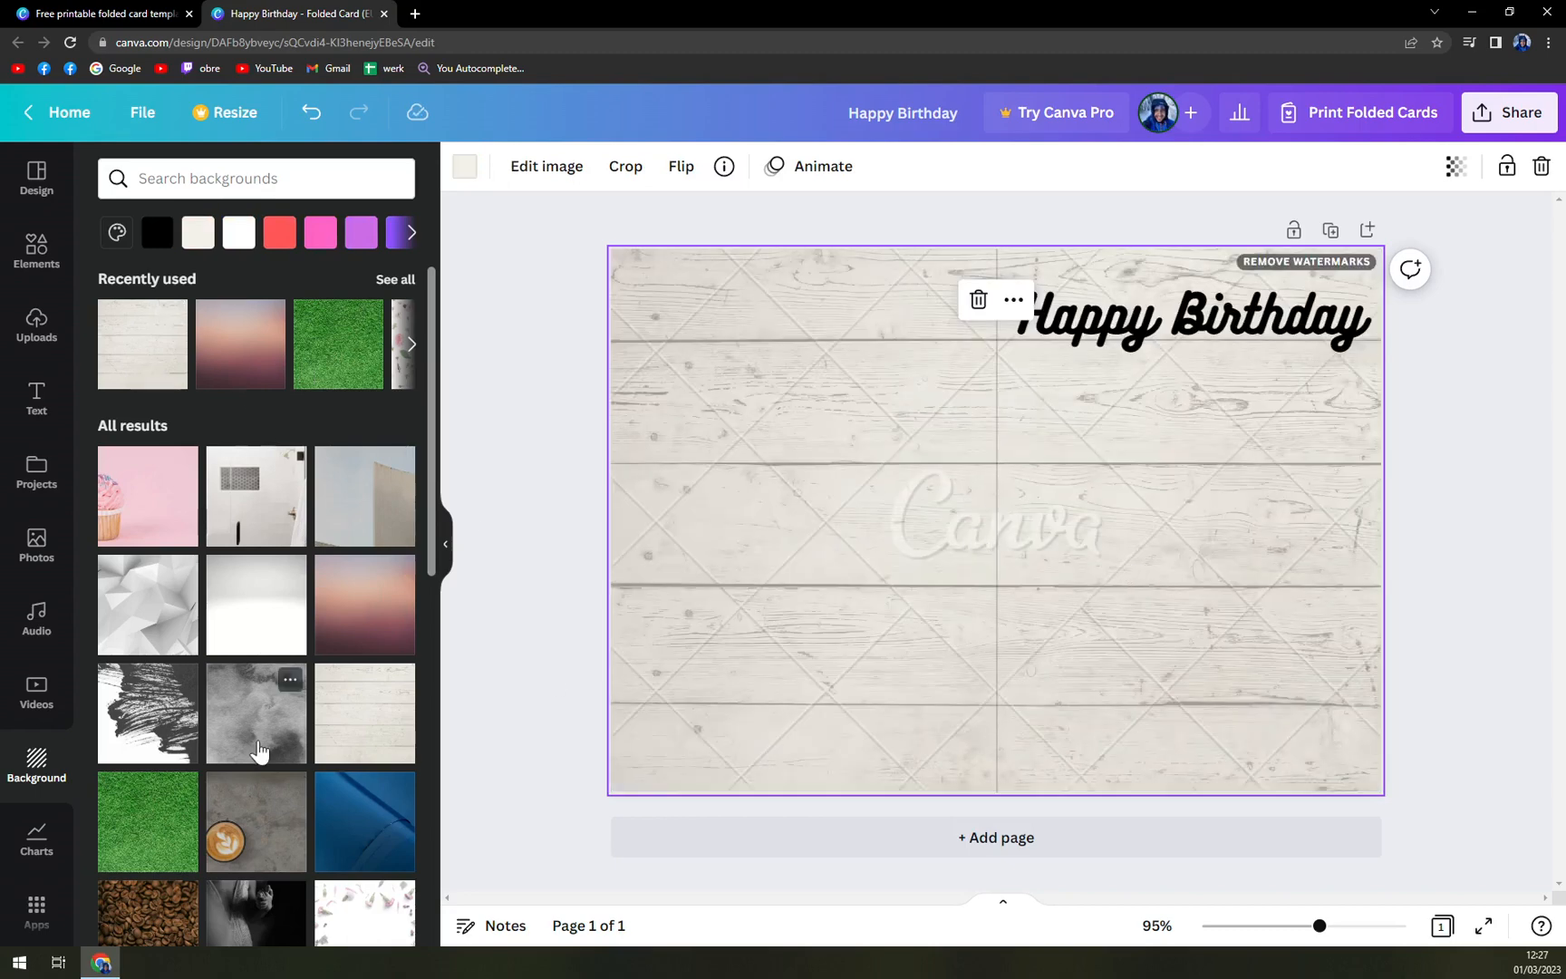
pyautogui.moveTo(705, 641)
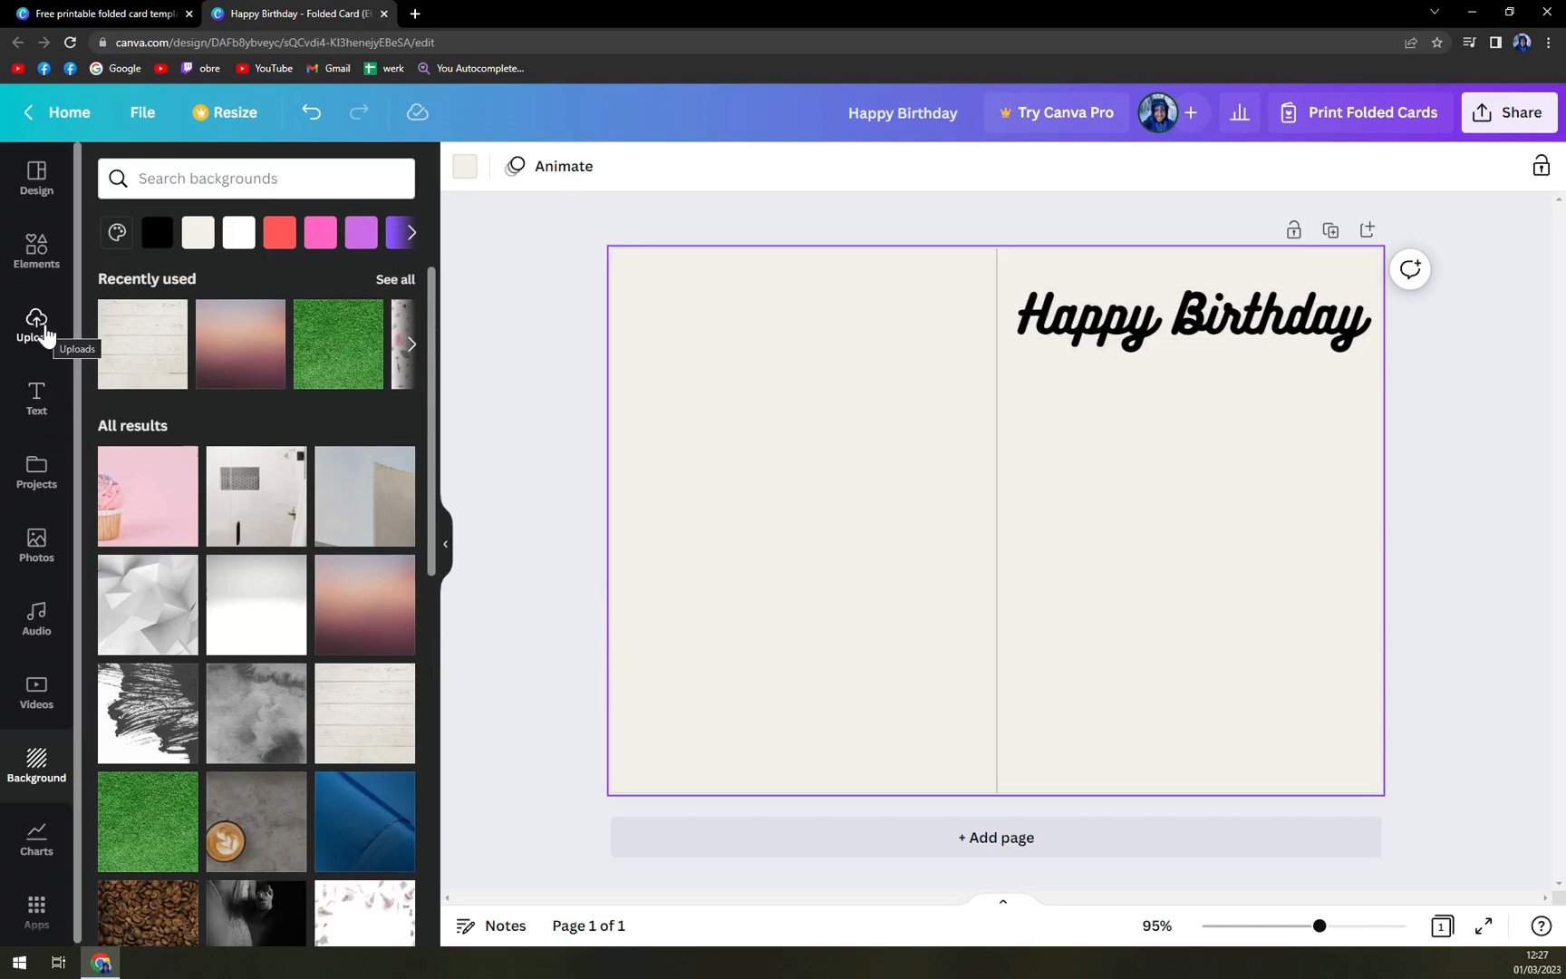
# Add the uploaded lake-and-pier photo, stretch it over the page, and make it the background
pyautogui.click(37, 324)
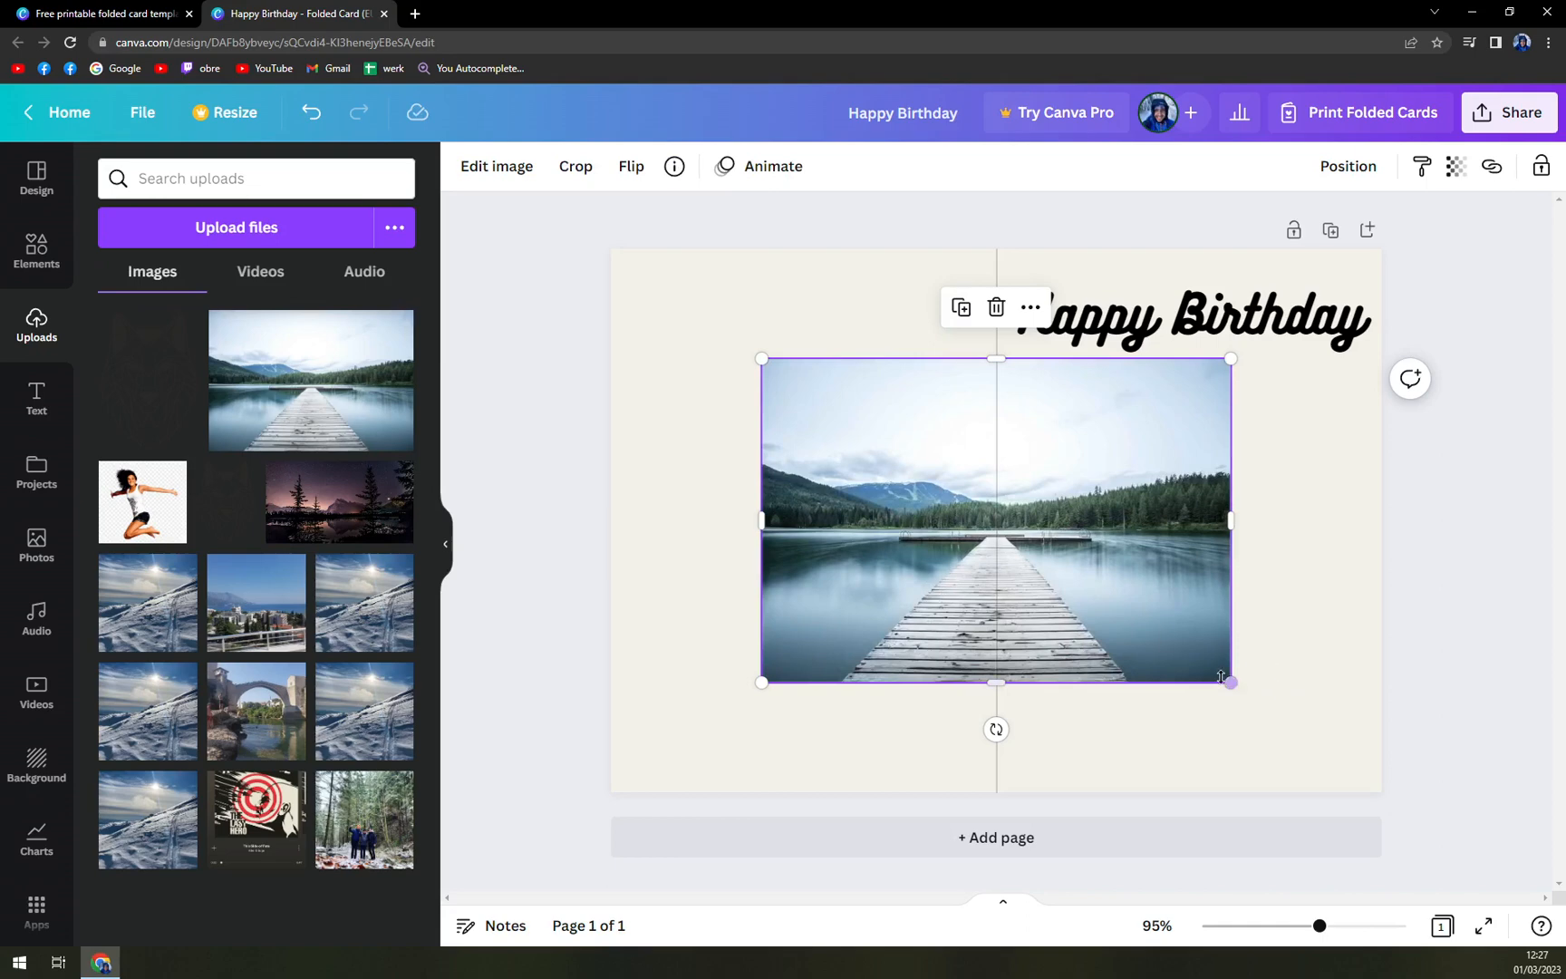
pyautogui.moveTo(1232, 682); pyautogui.dragTo(1306, 705)
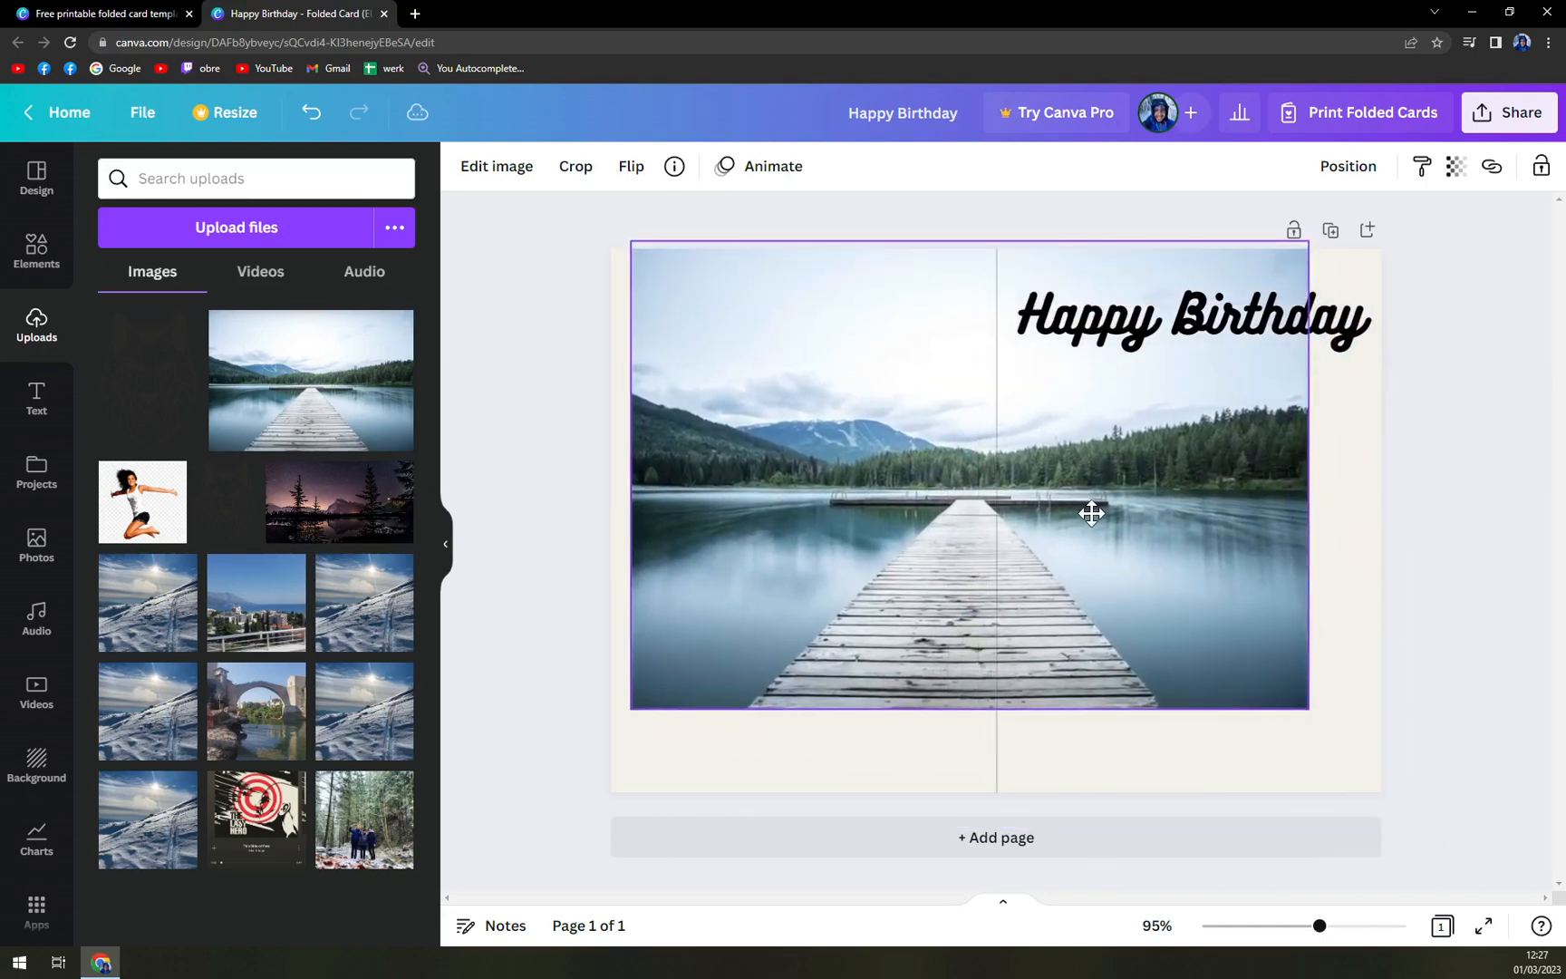
pyautogui.moveTo(1092, 512); pyautogui.dragTo(1070, 520)
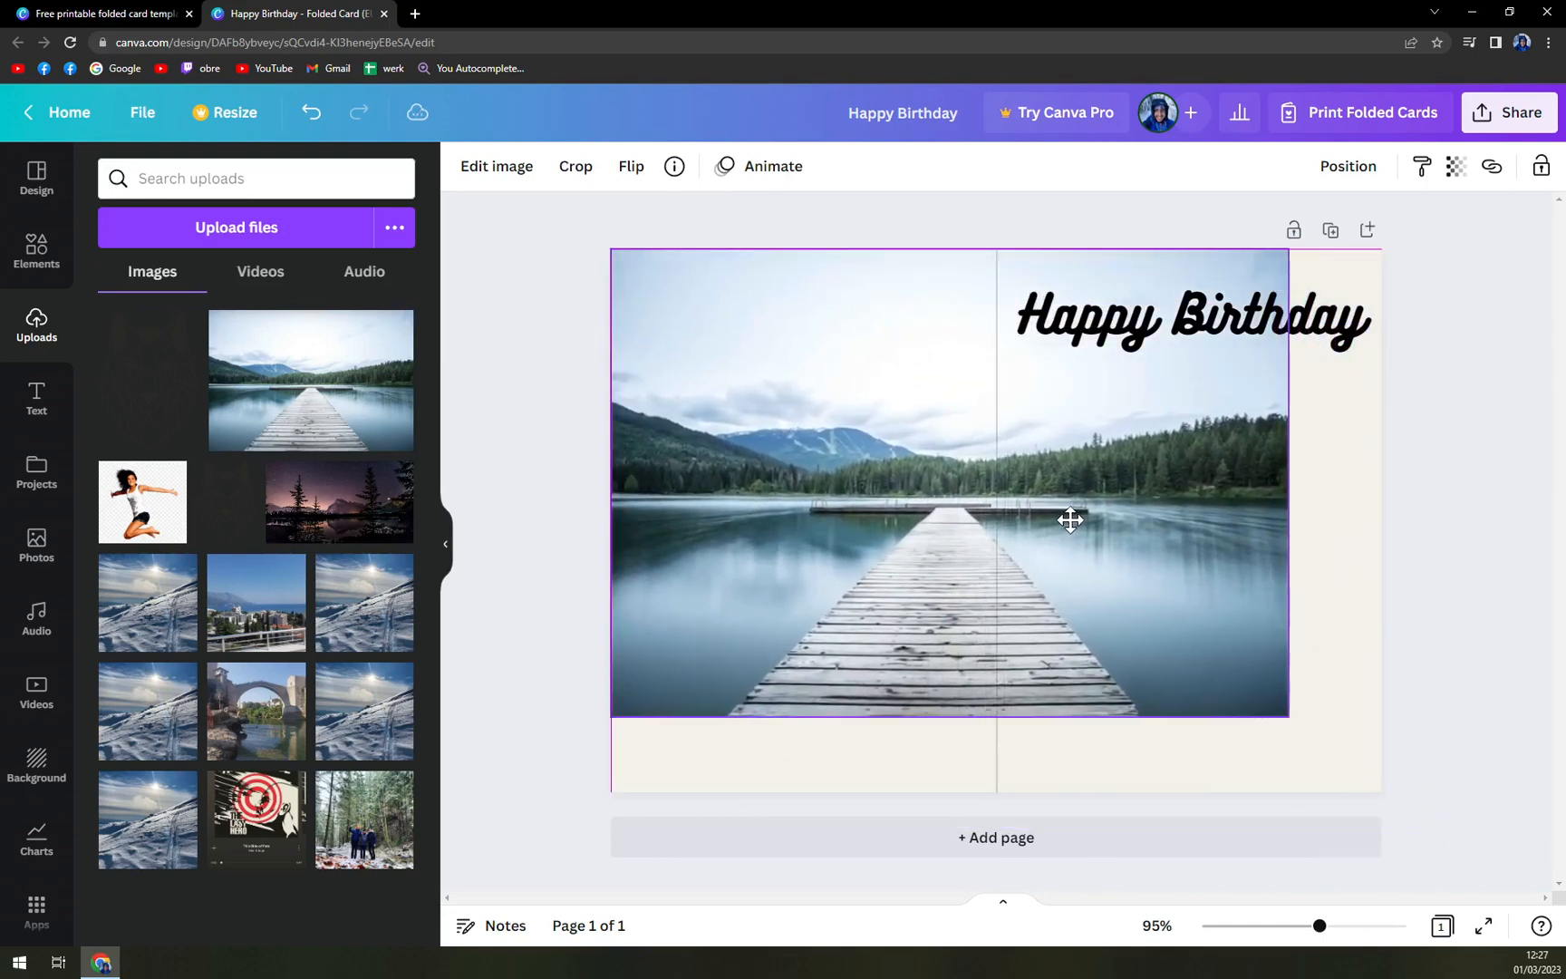
pyautogui.moveTo(1288, 712); pyautogui.dragTo(1388, 785)
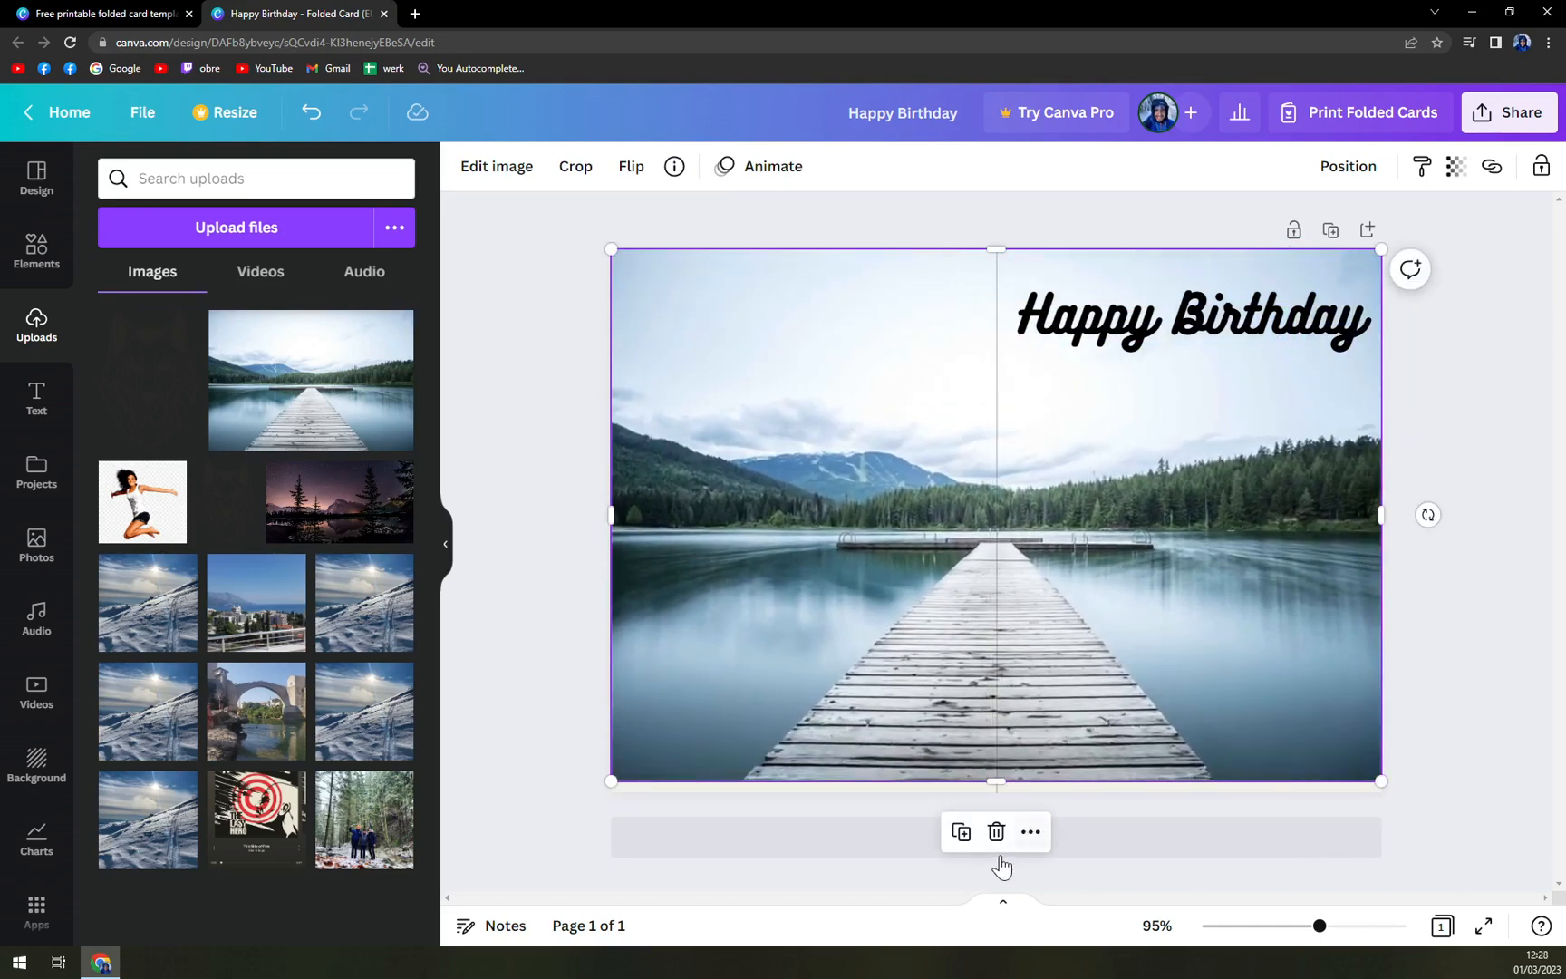
pyautogui.click(1030, 832)
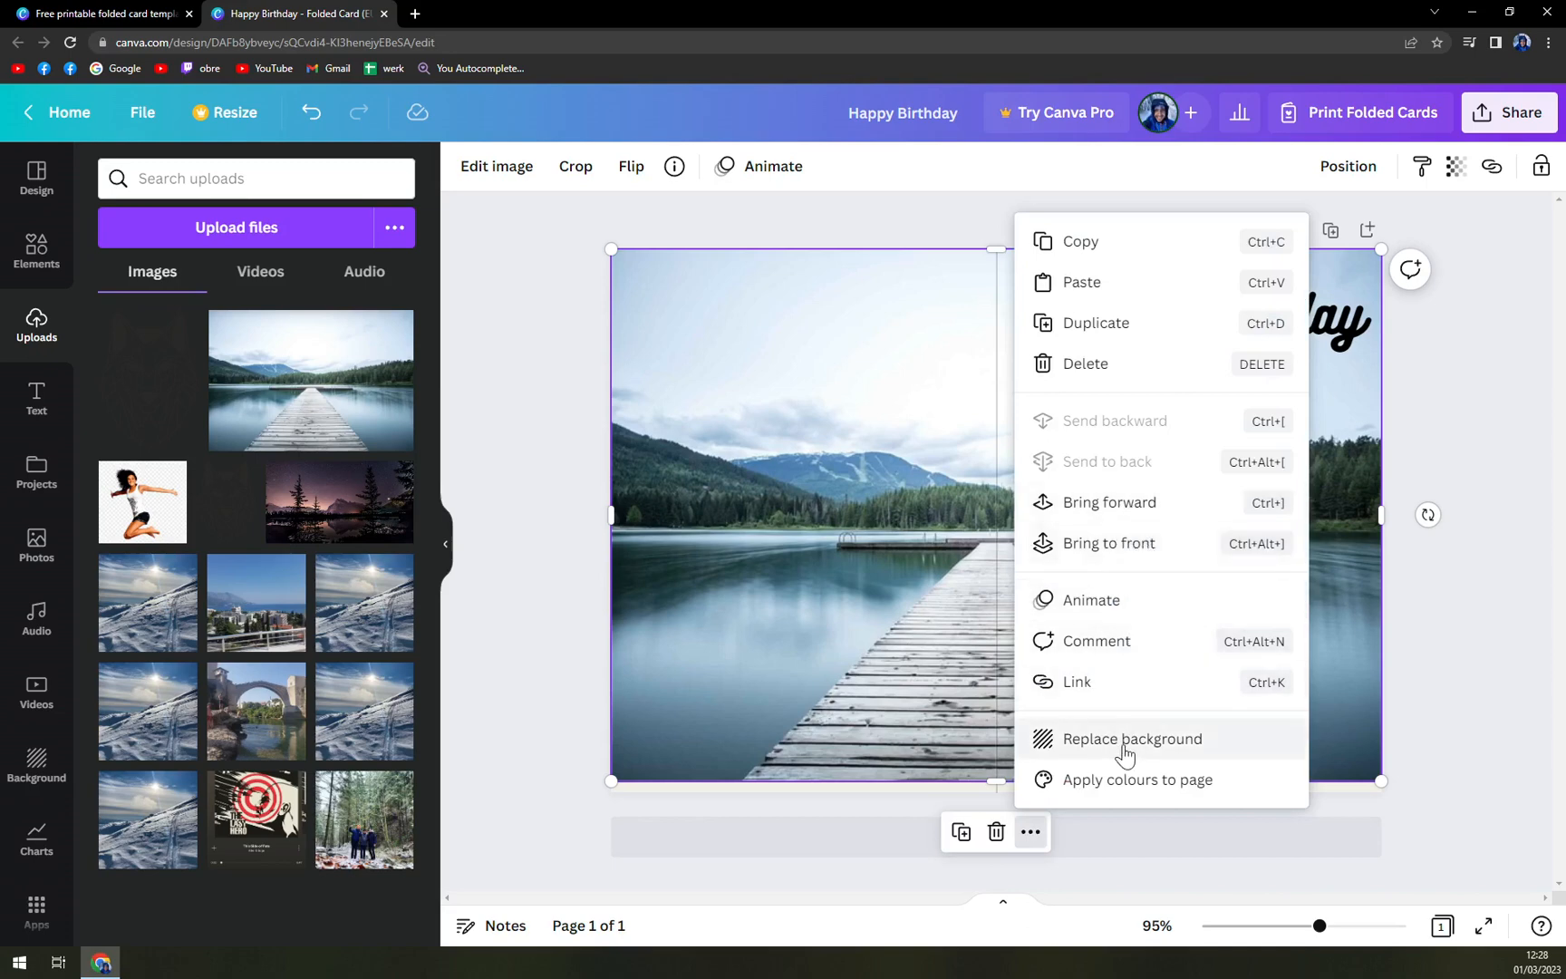
pyautogui.click(605, 759)
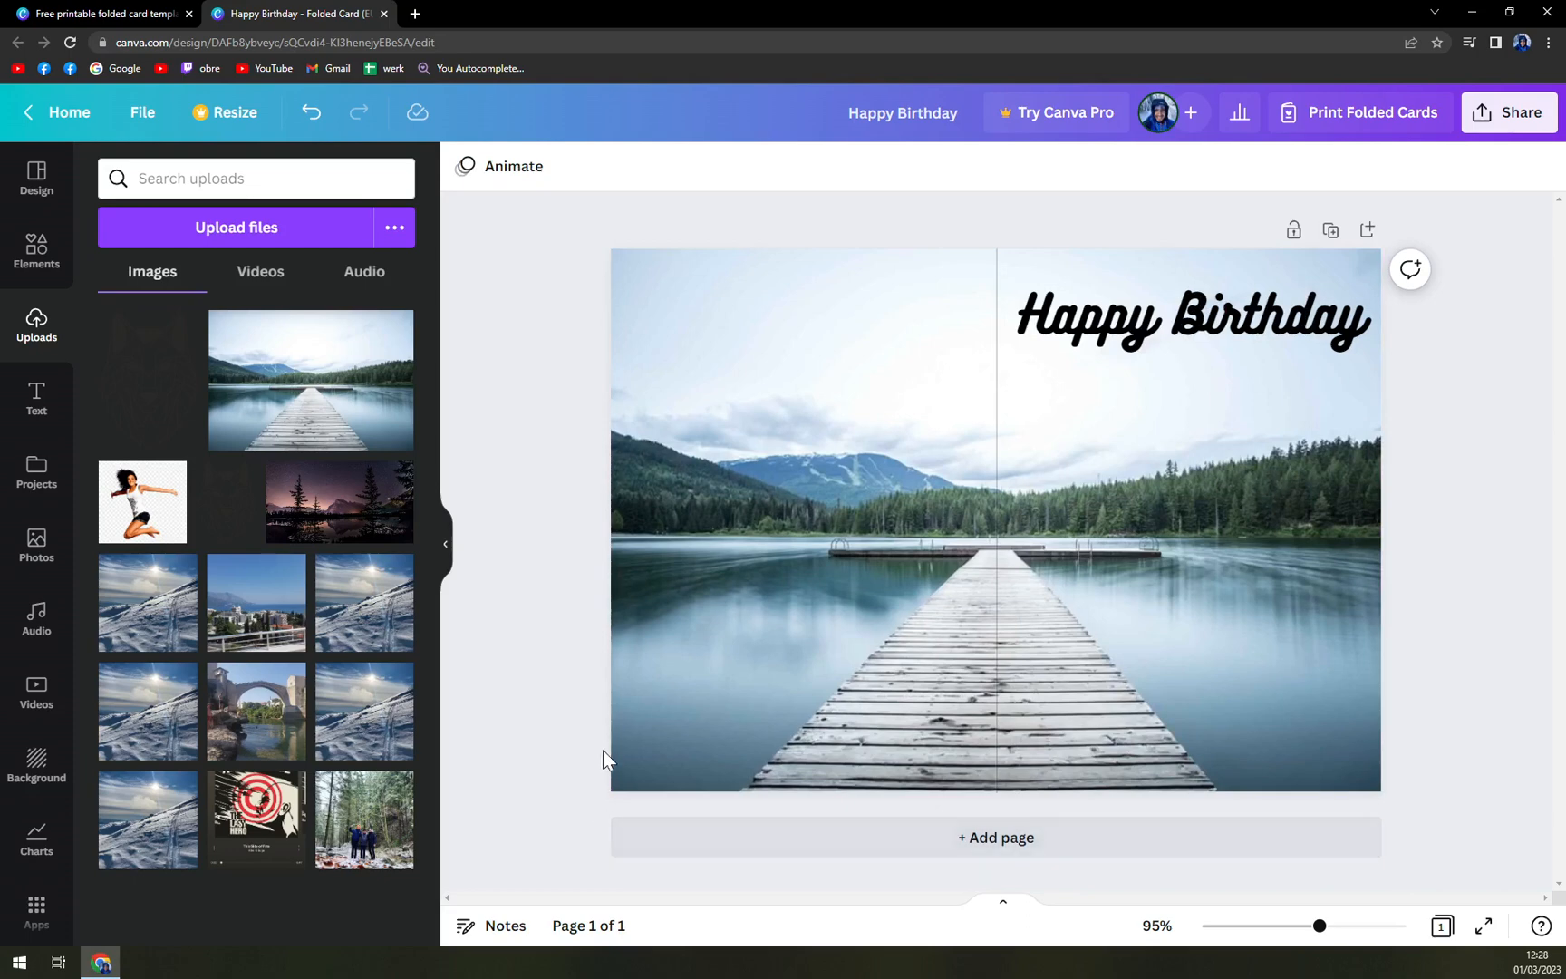
pyautogui.click(896, 618)
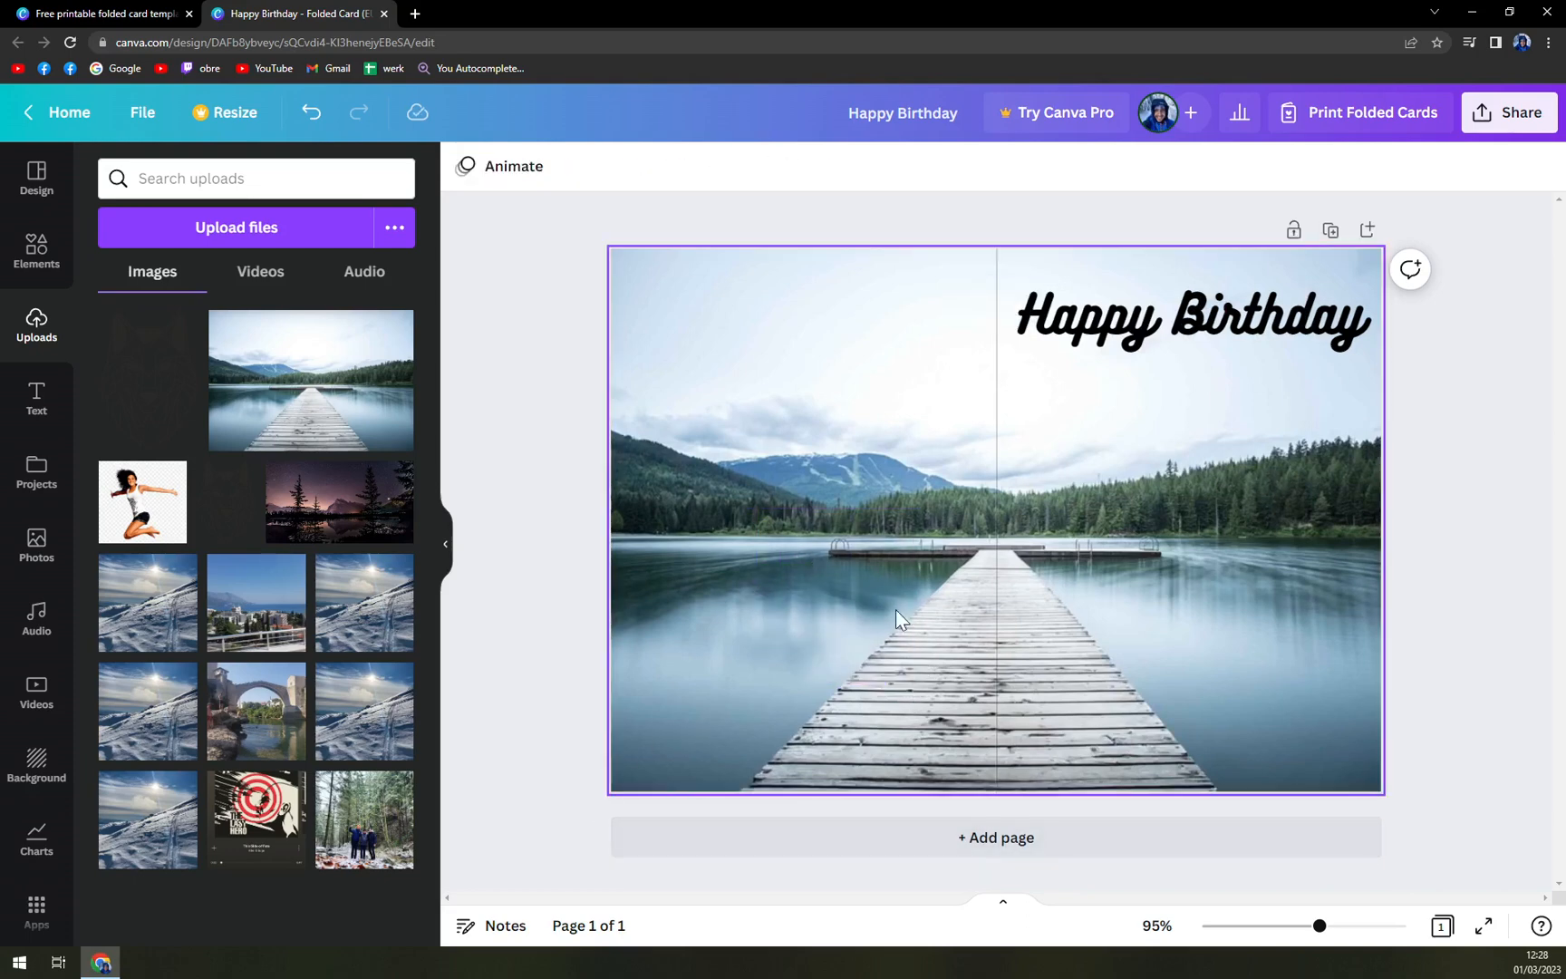
pyautogui.moveTo(999, 589)
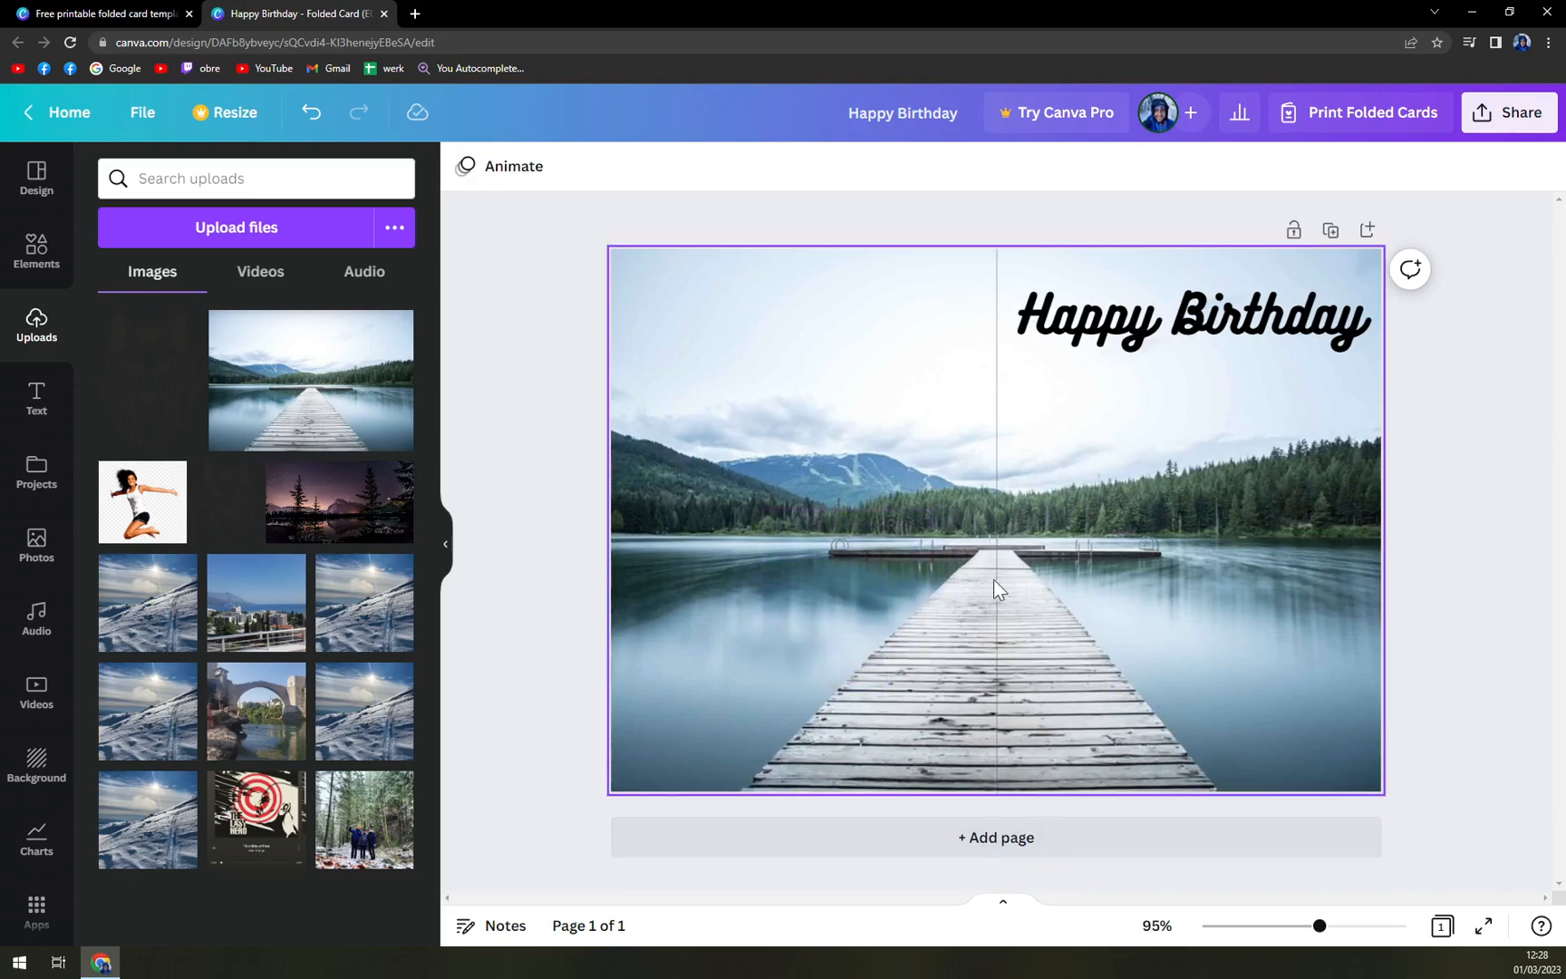
pyautogui.moveTo(1108, 561)
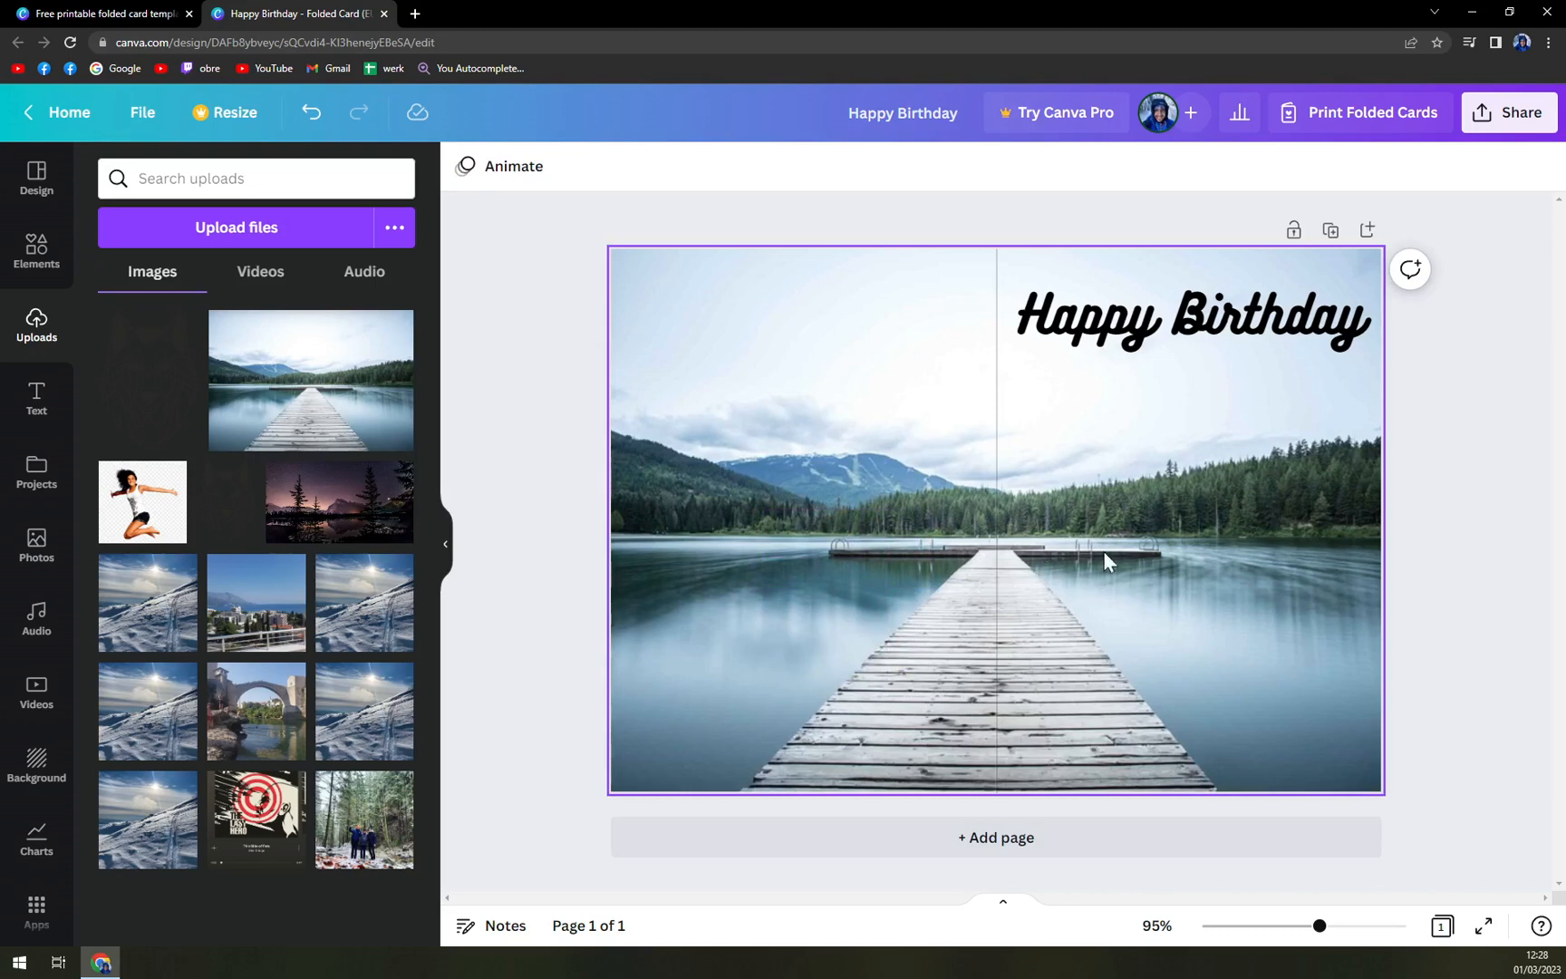
pyautogui.moveTo(831, 458)
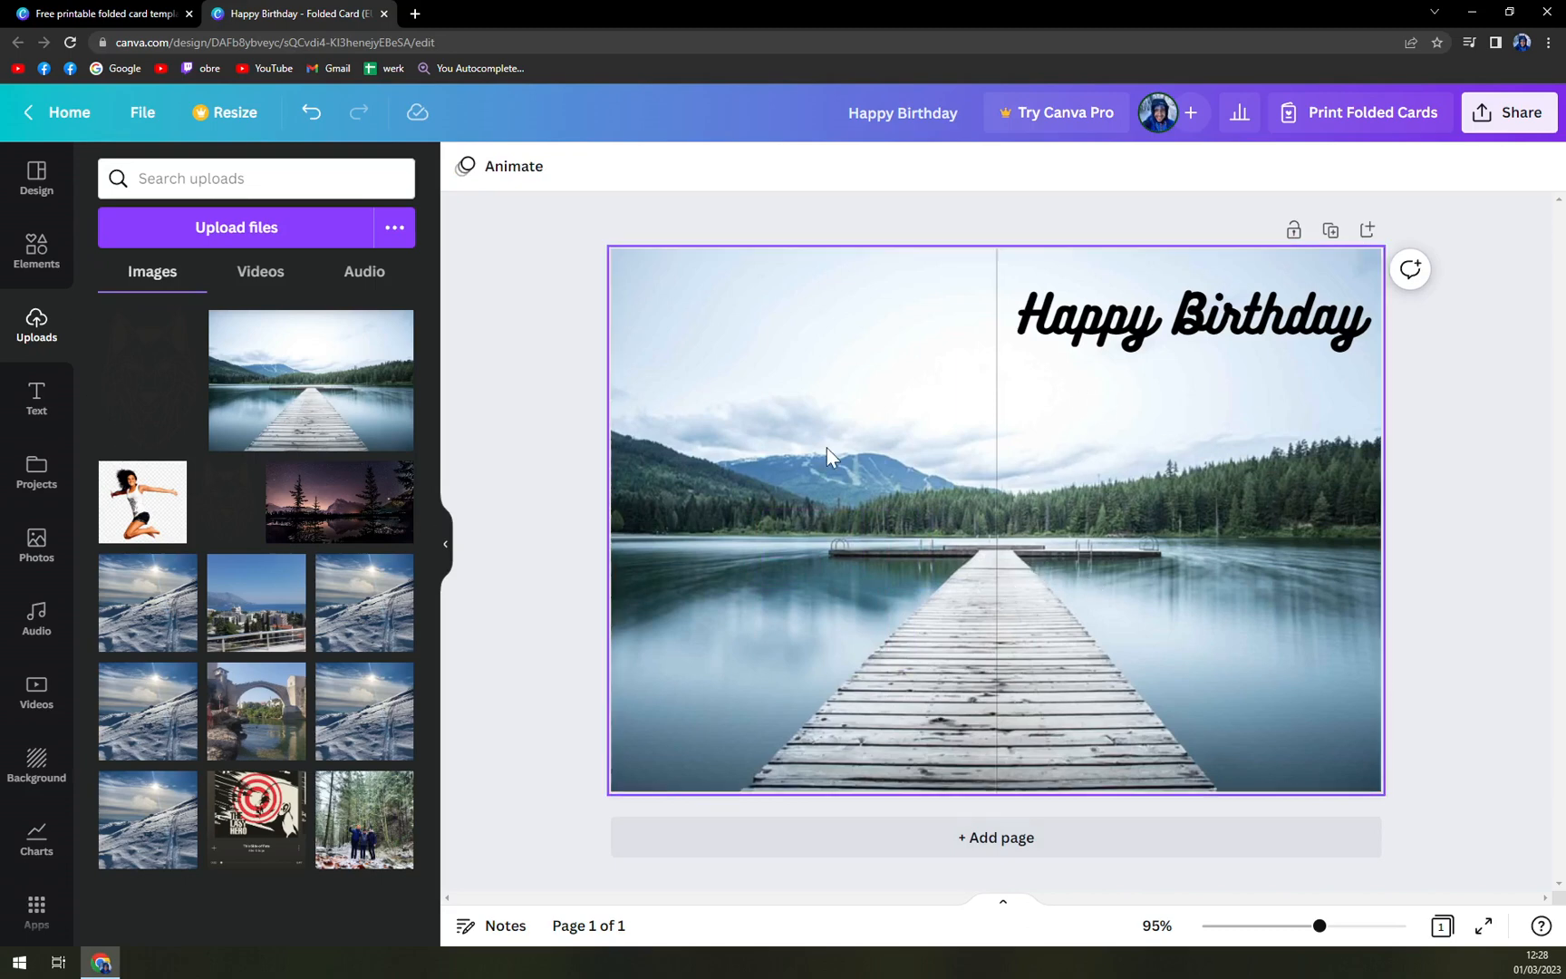
pyautogui.rightClick(830, 459)
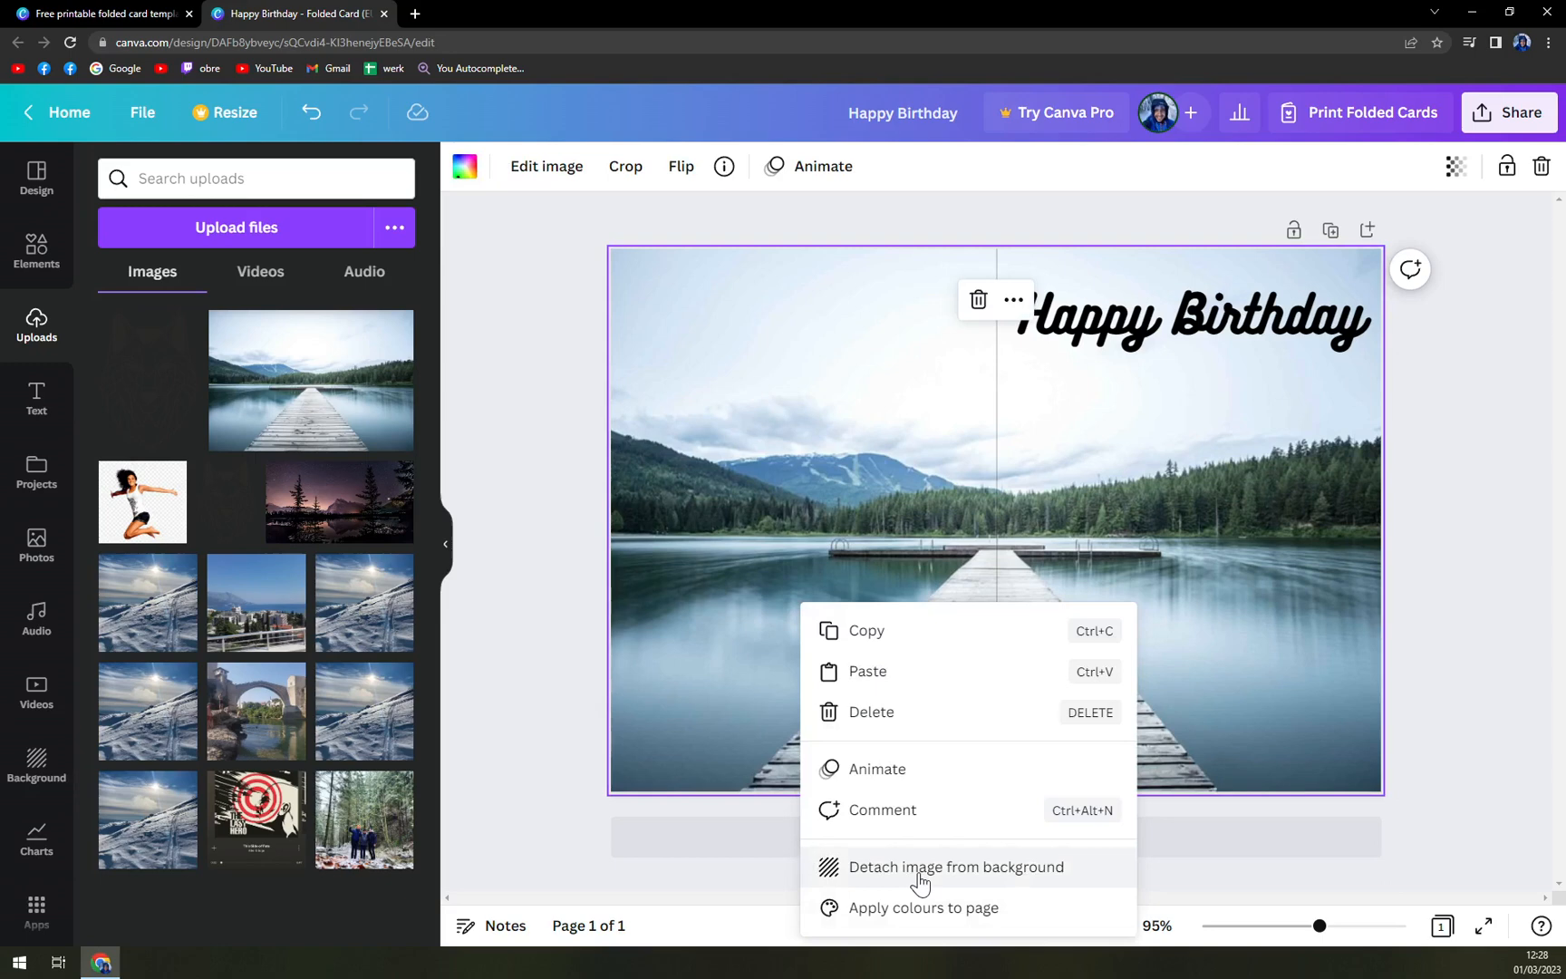
pyautogui.click(956, 865)
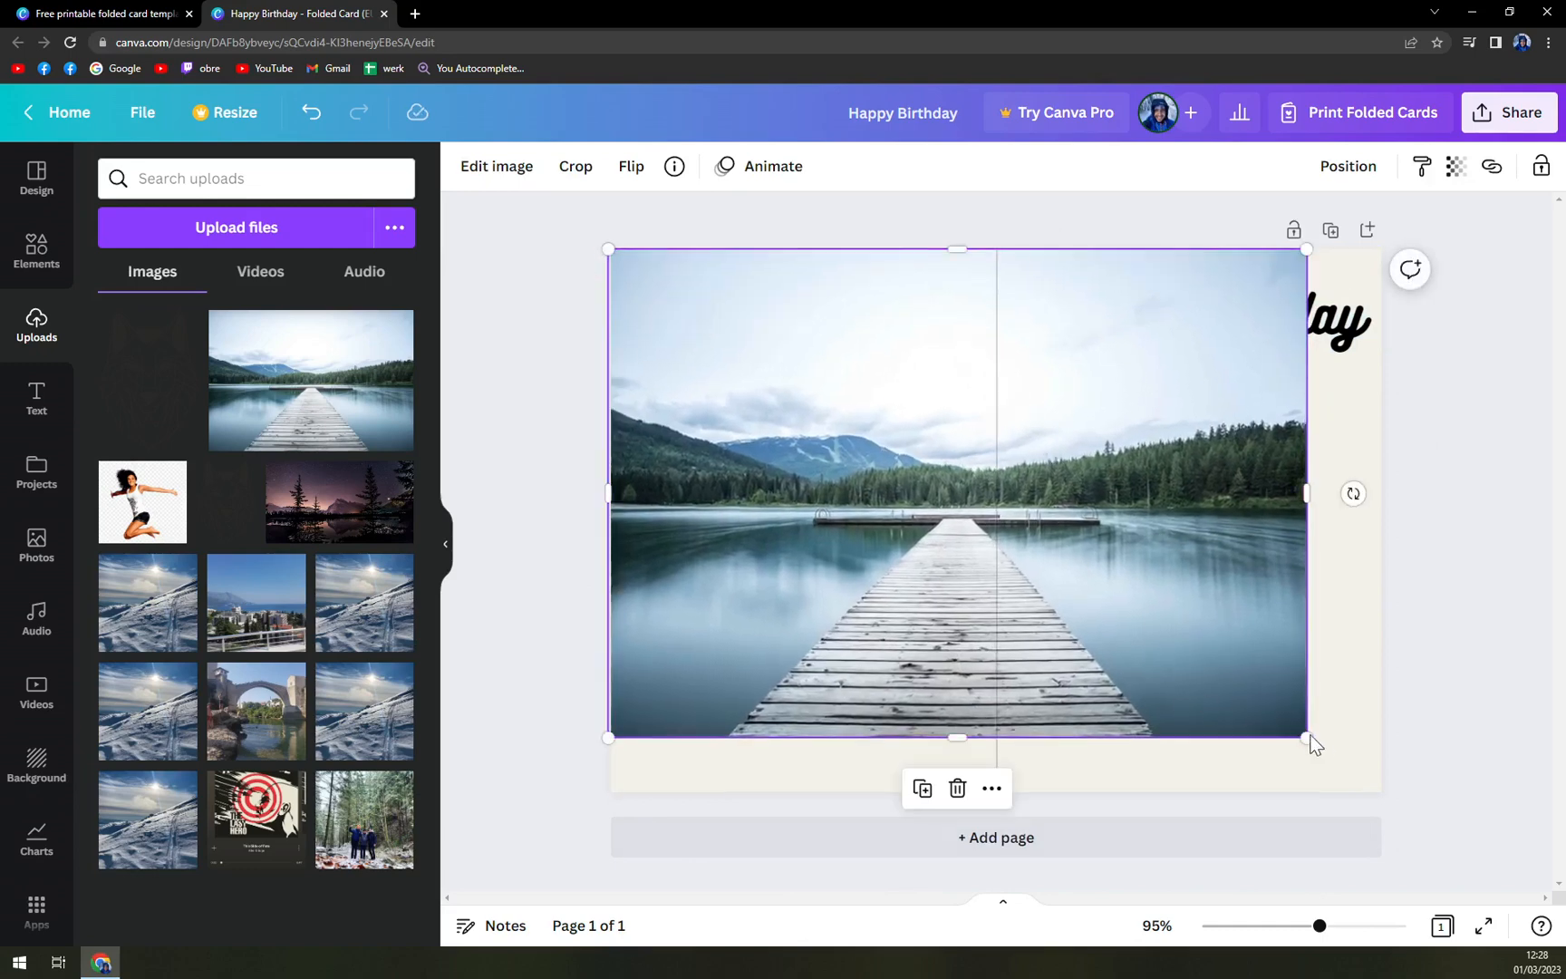
pyautogui.moveTo(1305, 737); pyautogui.dragTo(1388, 796)
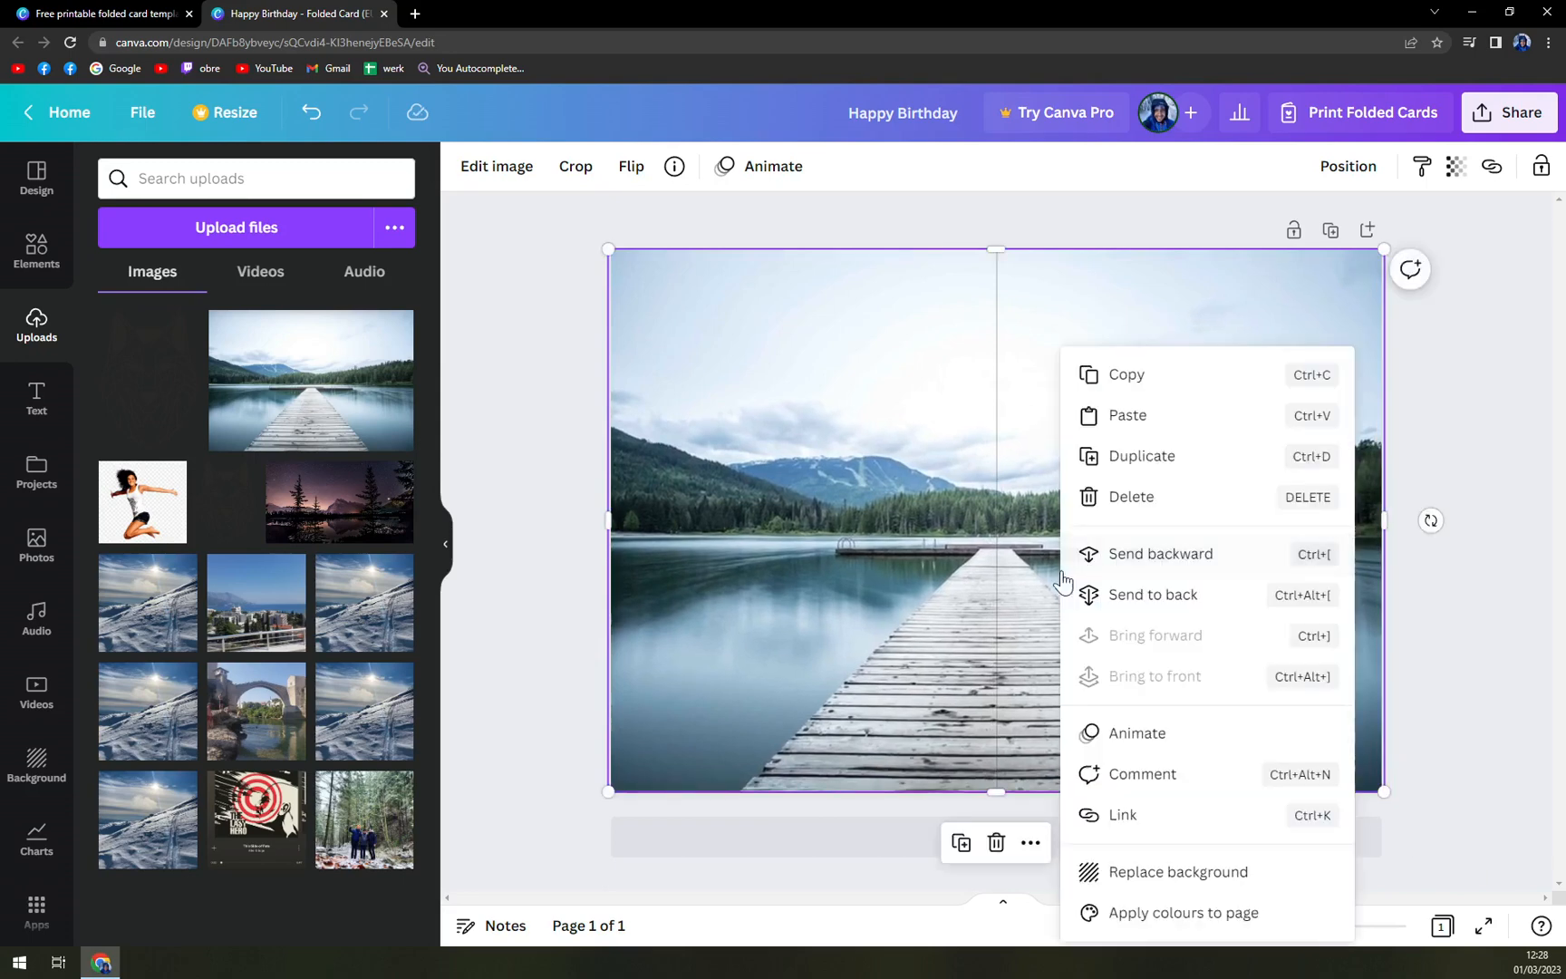
pyautogui.moveTo(1171, 887)
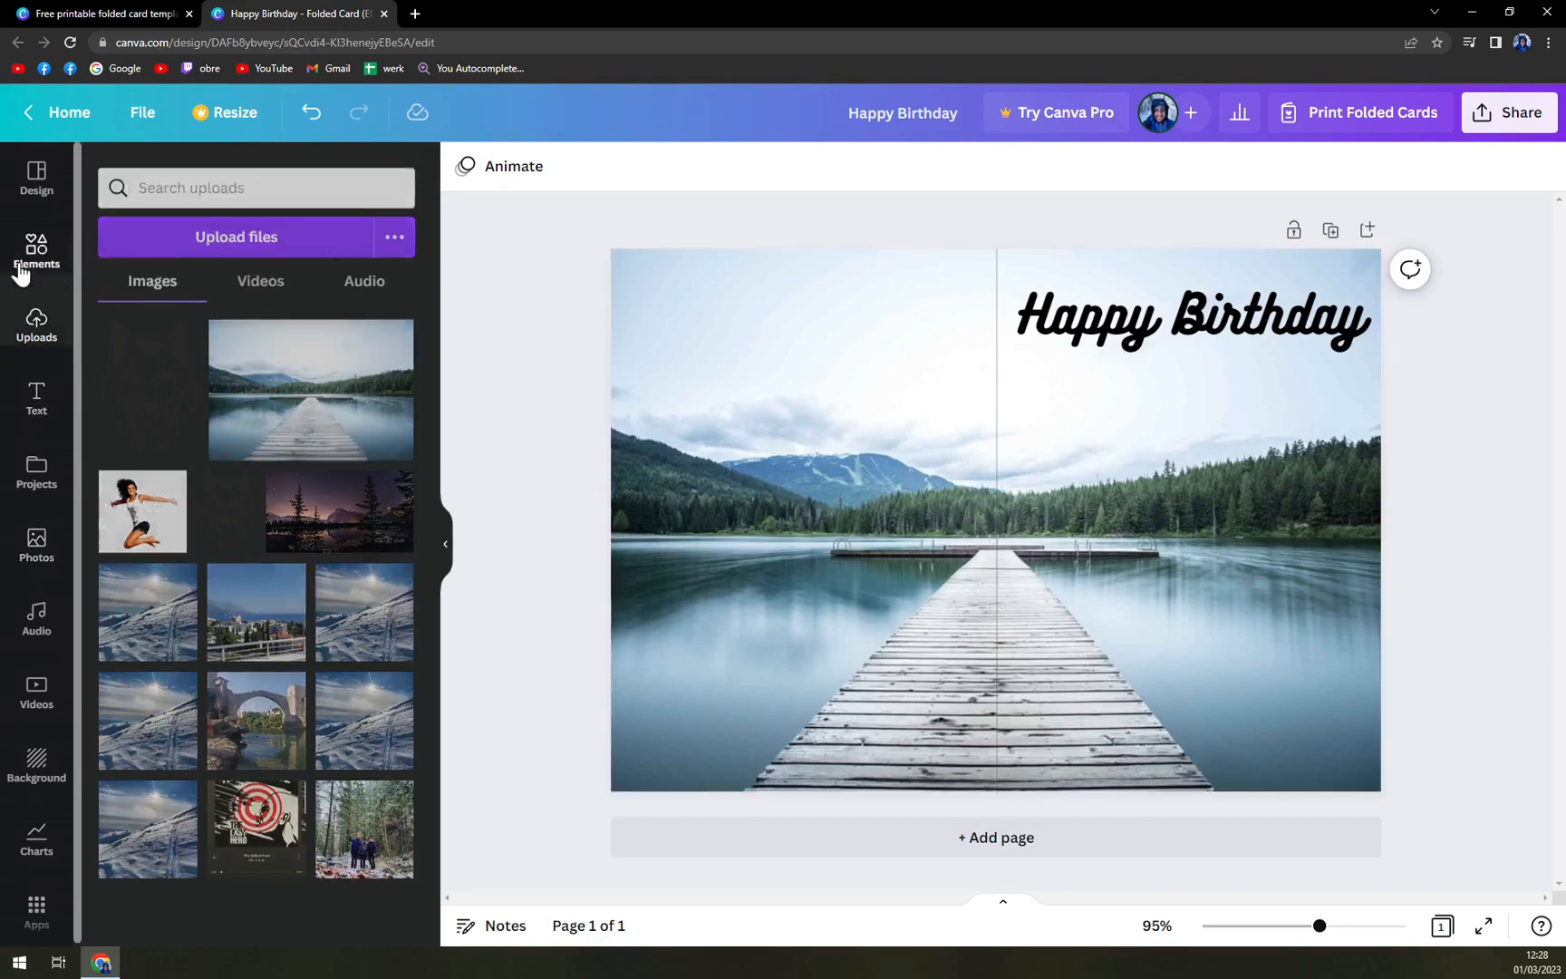
# Add the flower bouquet graphic, shrink it, and place it in the bottom-right corner
pyautogui.click(36, 248)
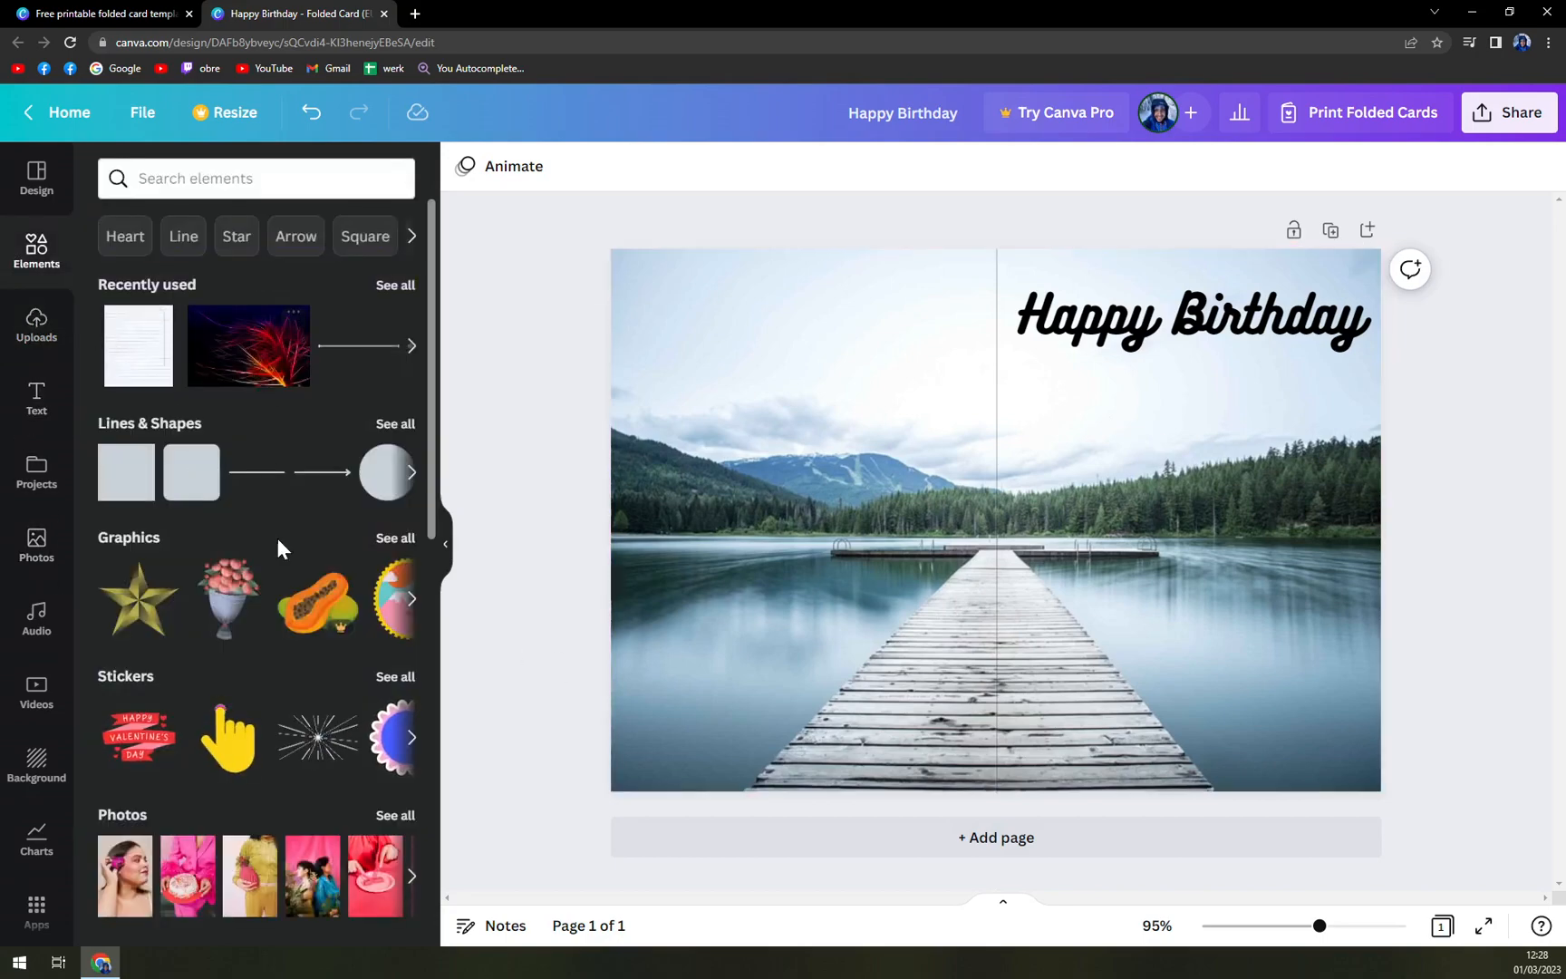
pyautogui.click(227, 599)
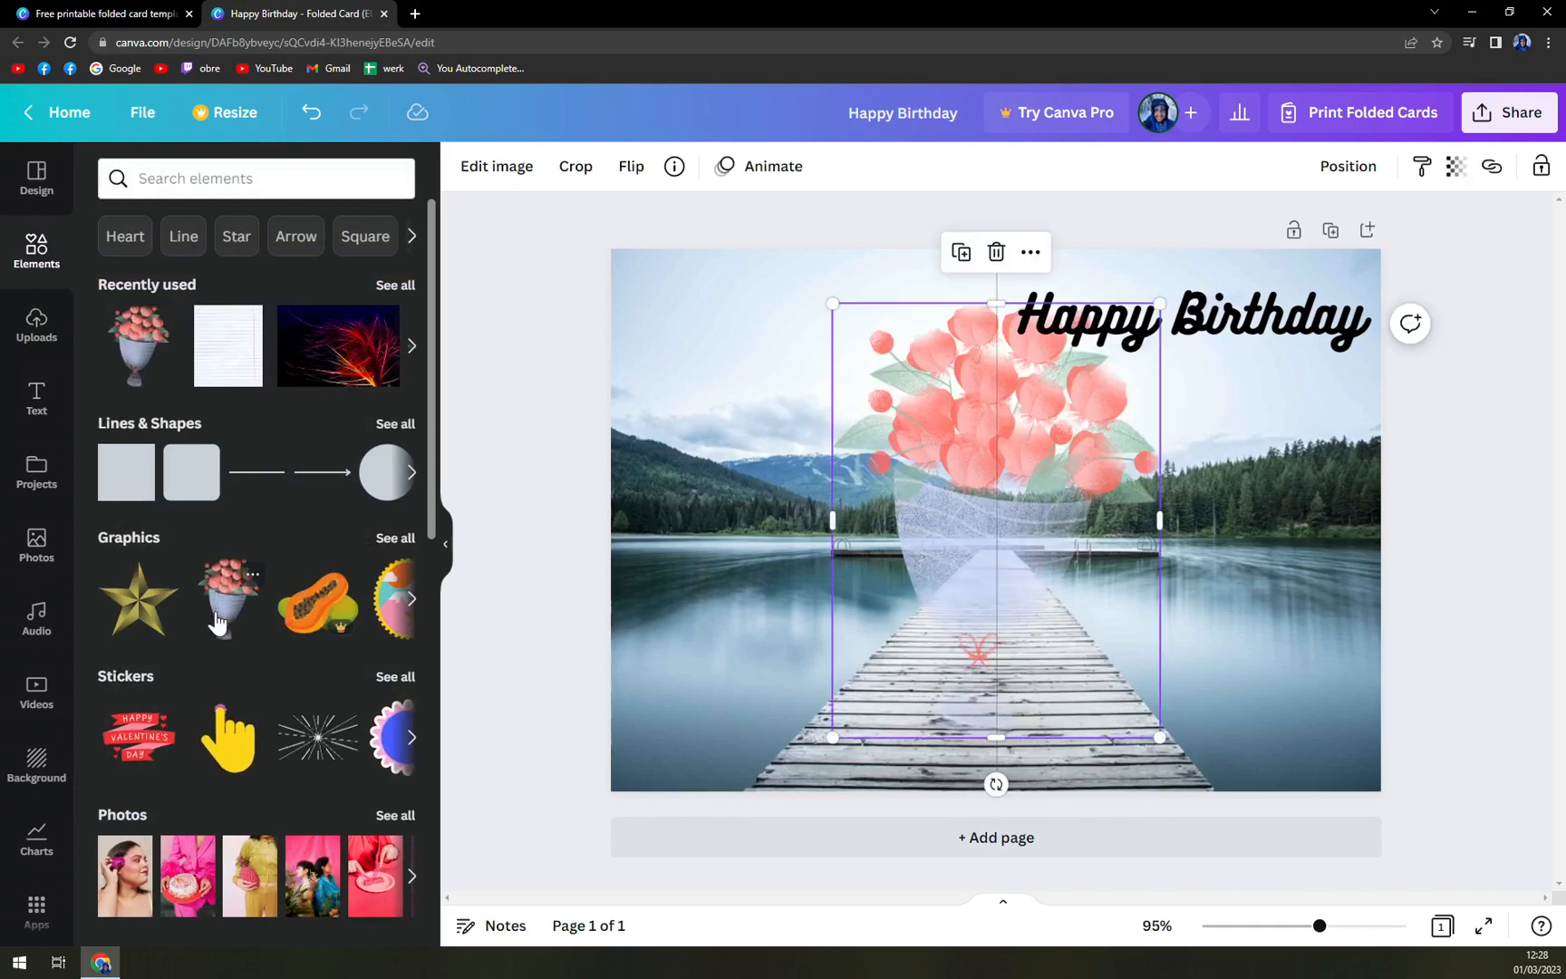
pyautogui.moveTo(1159, 737); pyautogui.dragTo(973, 490)
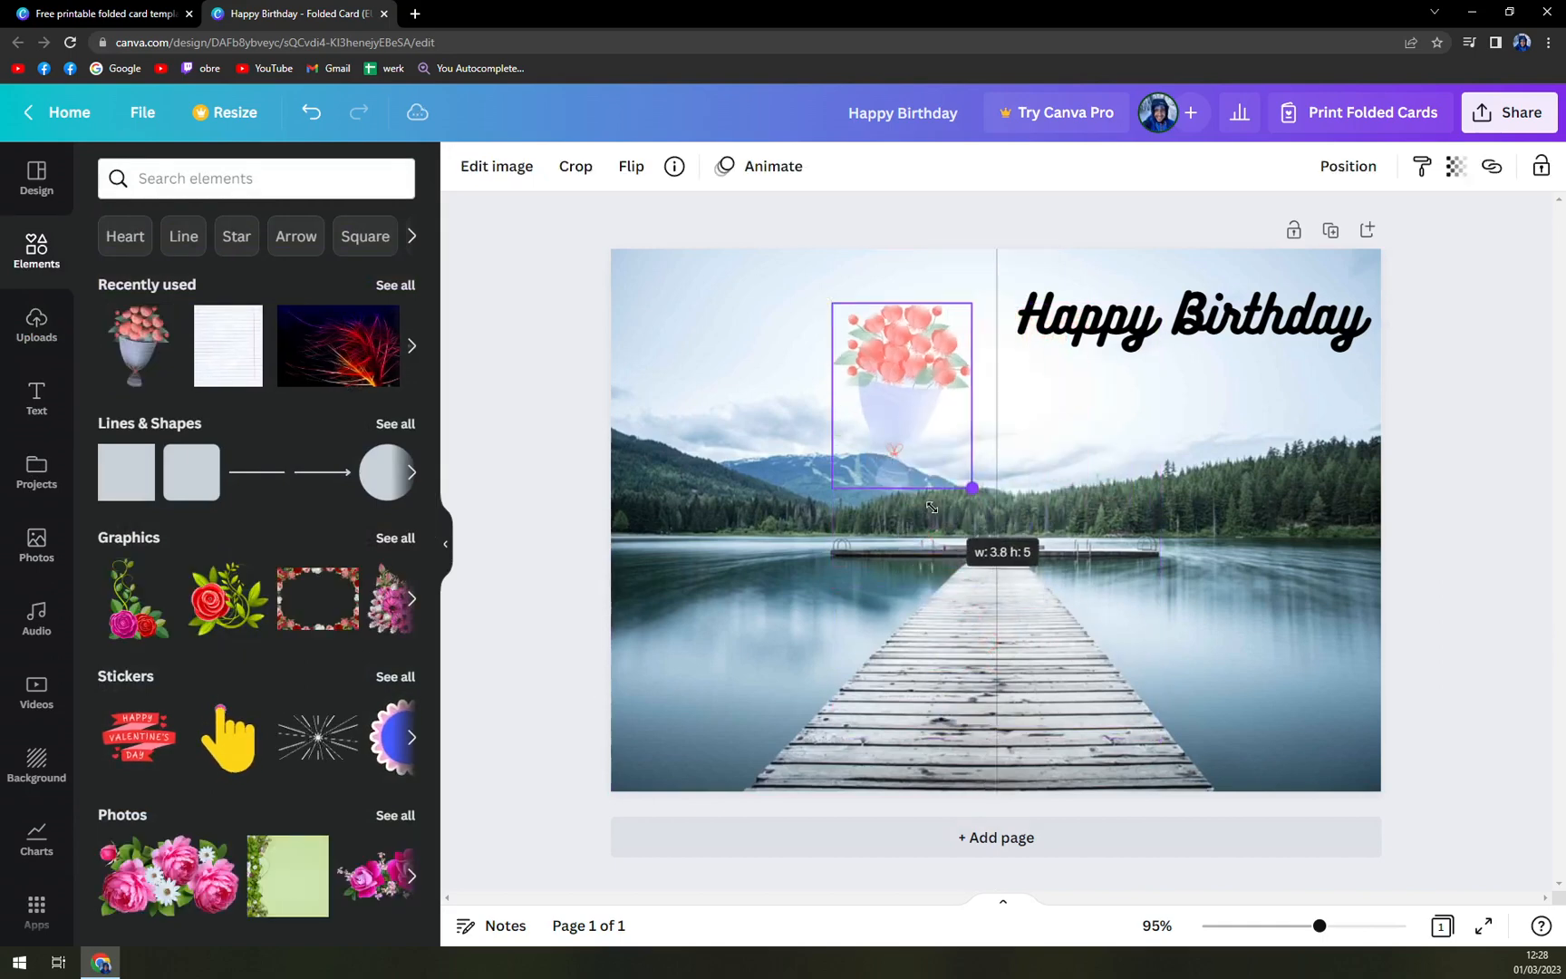
pyautogui.moveTo(899, 394); pyautogui.dragTo(1331, 713)
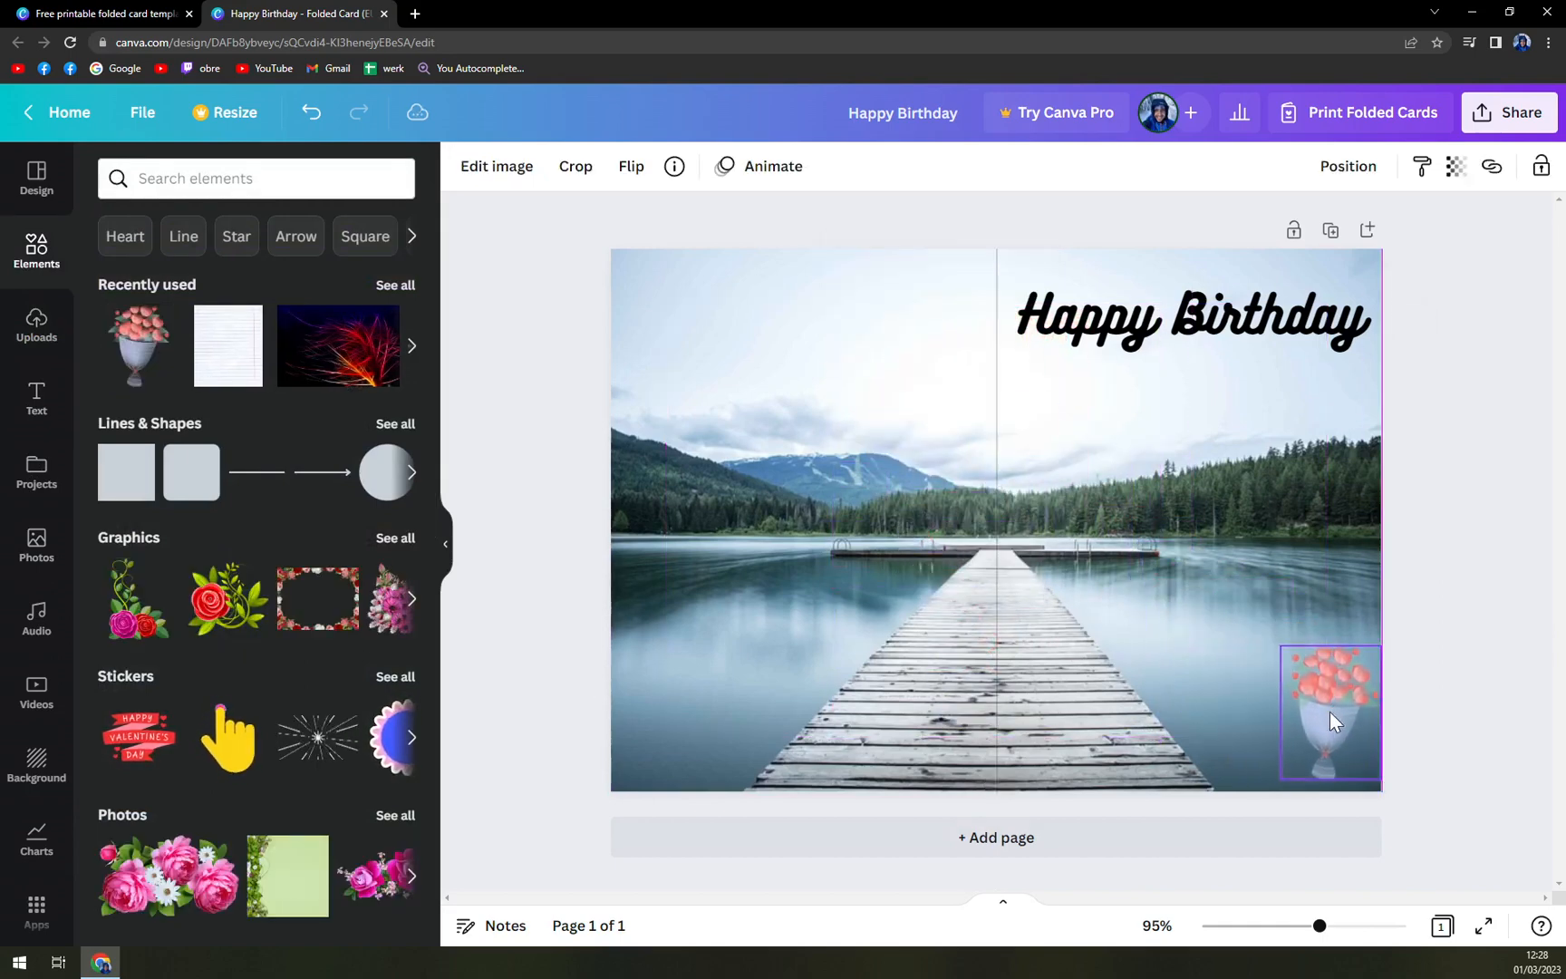
pyautogui.click(1330, 713)
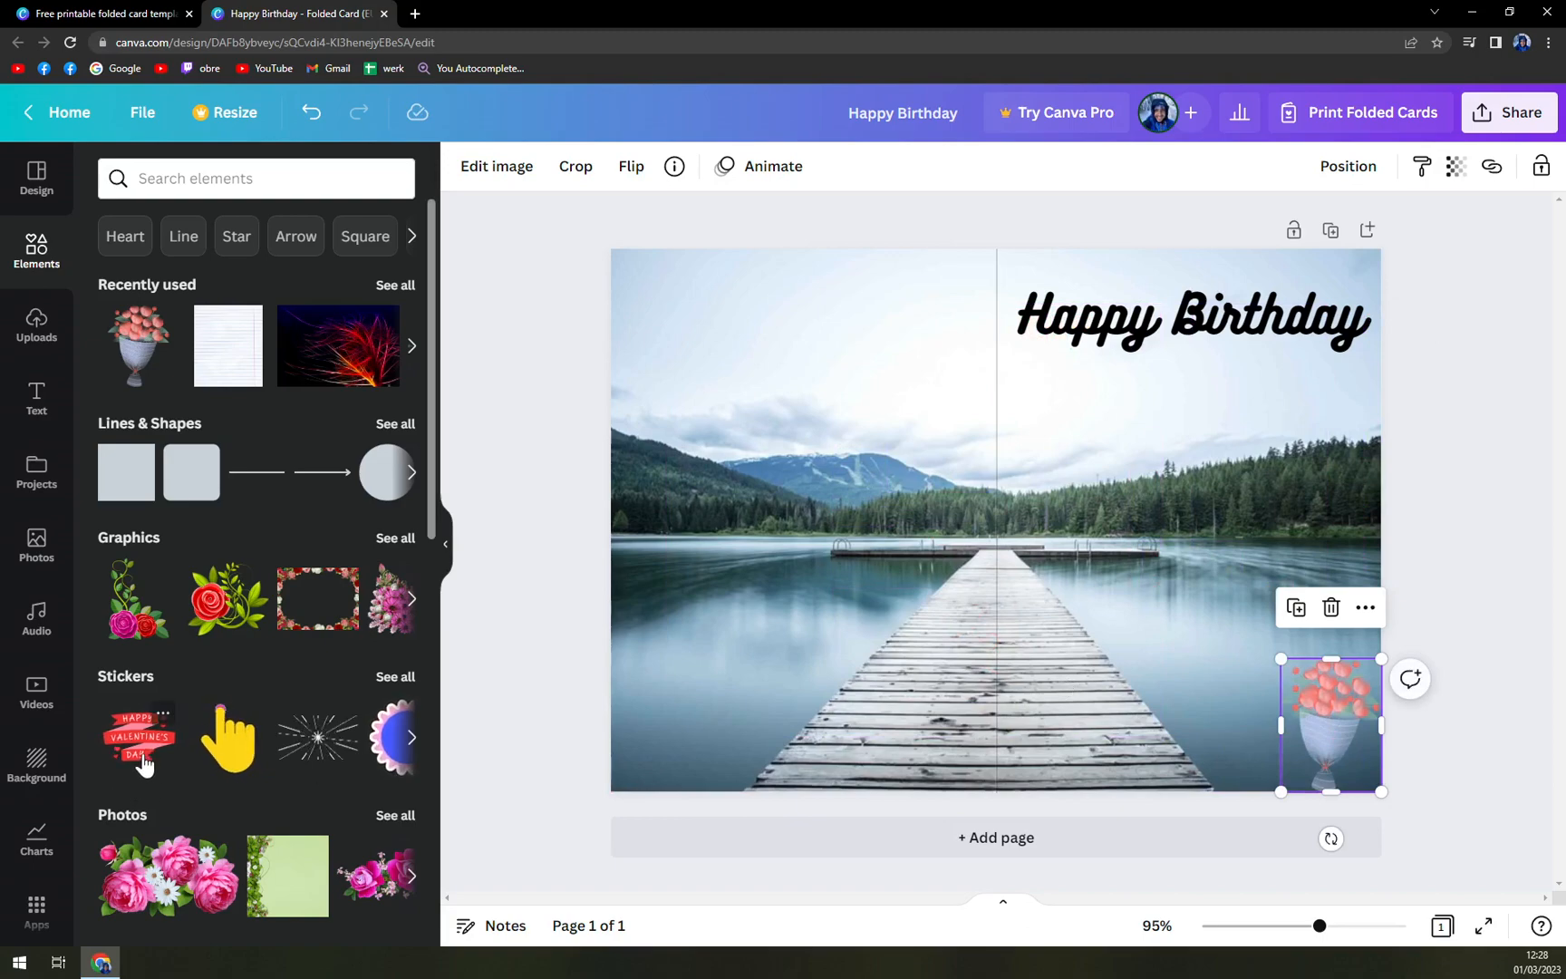
pyautogui.scroll(-3)
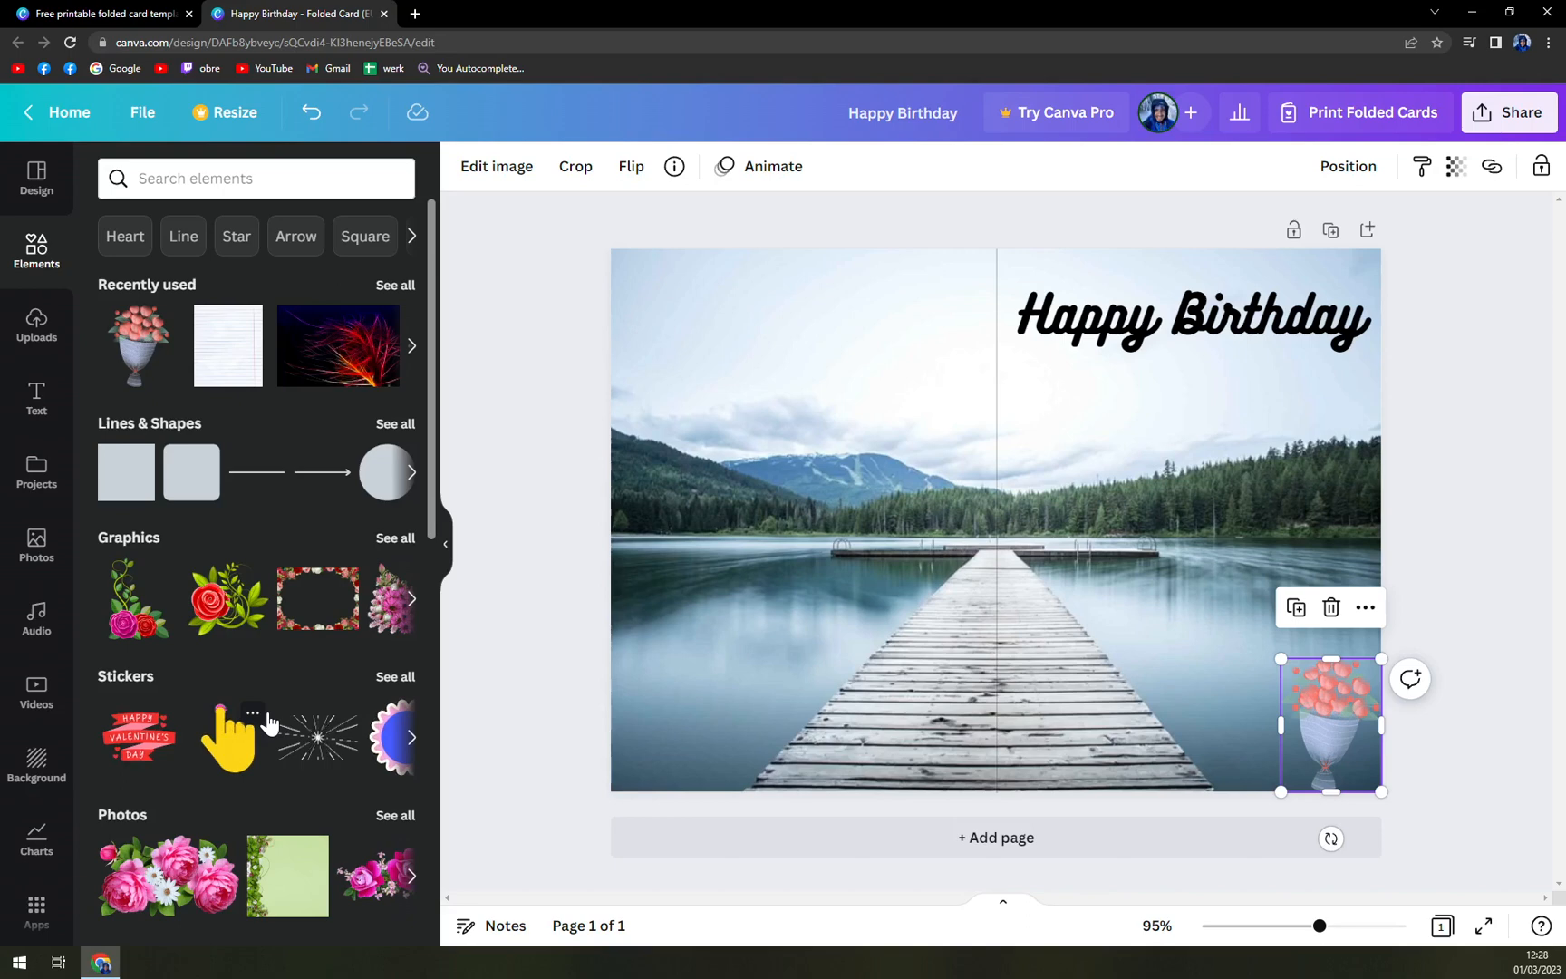
pyautogui.moveTo(360, 505)
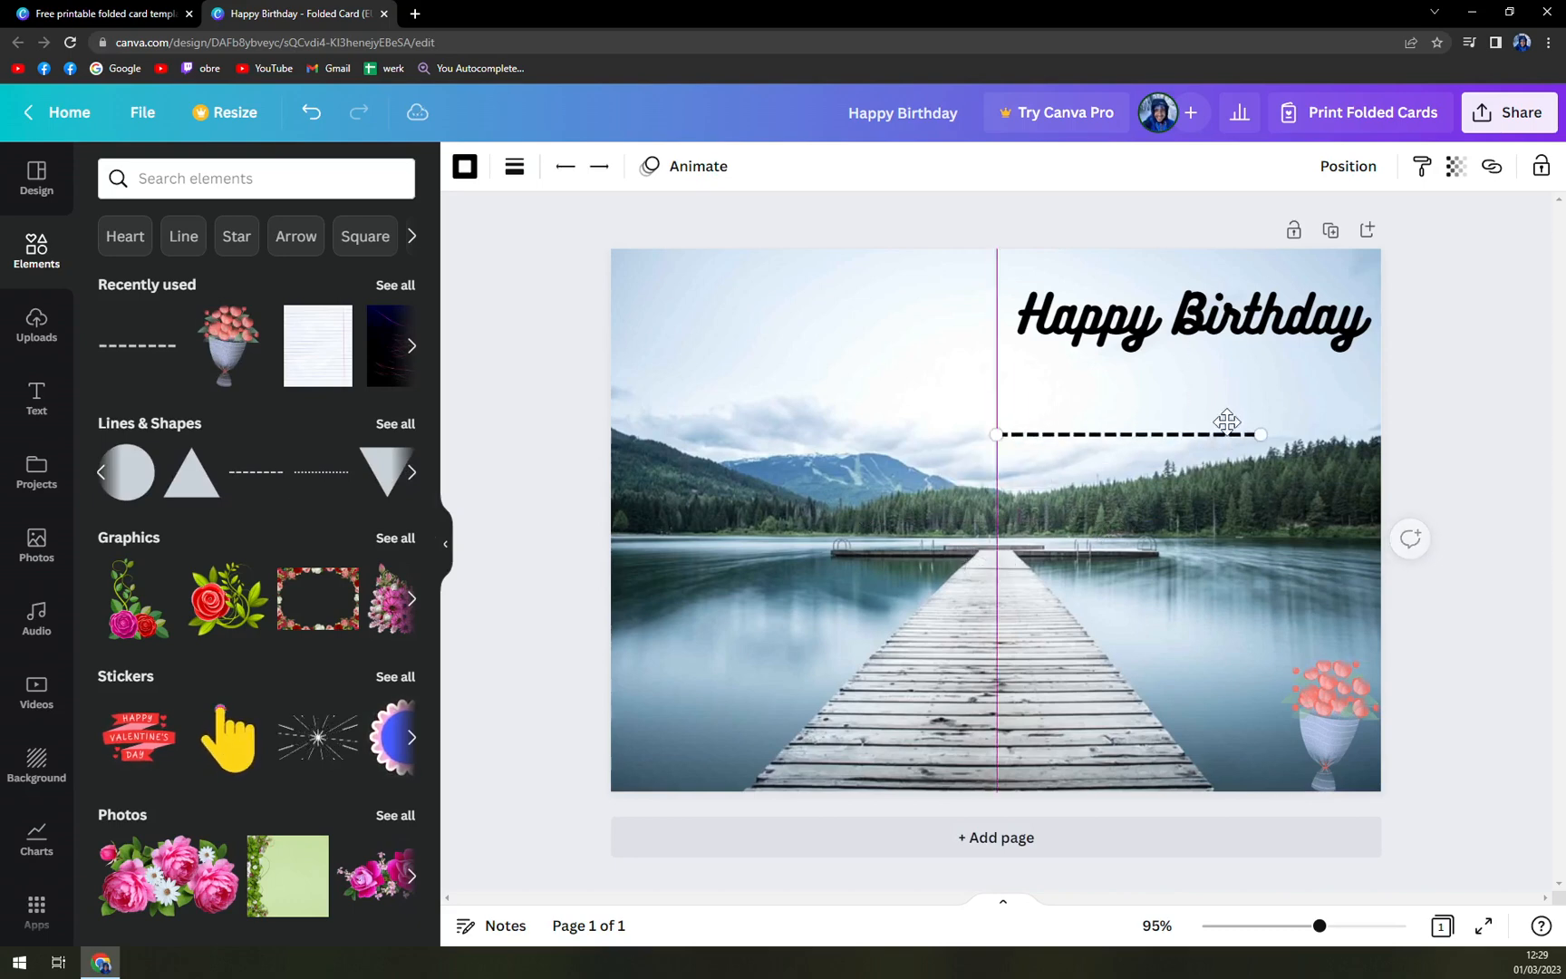
# Drag the dashed line beneath the Happy Birthday heading and deselect it
pyautogui.moveTo(1260, 434); pyautogui.dragTo(1323, 360)
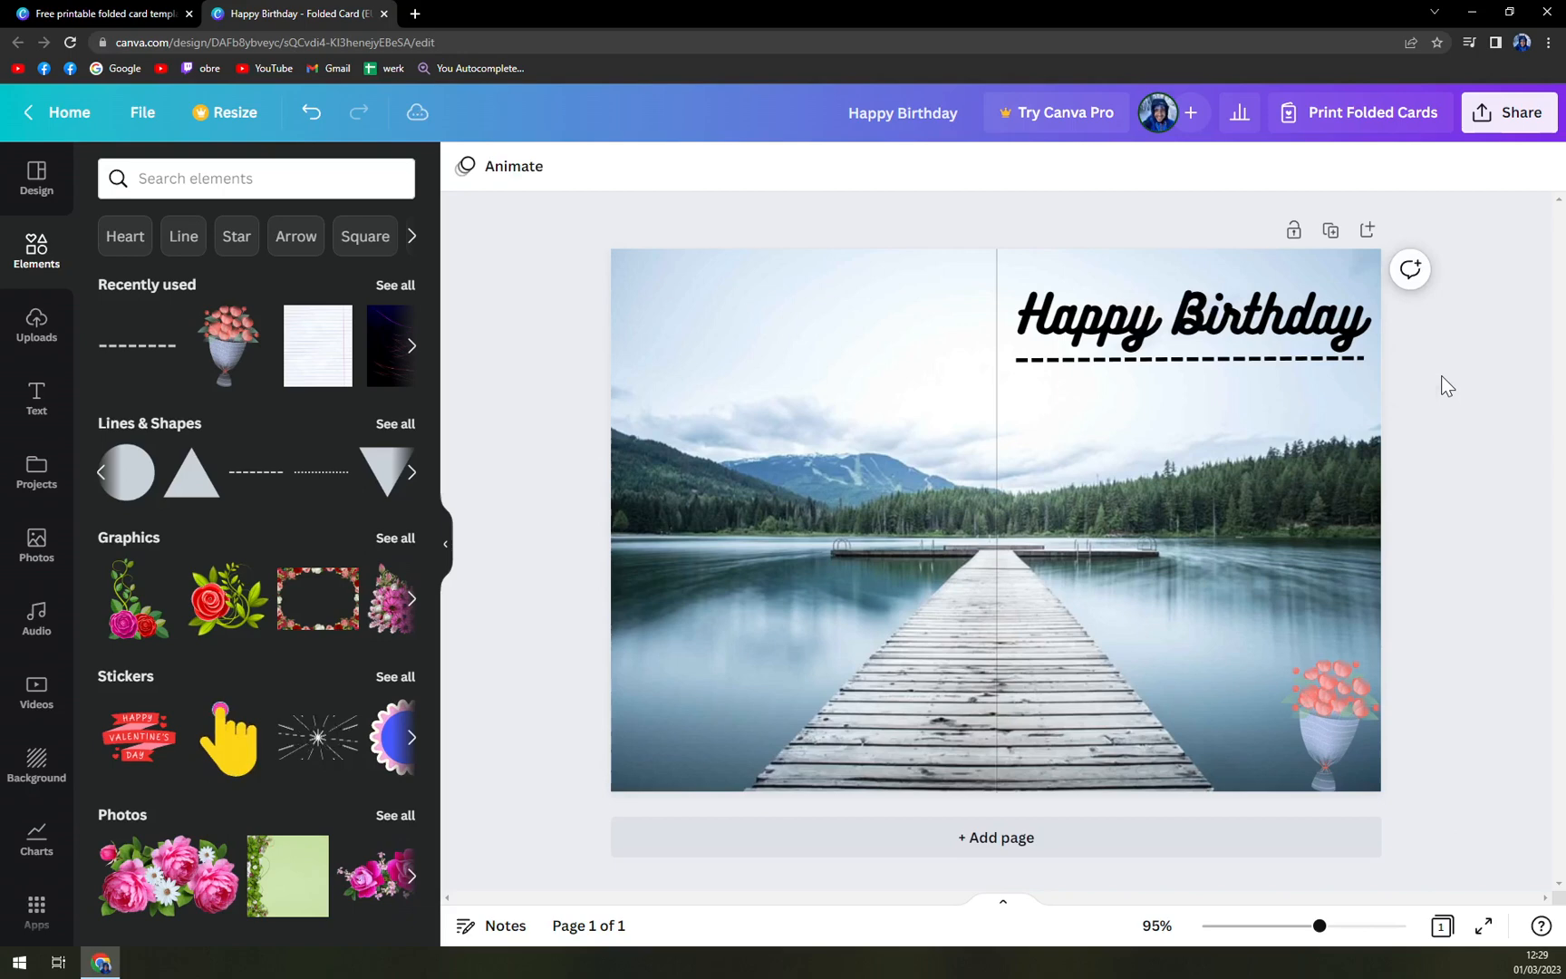
pyautogui.click(1054, 542)
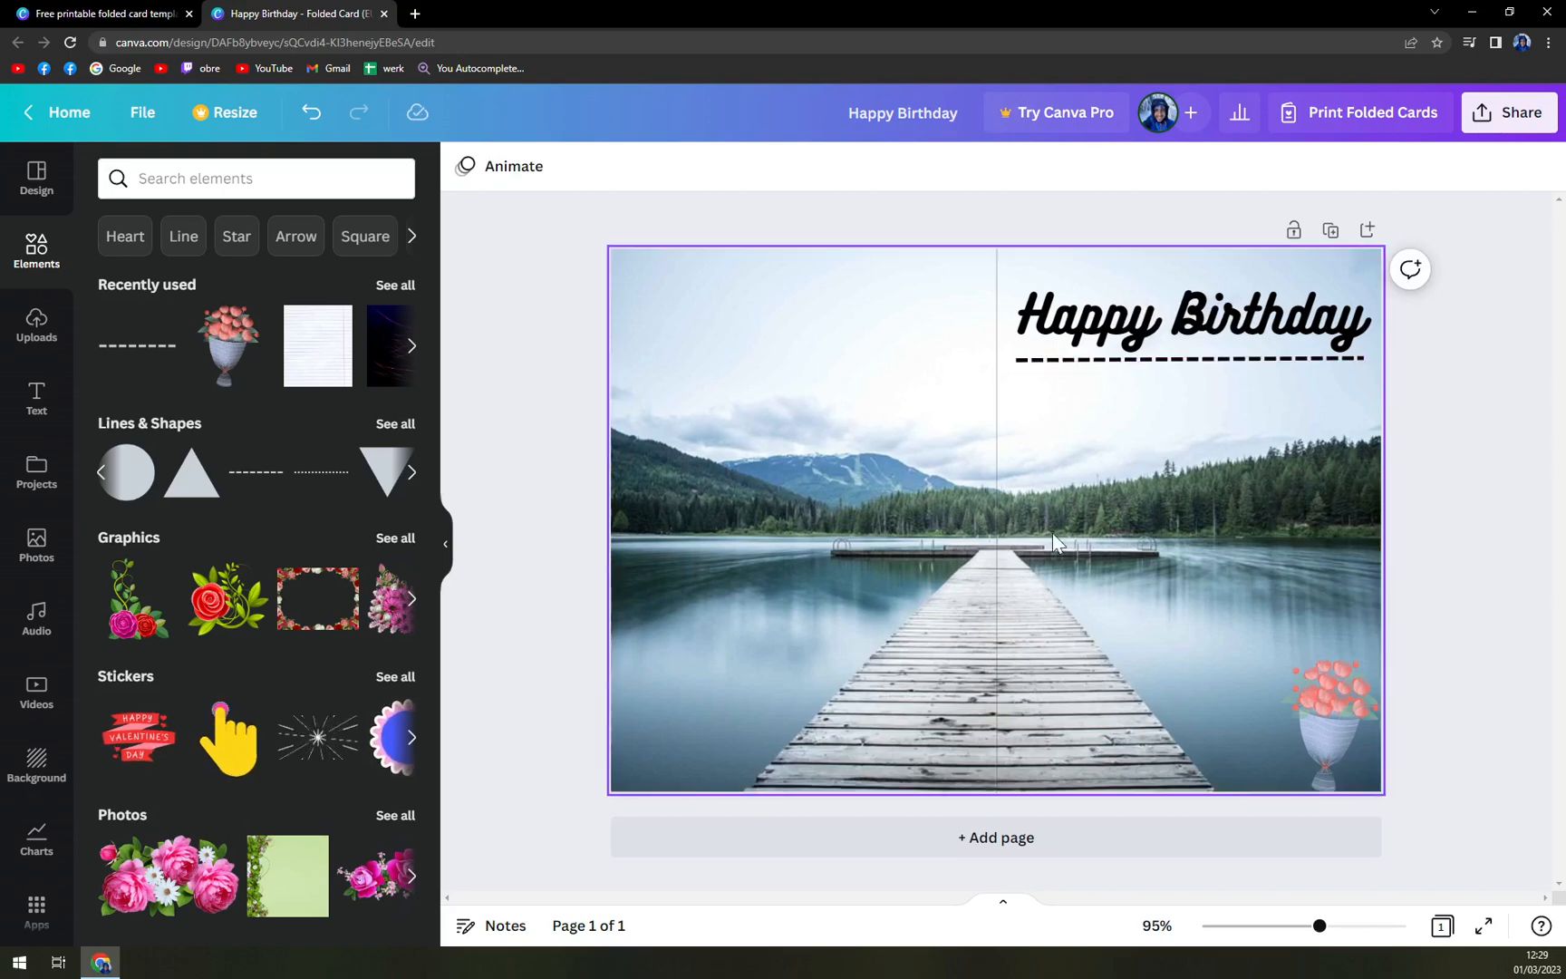
pyautogui.moveTo(1226, 507)
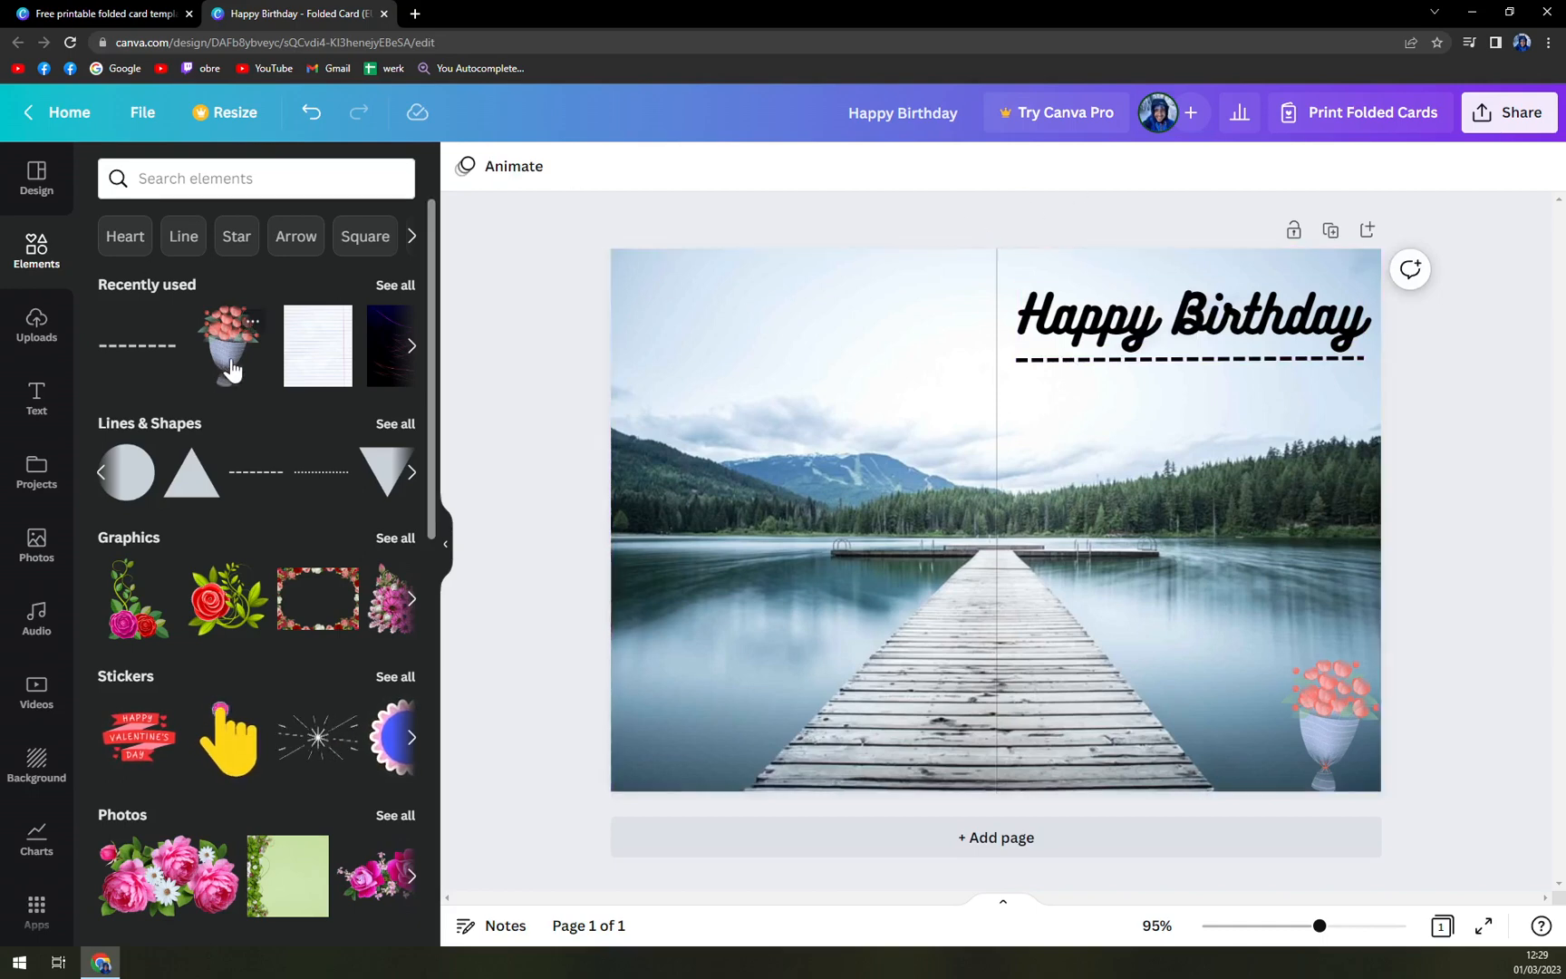
pyautogui.click(789, 444)
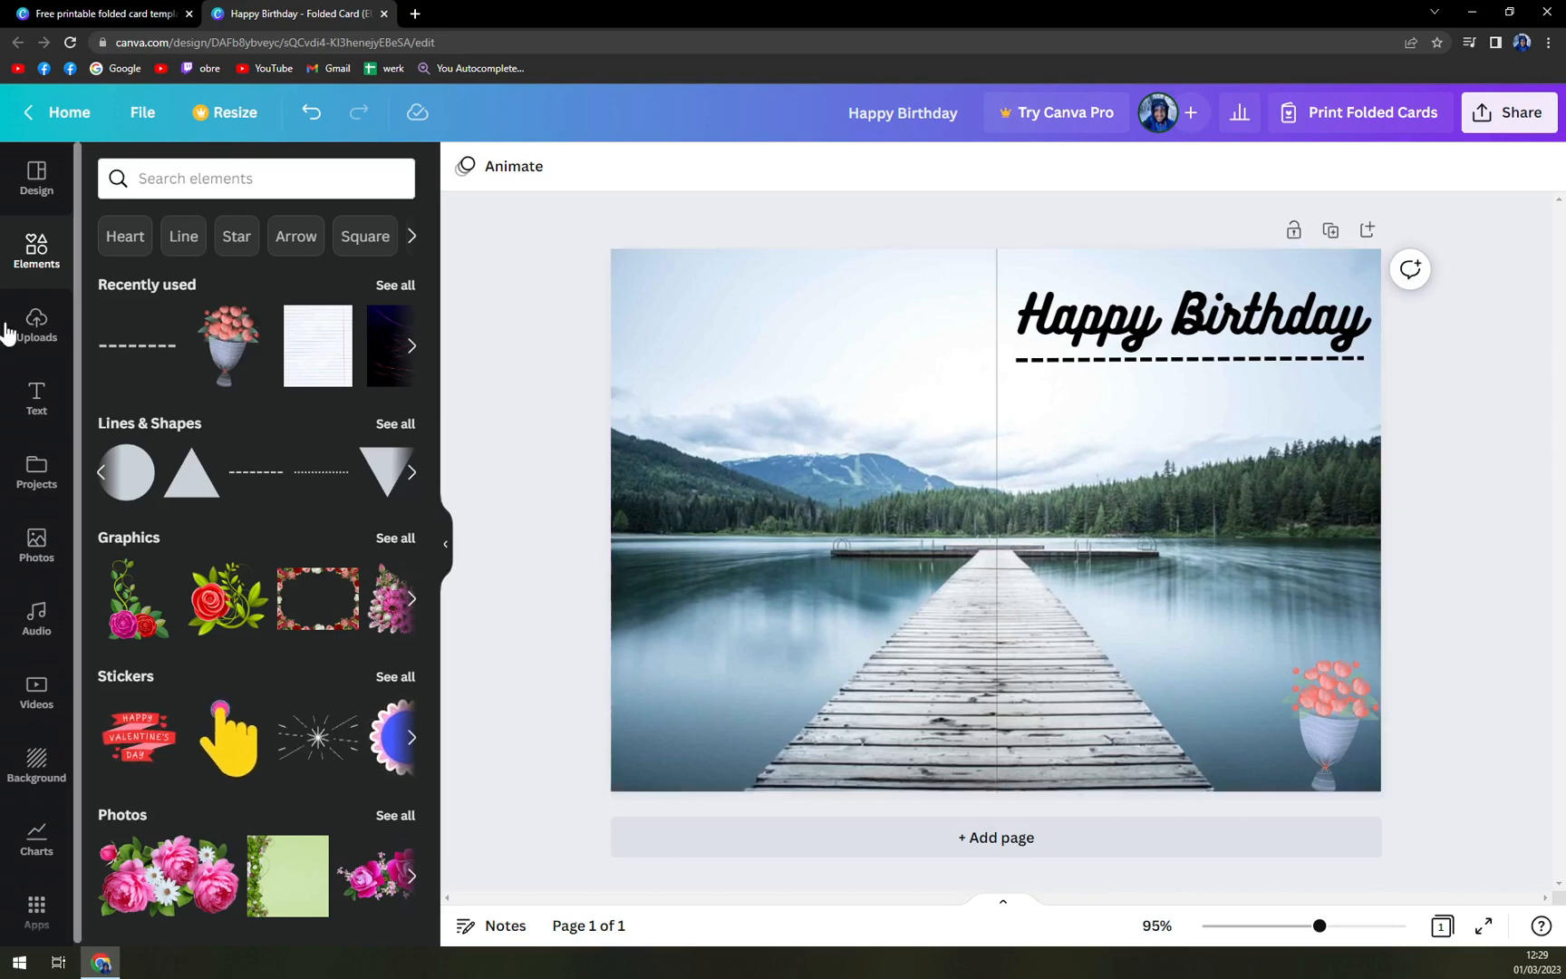
# Place the uploaded forest photo of three people on the left half and enlarge it
pyautogui.click(37, 324)
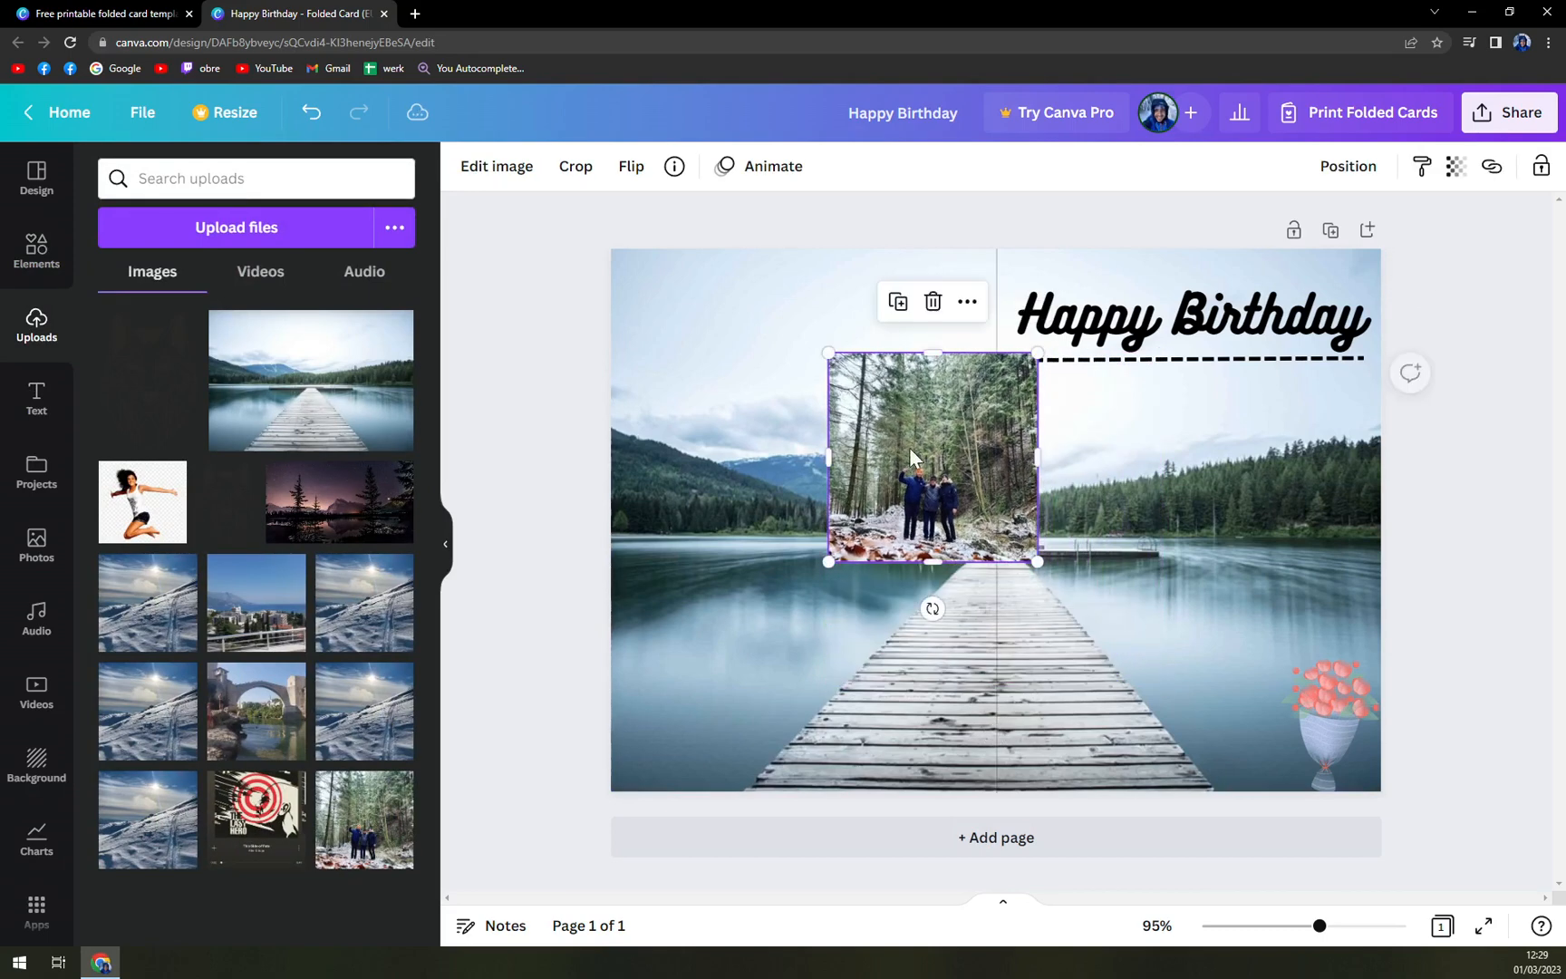
pyautogui.moveTo(932, 454); pyautogui.dragTo(799, 518)
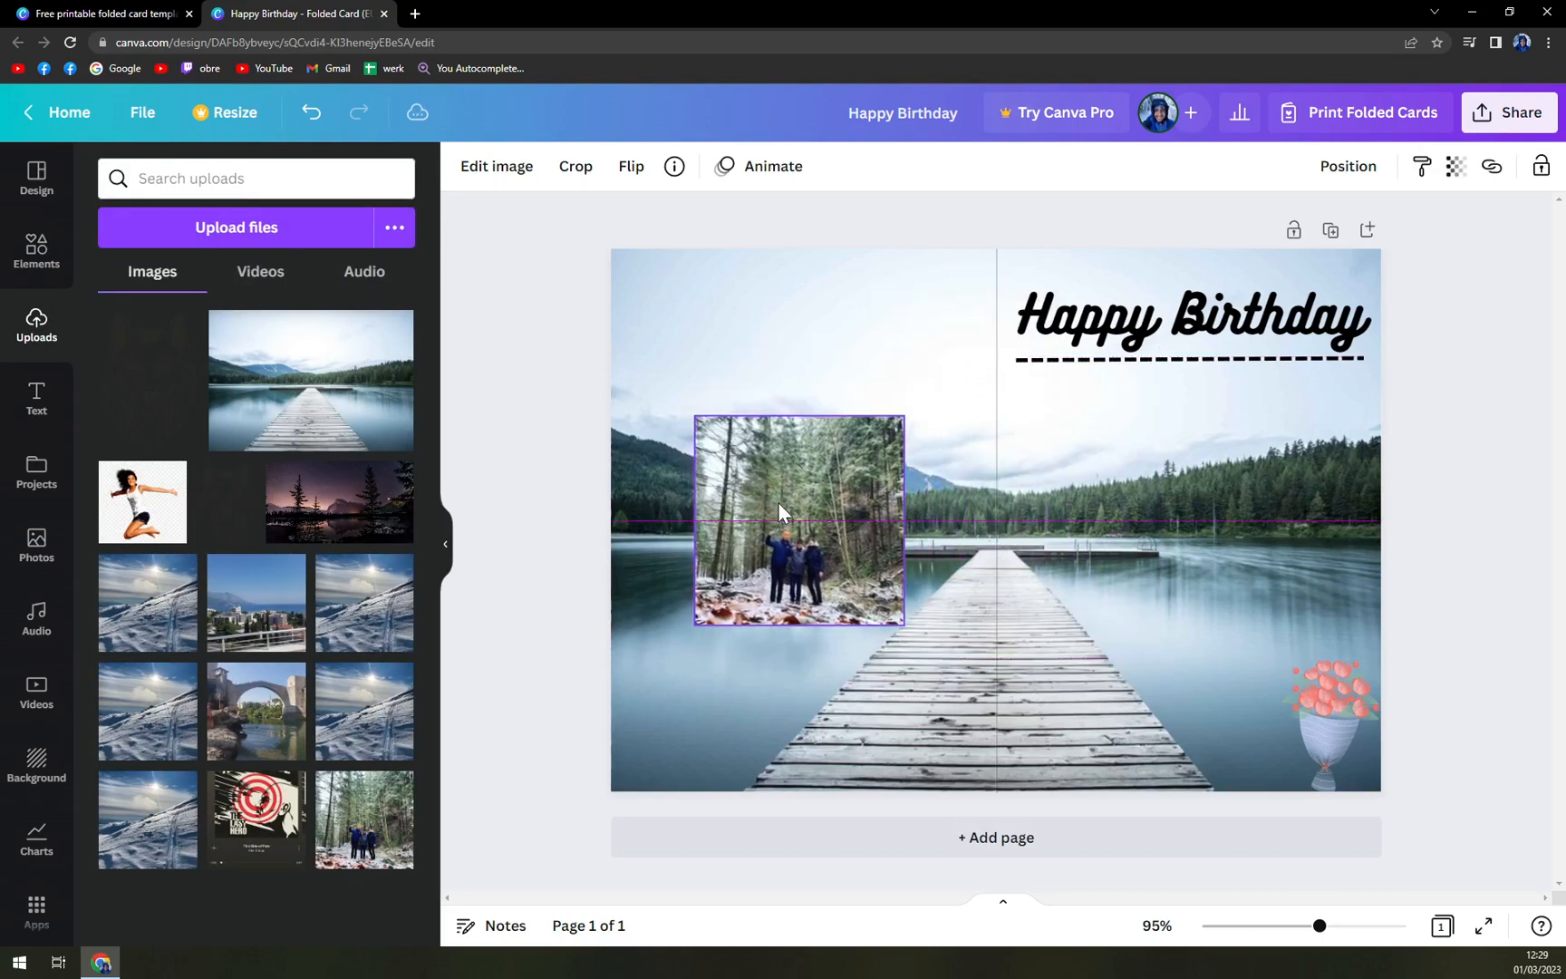
pyautogui.moveTo(902, 621); pyautogui.dragTo(942, 657)
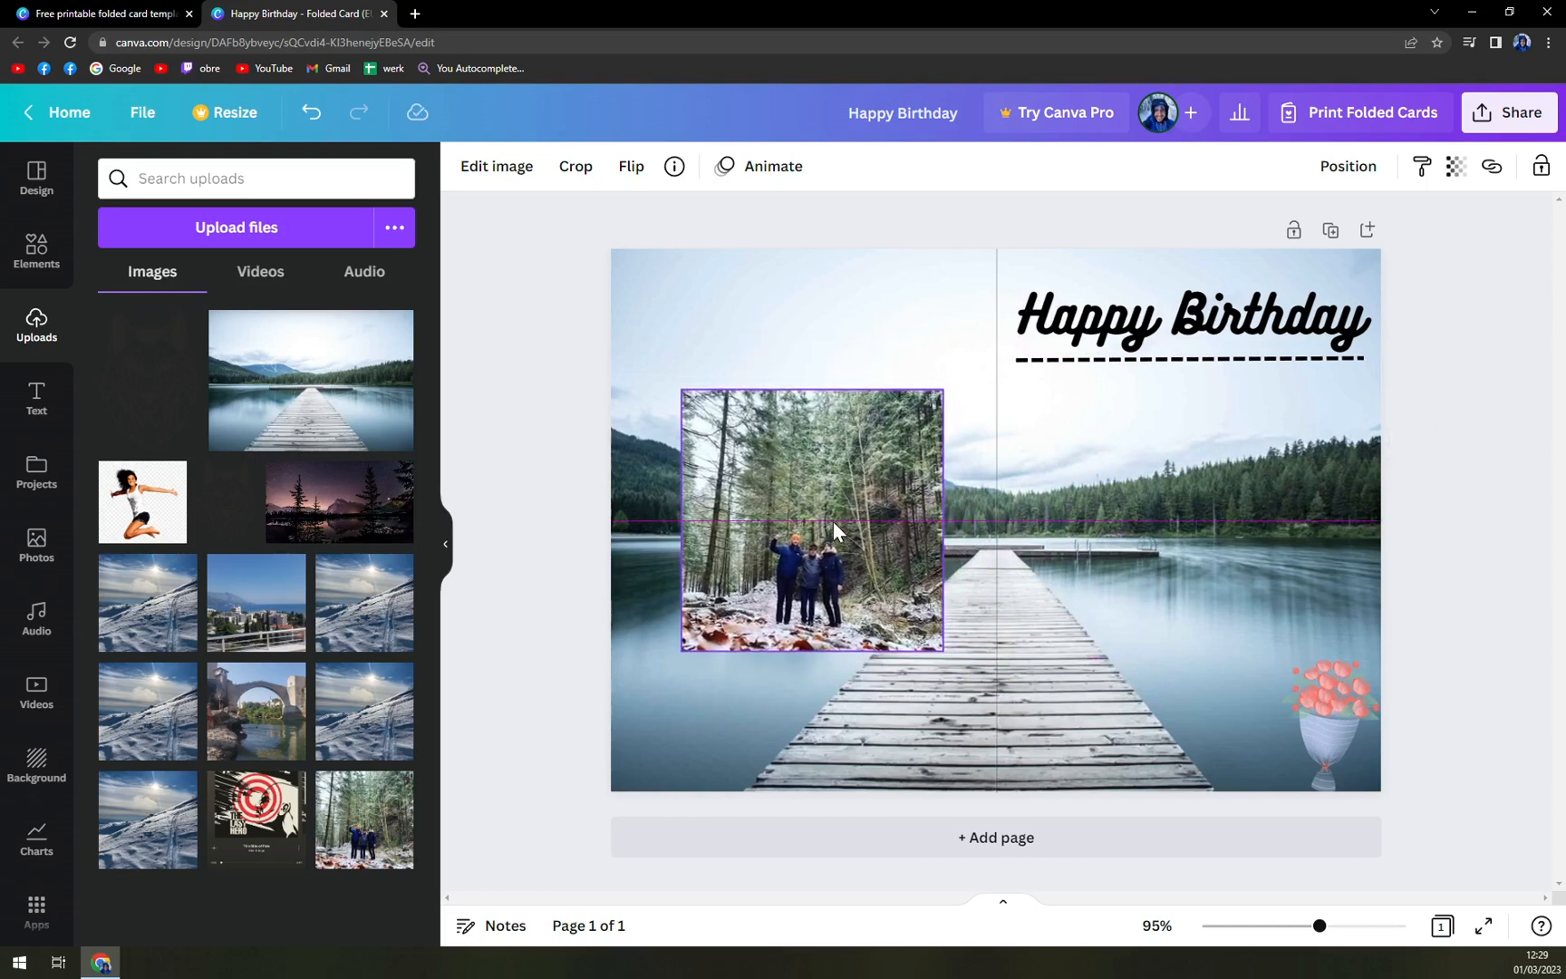
pyautogui.click(811, 523)
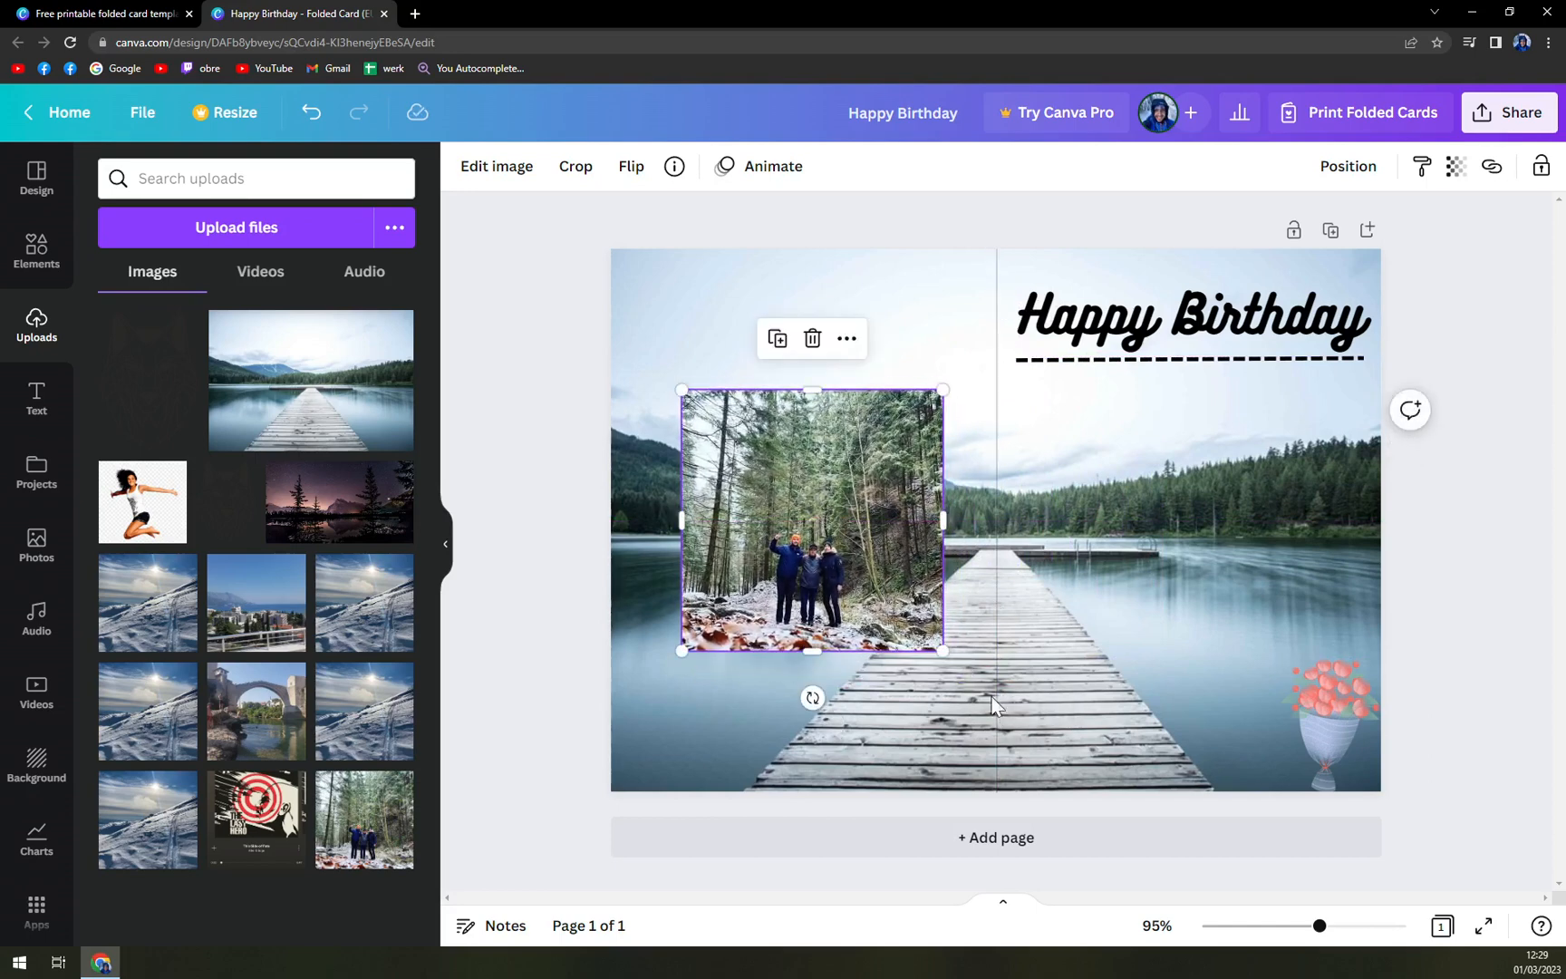
pyautogui.moveTo(969, 580)
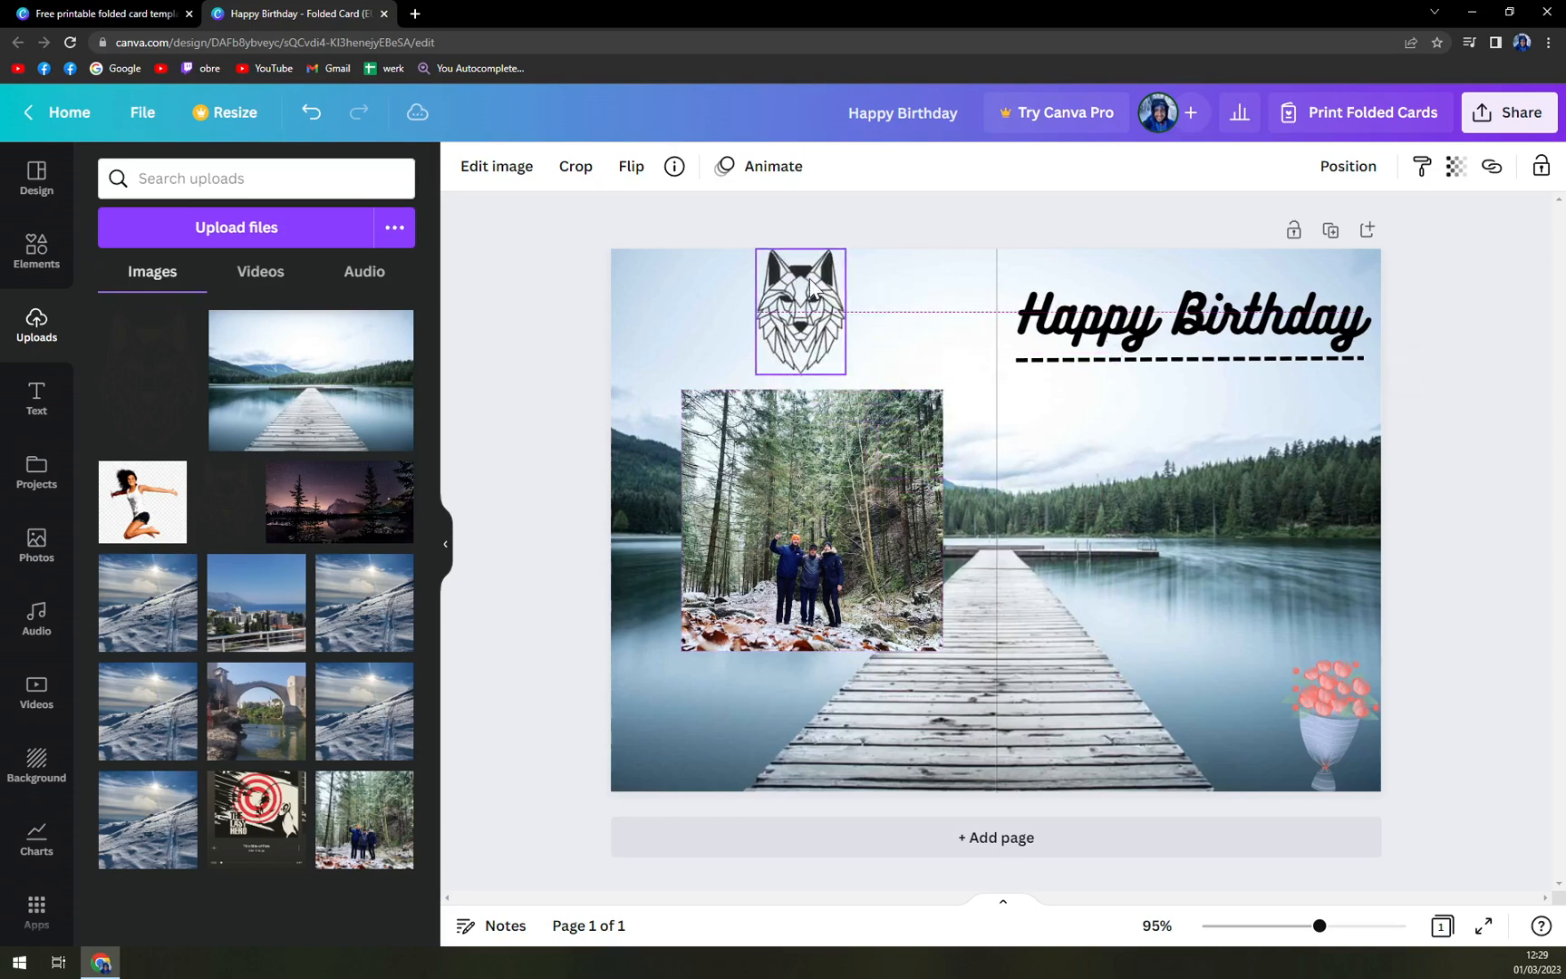
# Drag the geometric wolf line drawing to sit above the forest photo on the left half
pyautogui.moveTo(800, 311); pyautogui.dragTo(799, 326)
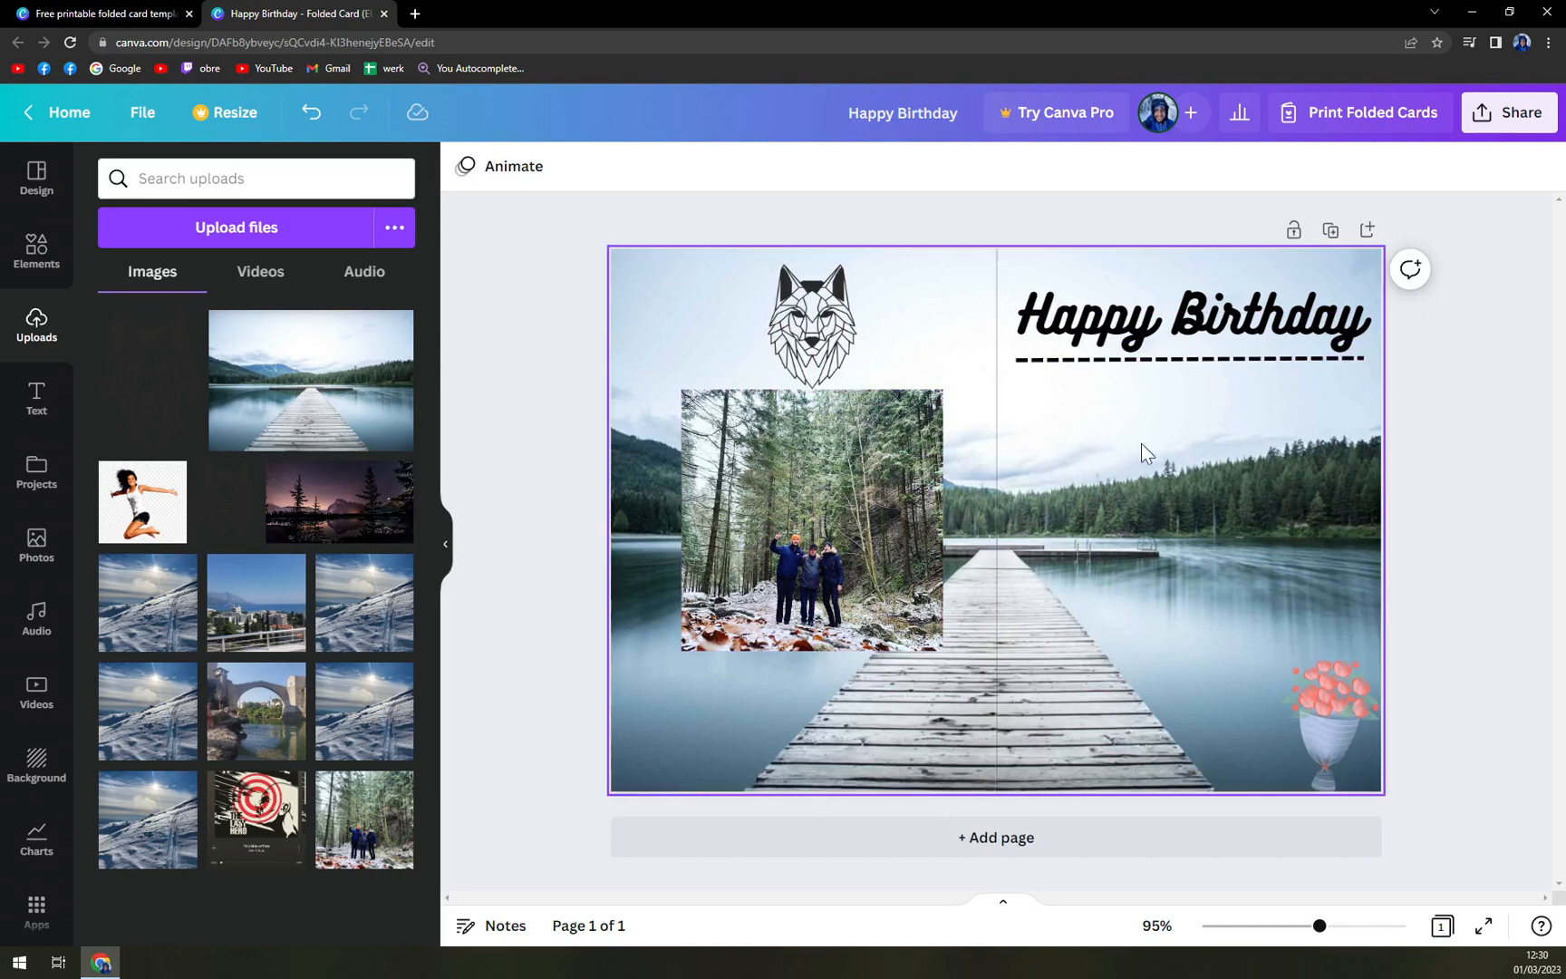
pyautogui.moveTo(1065, 490)
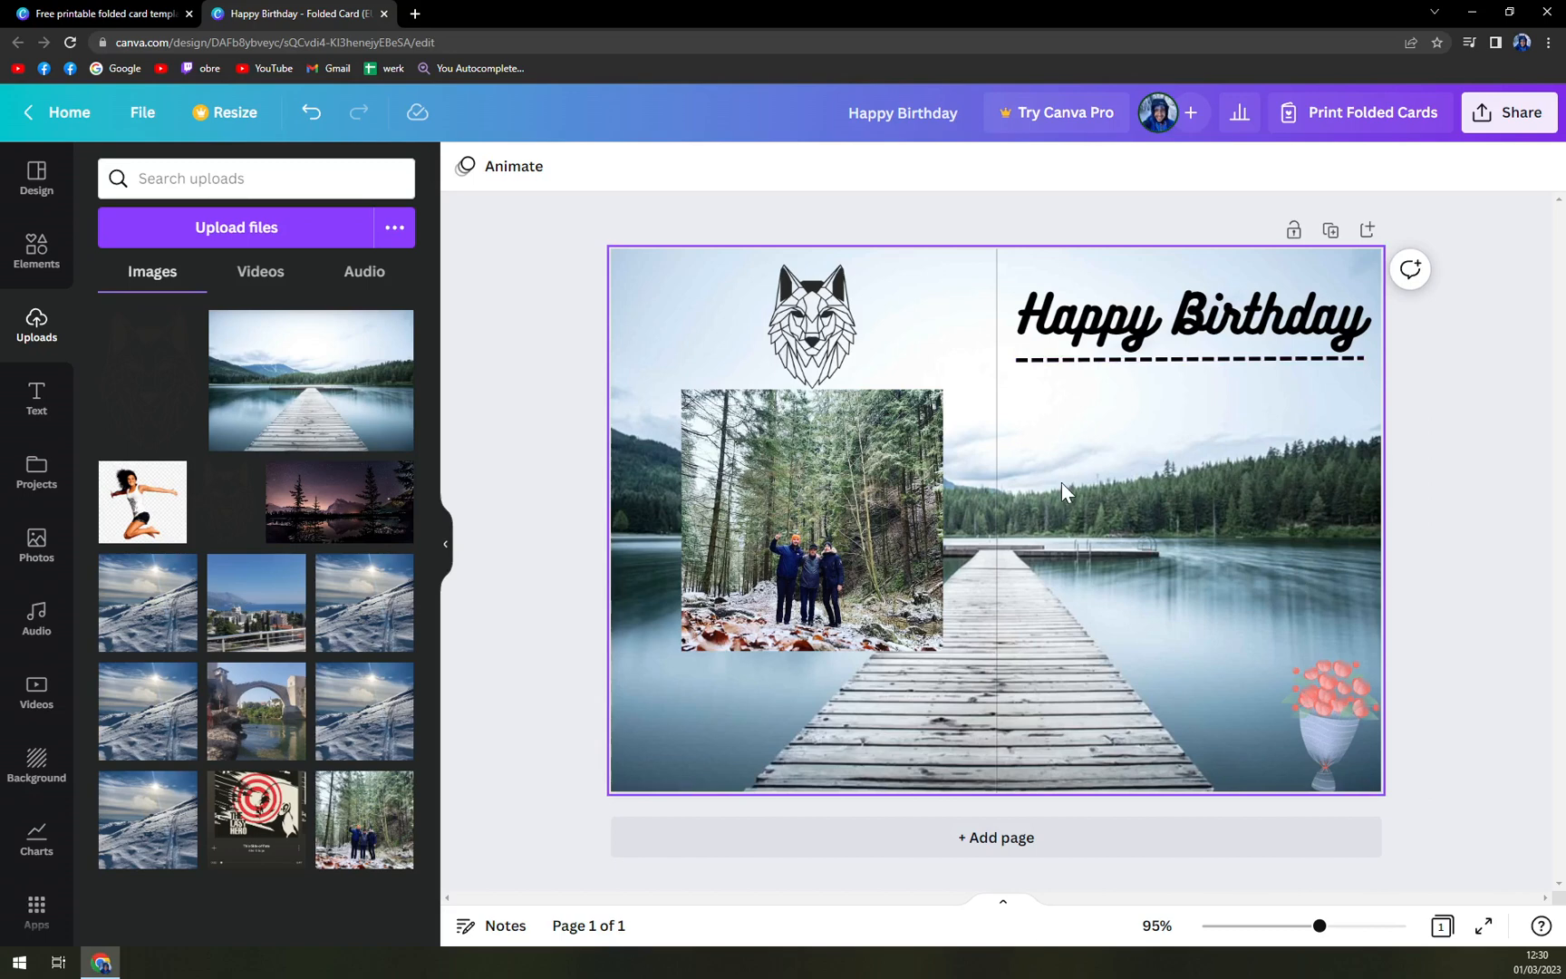
pyautogui.moveTo(1188, 535)
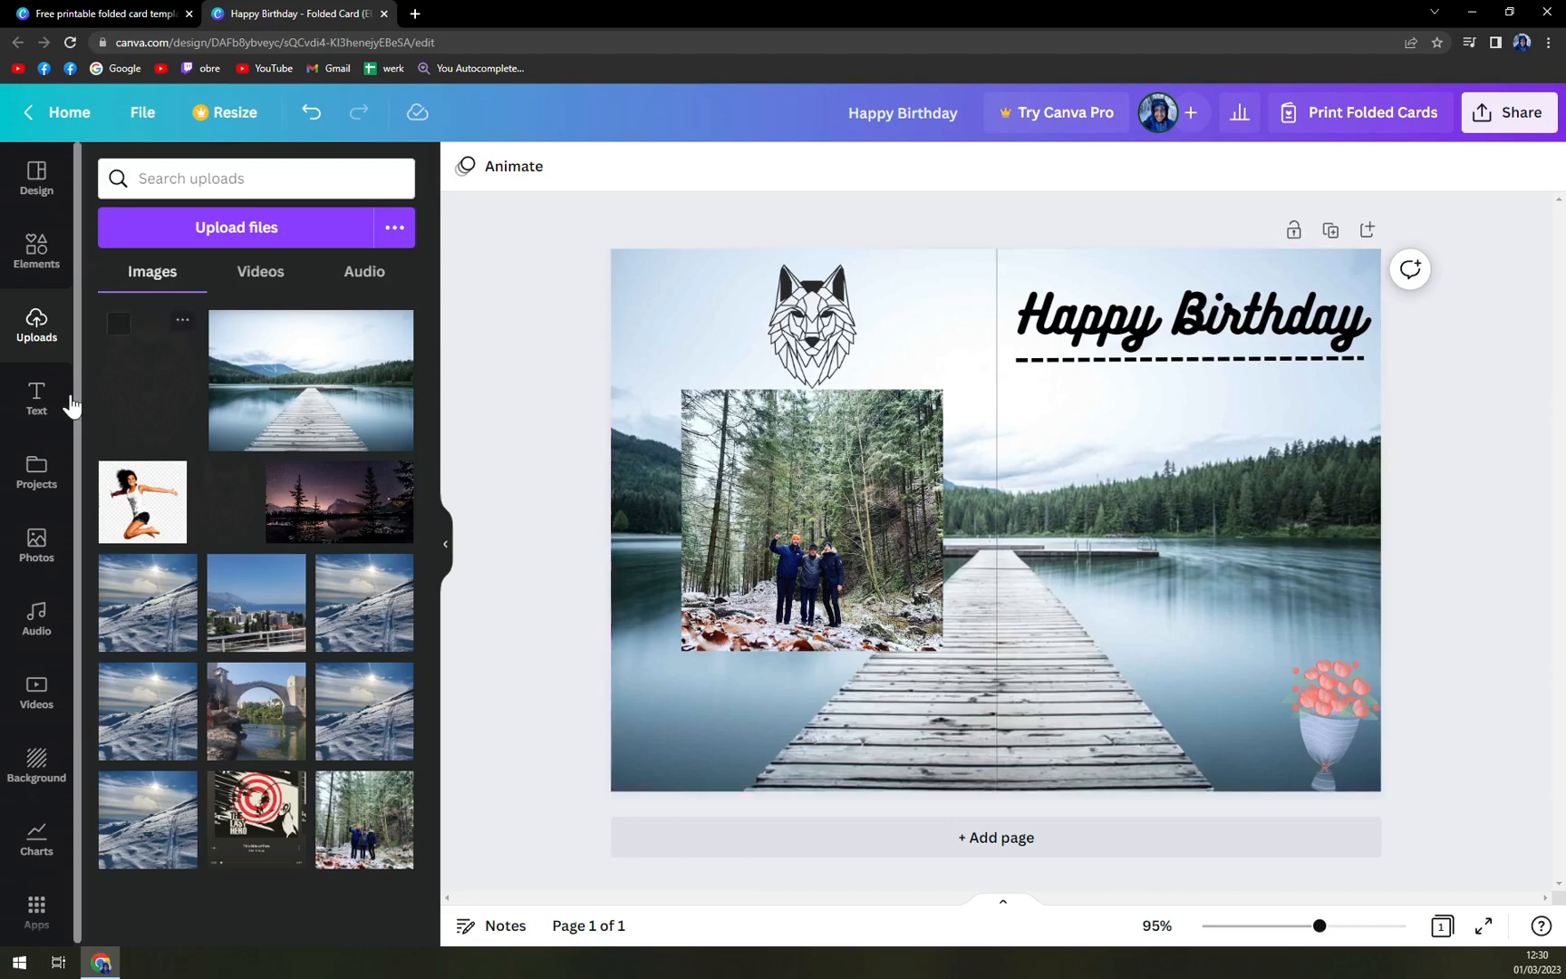
# Browse the Projects, Photos, Audio, Videos and Charts libraries in the side panel
pyautogui.click(36, 470)
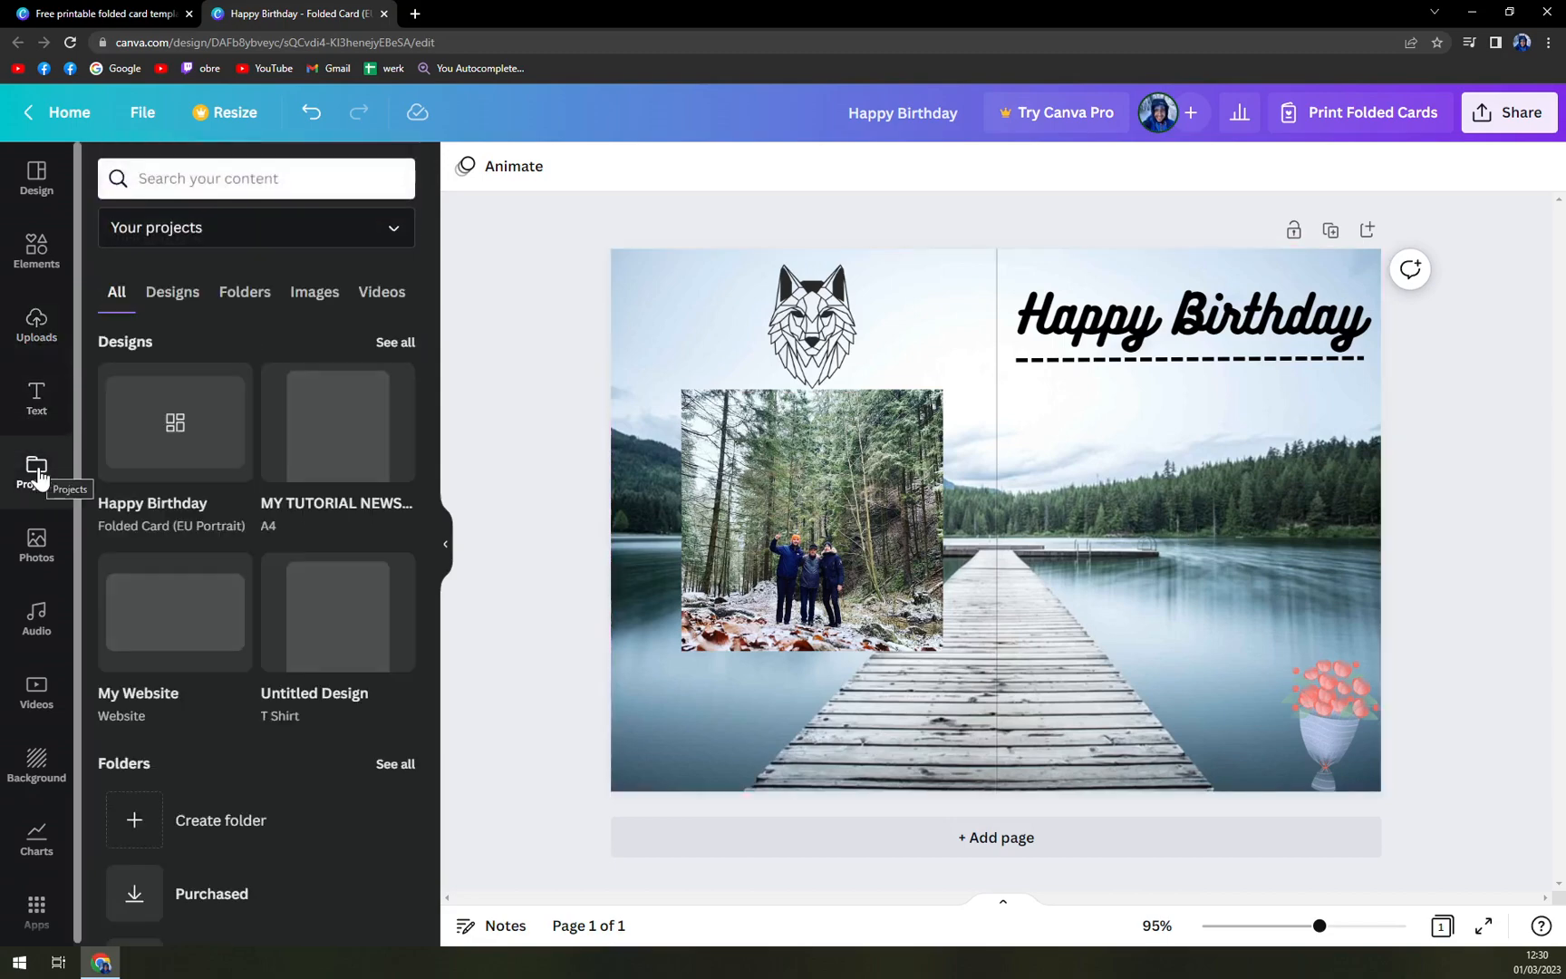
pyautogui.click(36, 545)
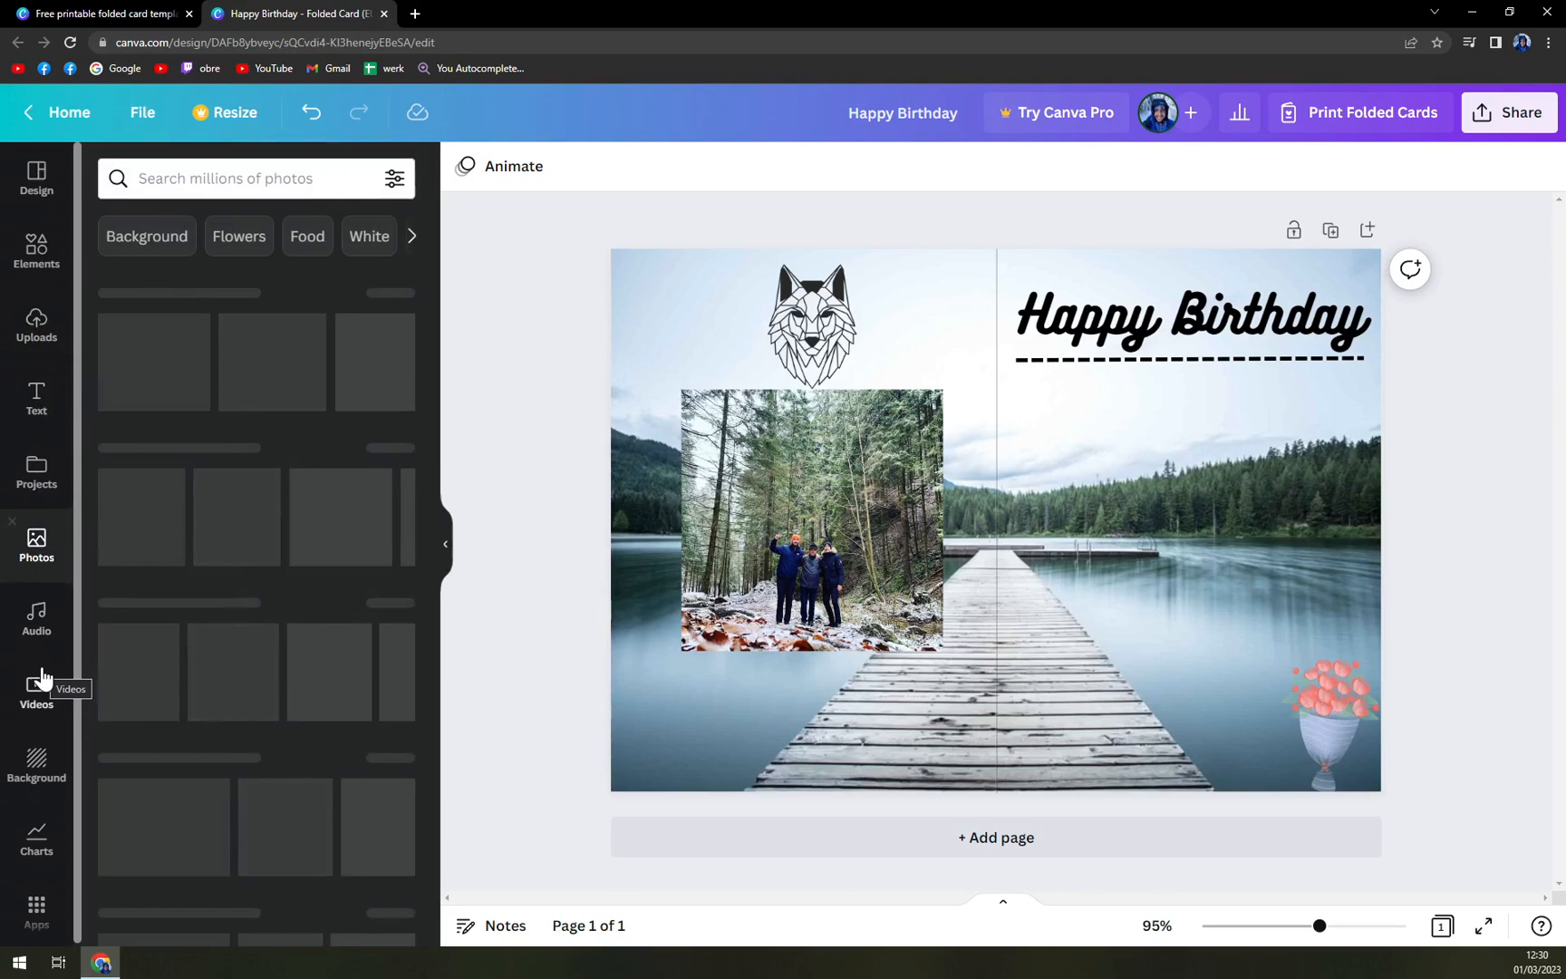
pyautogui.click(36, 689)
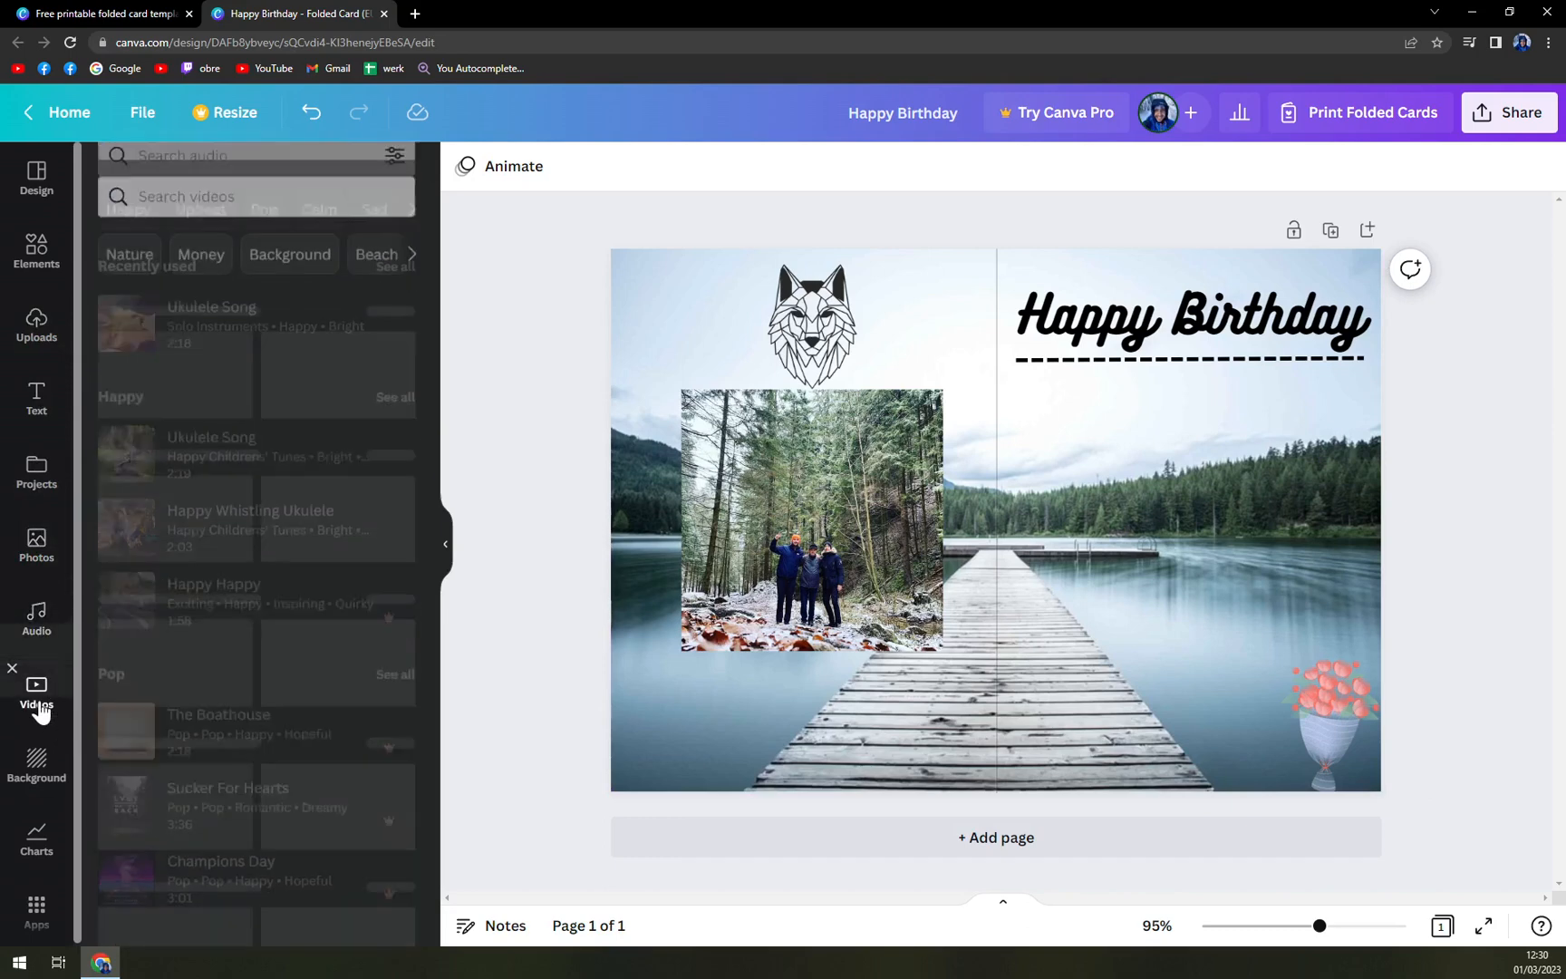
pyautogui.click(36, 689)
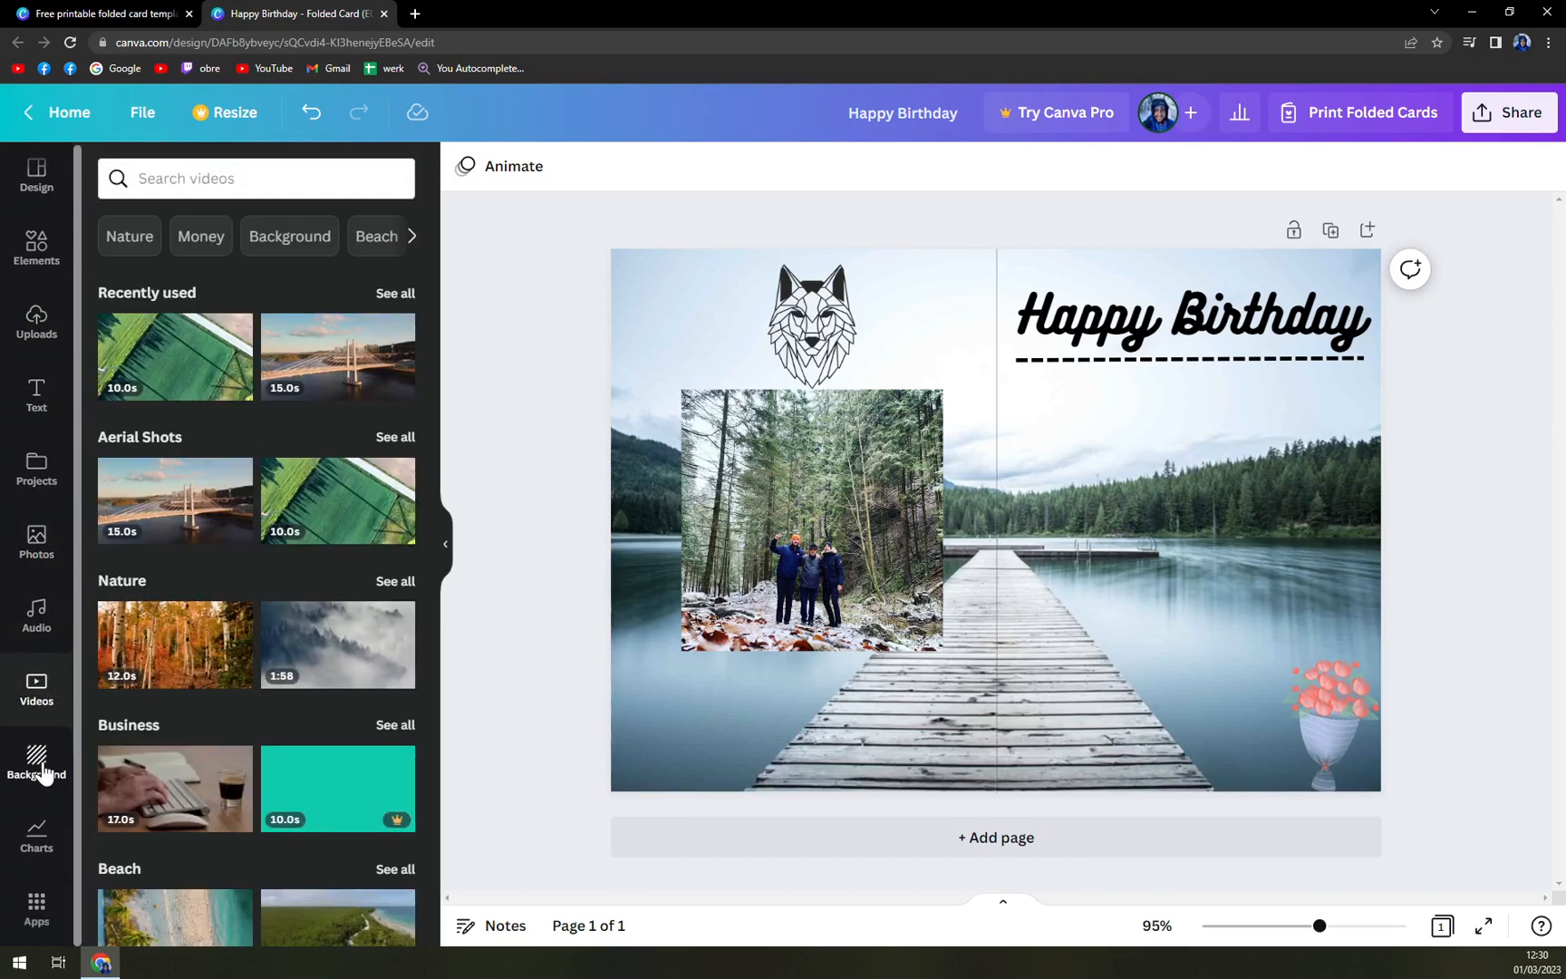
pyautogui.click(36, 834)
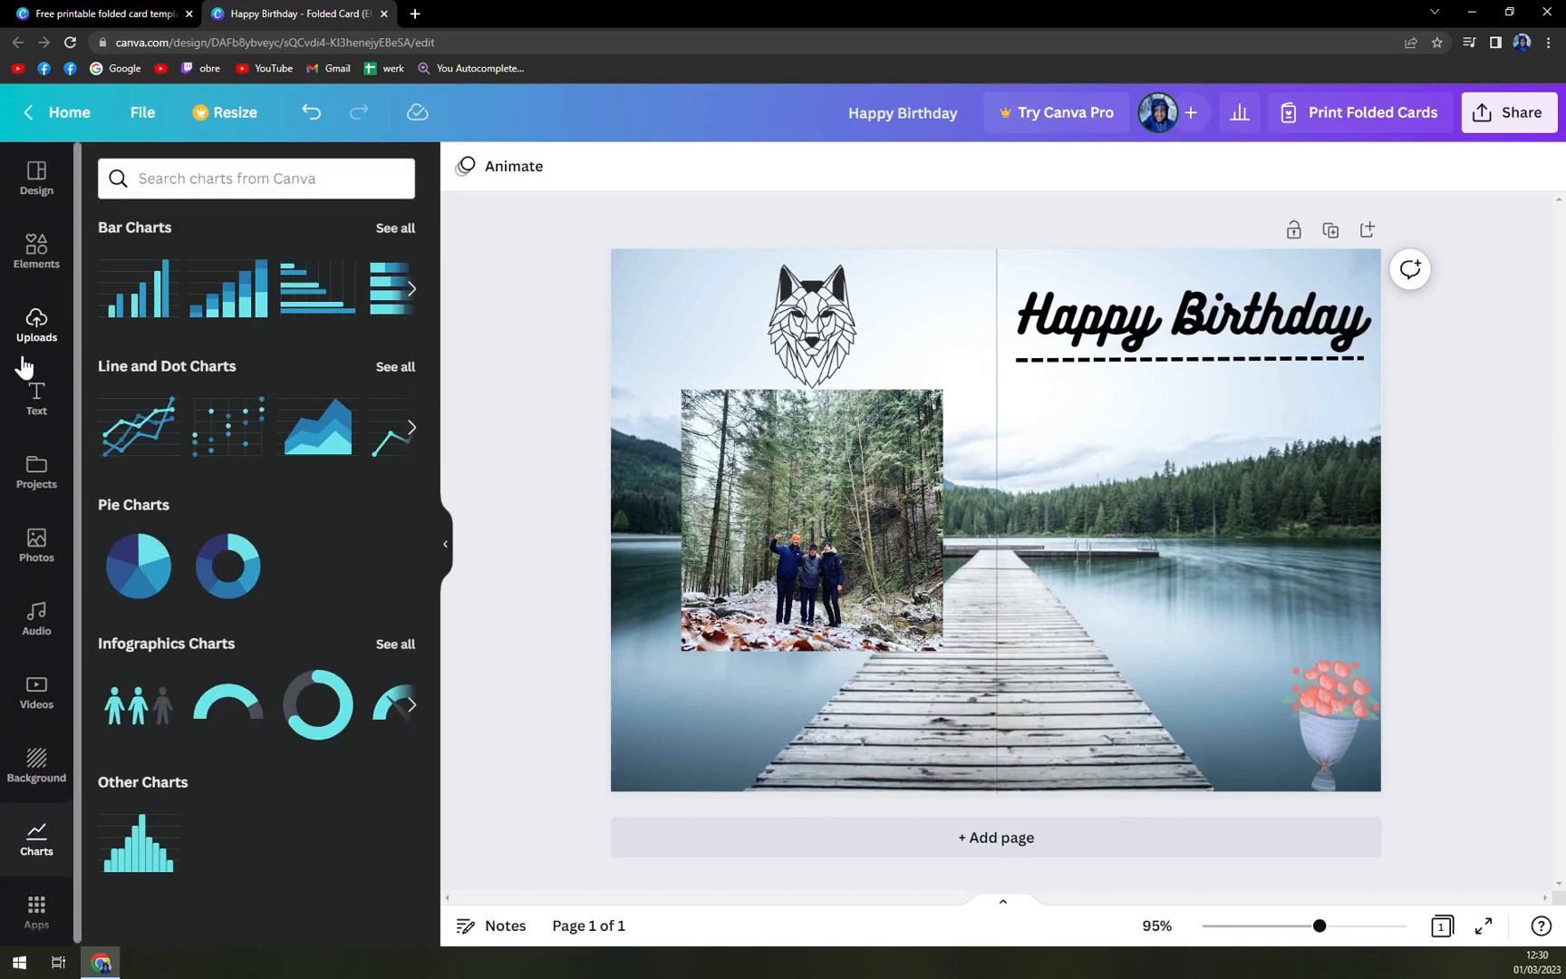
pyautogui.moveTo(36, 255)
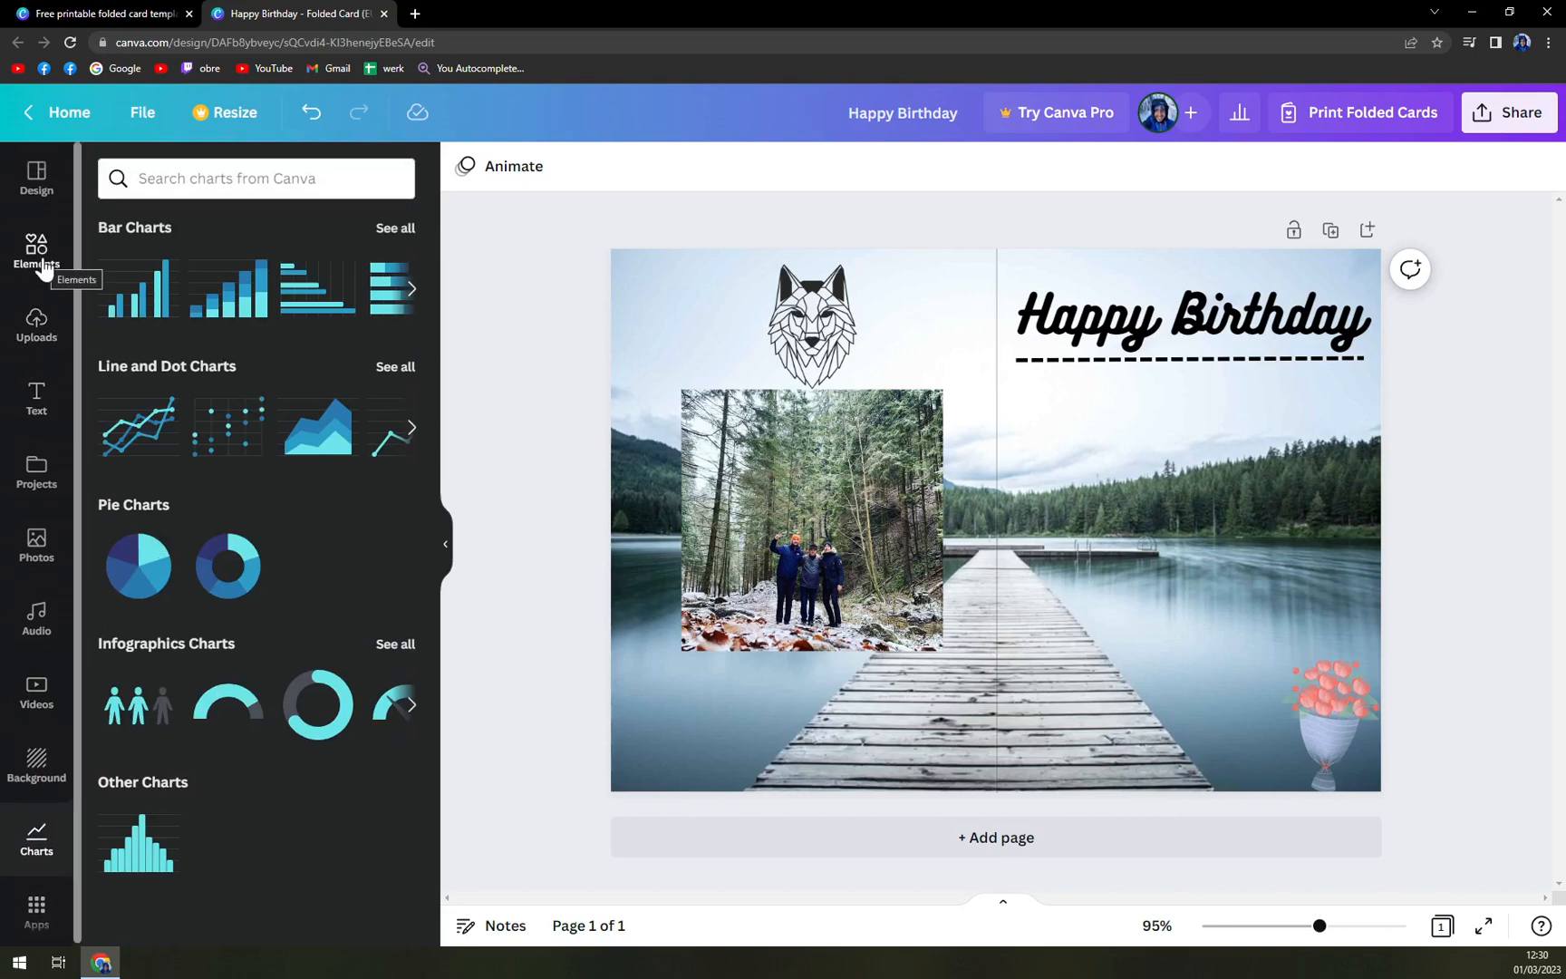
# Add the hand-and-pink-house illustration from Textured Conceptual Homeless to the card's right half
pyautogui.click(36, 252)
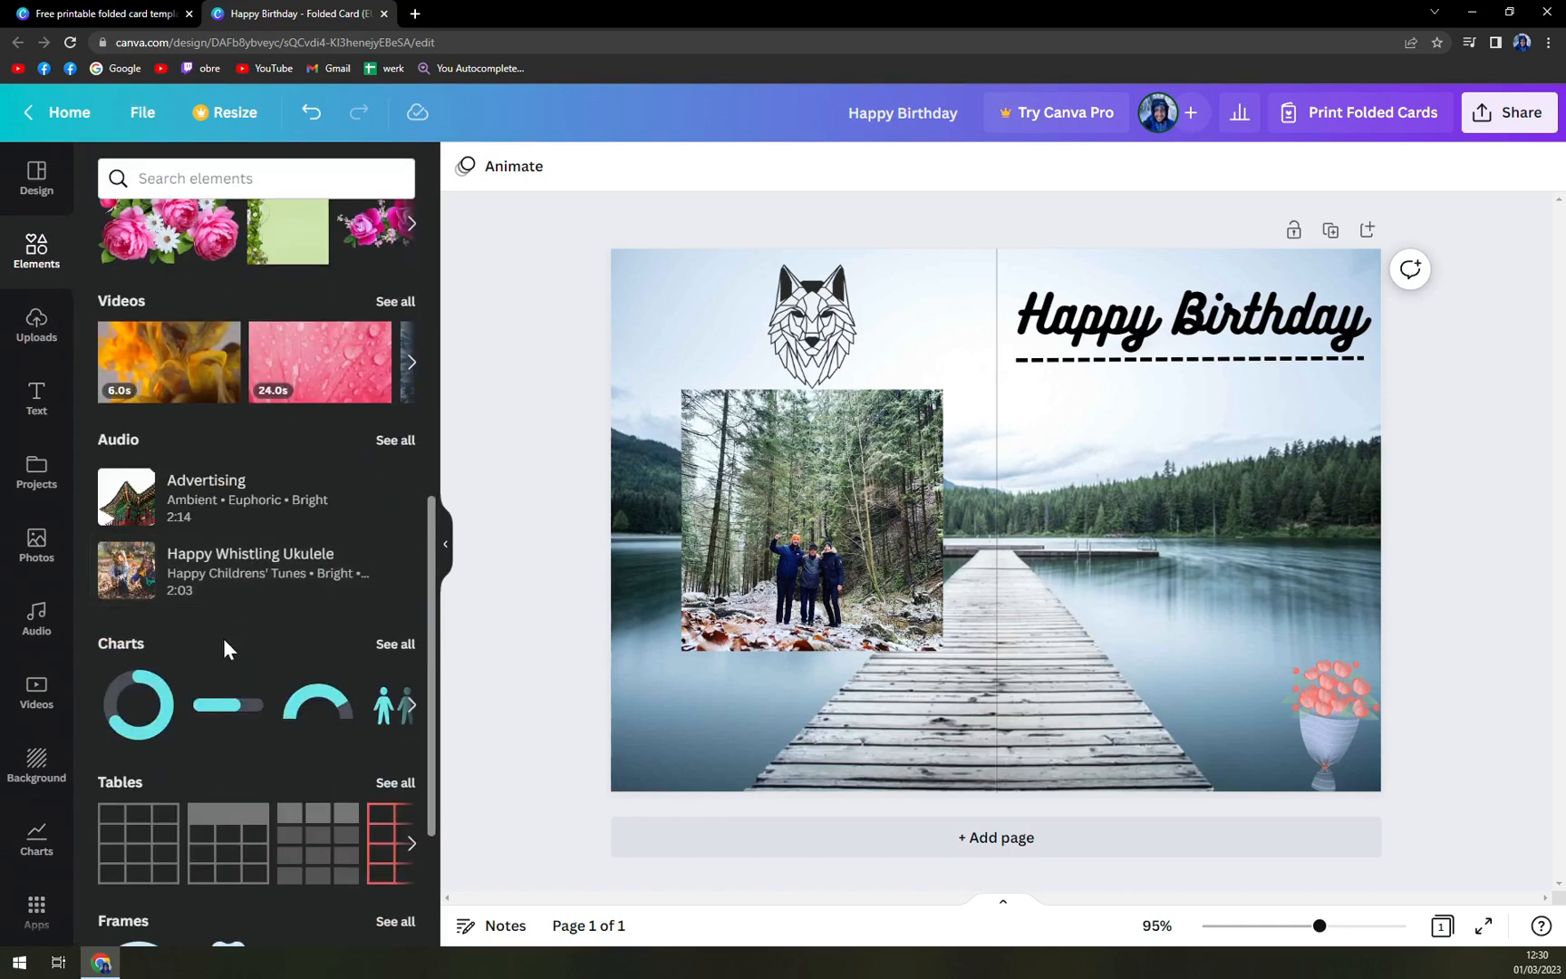
pyautogui.scroll(-3)
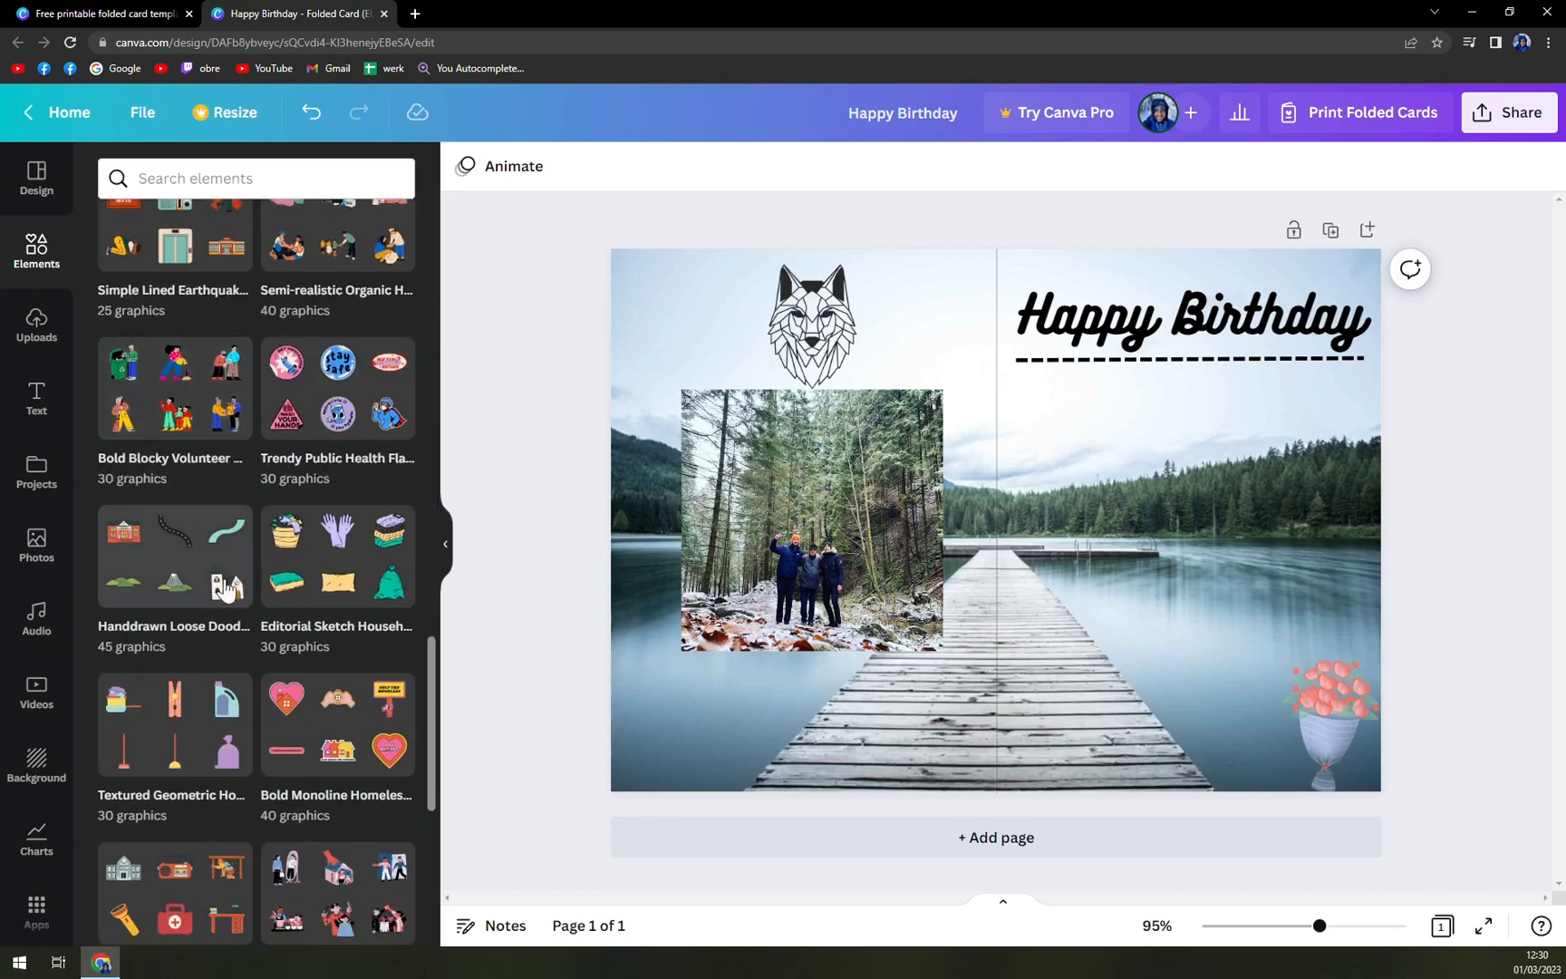
pyautogui.scroll(-3)
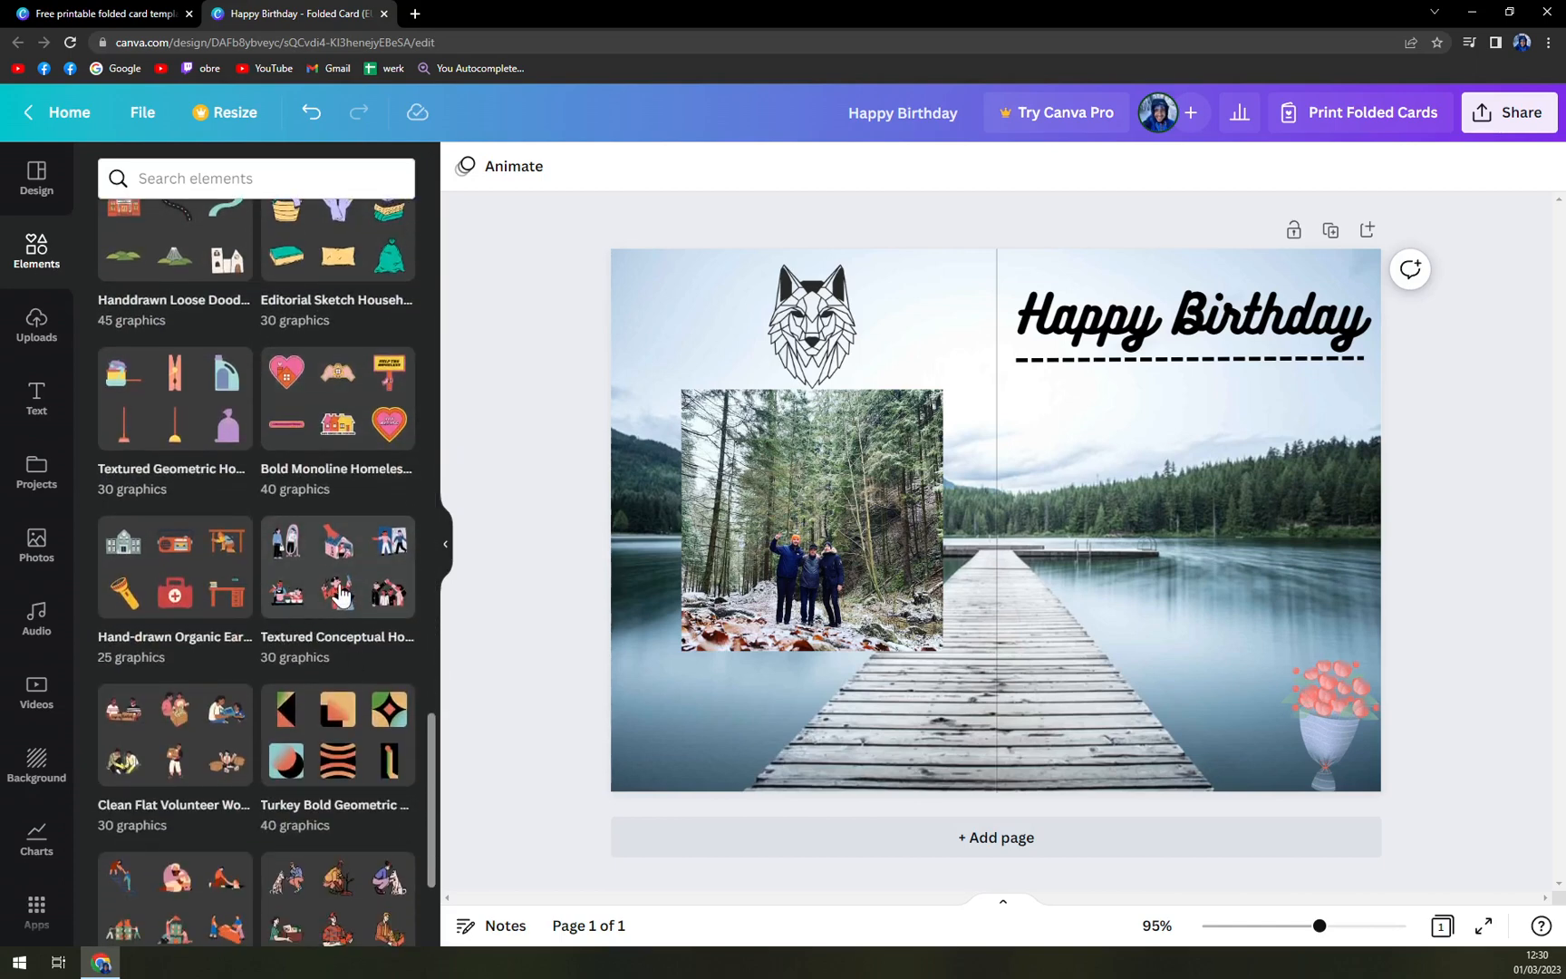
pyautogui.click(336, 569)
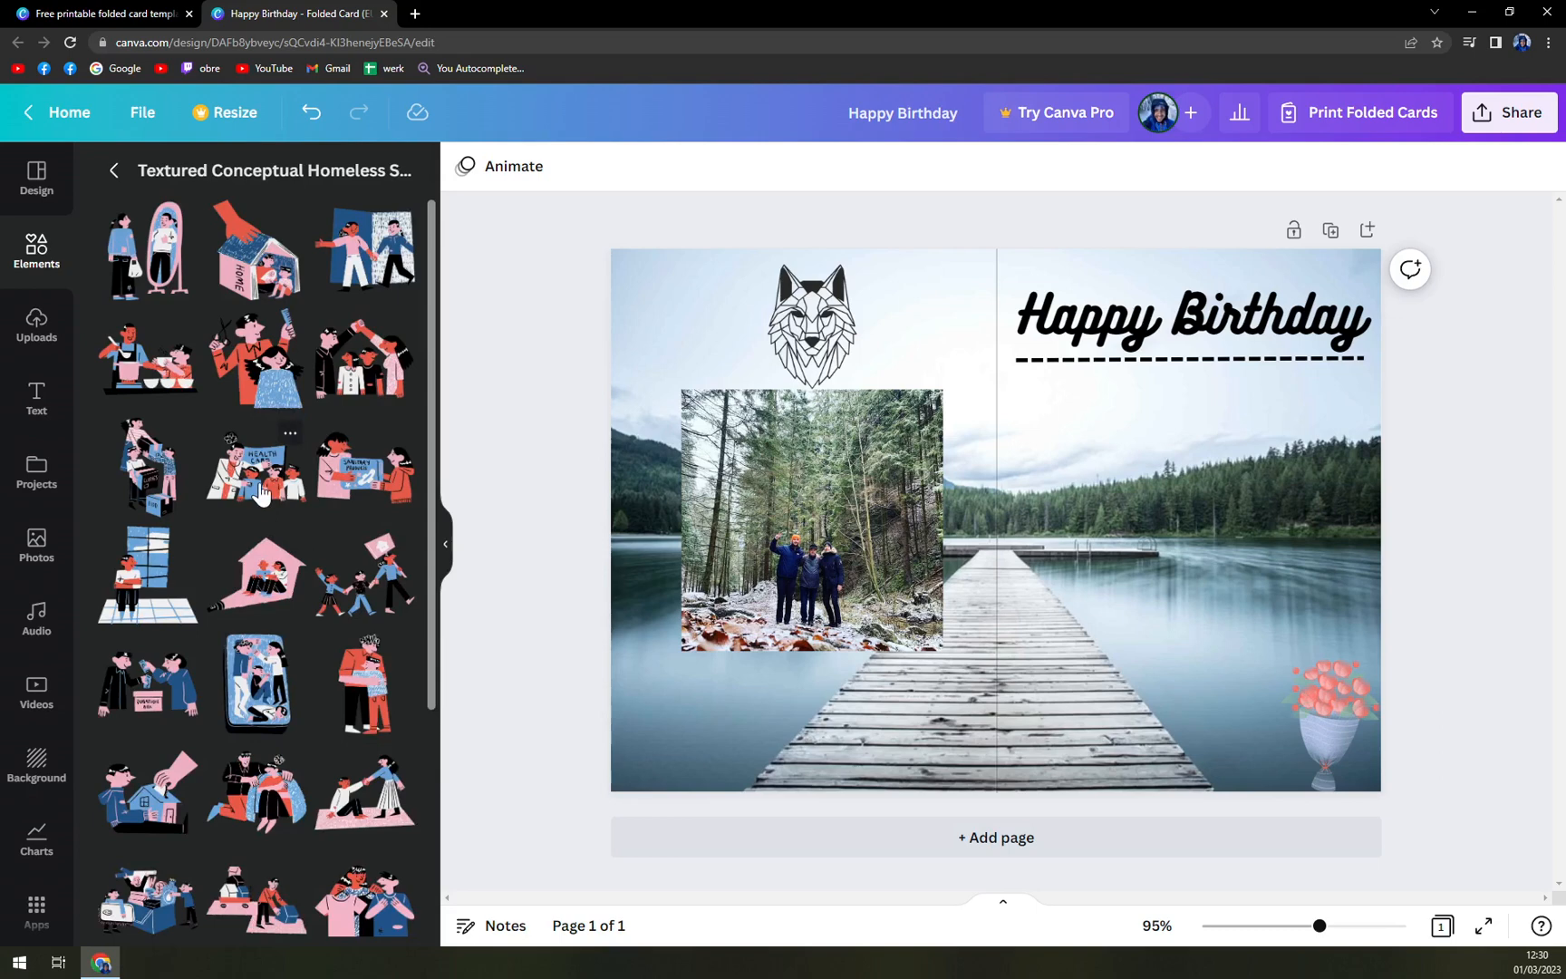
pyautogui.moveTo(263, 270)
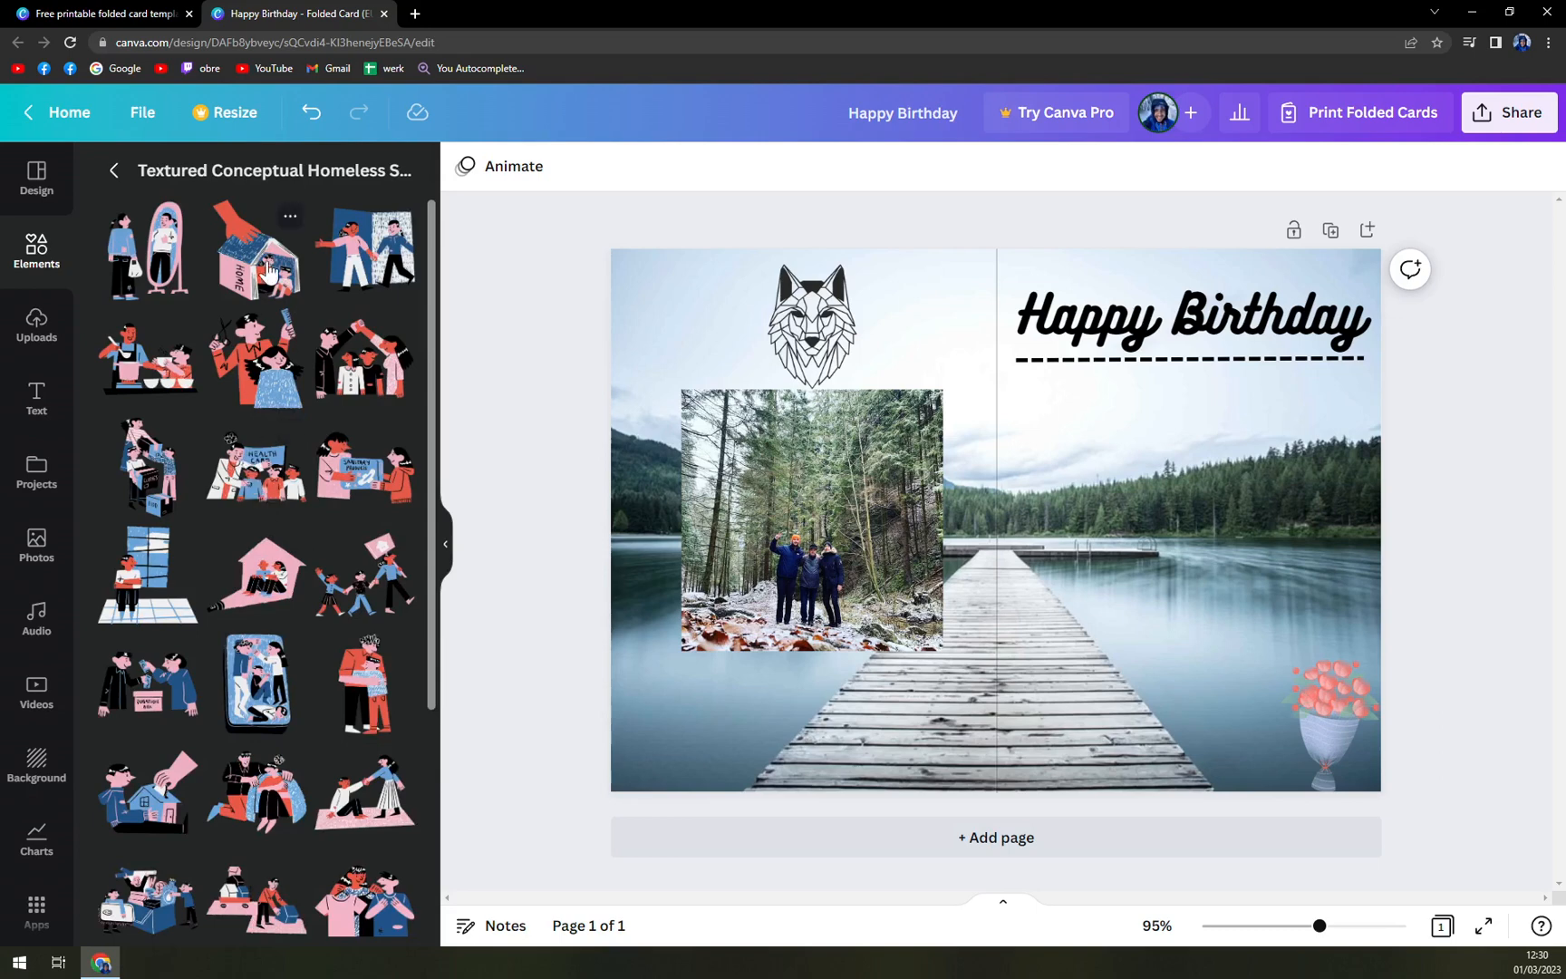
pyautogui.click(257, 250)
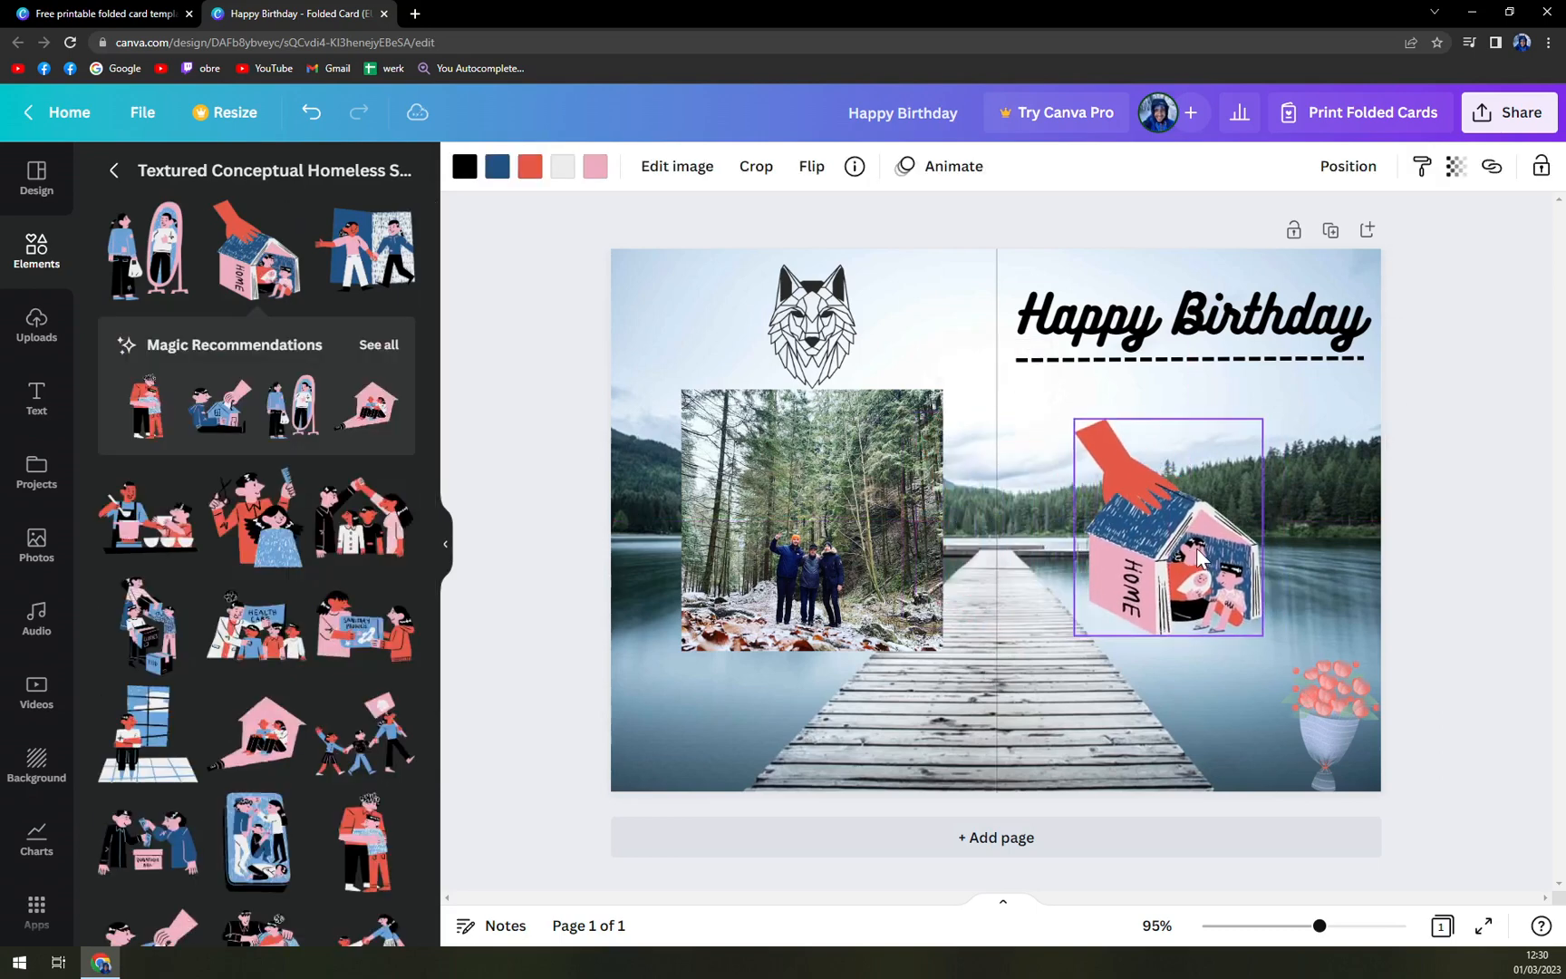
pyautogui.moveTo(1166, 527); pyautogui.dragTo(1186, 545)
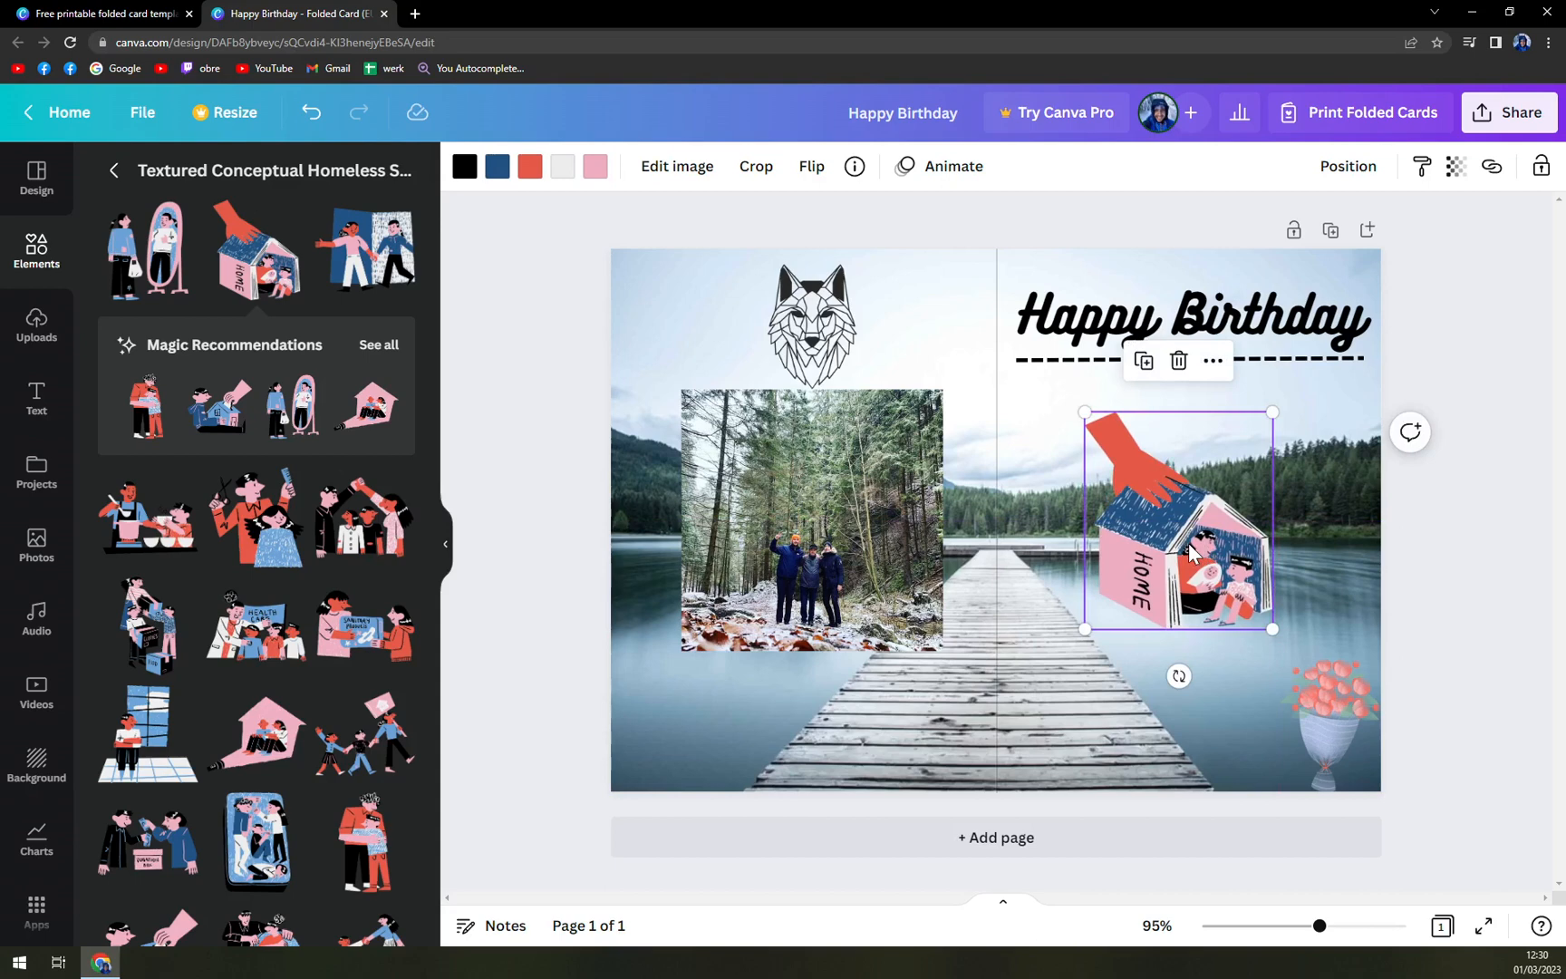
pyautogui.moveTo(1144, 529)
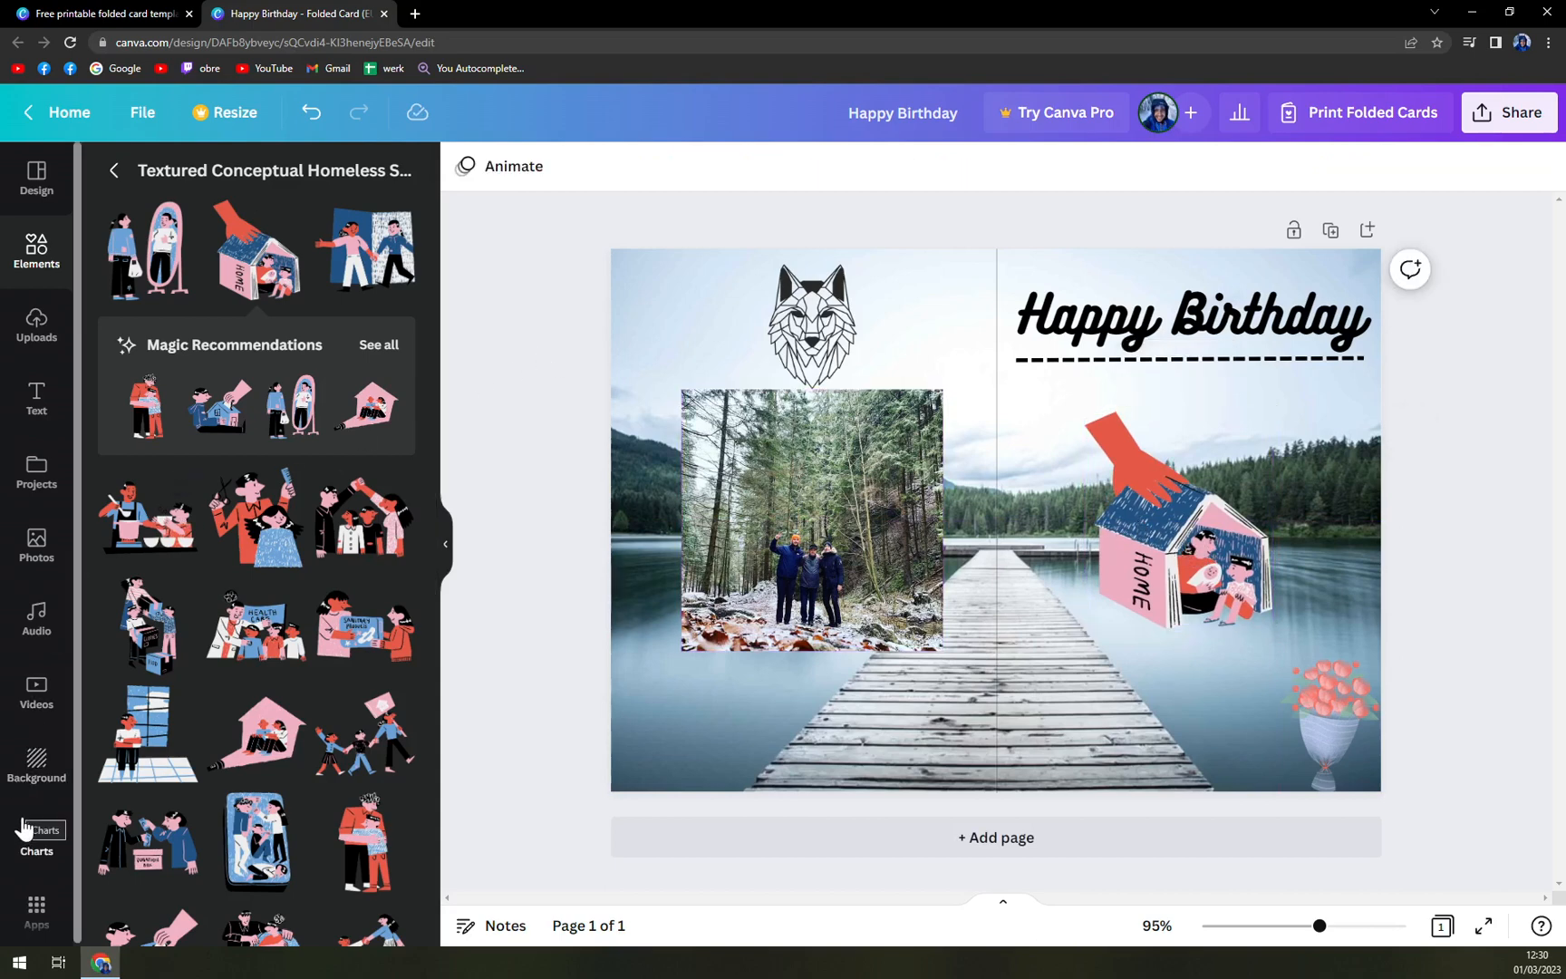
pyautogui.click(37, 180)
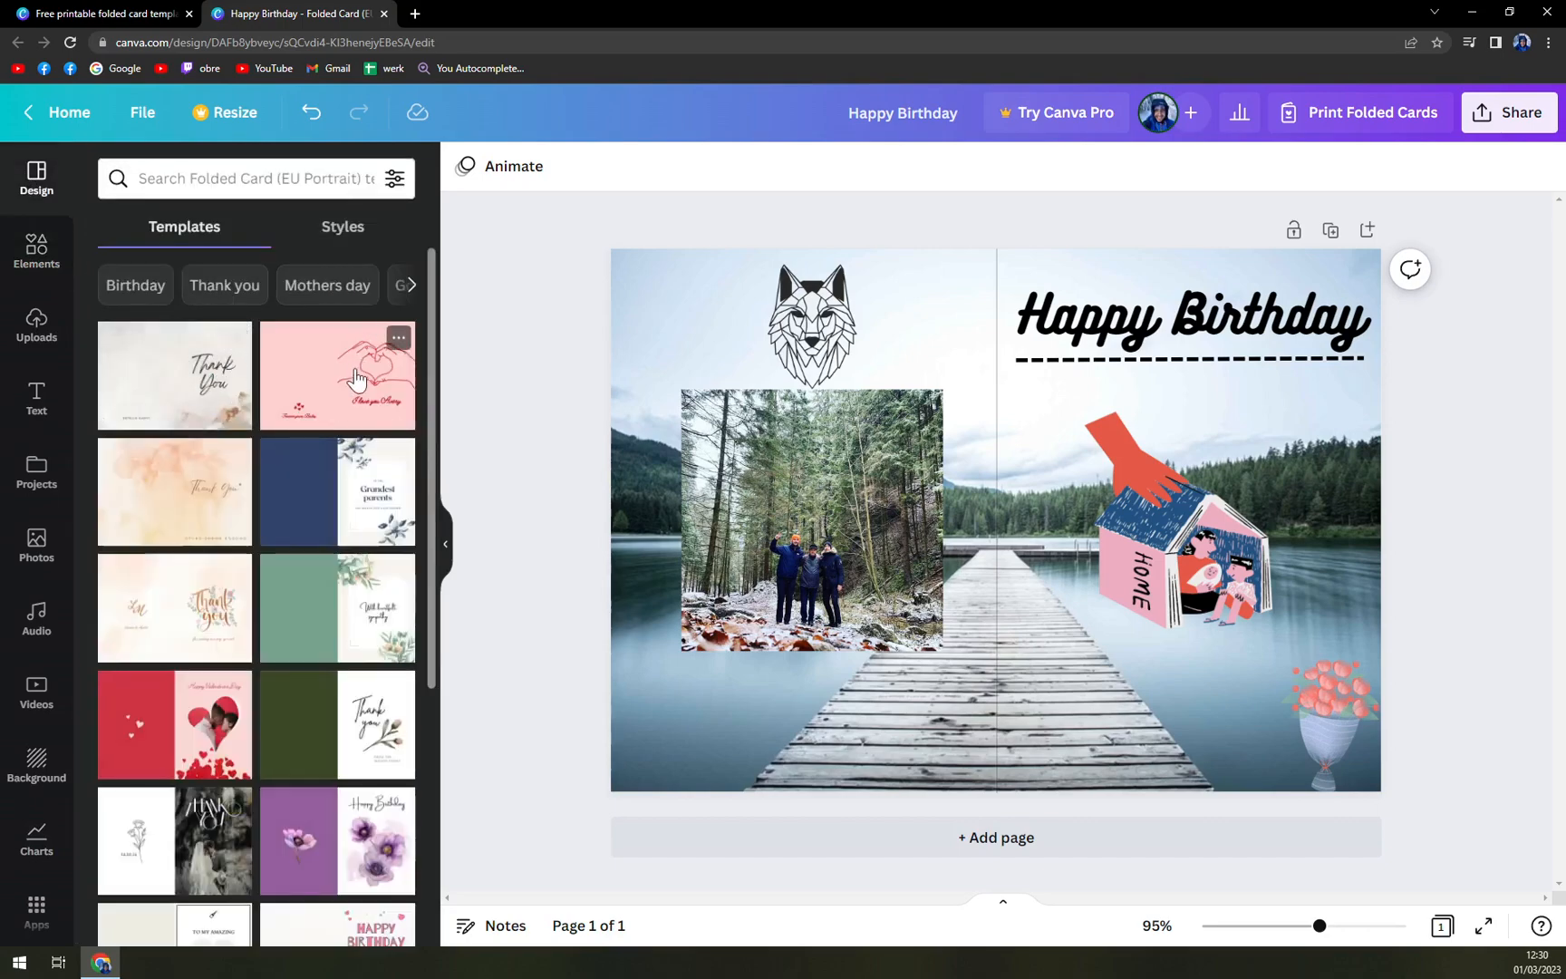
# Replace the current page with the pink heart-hands template and select its 'I love you Avery' text
pyautogui.click(336, 375)
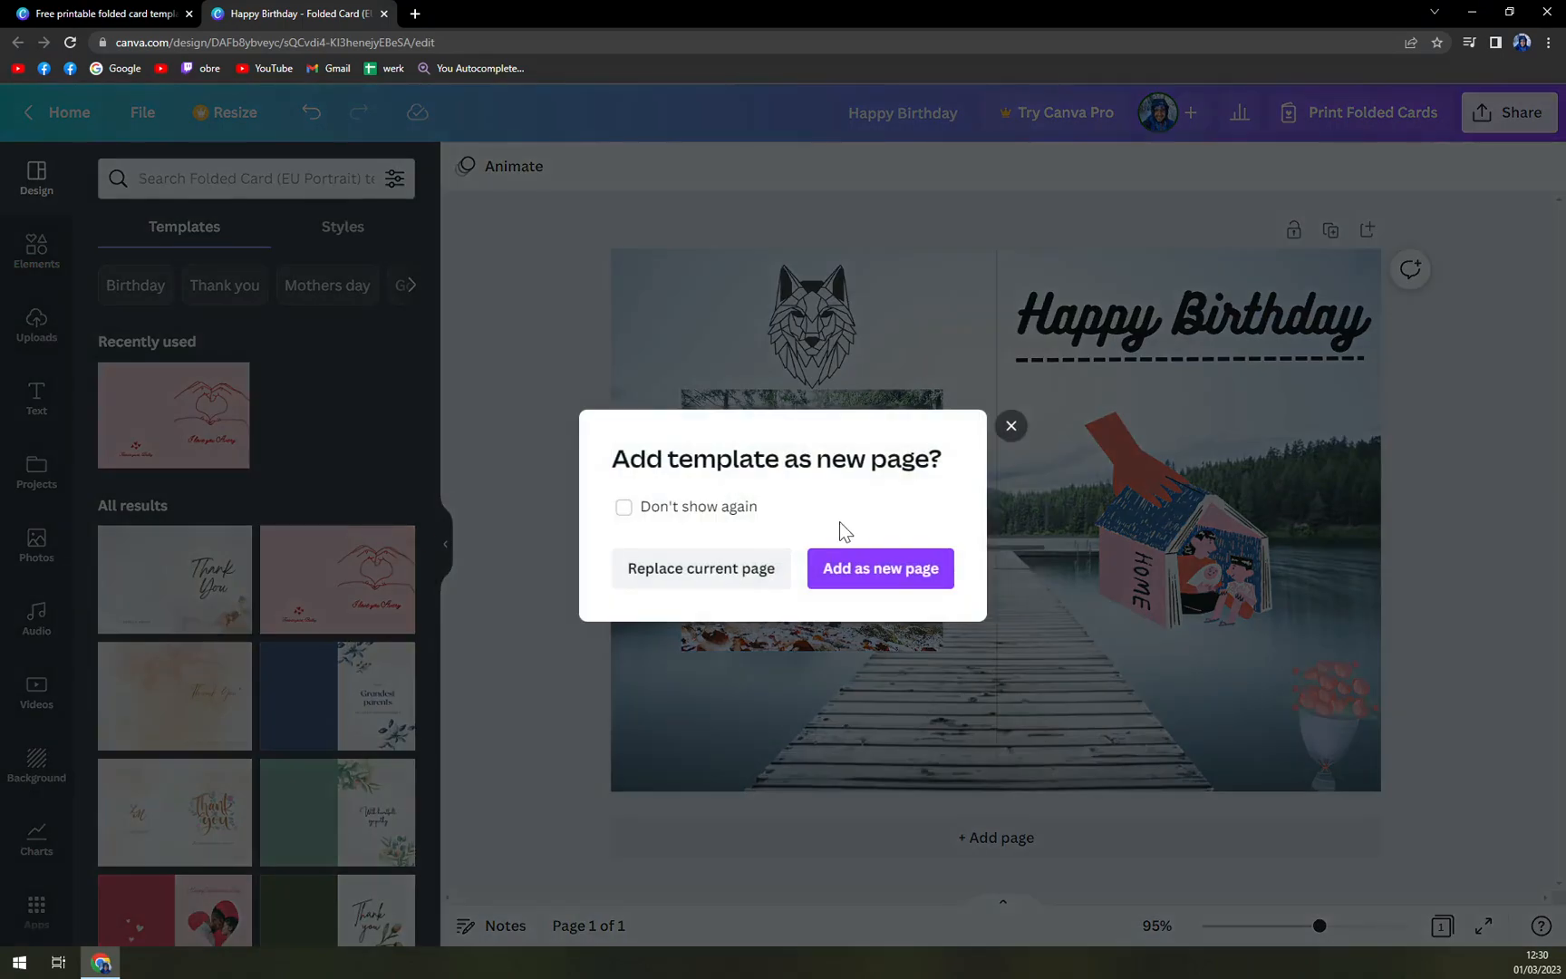
pyautogui.click(700, 568)
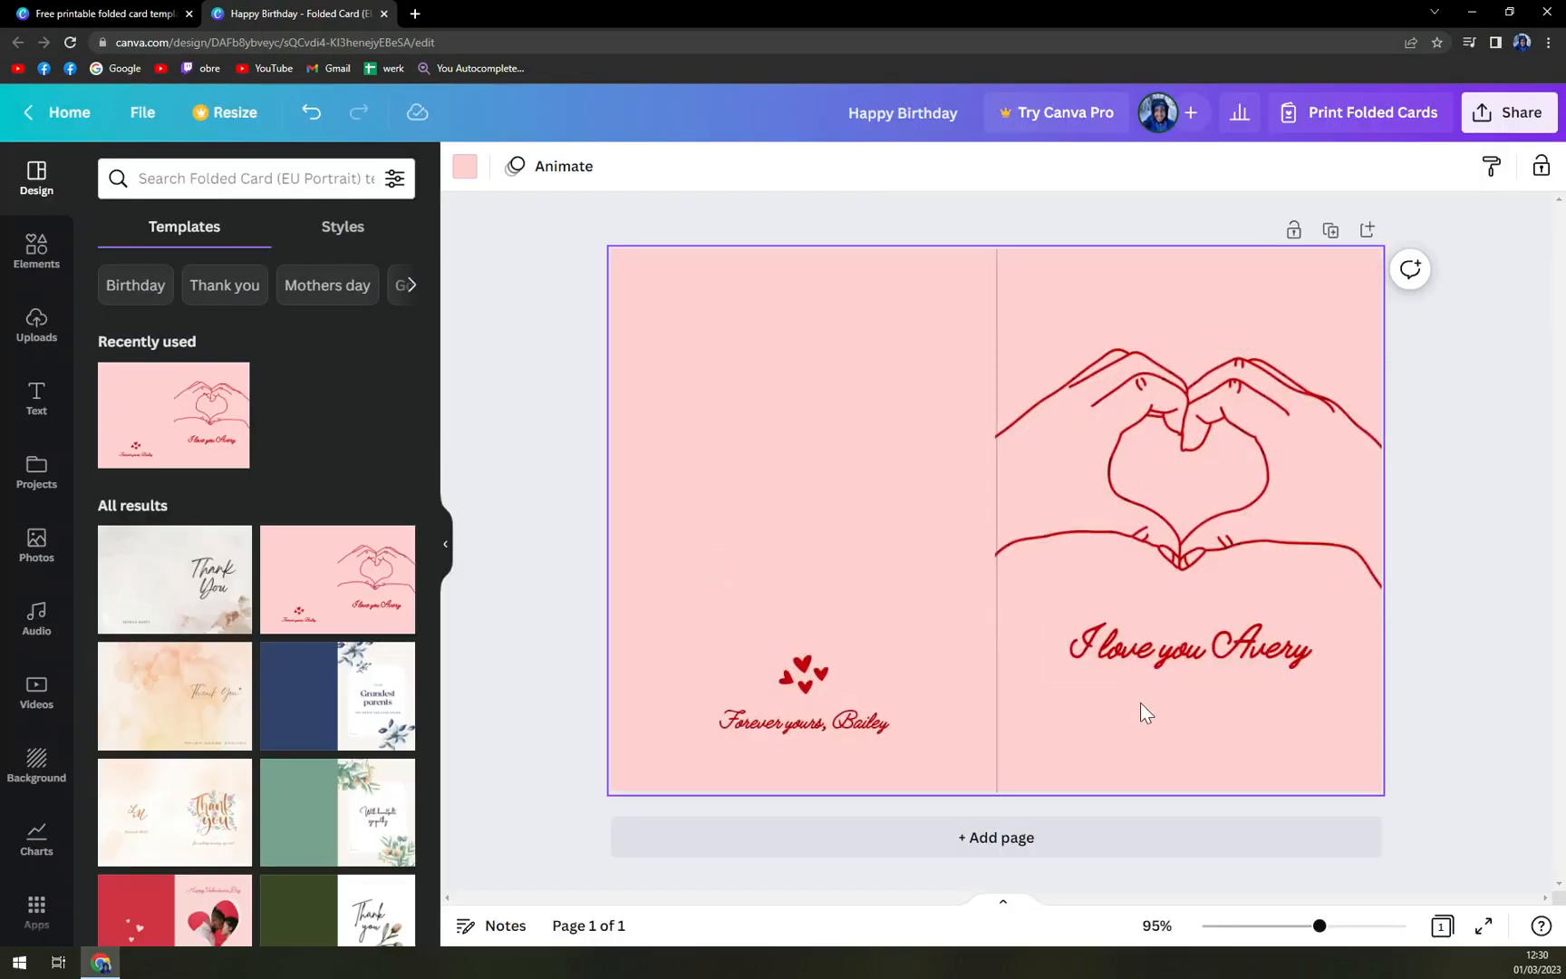
pyautogui.click(1187, 647)
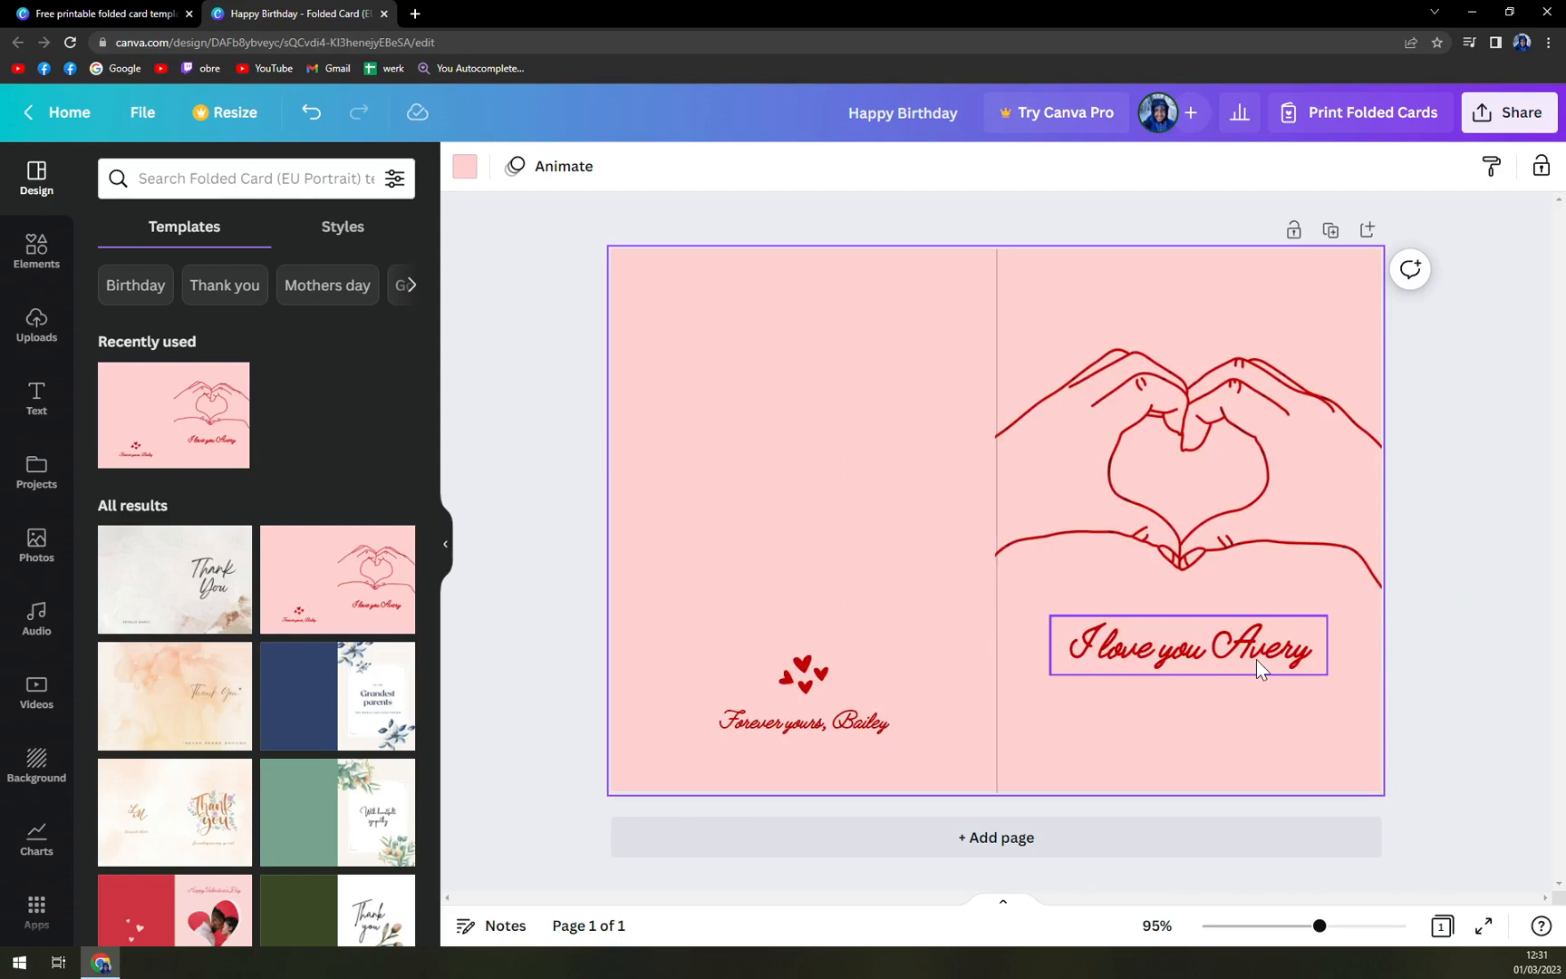
pyautogui.click(1188, 645)
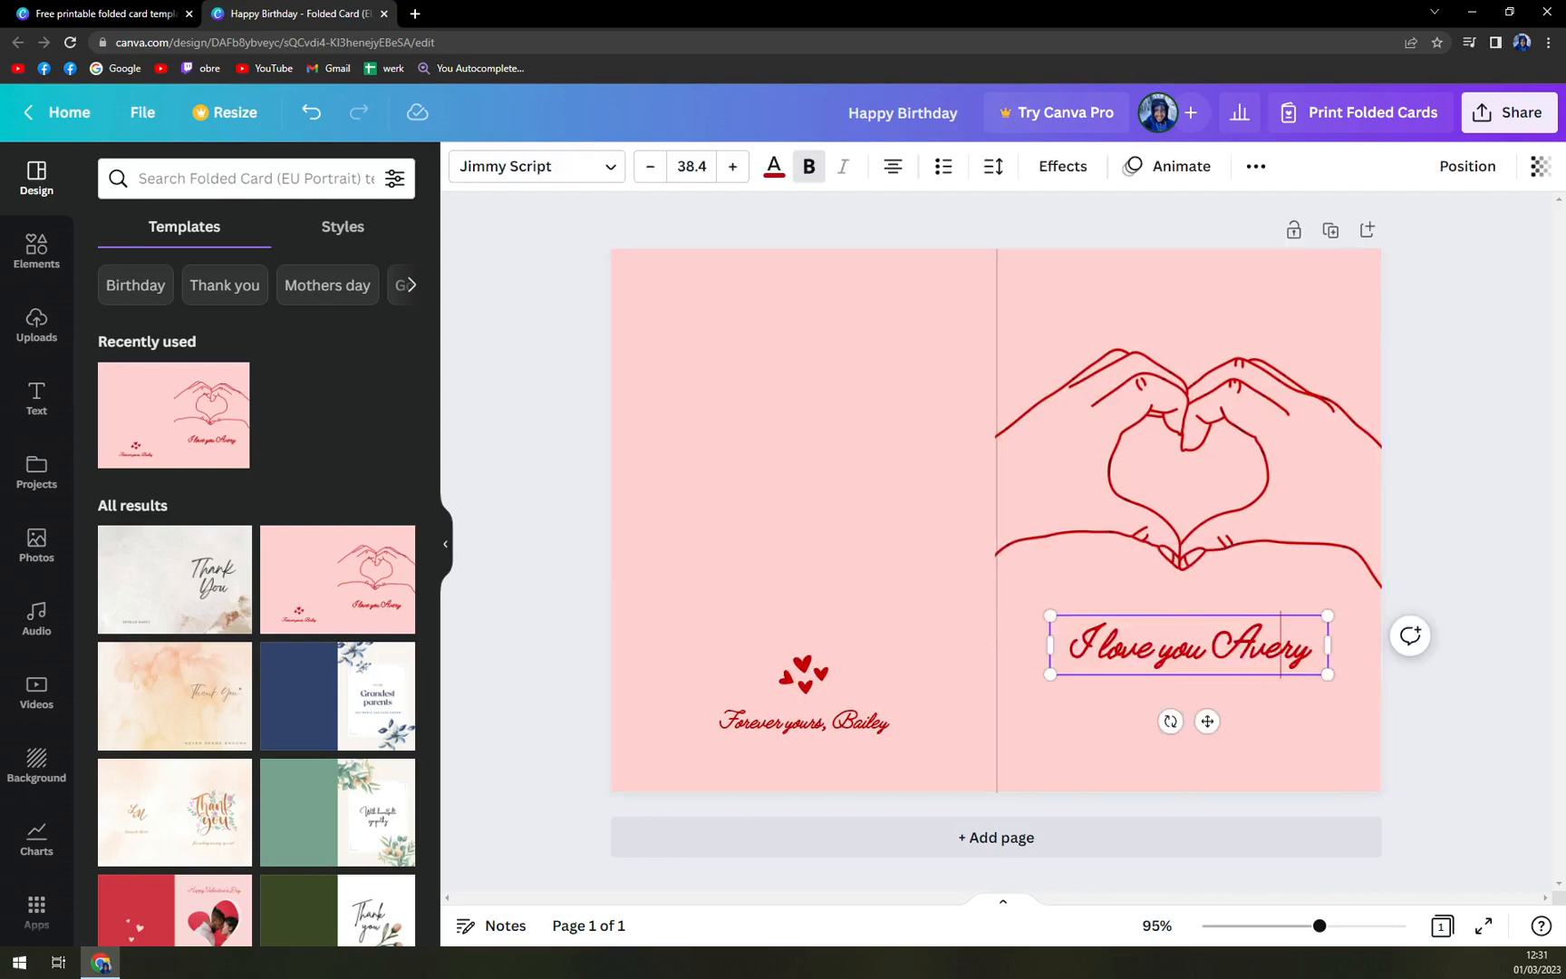
pyautogui.doubleClick(1255, 647)
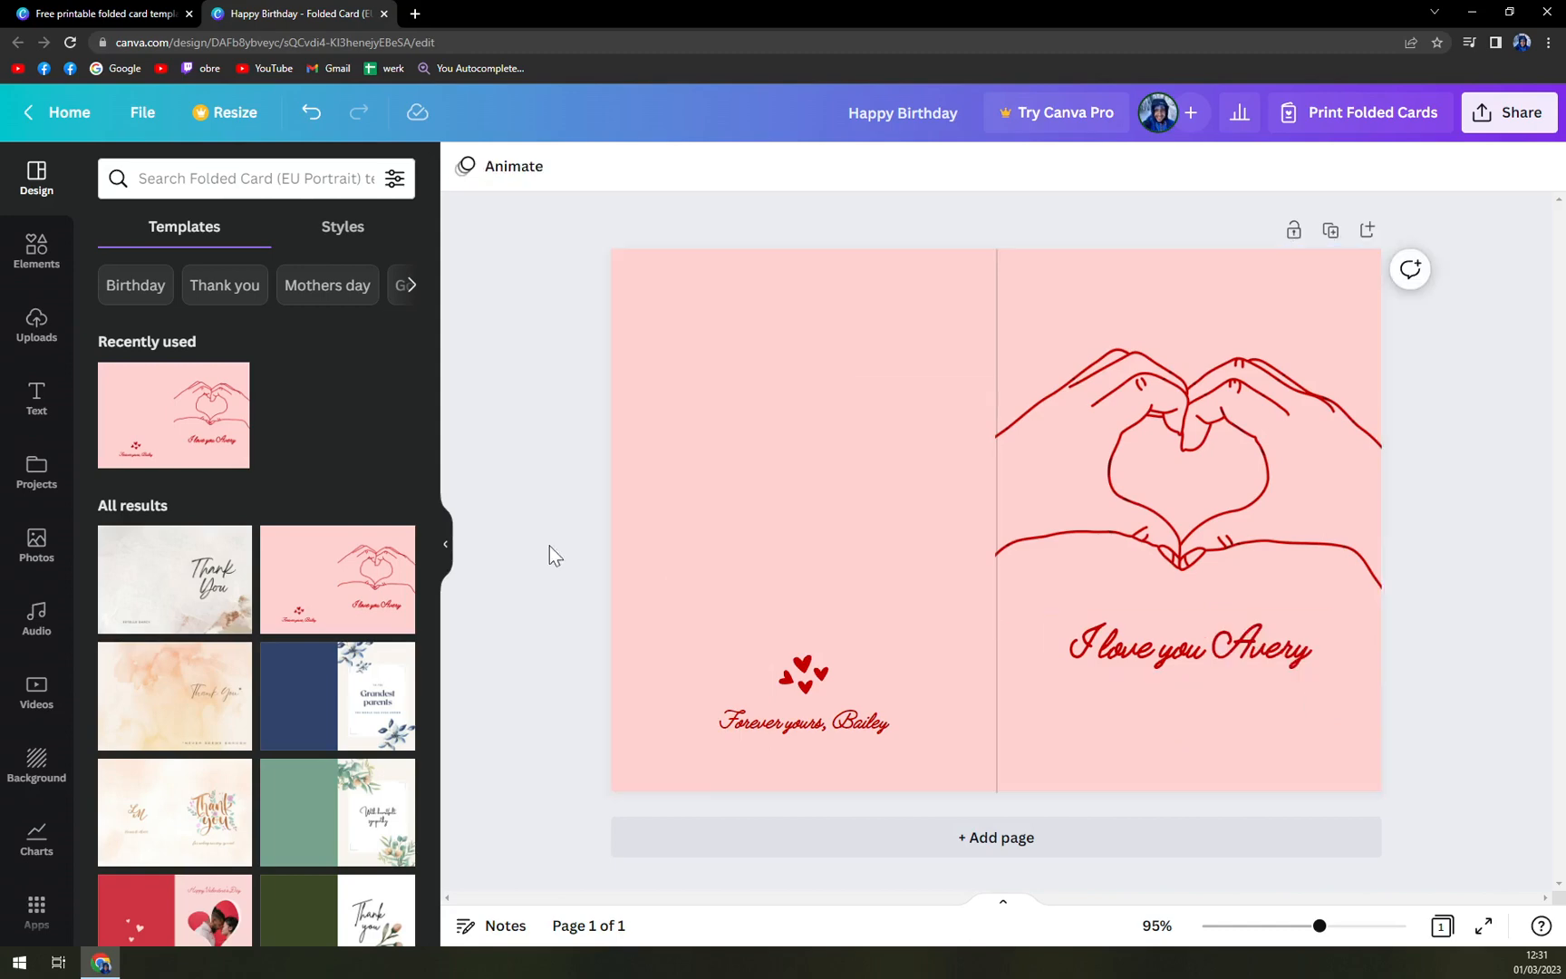
pyautogui.scroll(-3)
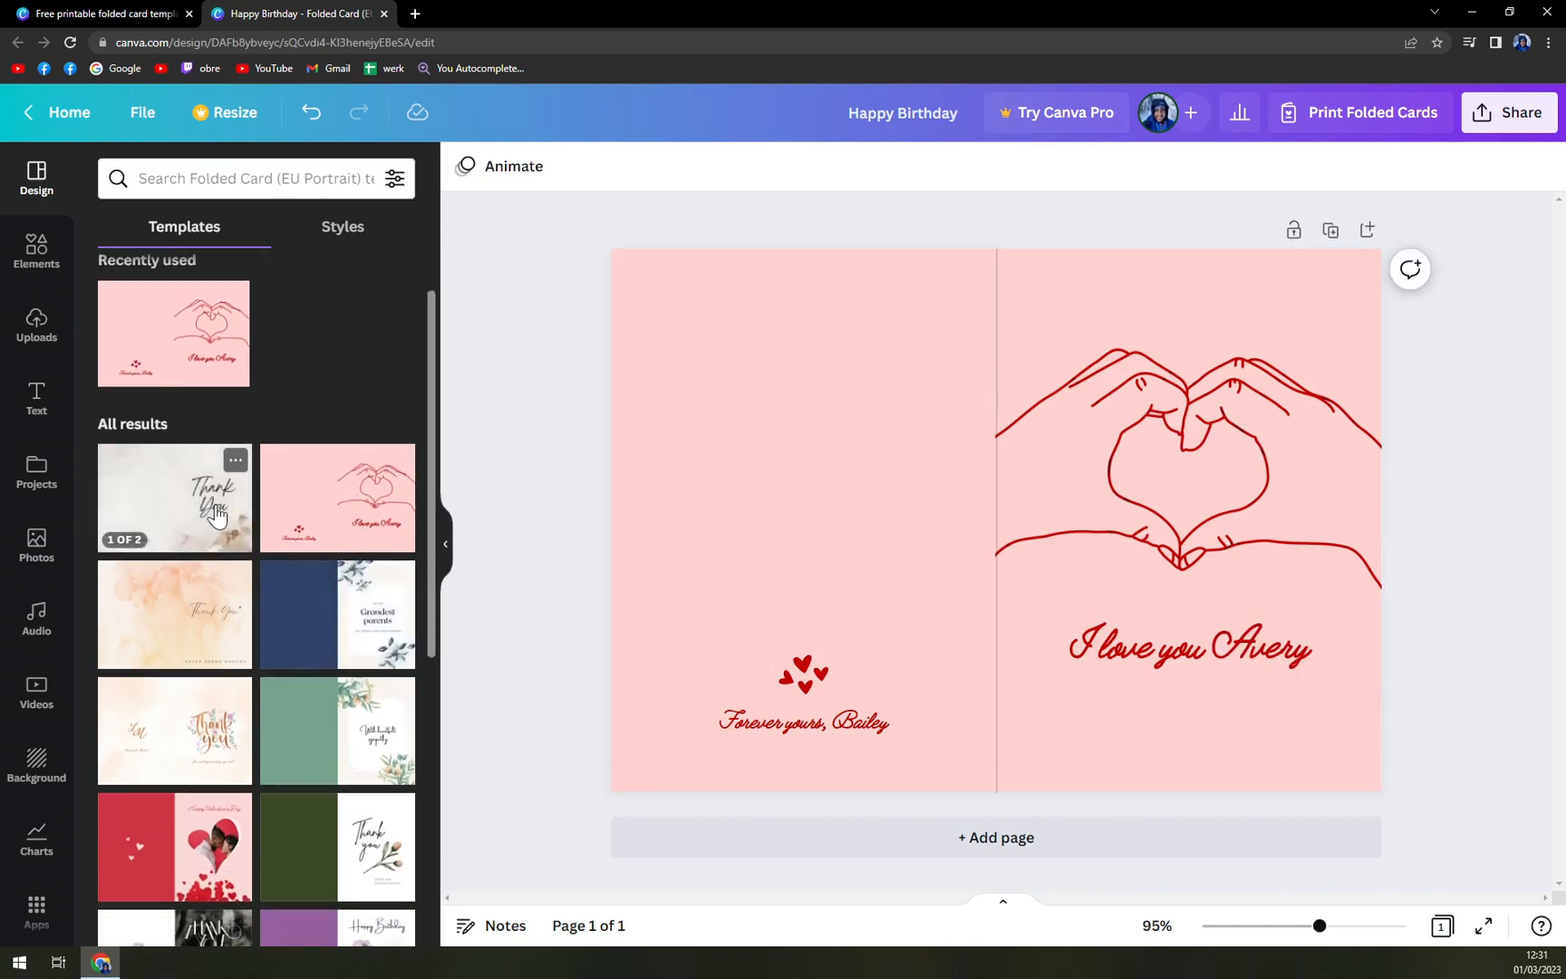
# Apply the Neutral Painted Background Thank You pages, then undo twice back to the heart card
pyautogui.click(174, 496)
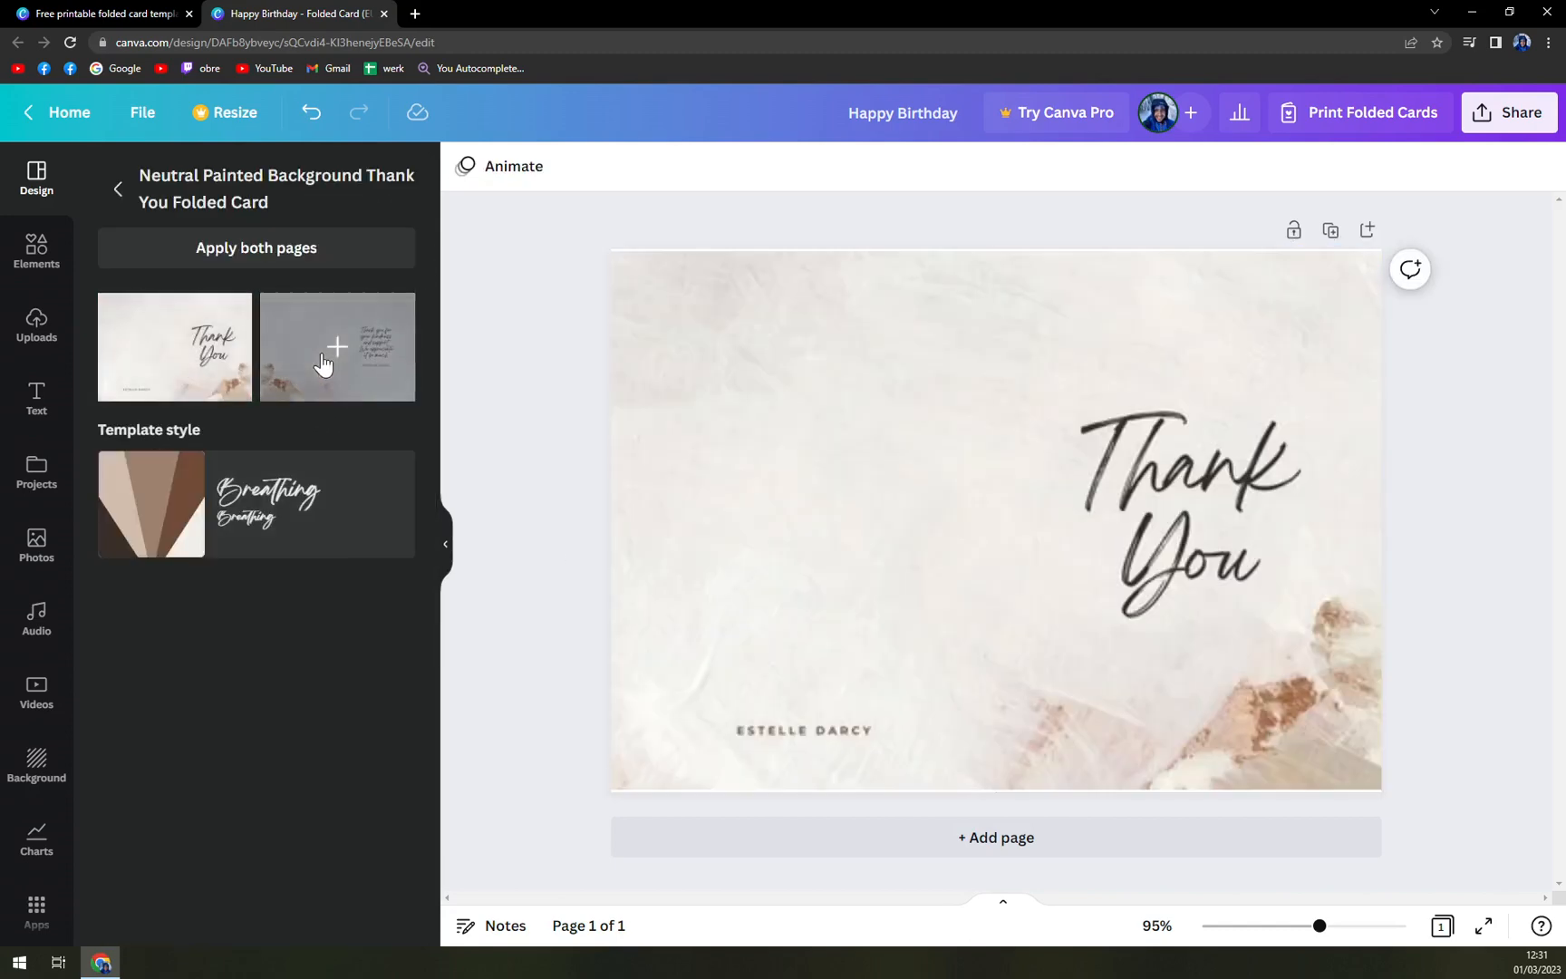
pyautogui.click(336, 346)
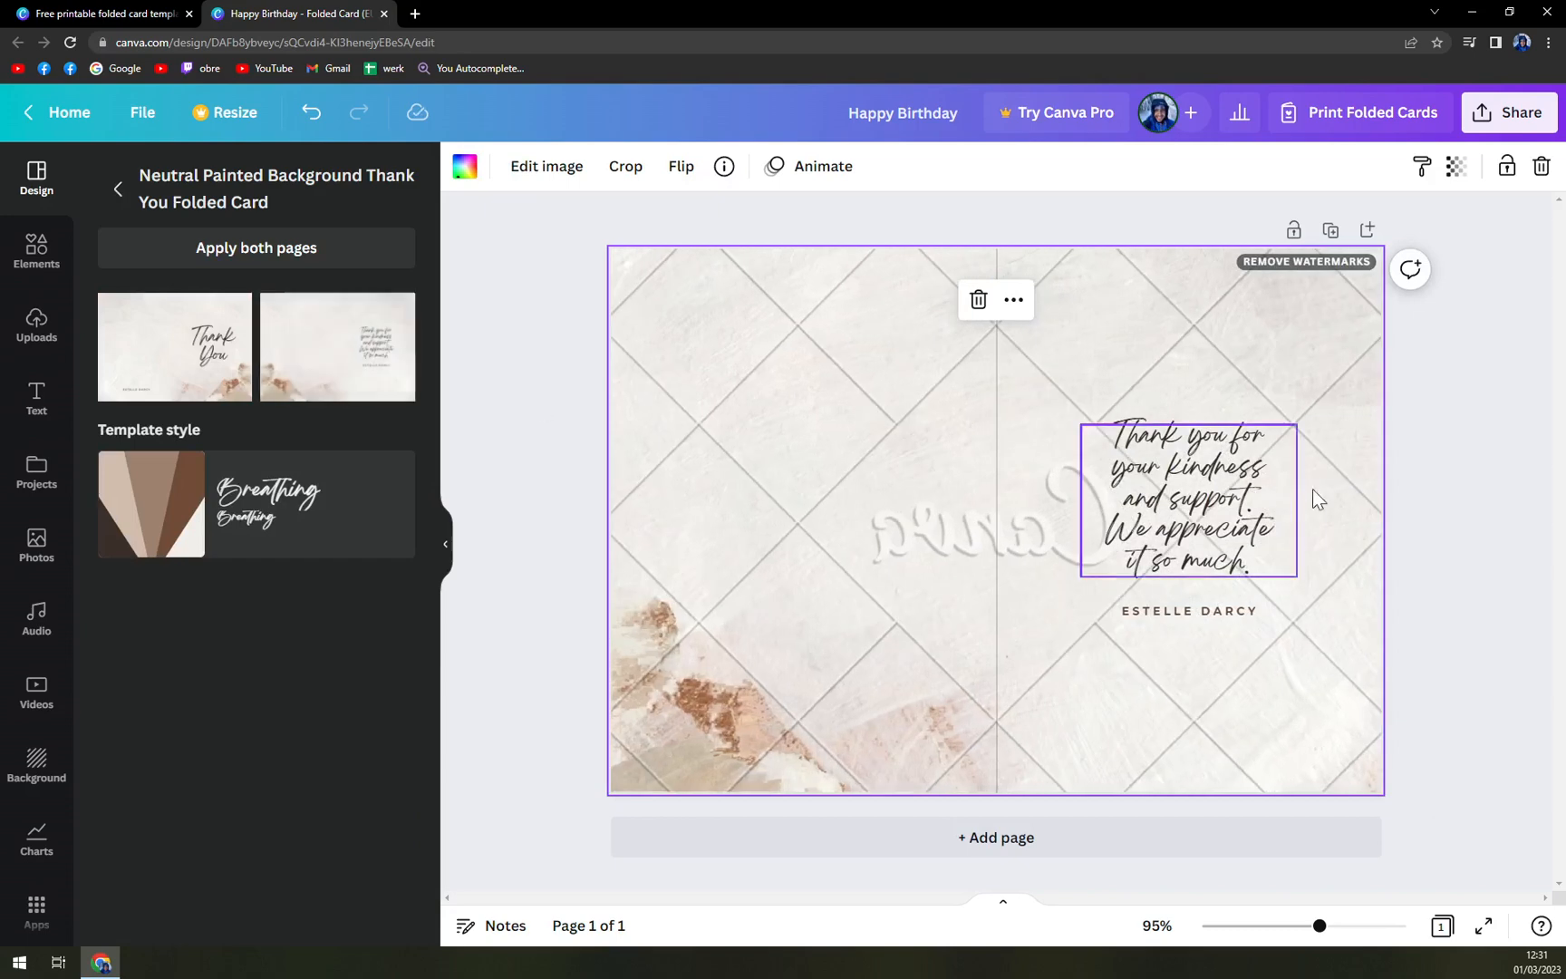
pyautogui.click(174, 345)
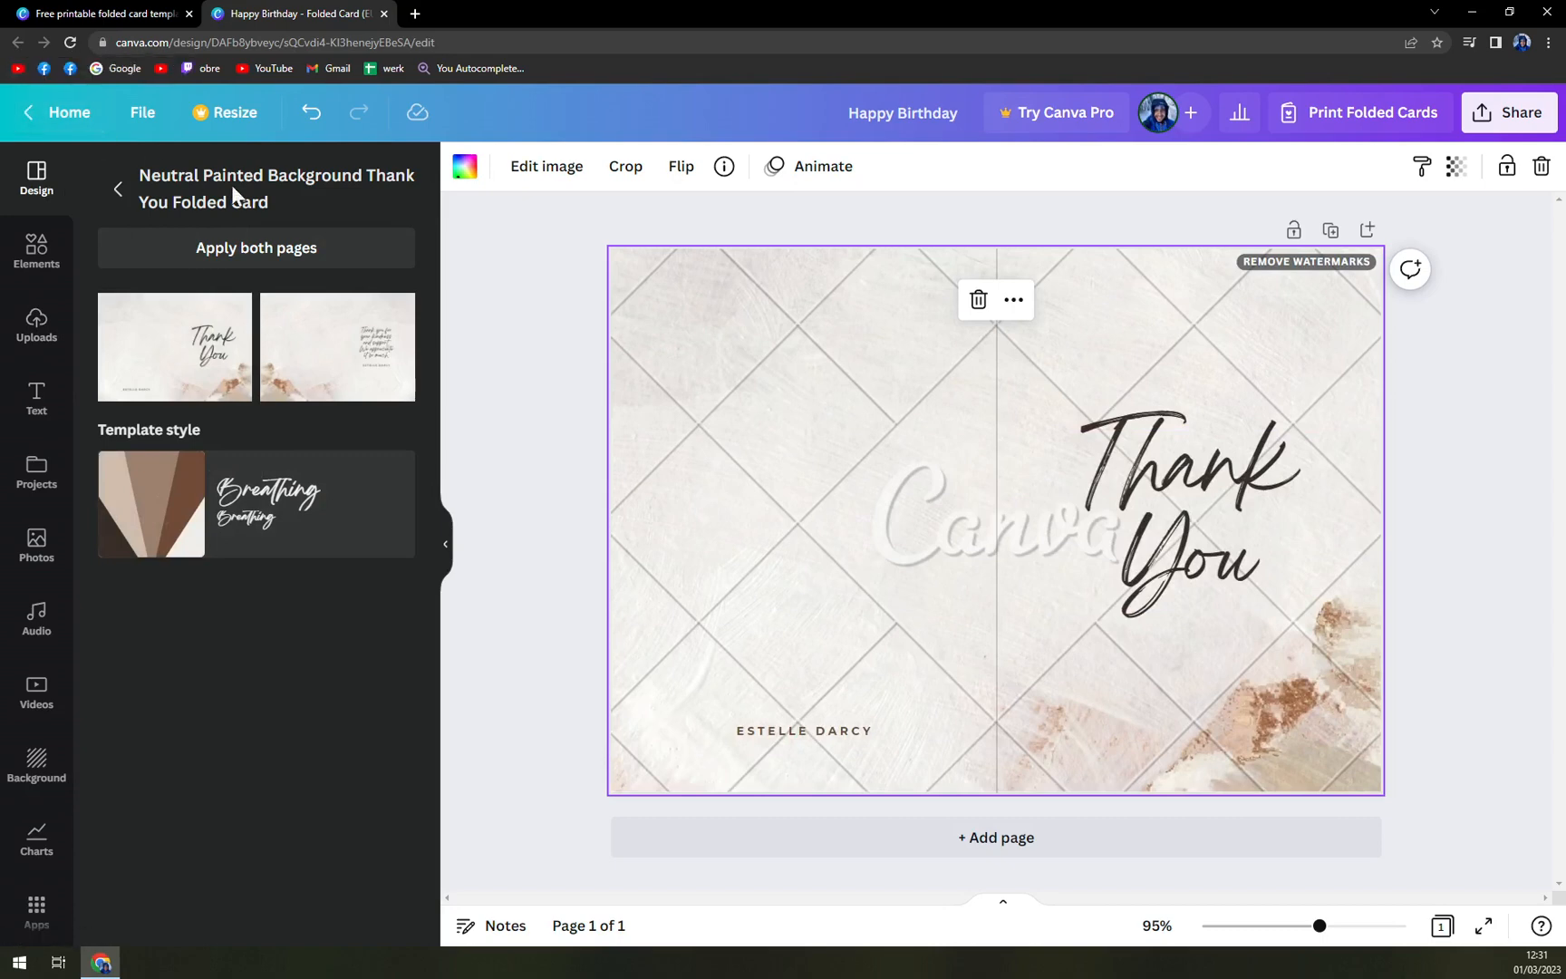
pyautogui.click(311, 112)
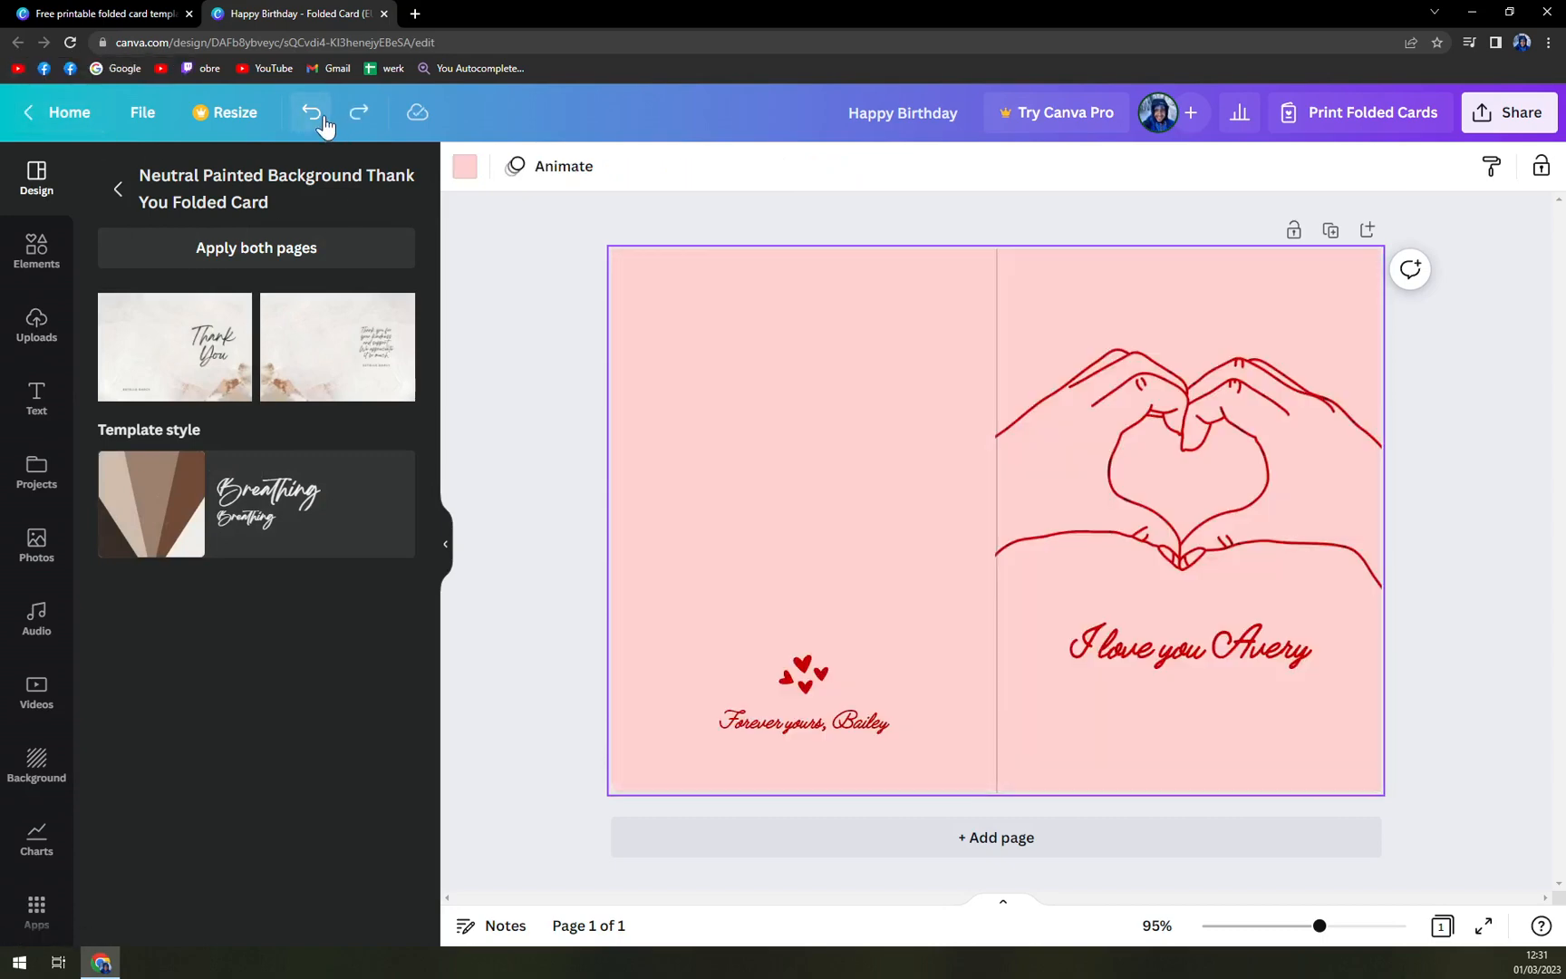
pyautogui.click(312, 112)
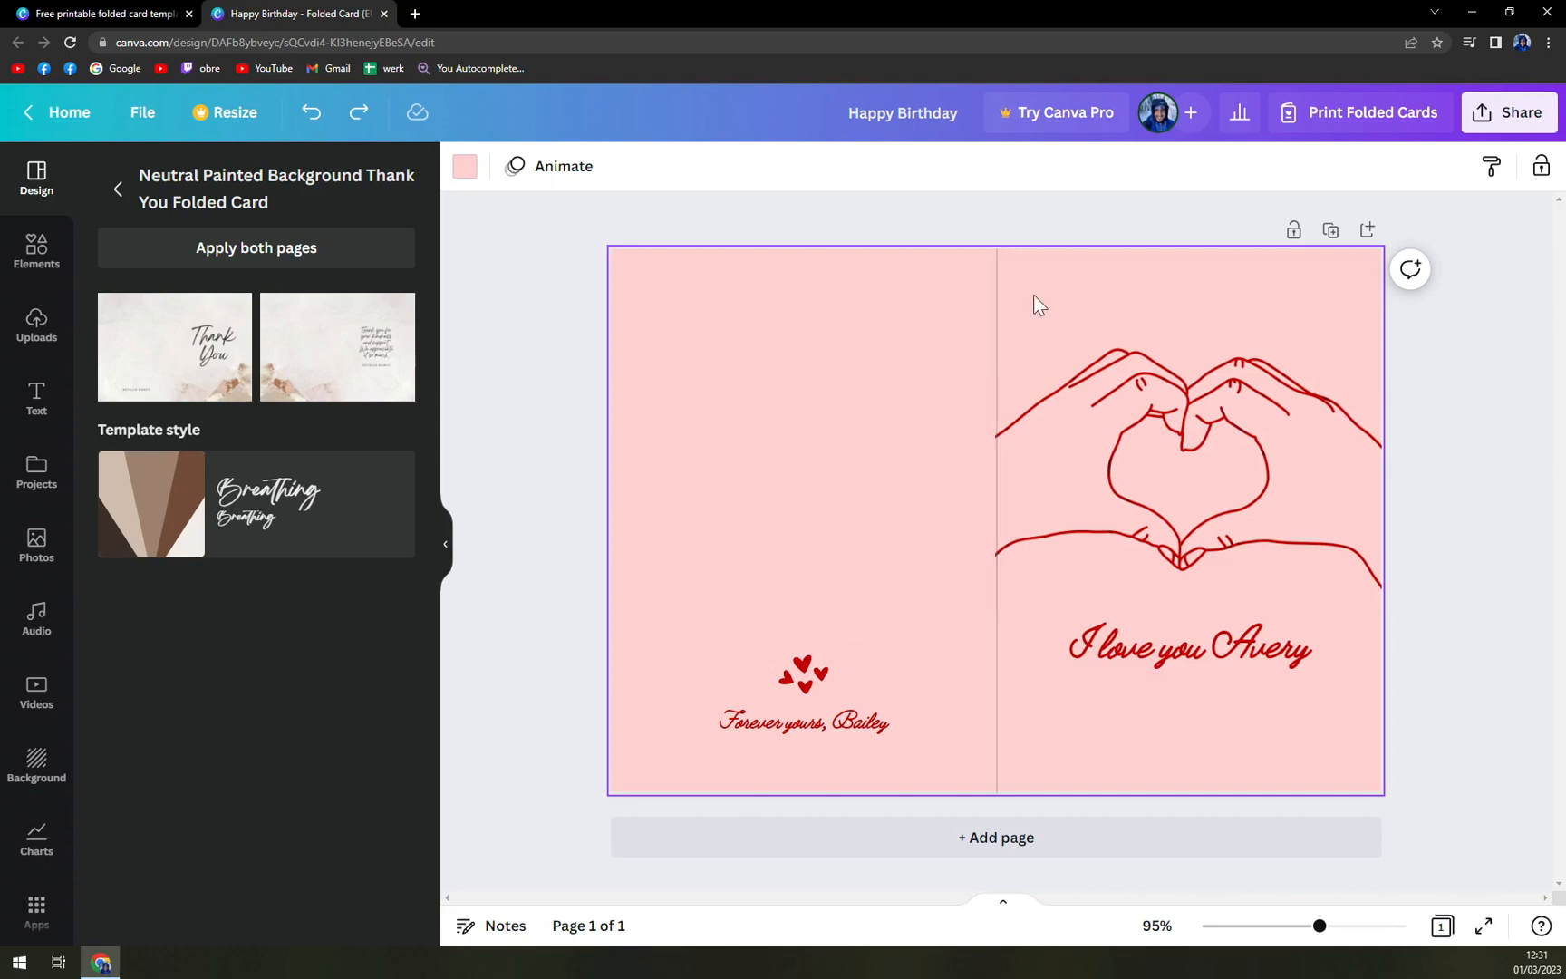
pyautogui.moveTo(956, 153)
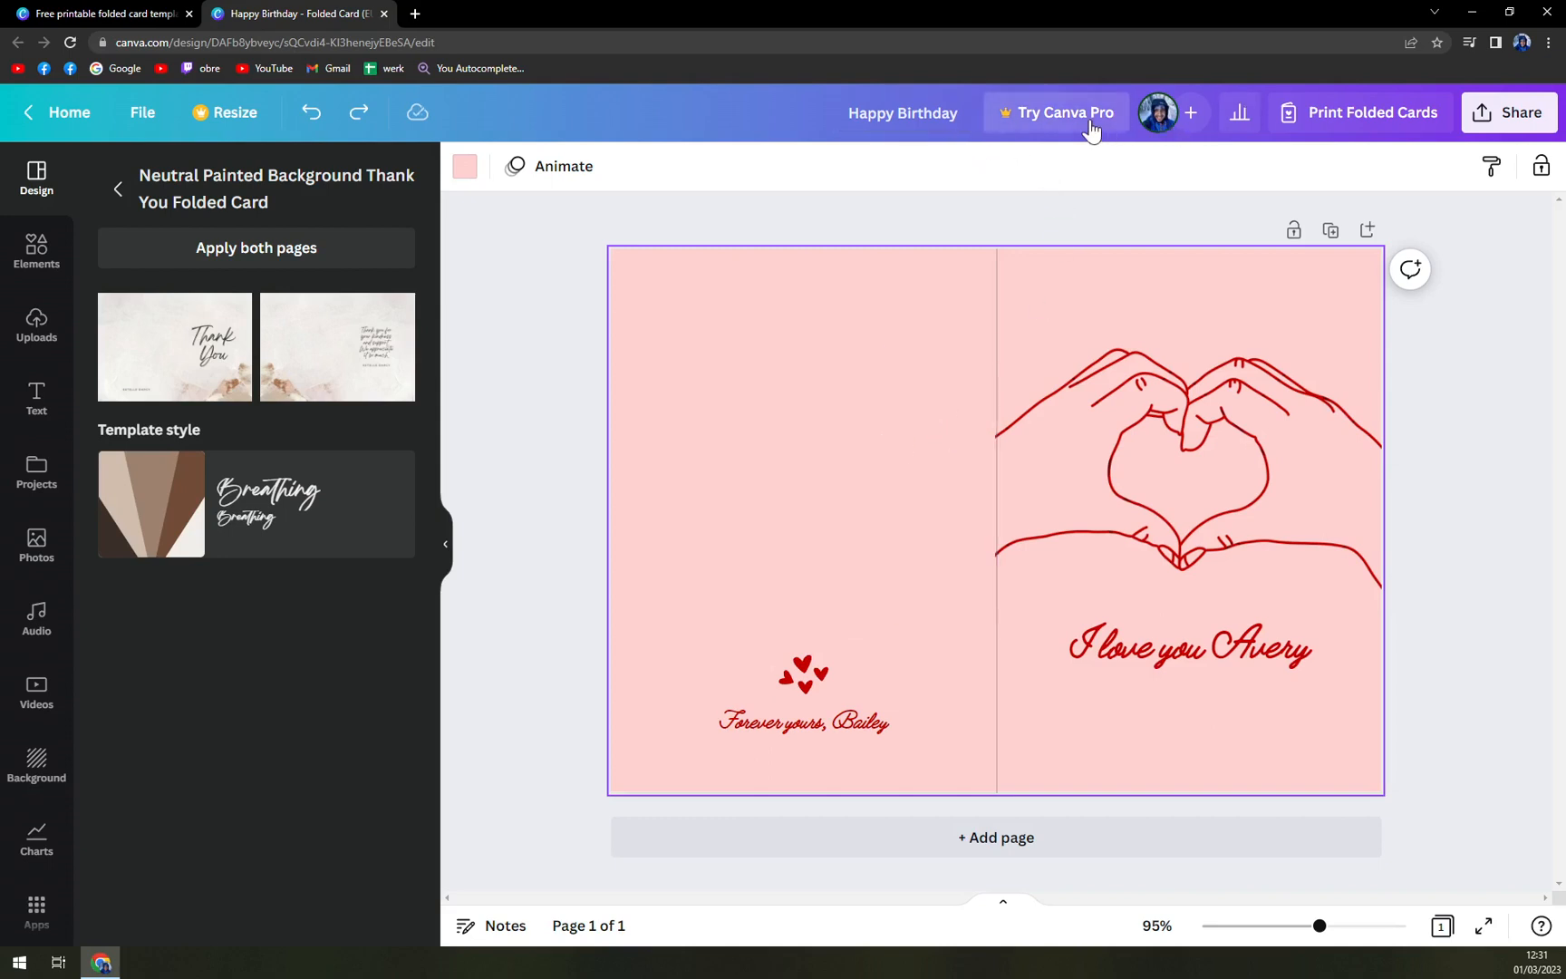
pyautogui.moveTo(1031, 128)
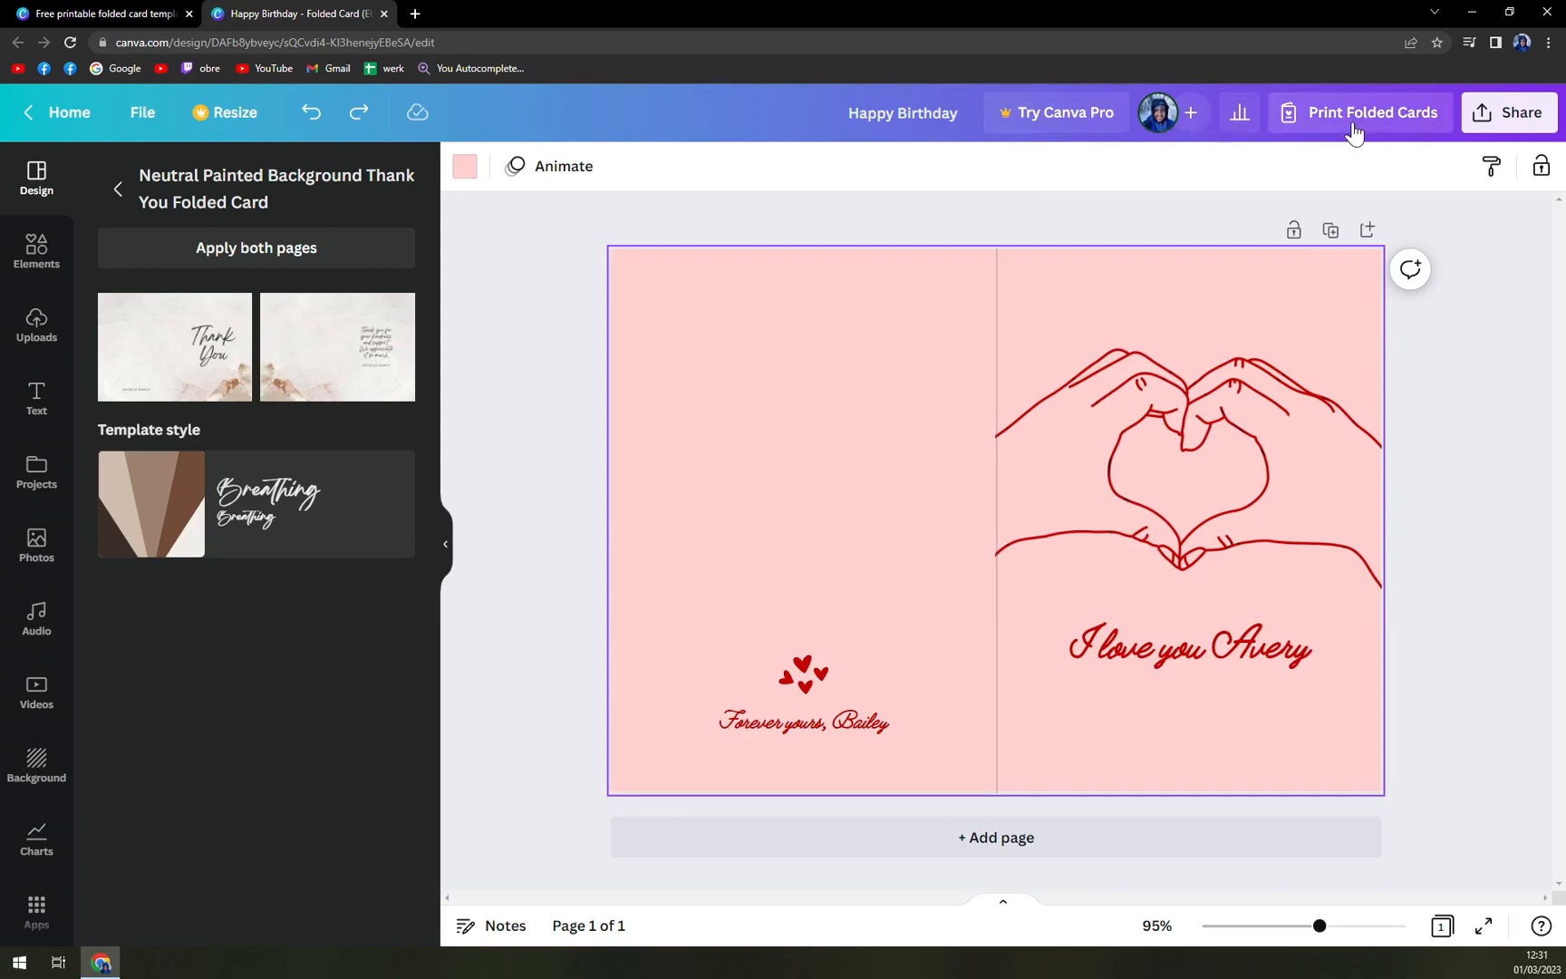
# Start a folded-card print order and set the quantity to 1 card, subtotal €9
pyautogui.click(1371, 111)
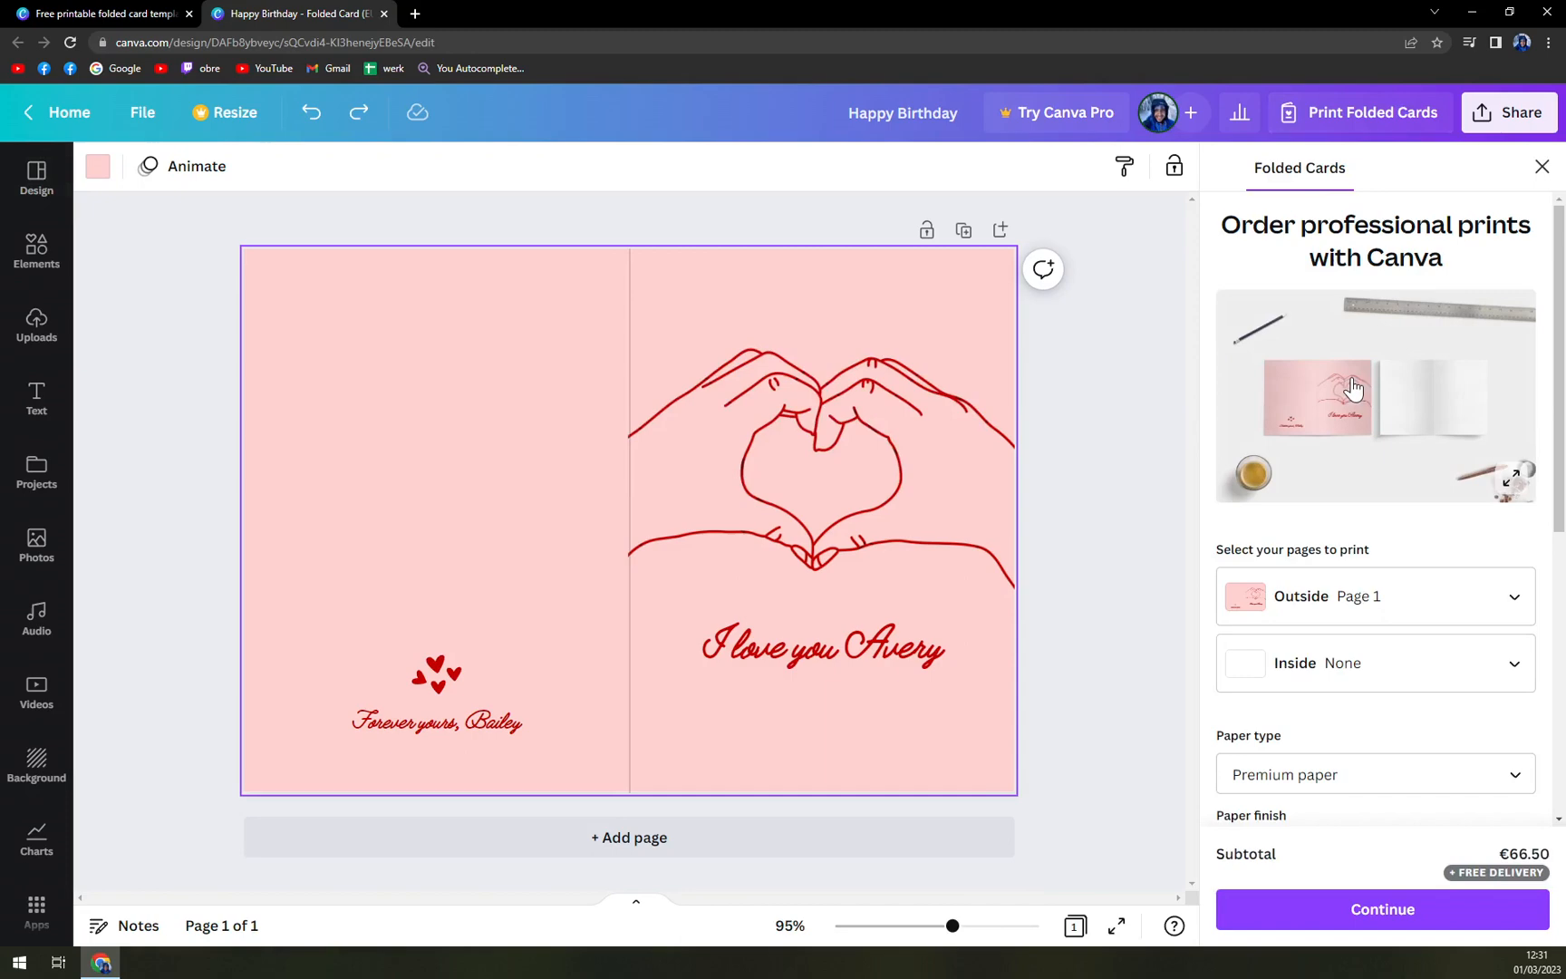
pyautogui.scroll(-3)
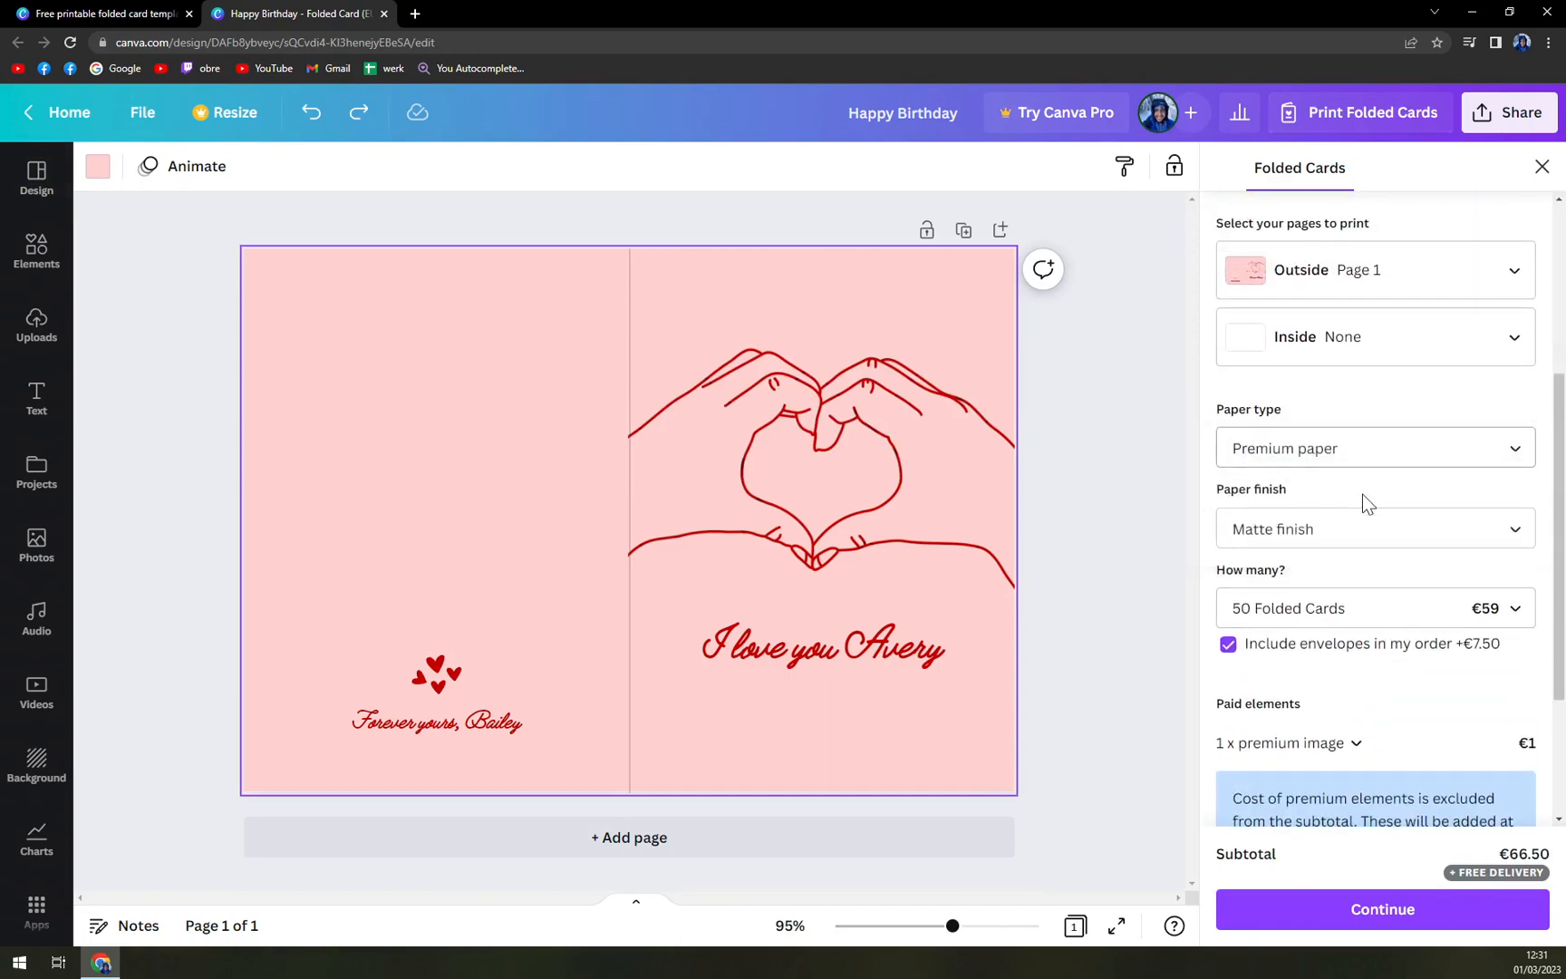
pyautogui.scroll(-3)
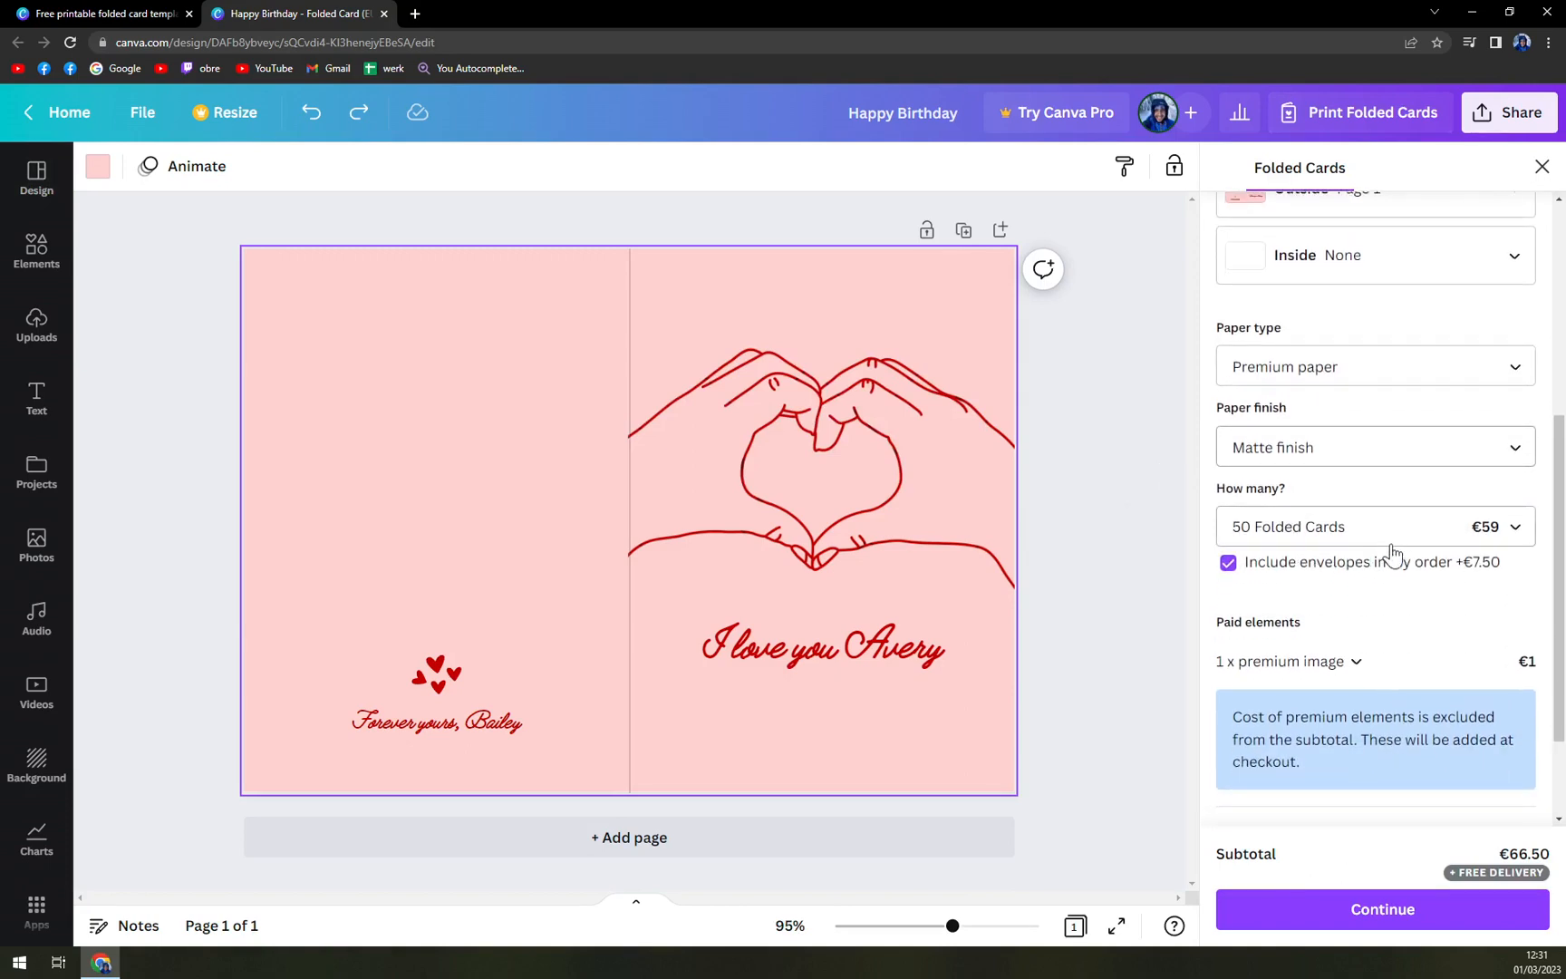
pyautogui.moveTo(1299, 544)
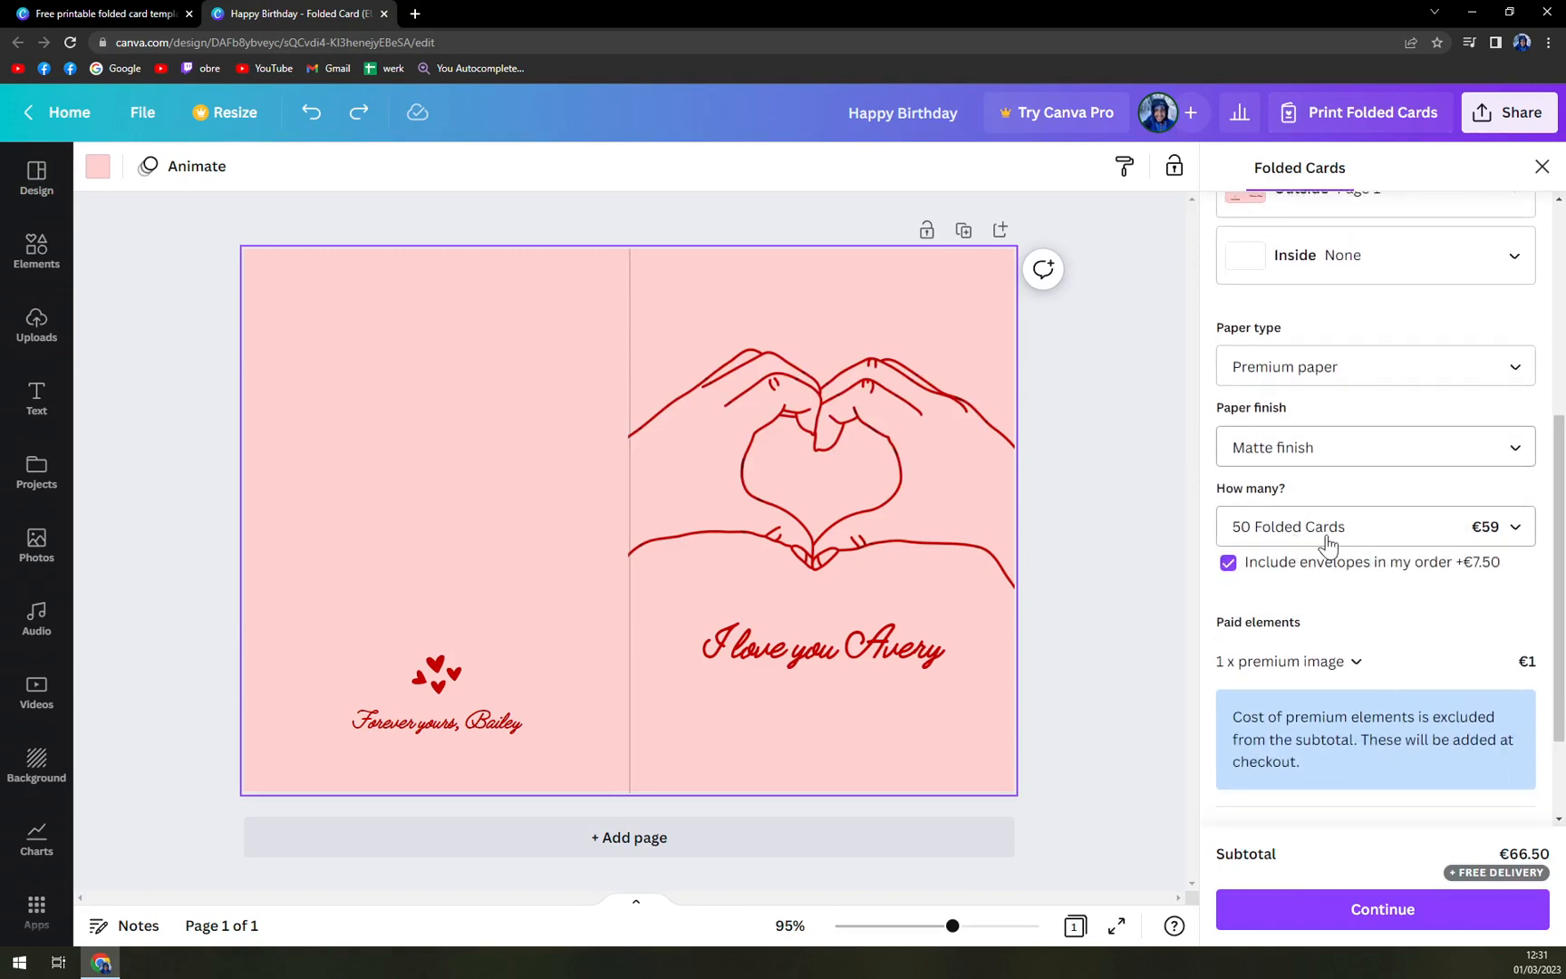
pyautogui.moveTo(1312, 602)
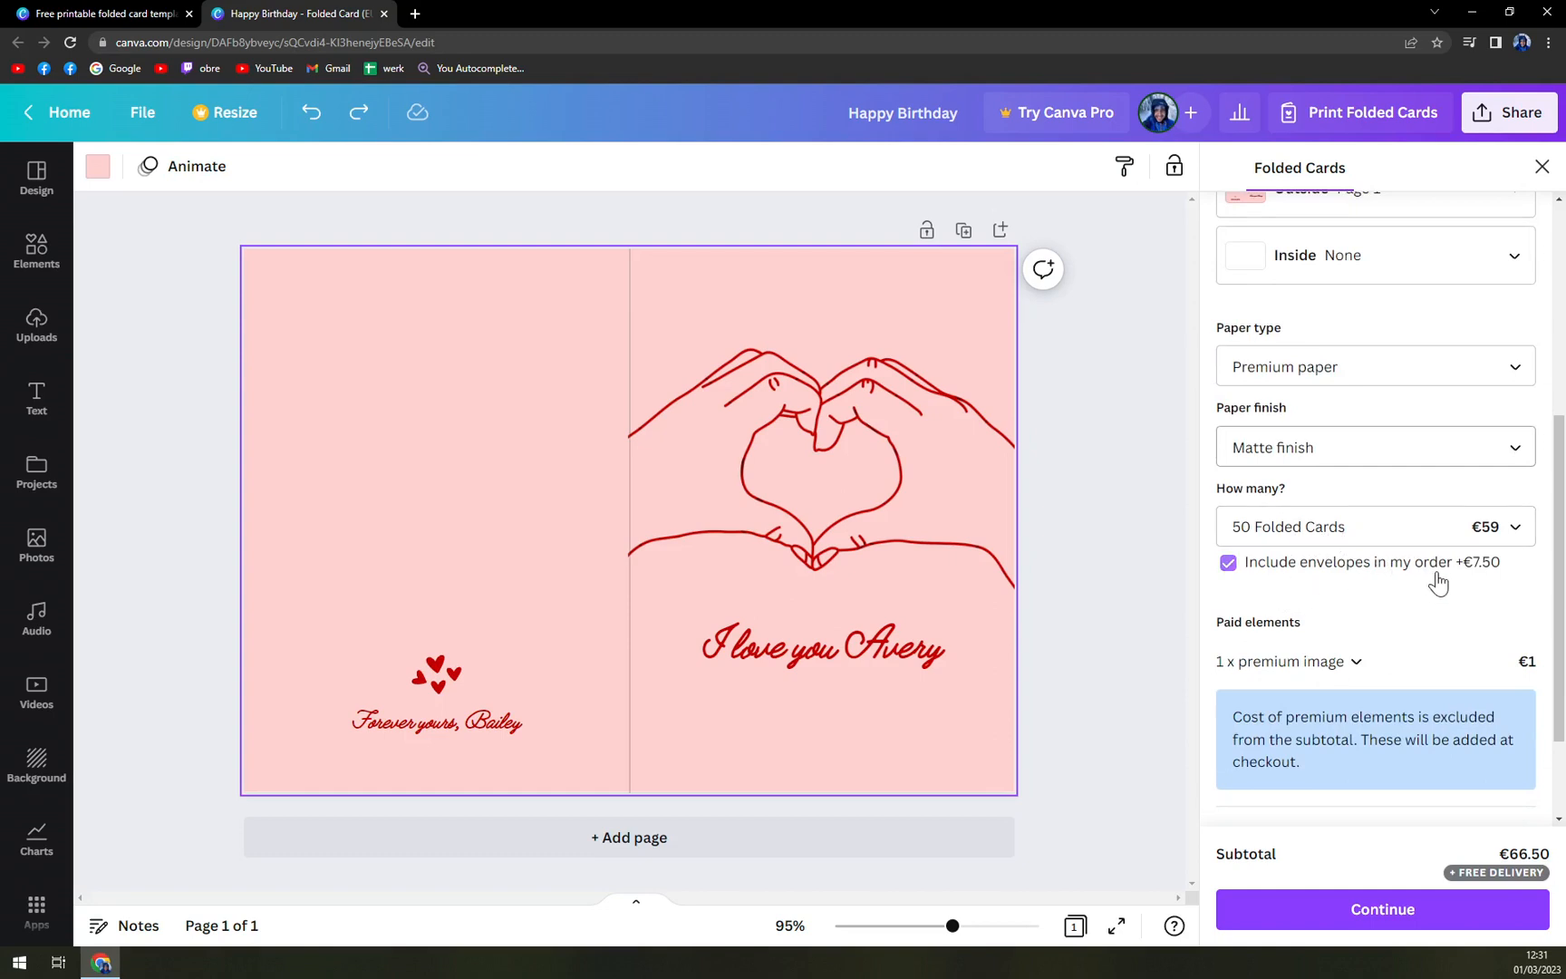
pyautogui.moveTo(1482, 581)
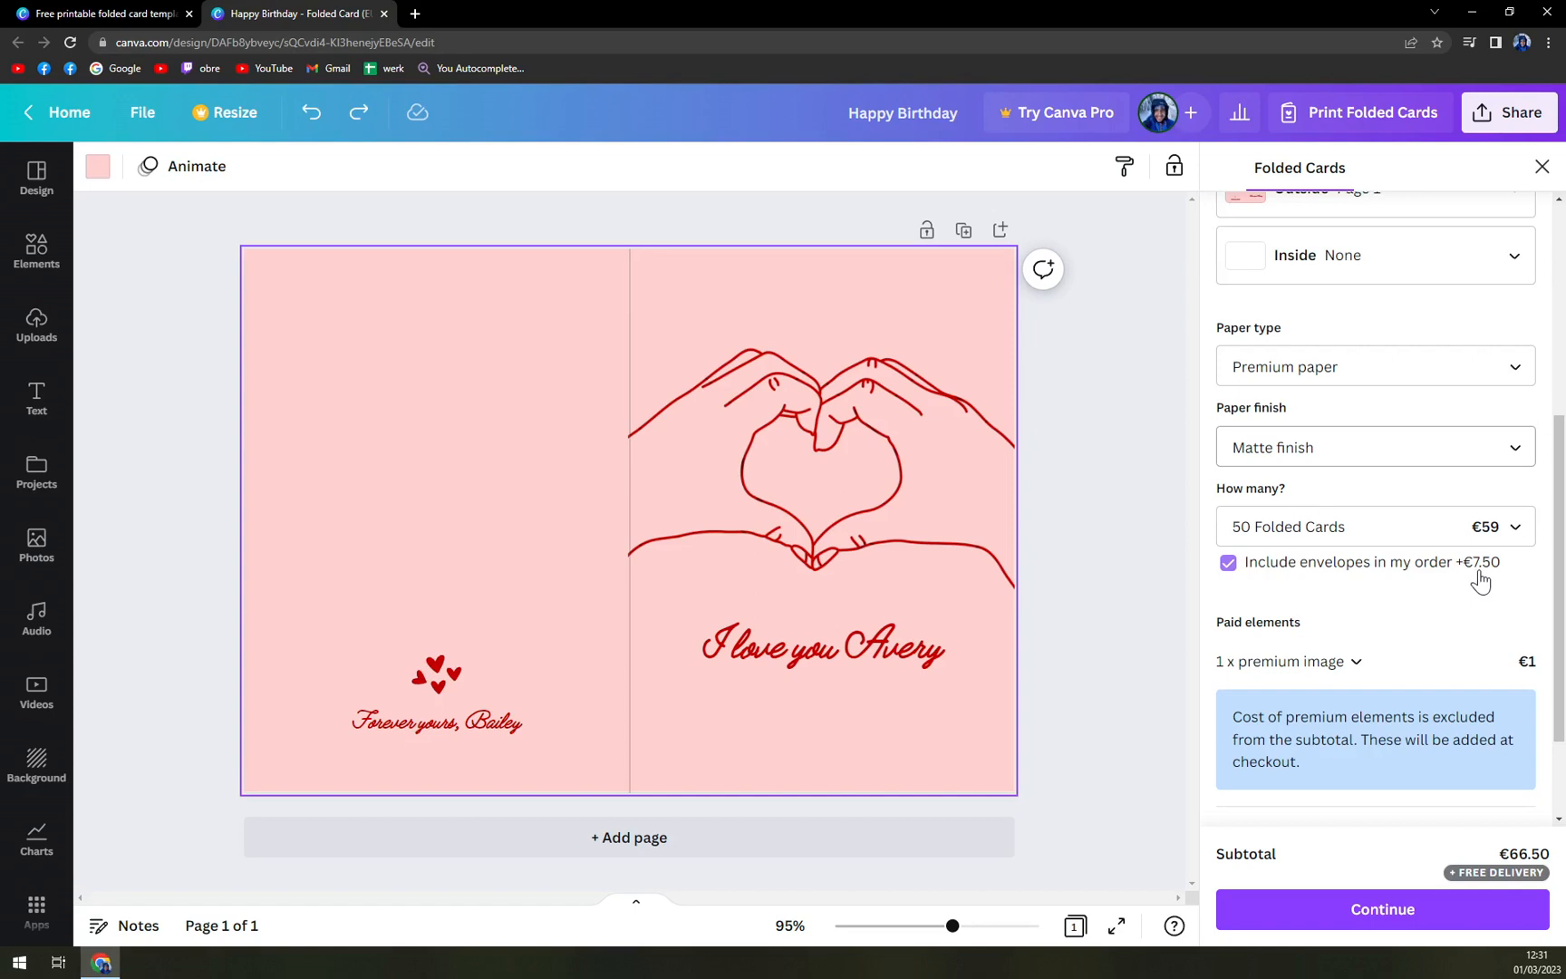
pyautogui.scroll(-3)
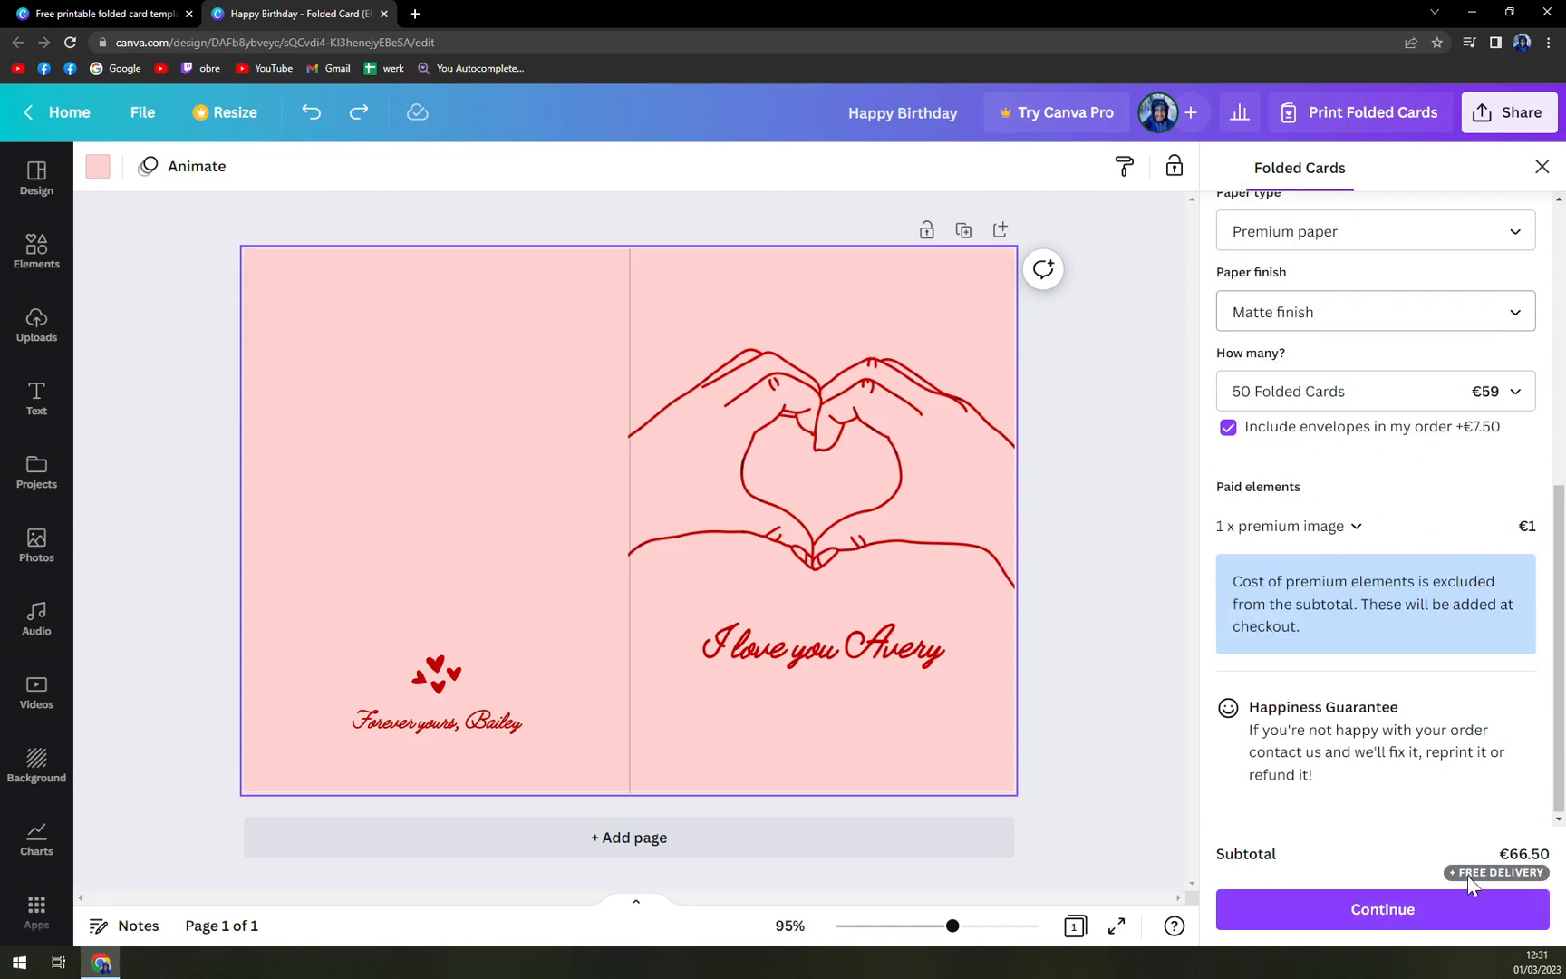
pyautogui.scroll(3)
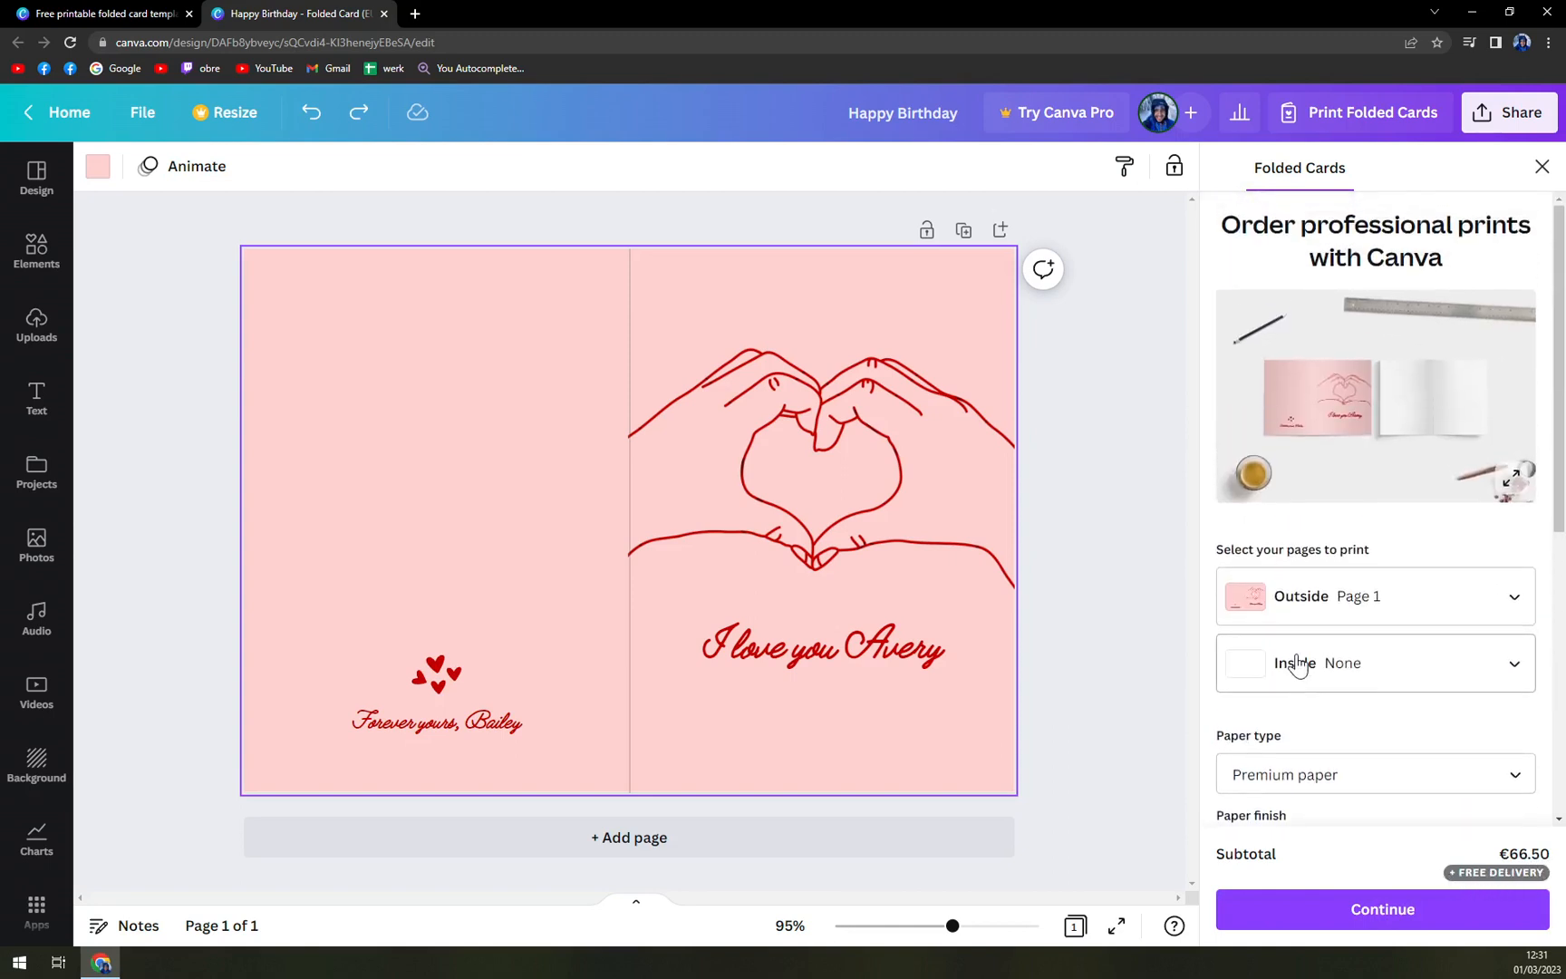
pyautogui.scroll(-3)
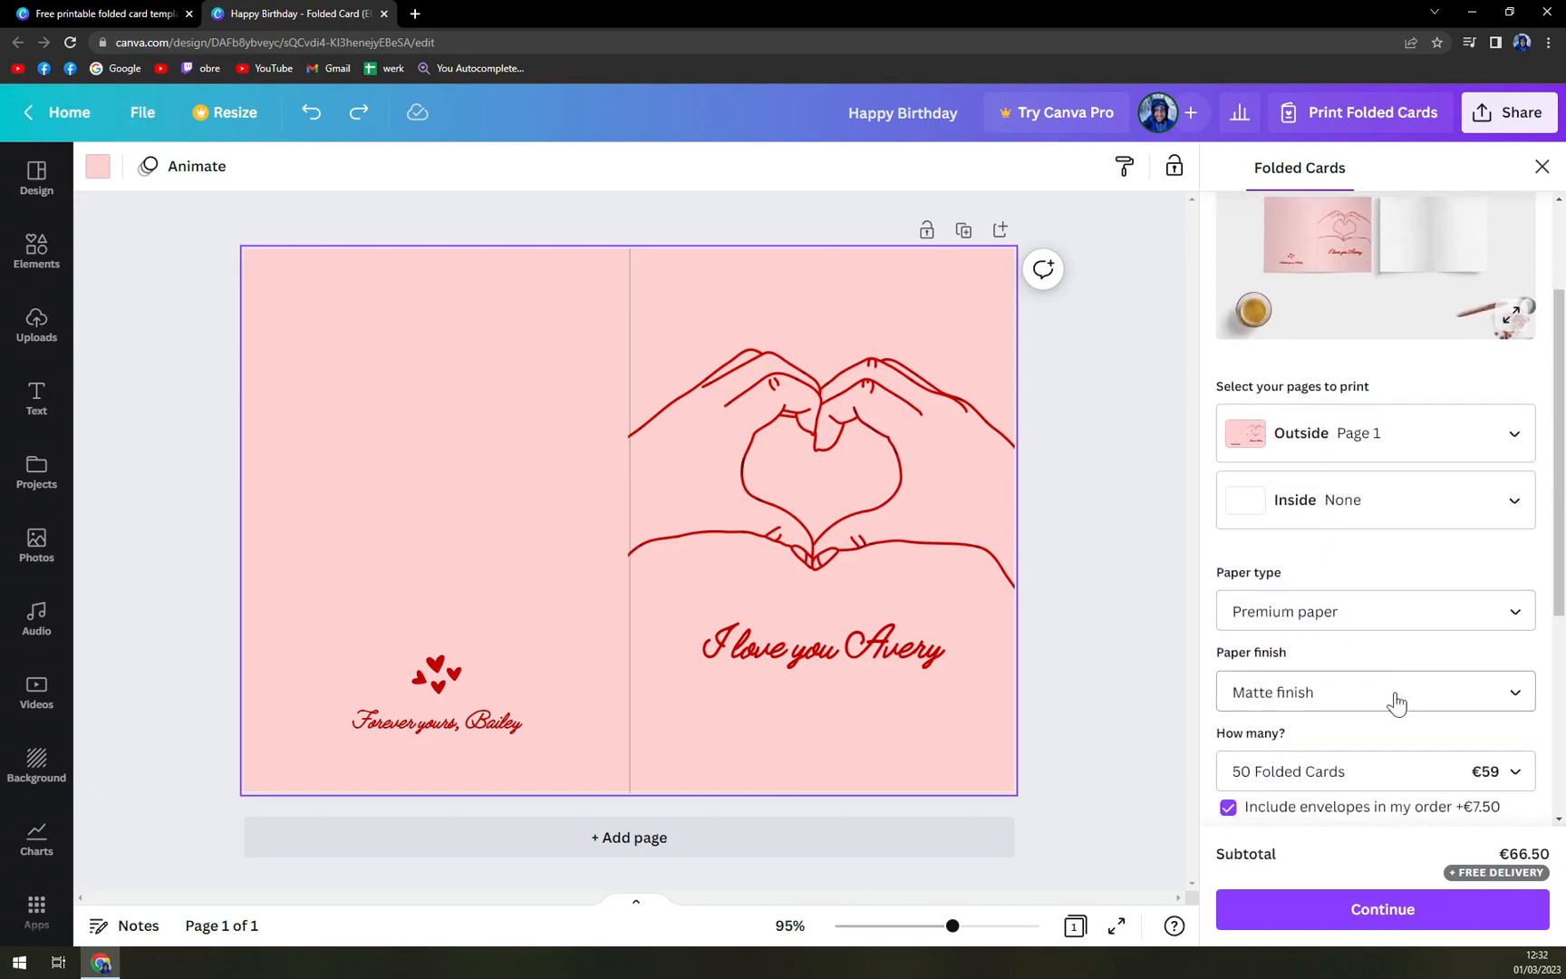
pyautogui.click(1375, 771)
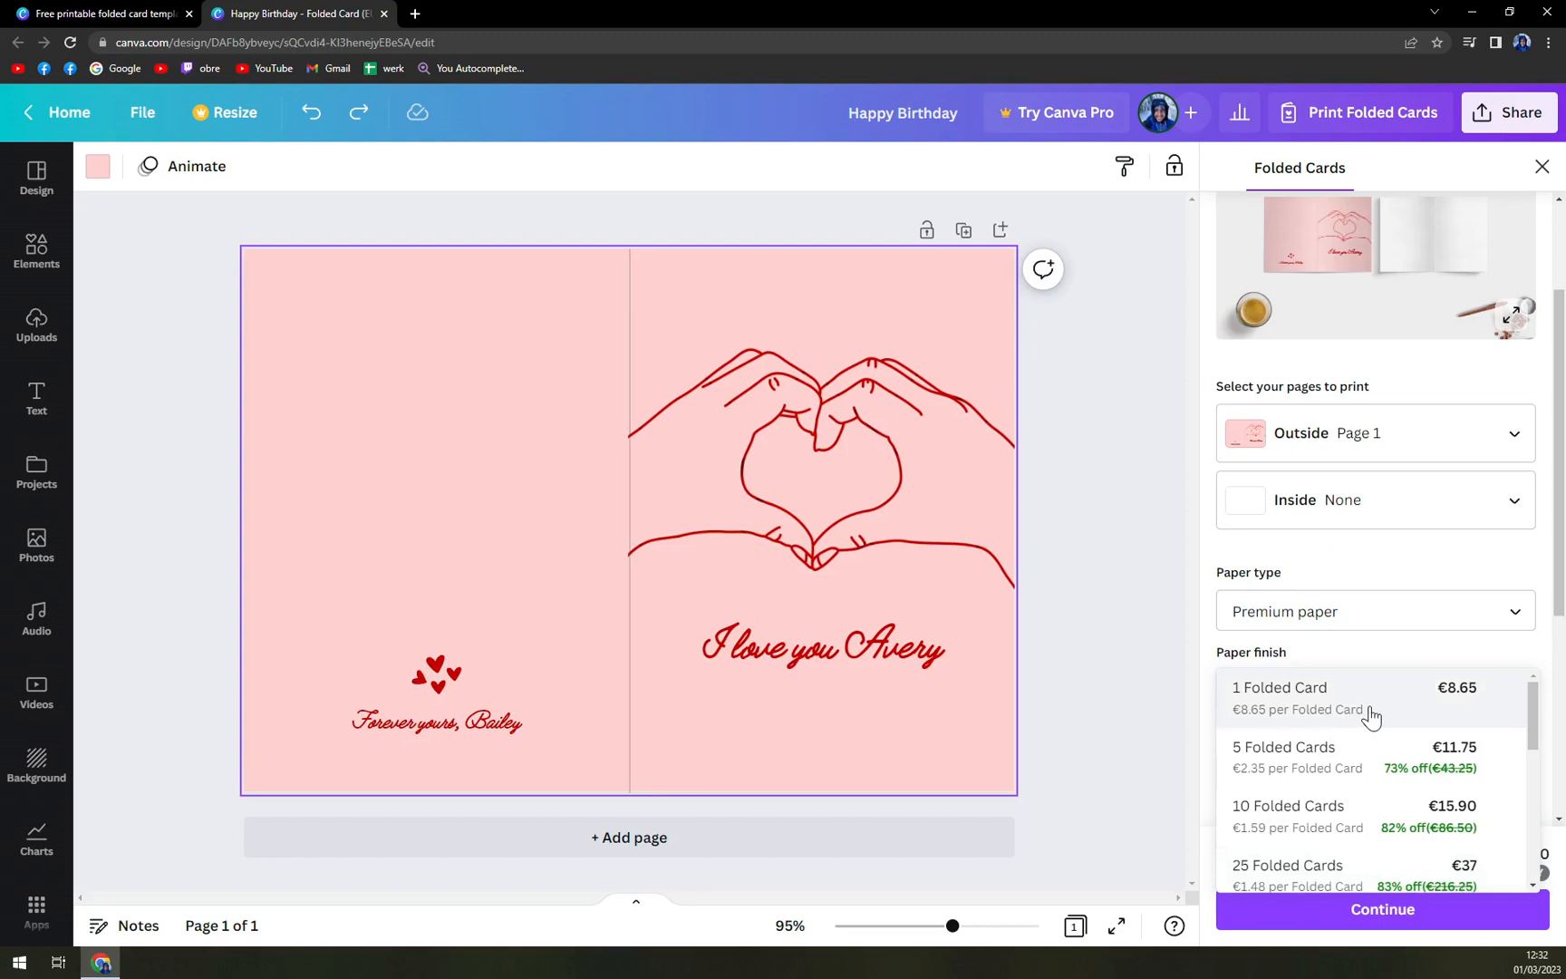
pyautogui.click(1280, 687)
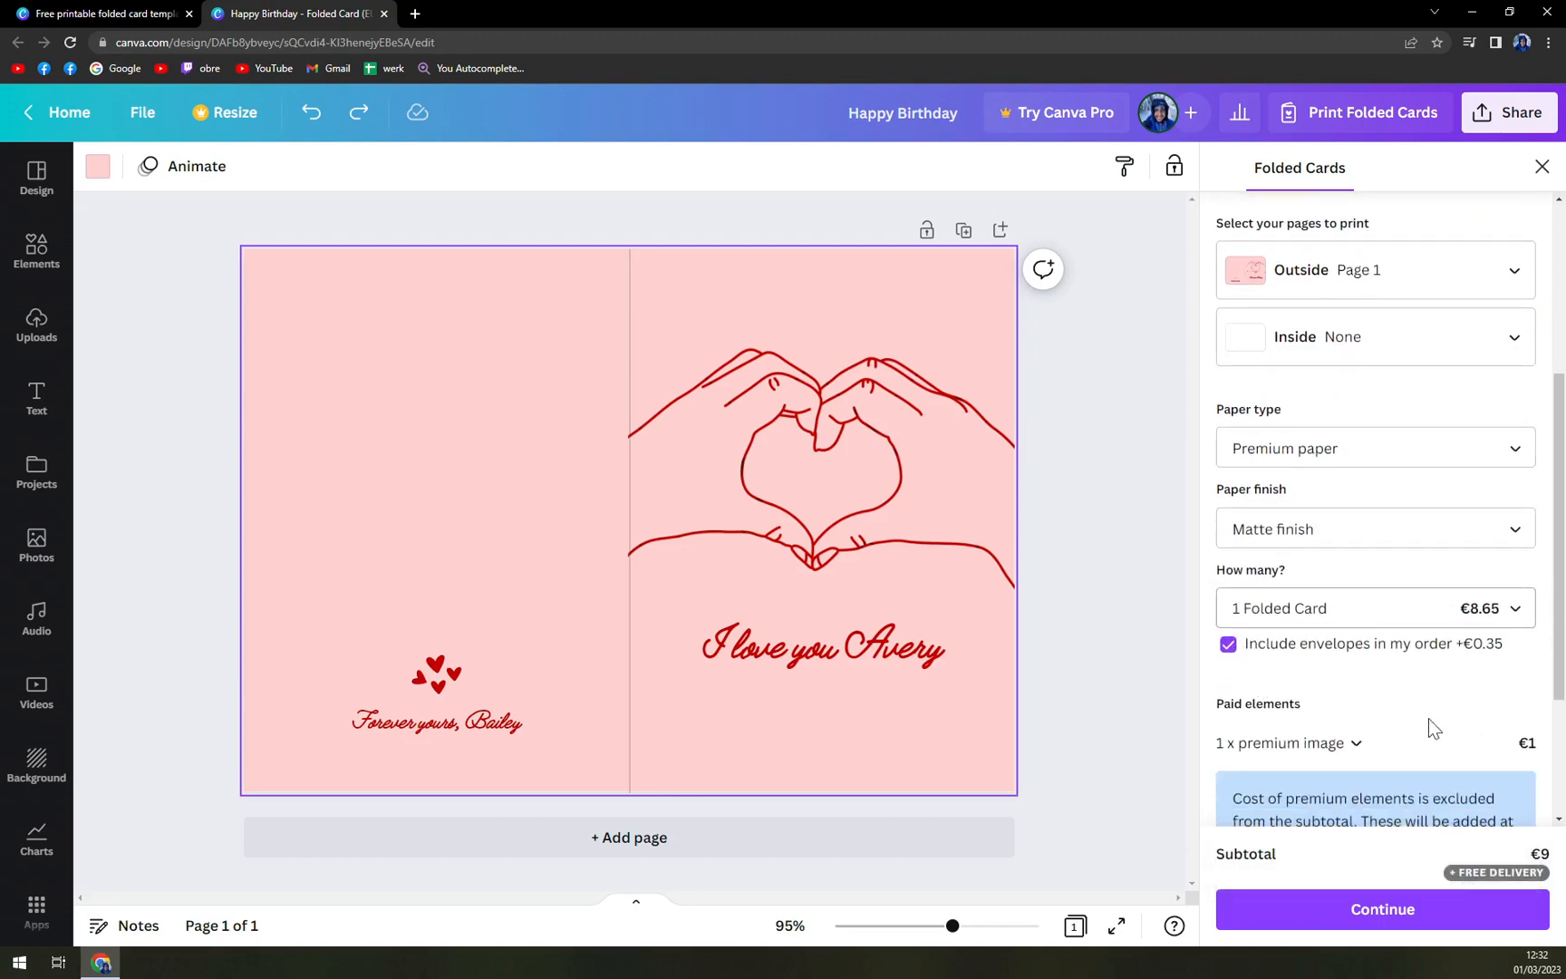
pyautogui.scroll(-3)
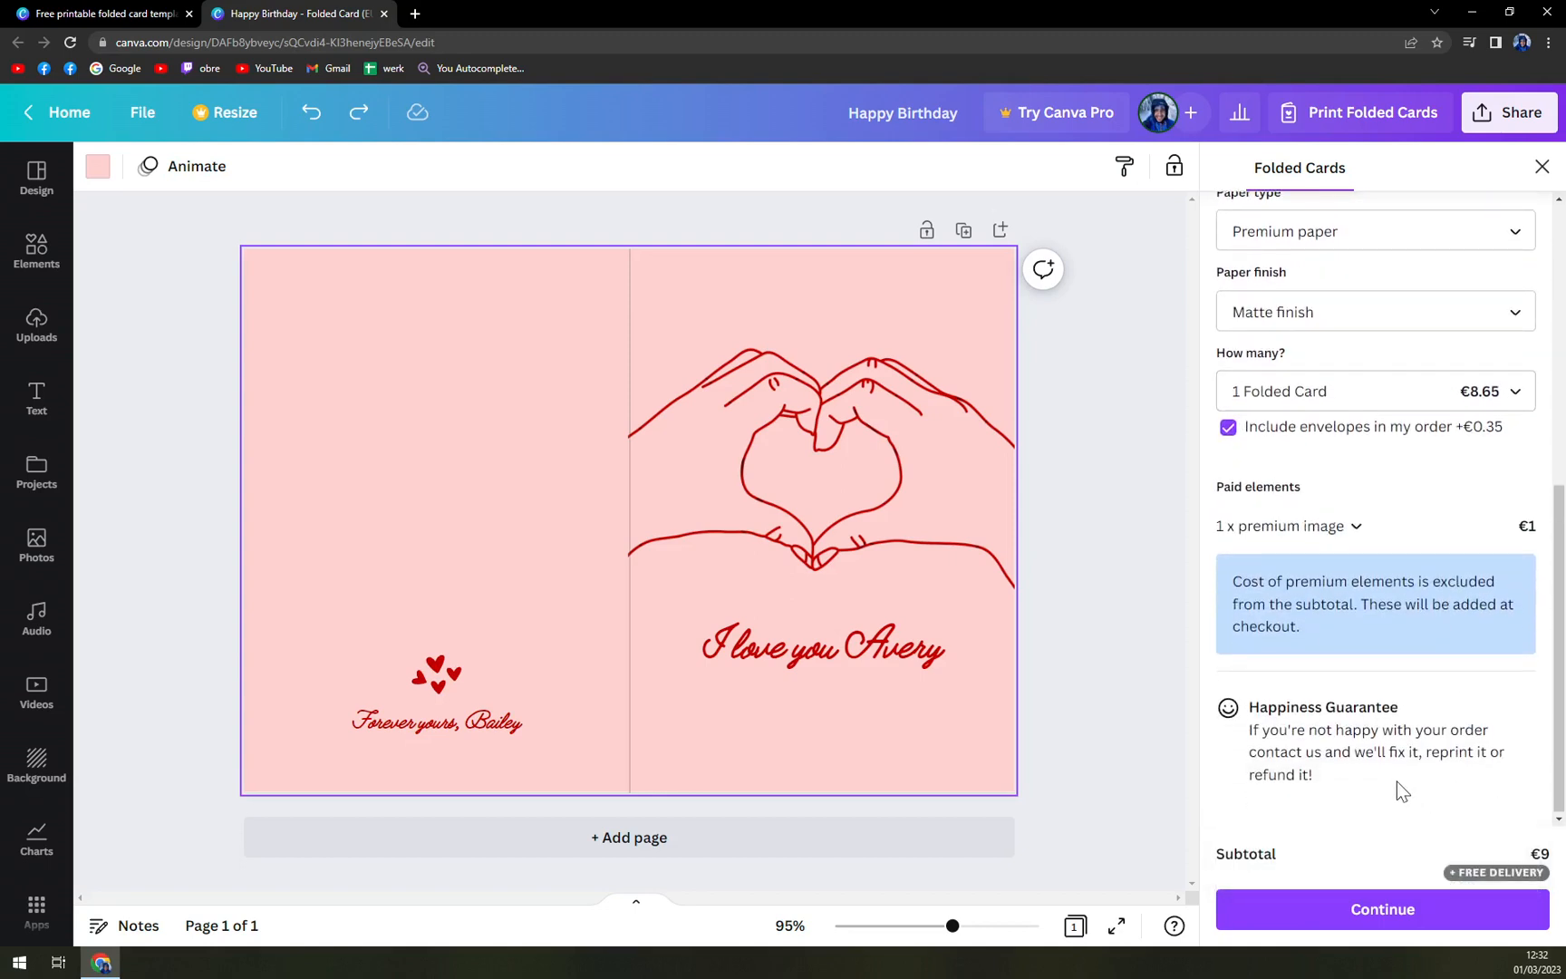
pyautogui.moveTo(1508, 861)
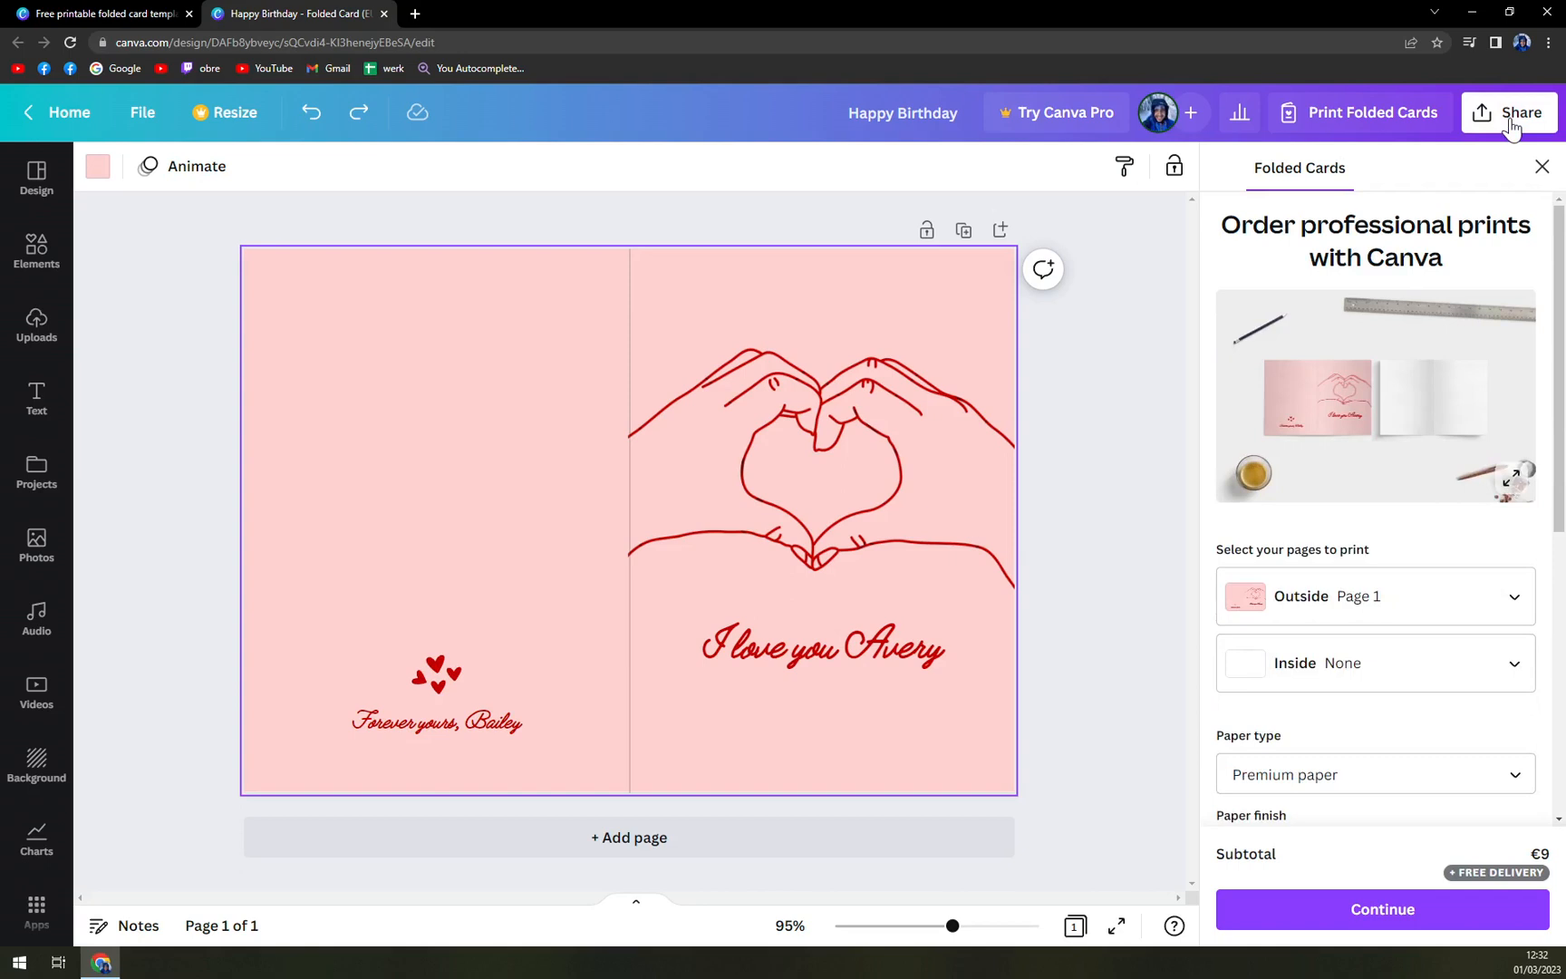
# Open the Download settings from the Share menu
pyautogui.click(1510, 112)
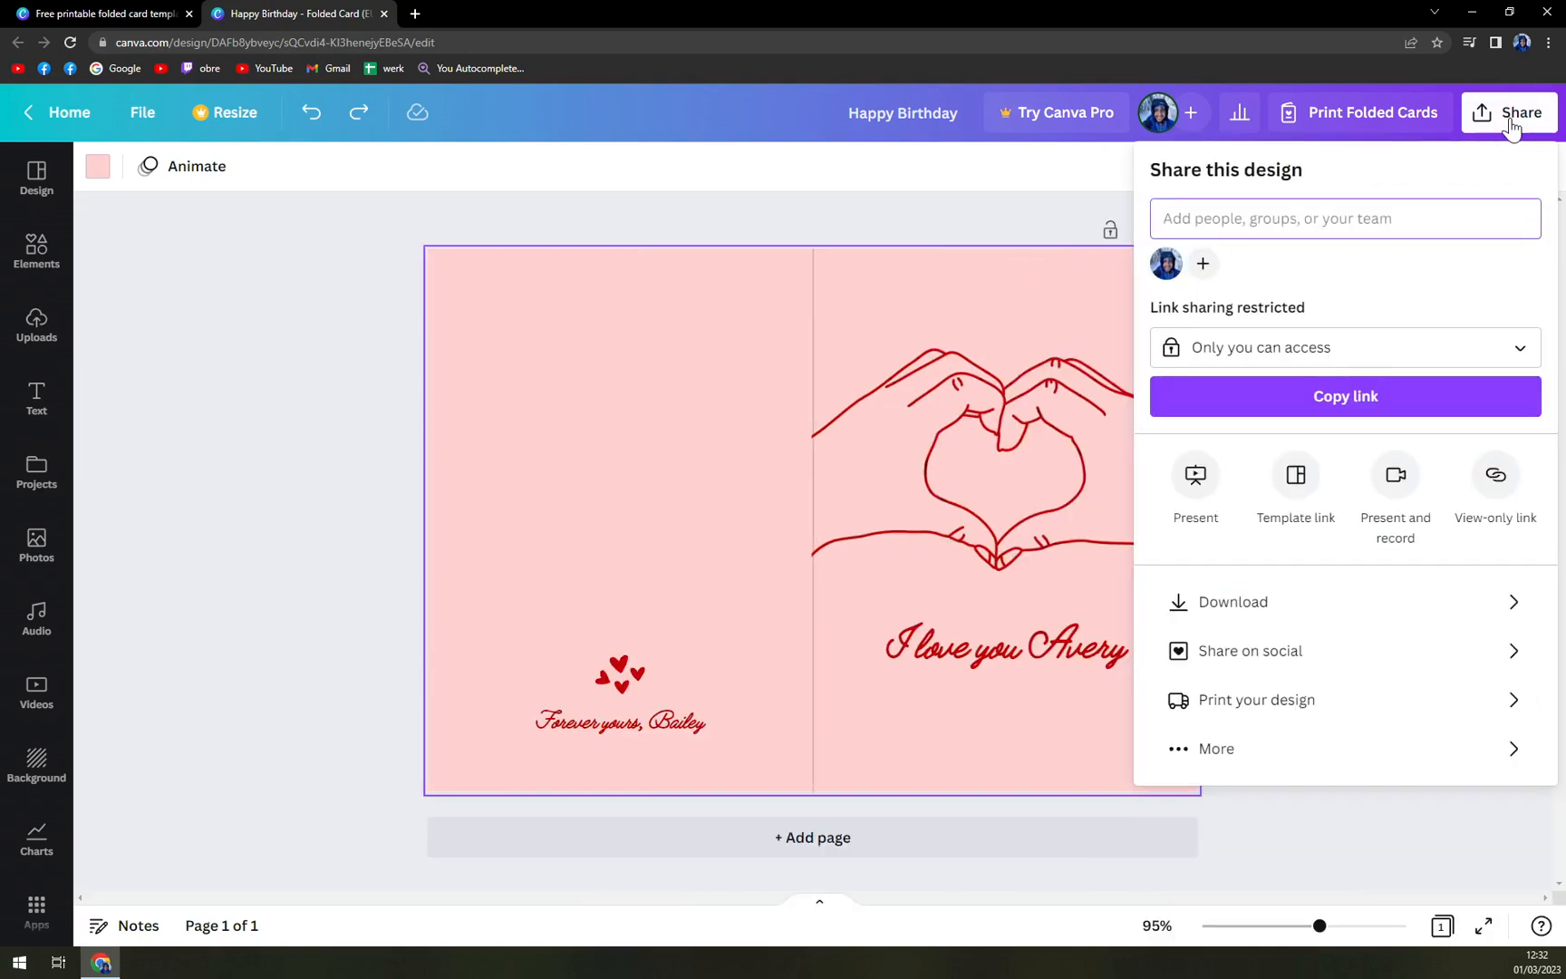
pyautogui.click(1233, 601)
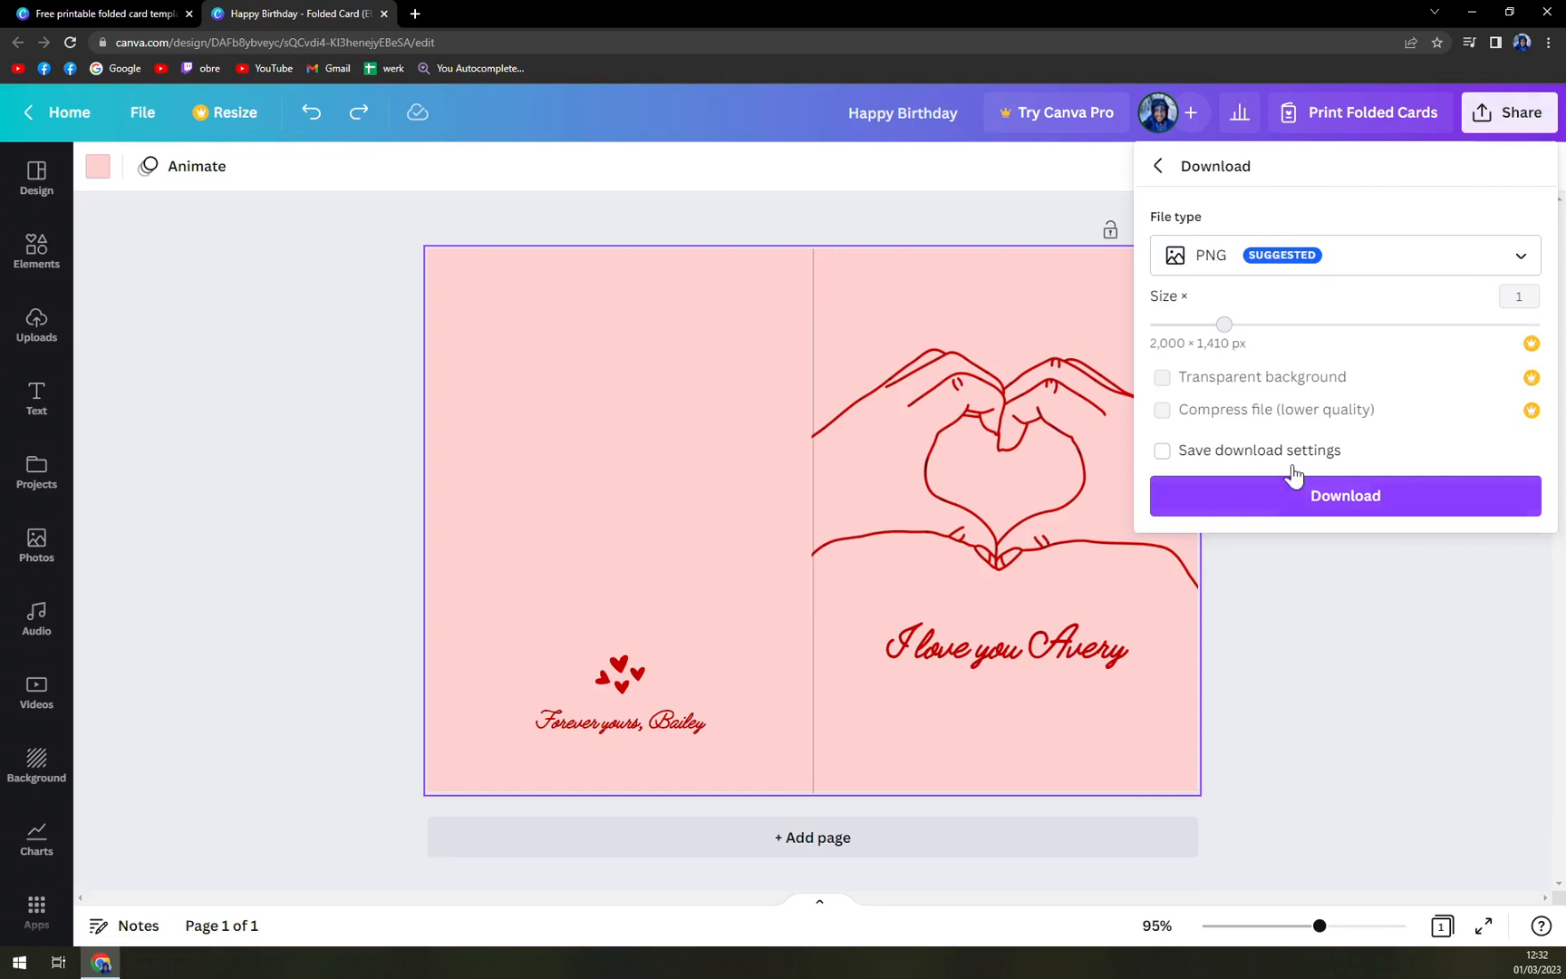